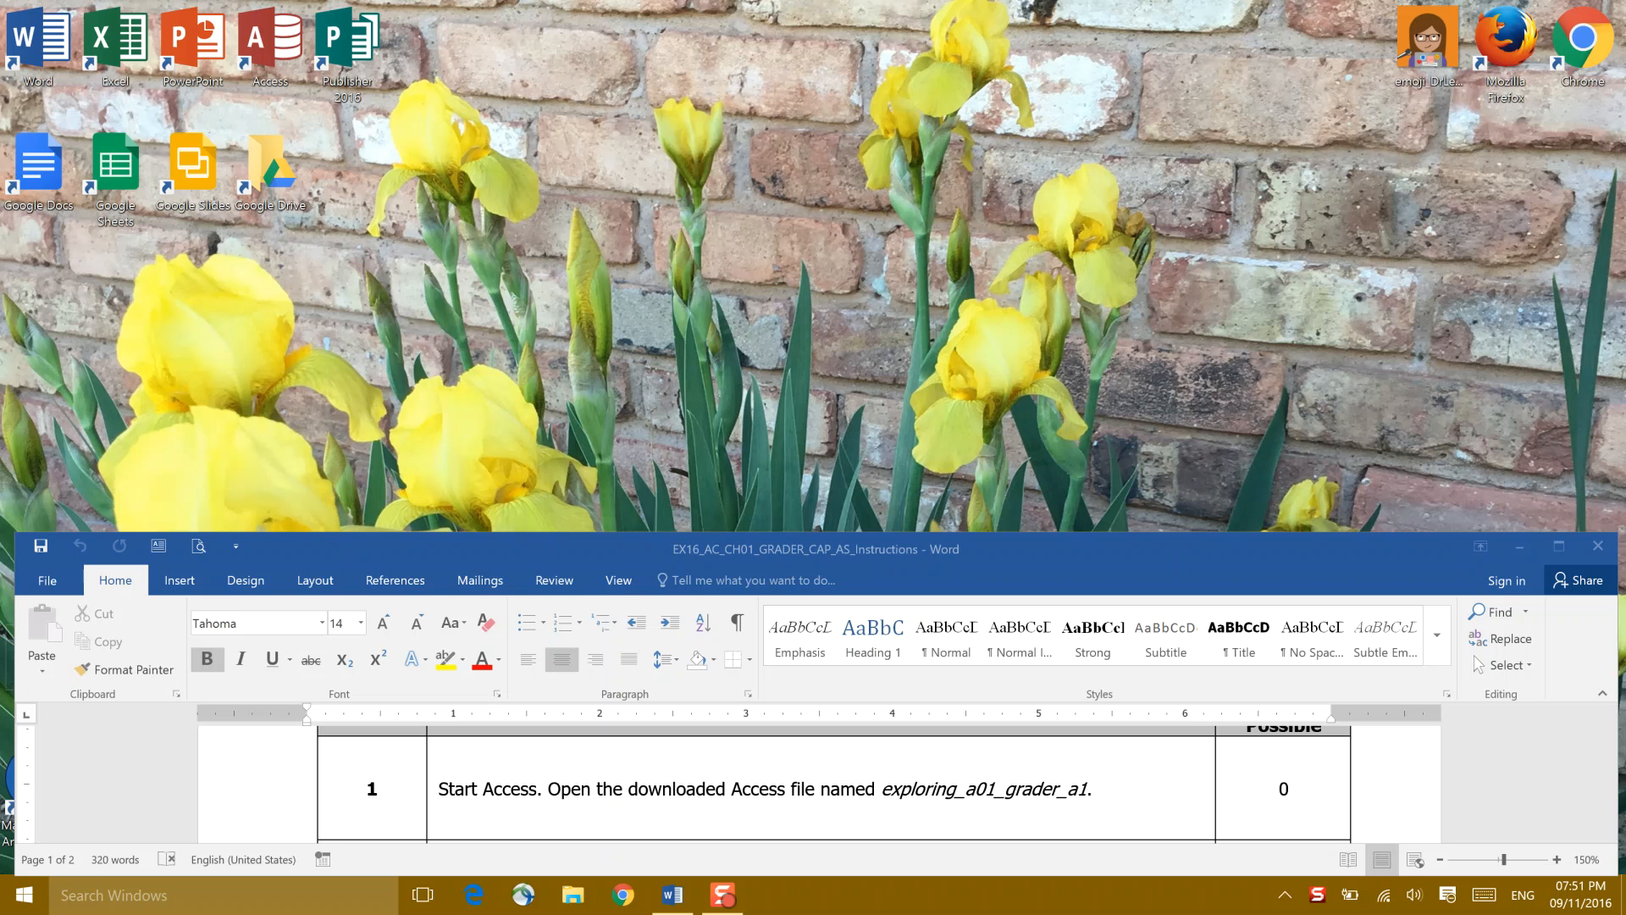
mouse_move(1039, 111)
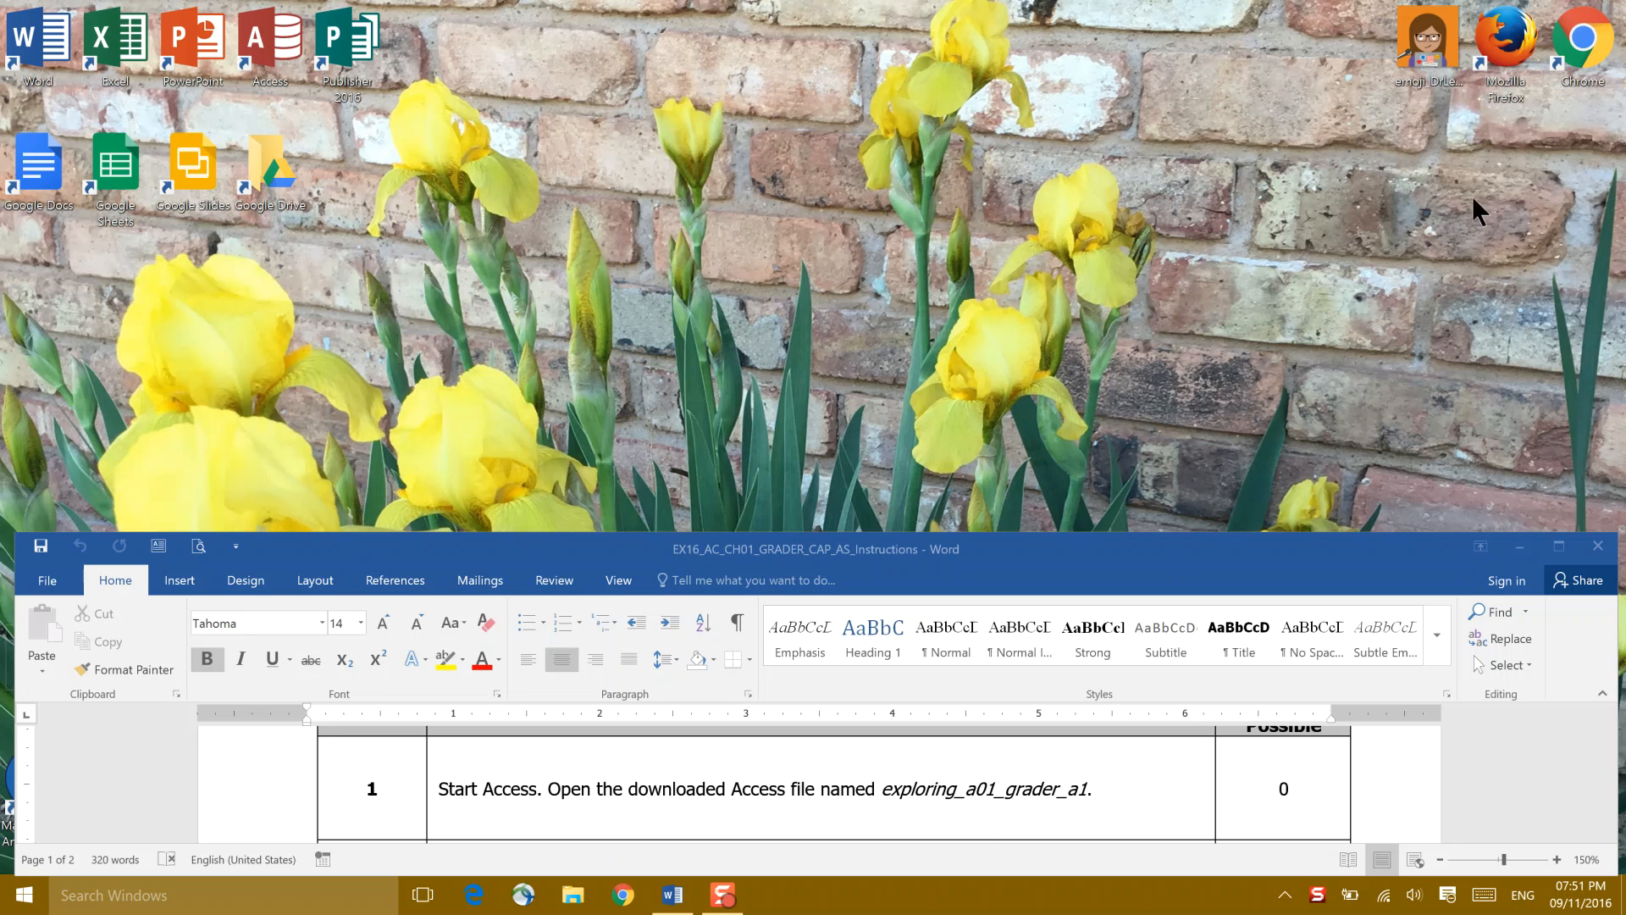
mouse_move(1050, 798)
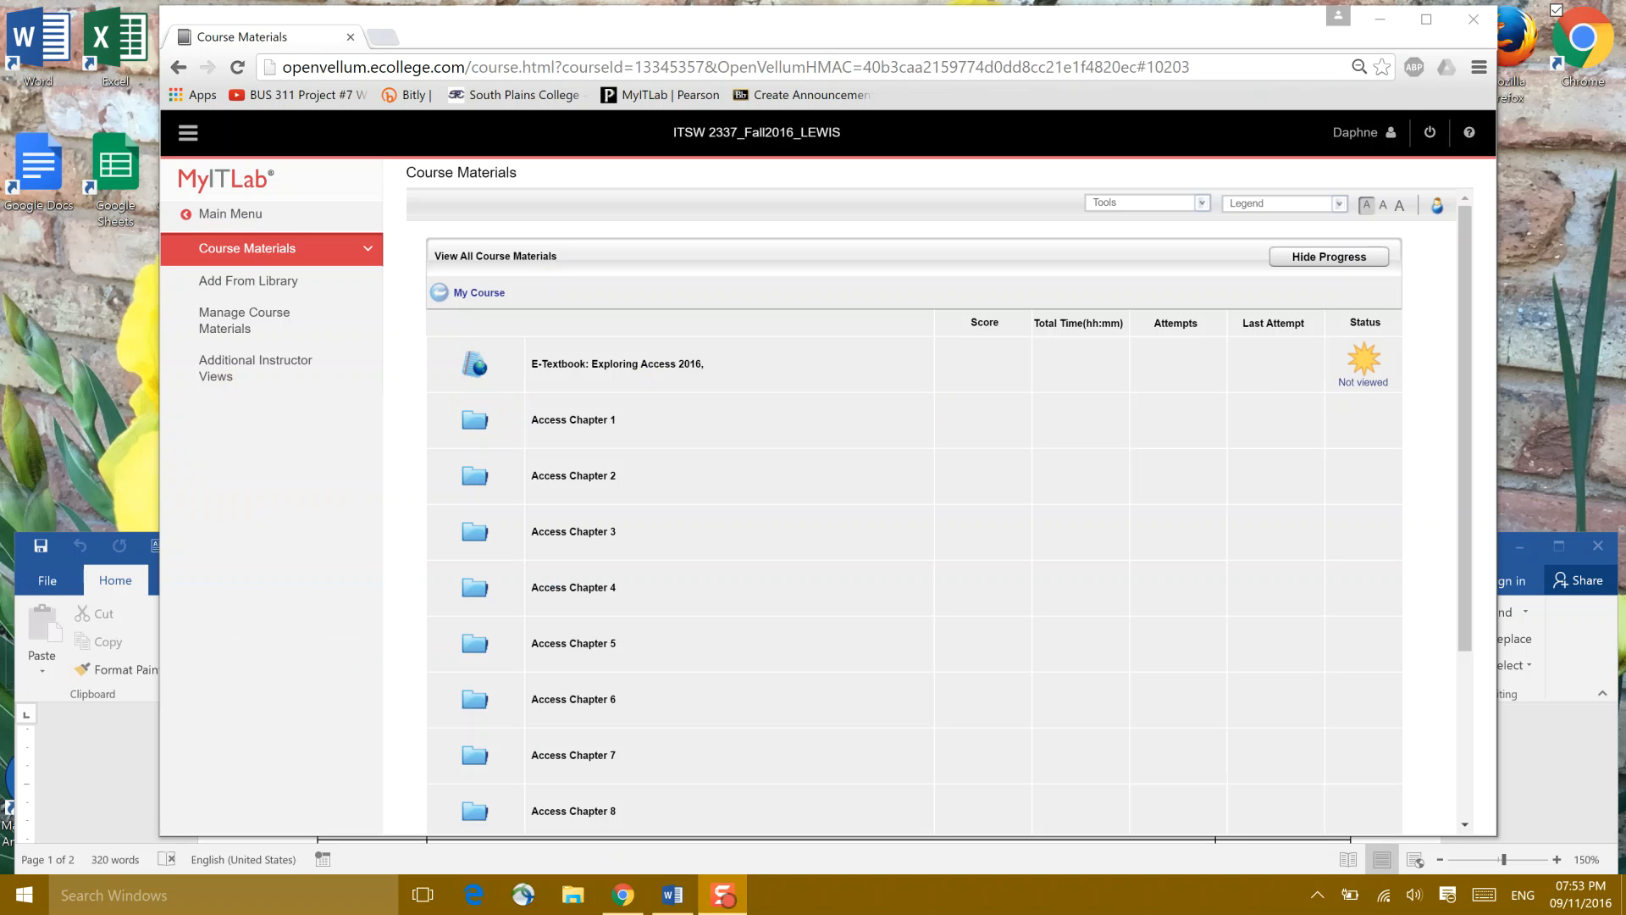
mouse_move(780, 475)
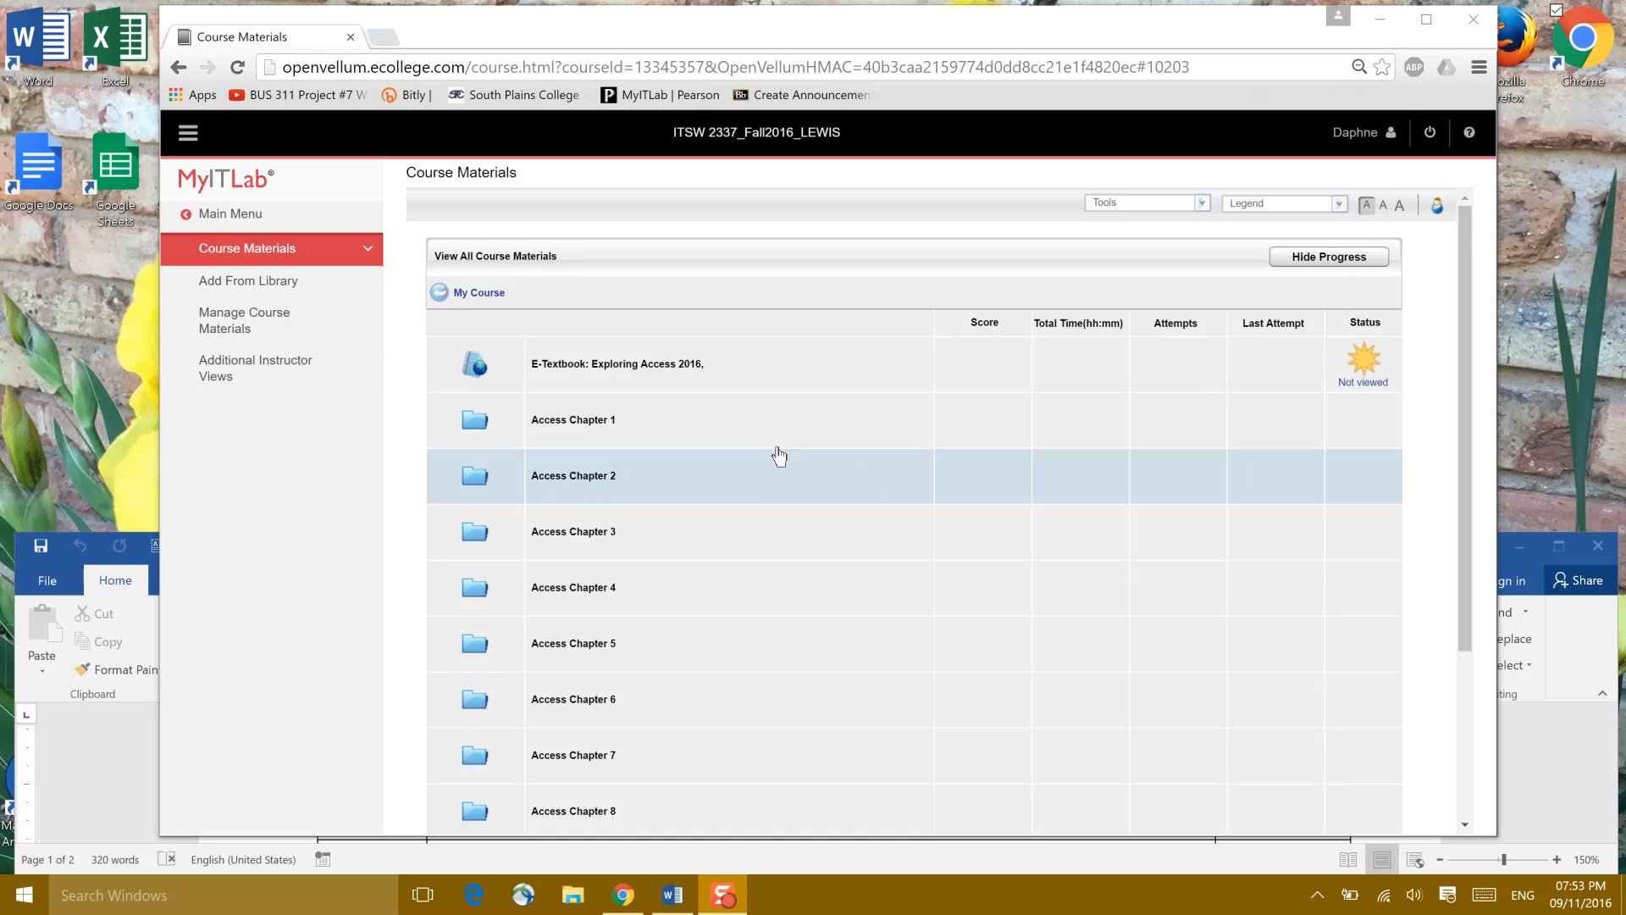
mouse_move(574, 419)
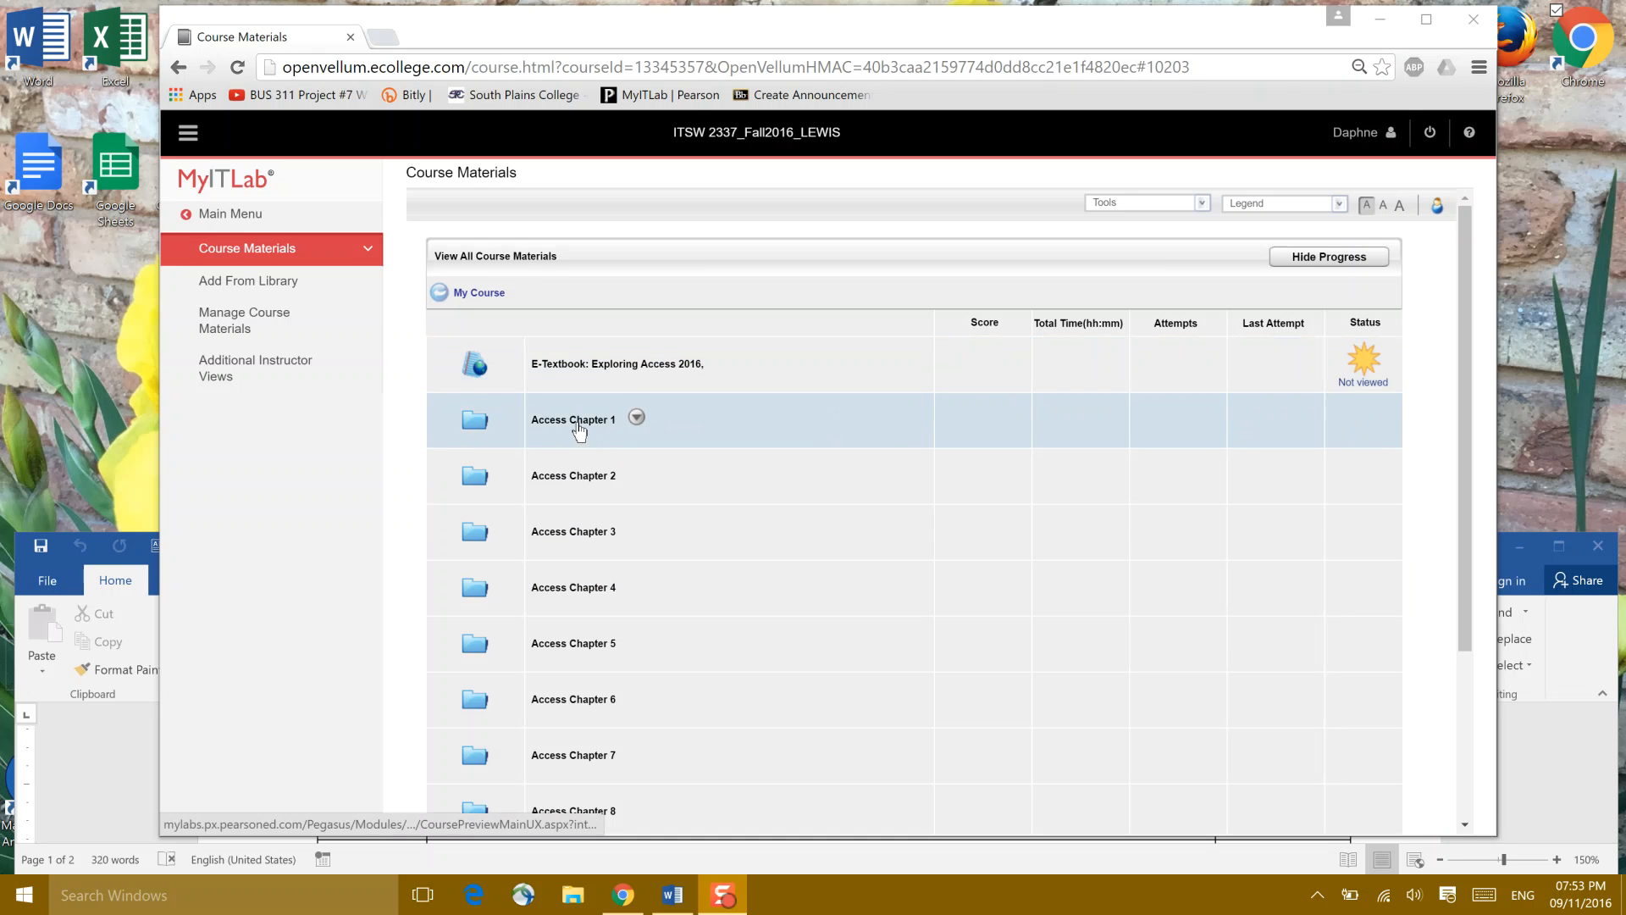
- Open Access Chapter 1 Assignments, then Grader Activities and the chapter's grader project
left_click(573, 420)
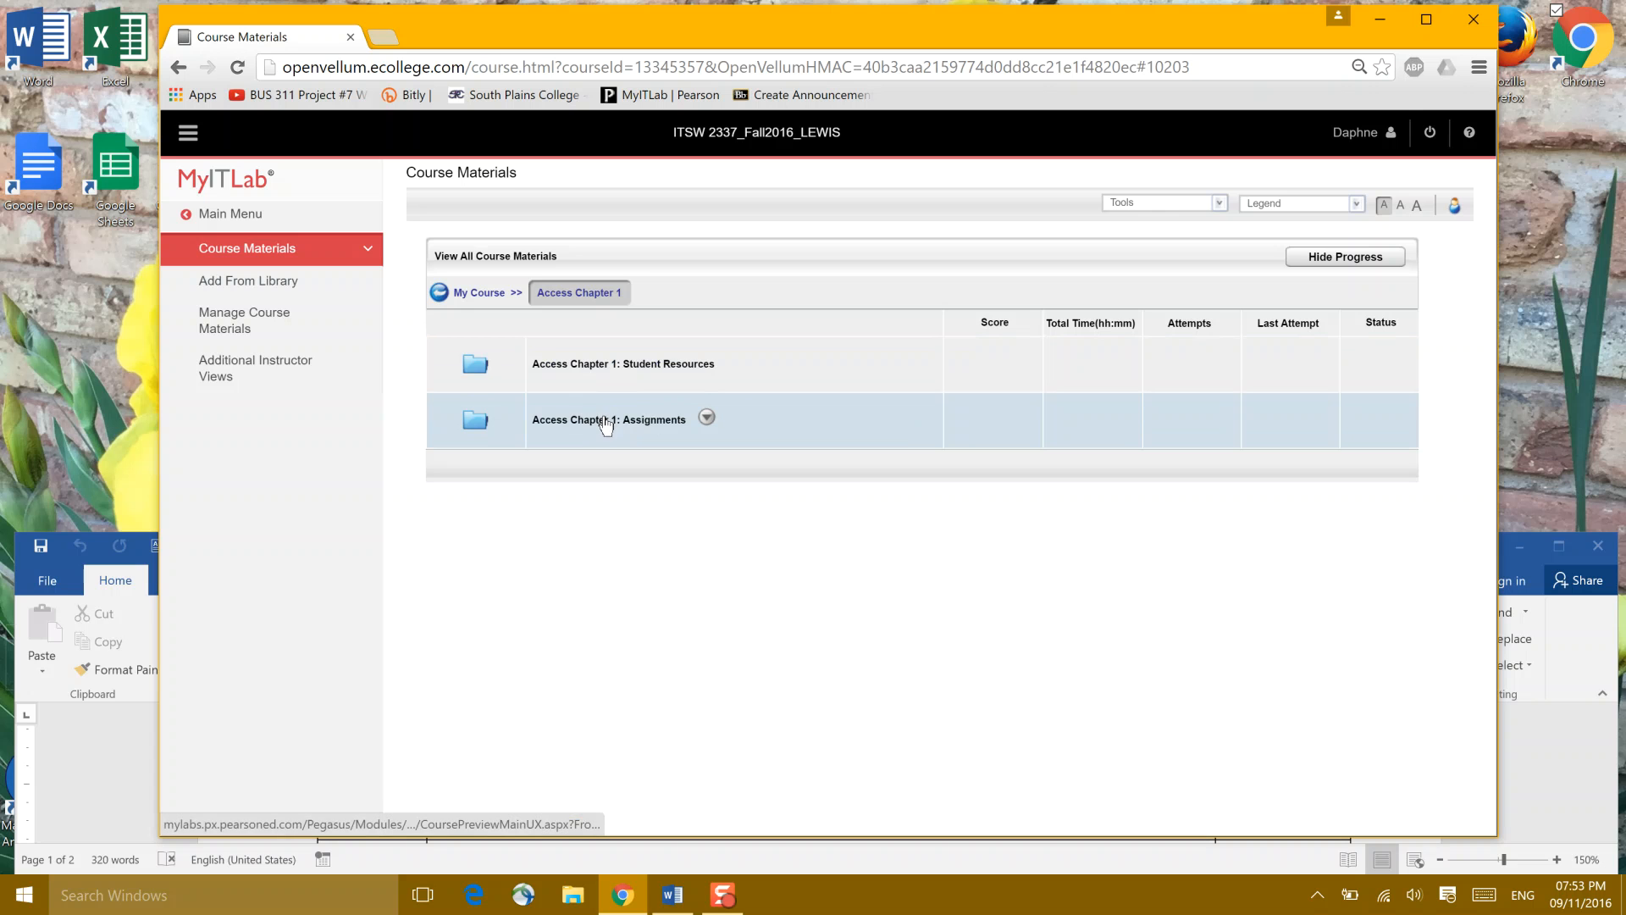
left_click(608, 419)
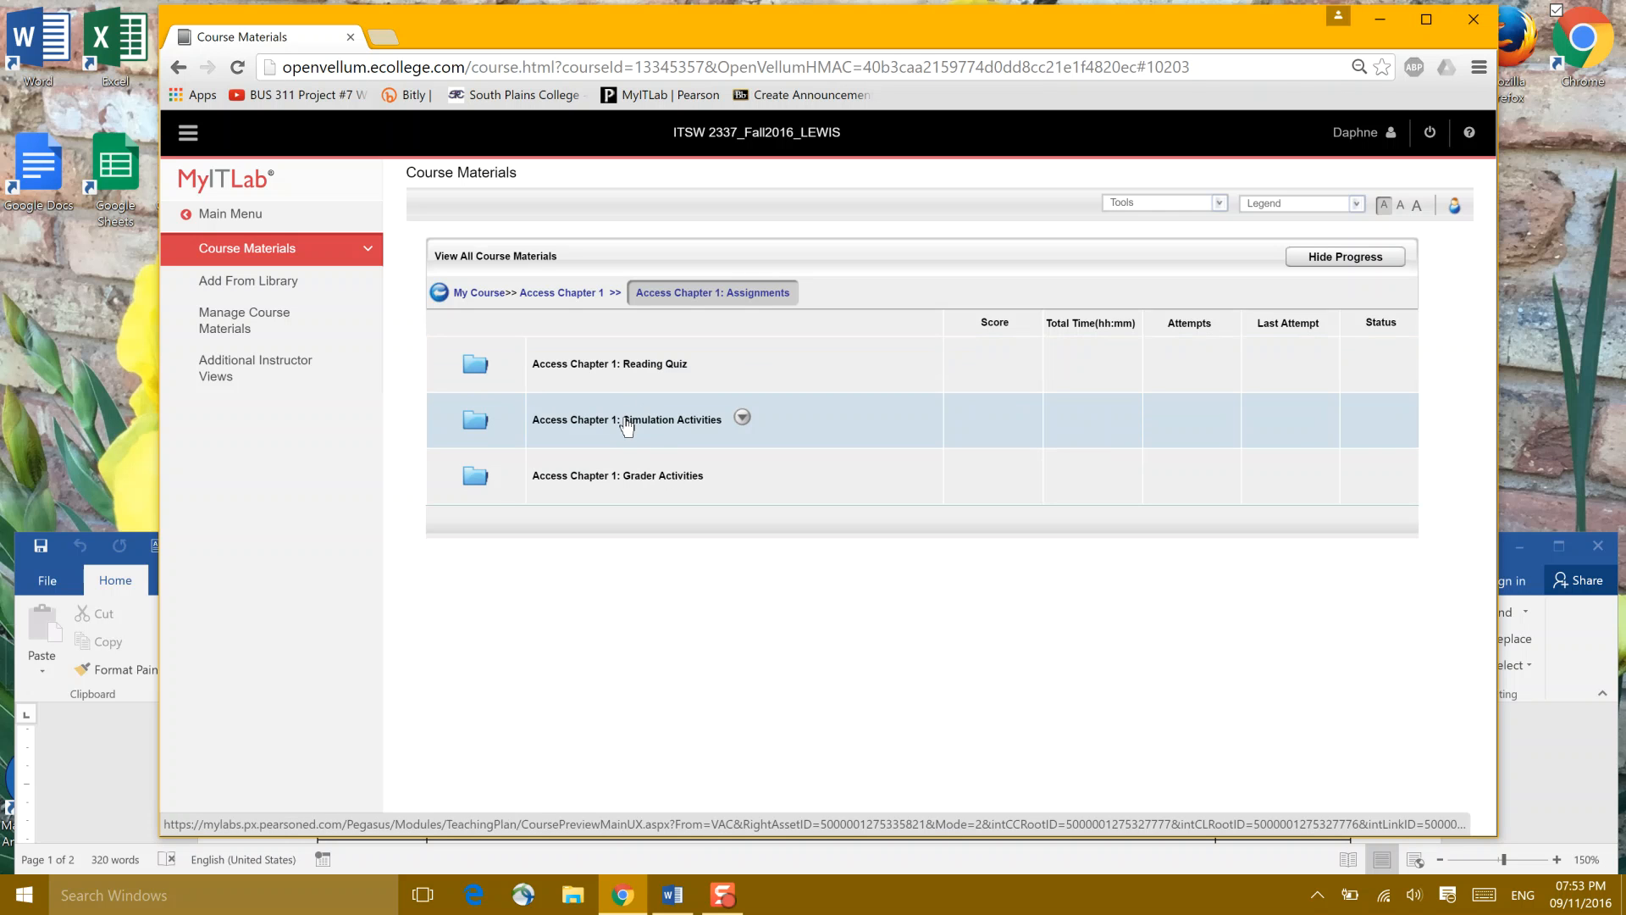
left_click(617, 475)
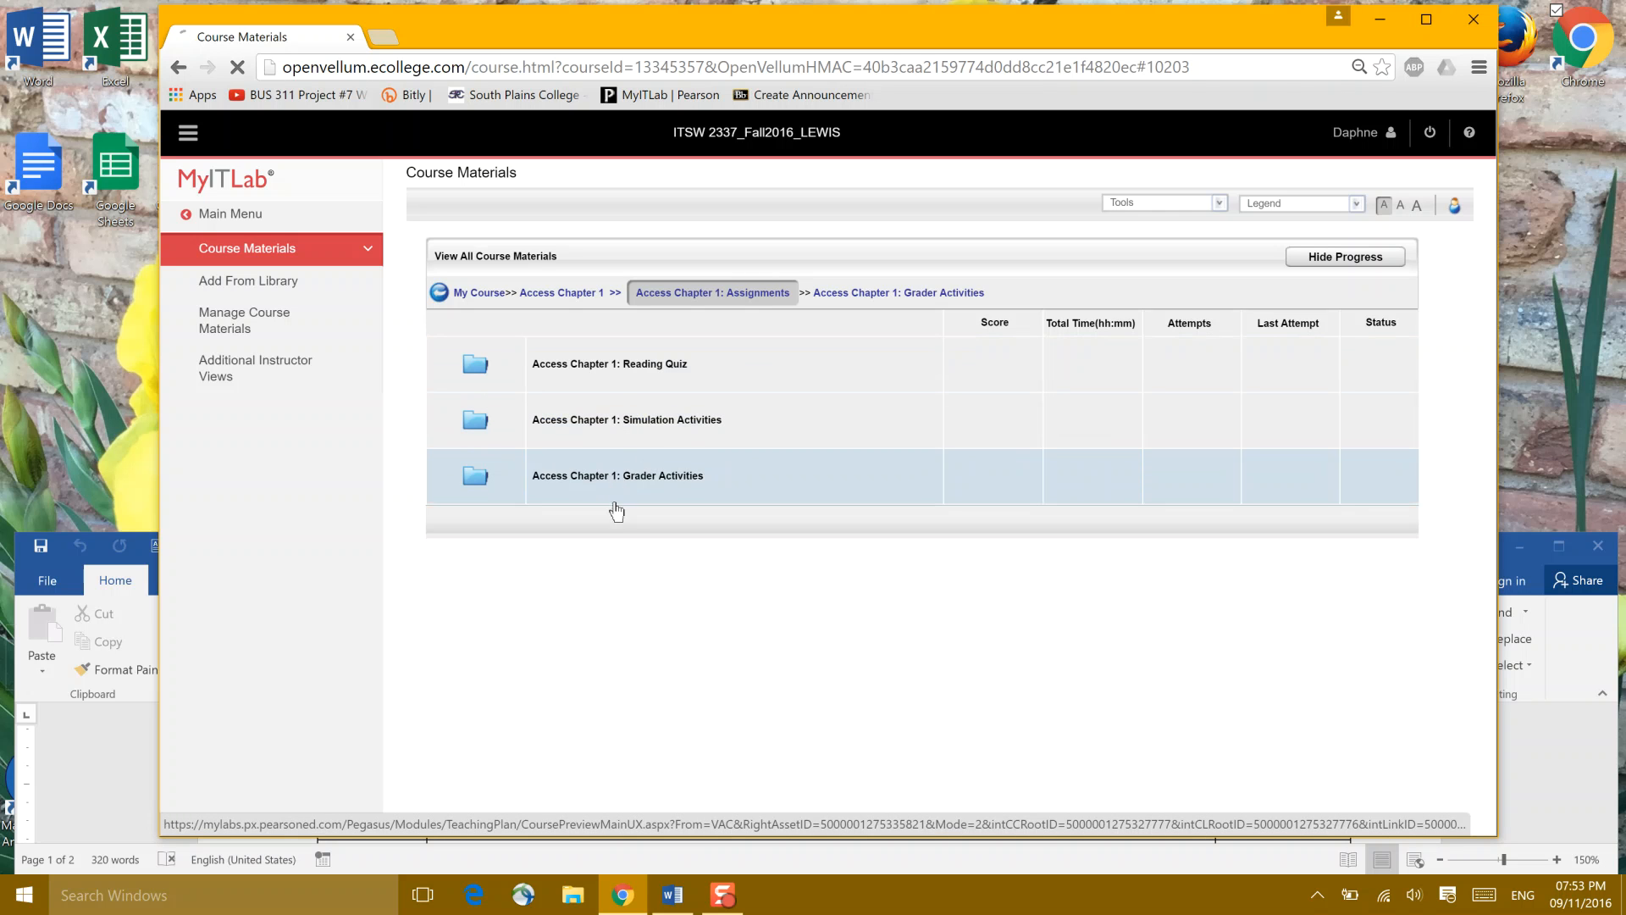
left_click(618, 475)
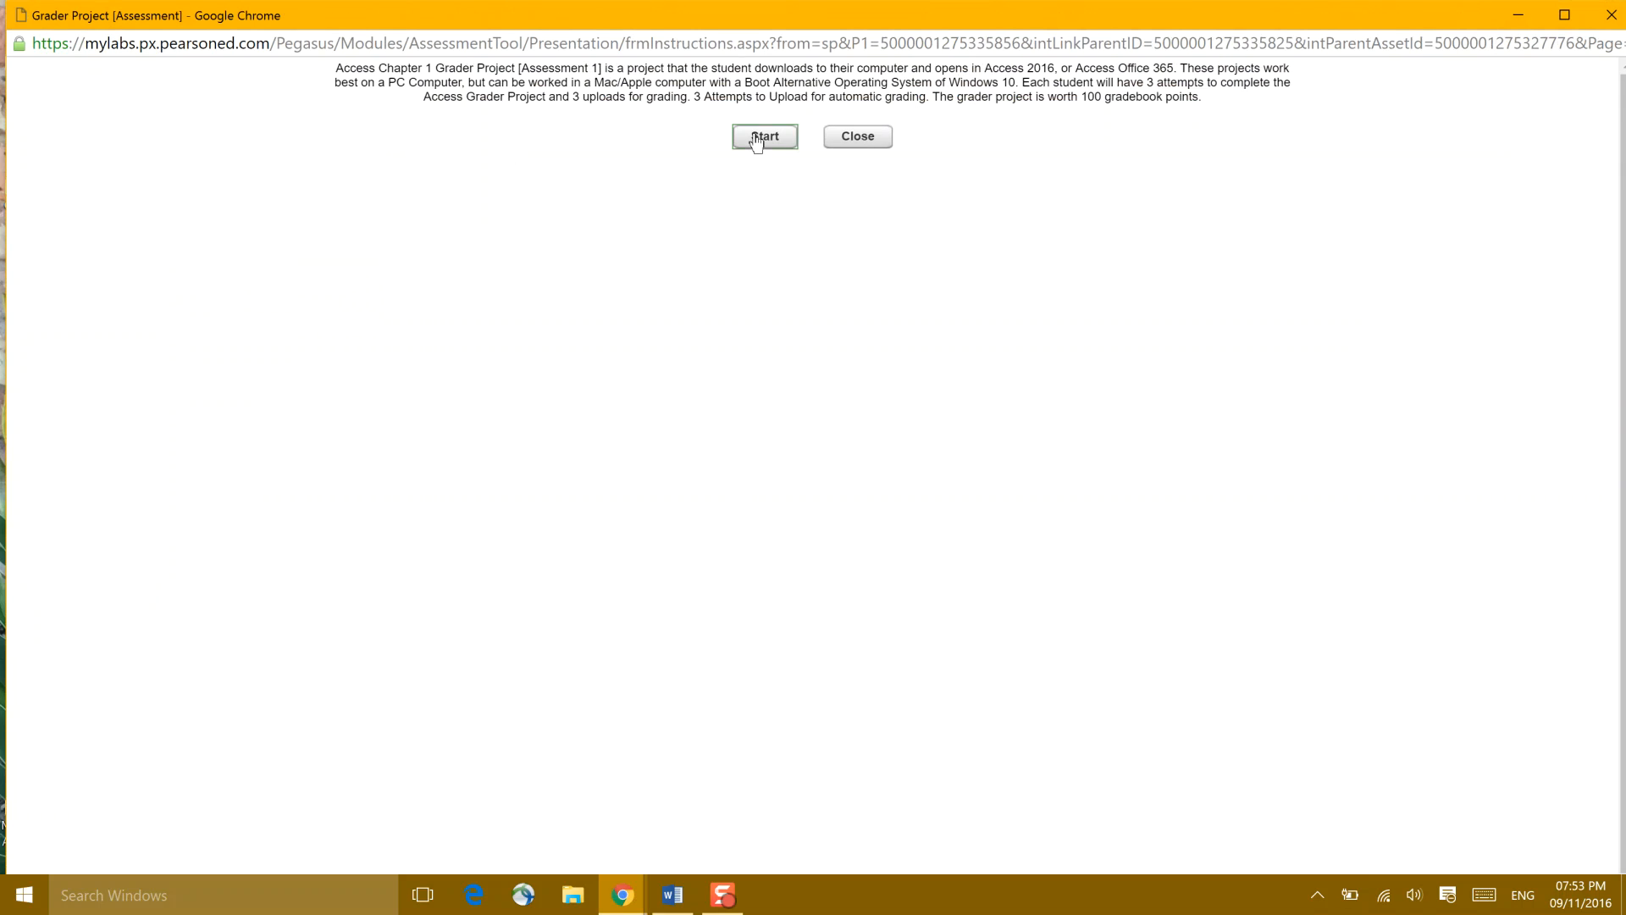
- Start the Access Chapter 1 grader project and list its downloadable starting files
left_click(764, 135)
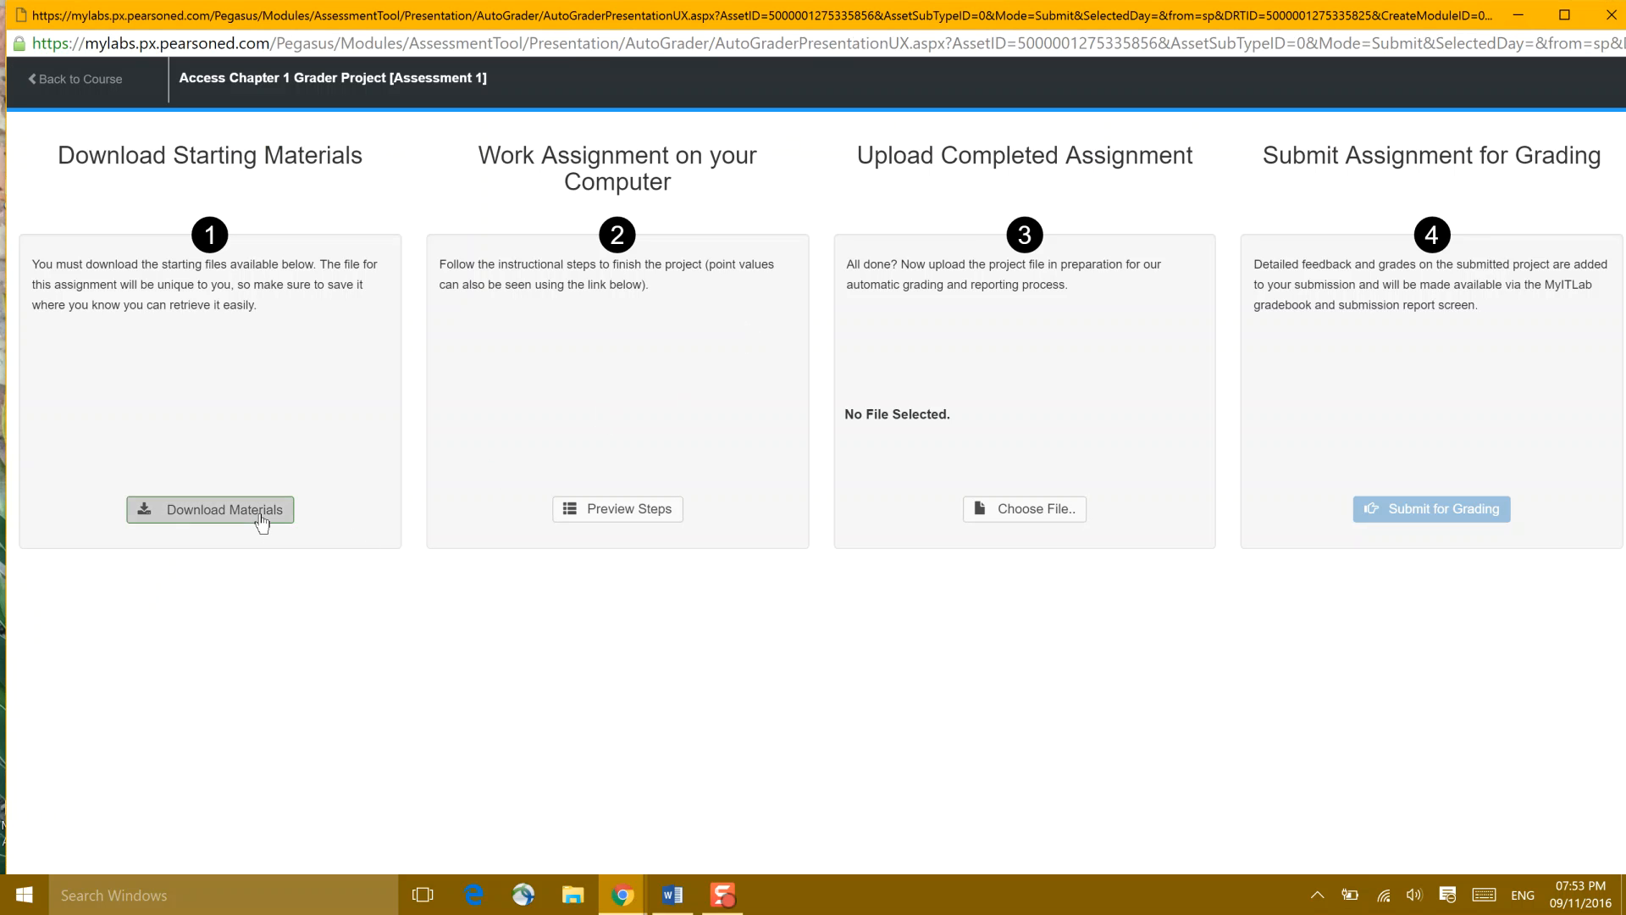
left_click(209, 509)
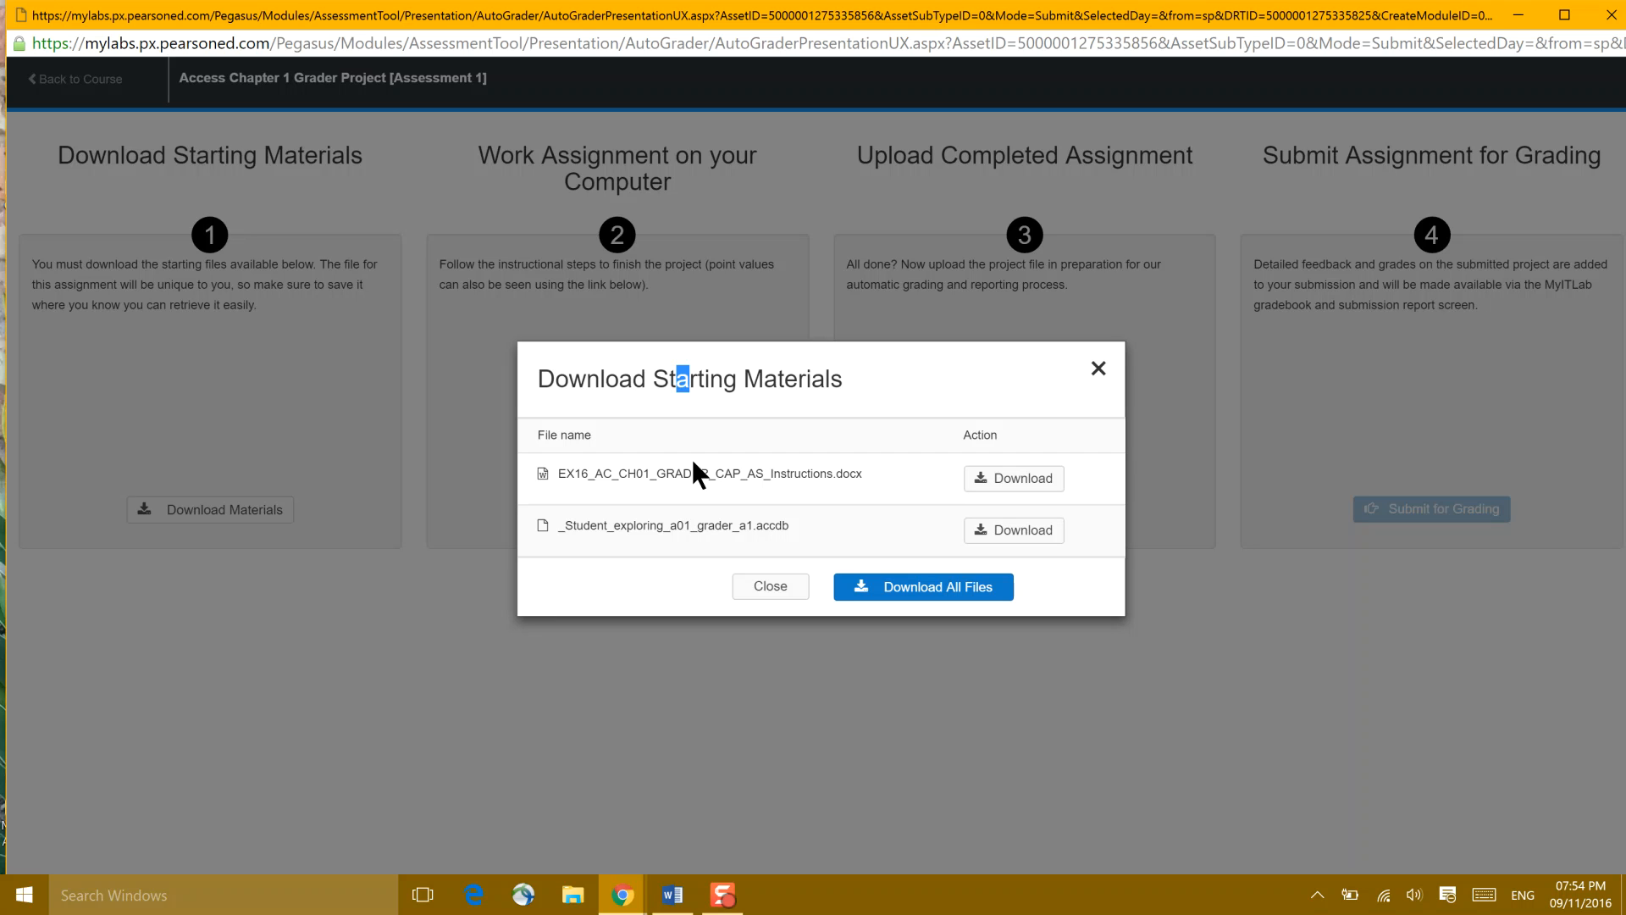
mouse_move(998, 176)
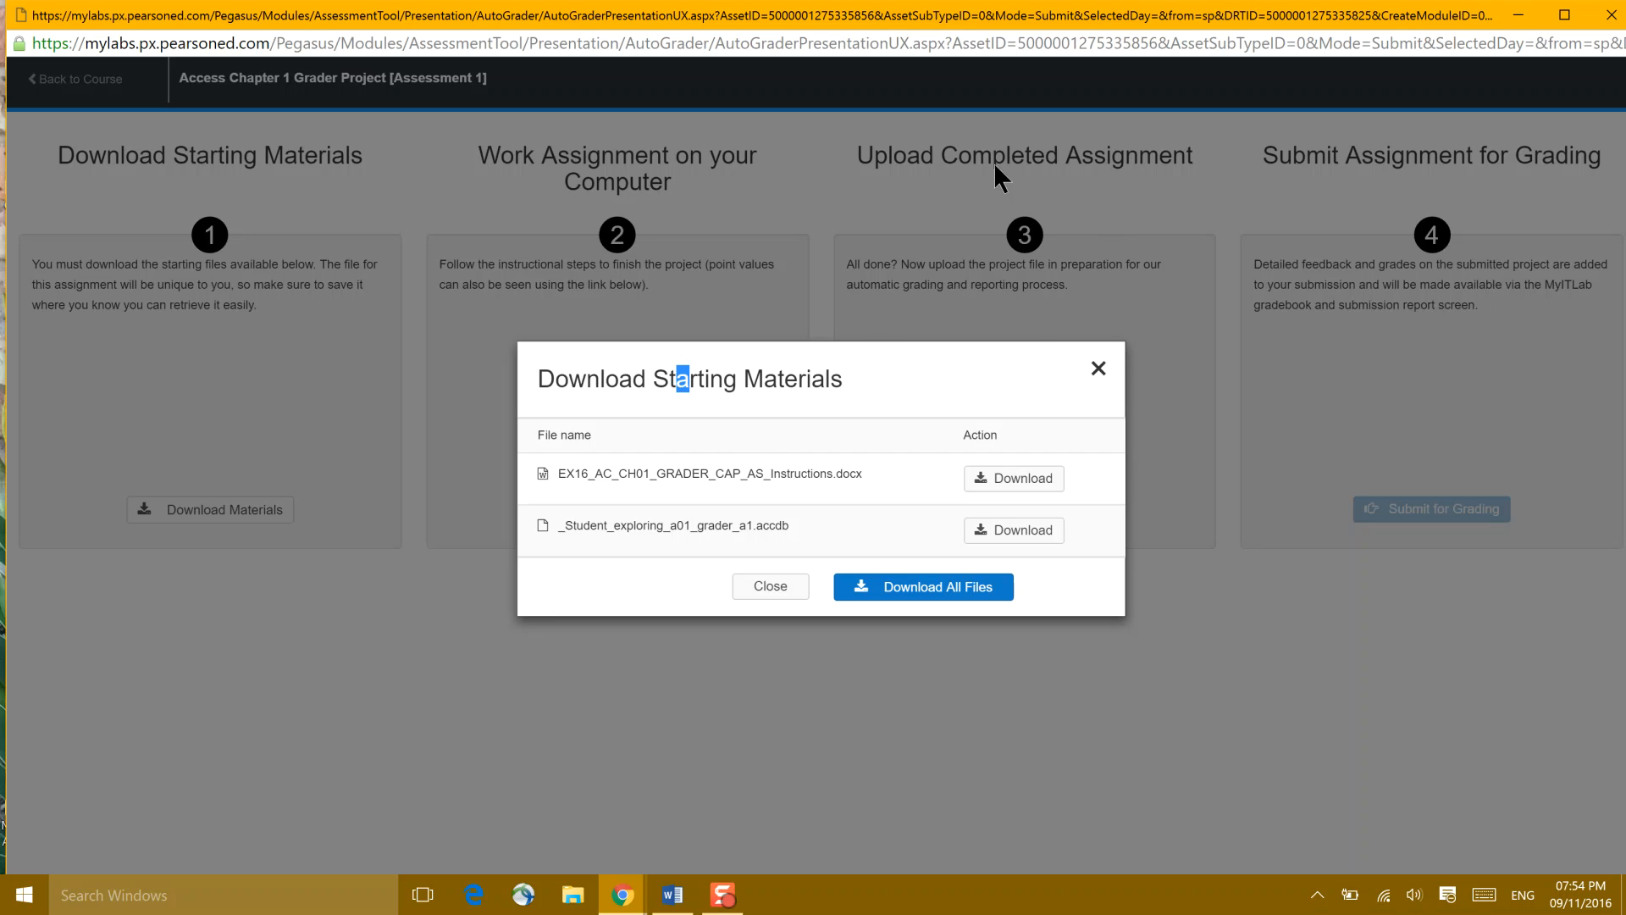
mouse_move(1078, 268)
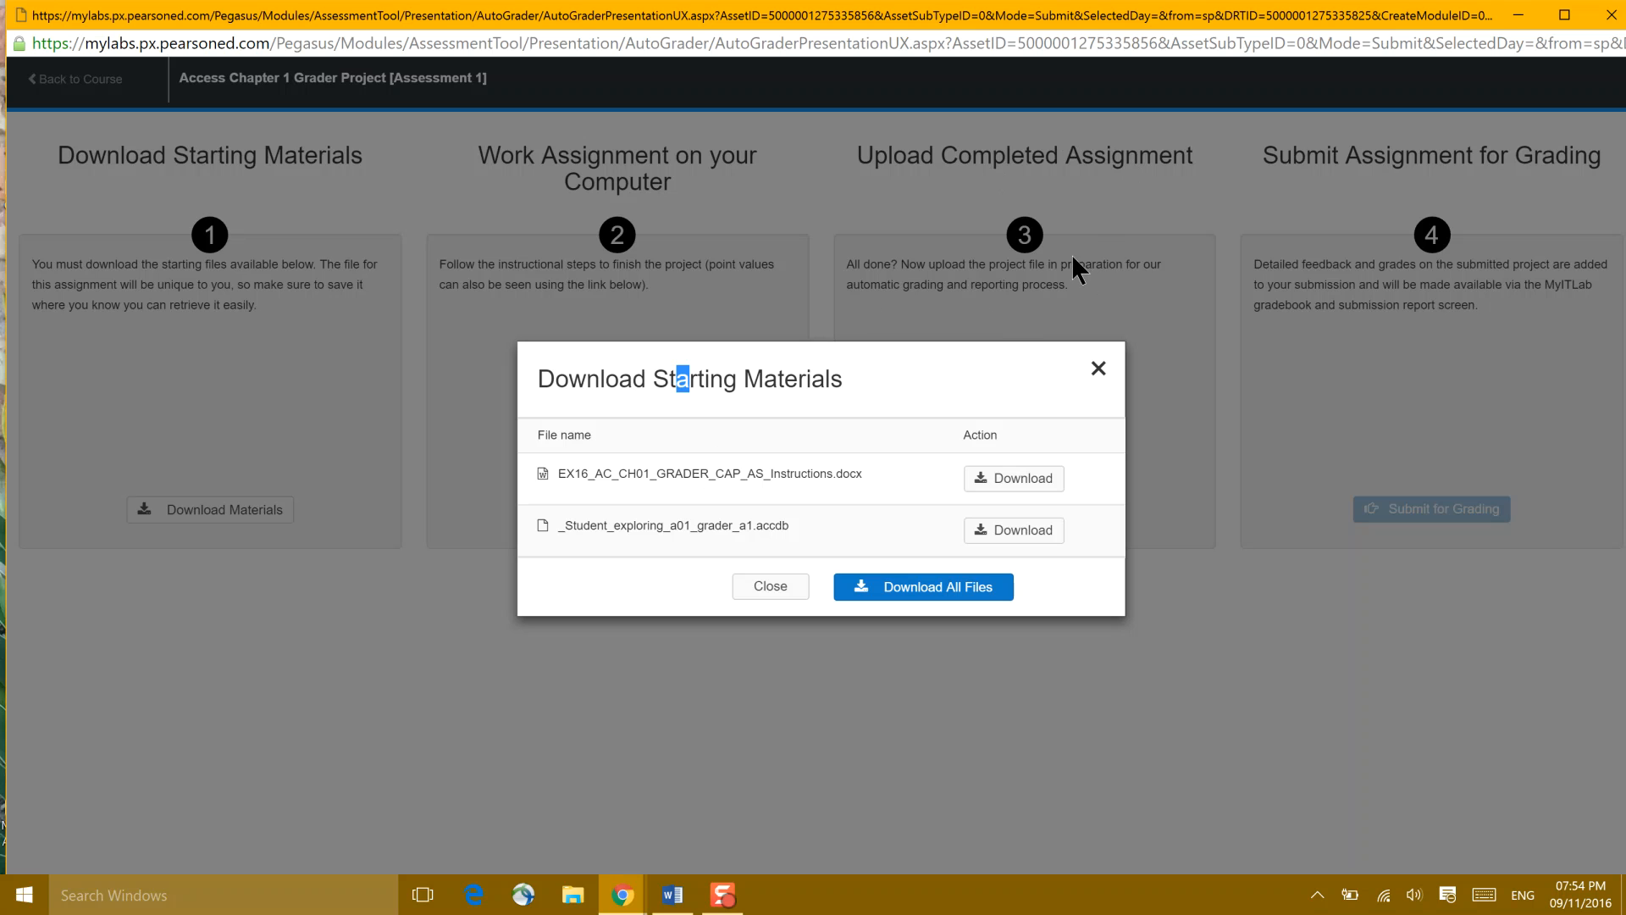
mouse_move(1138, 558)
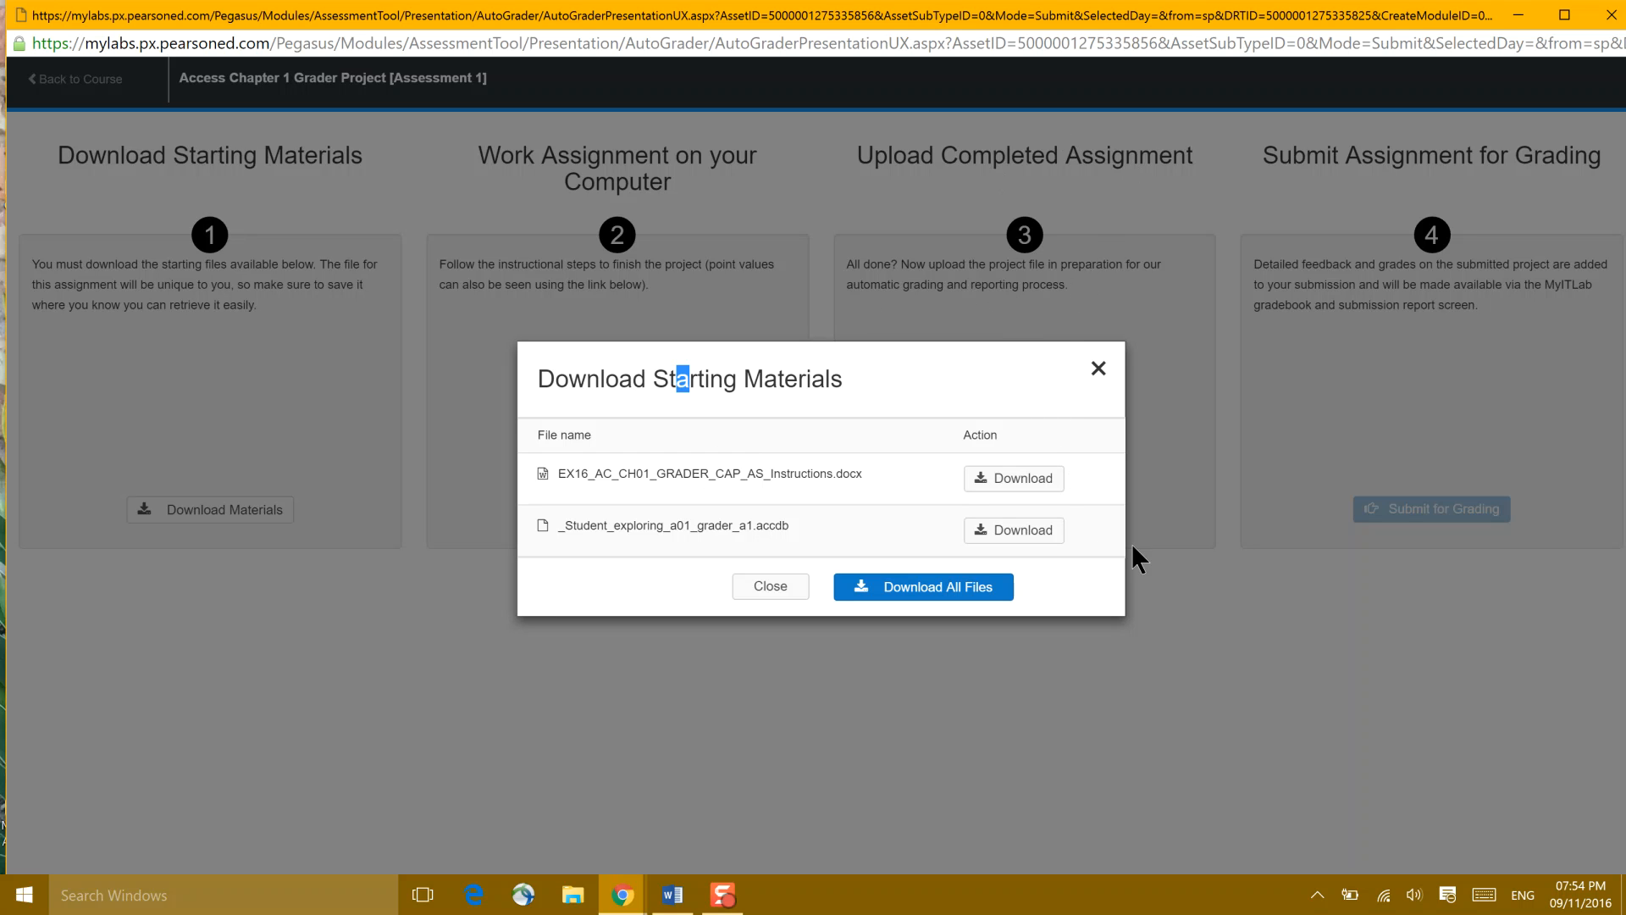
mouse_move(1395, 526)
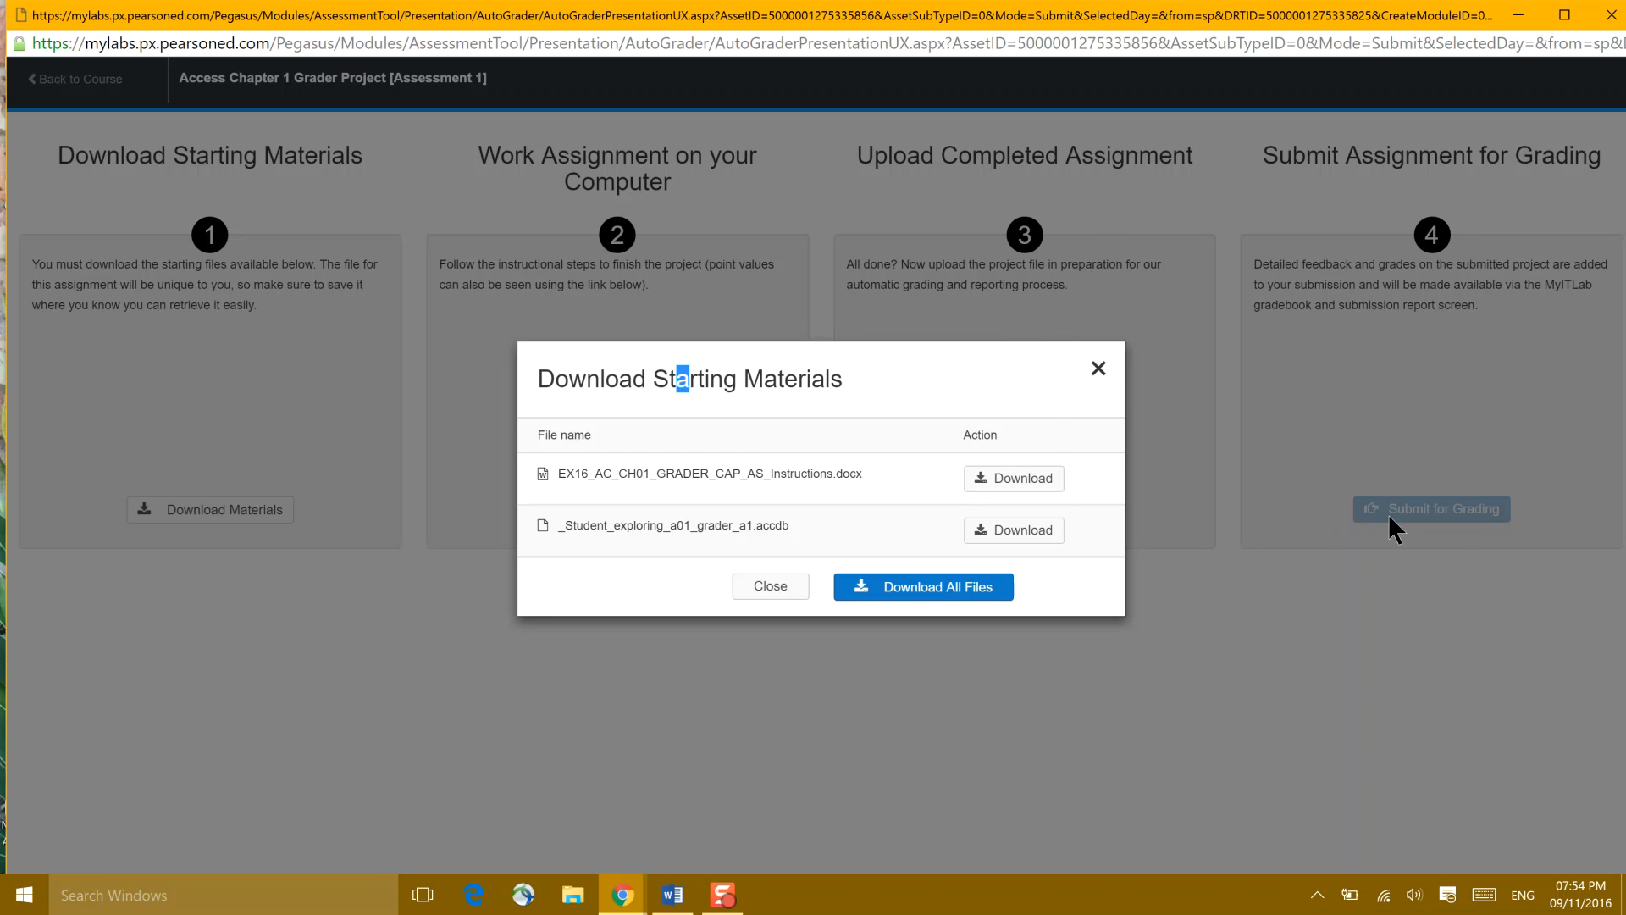
mouse_move(1099, 601)
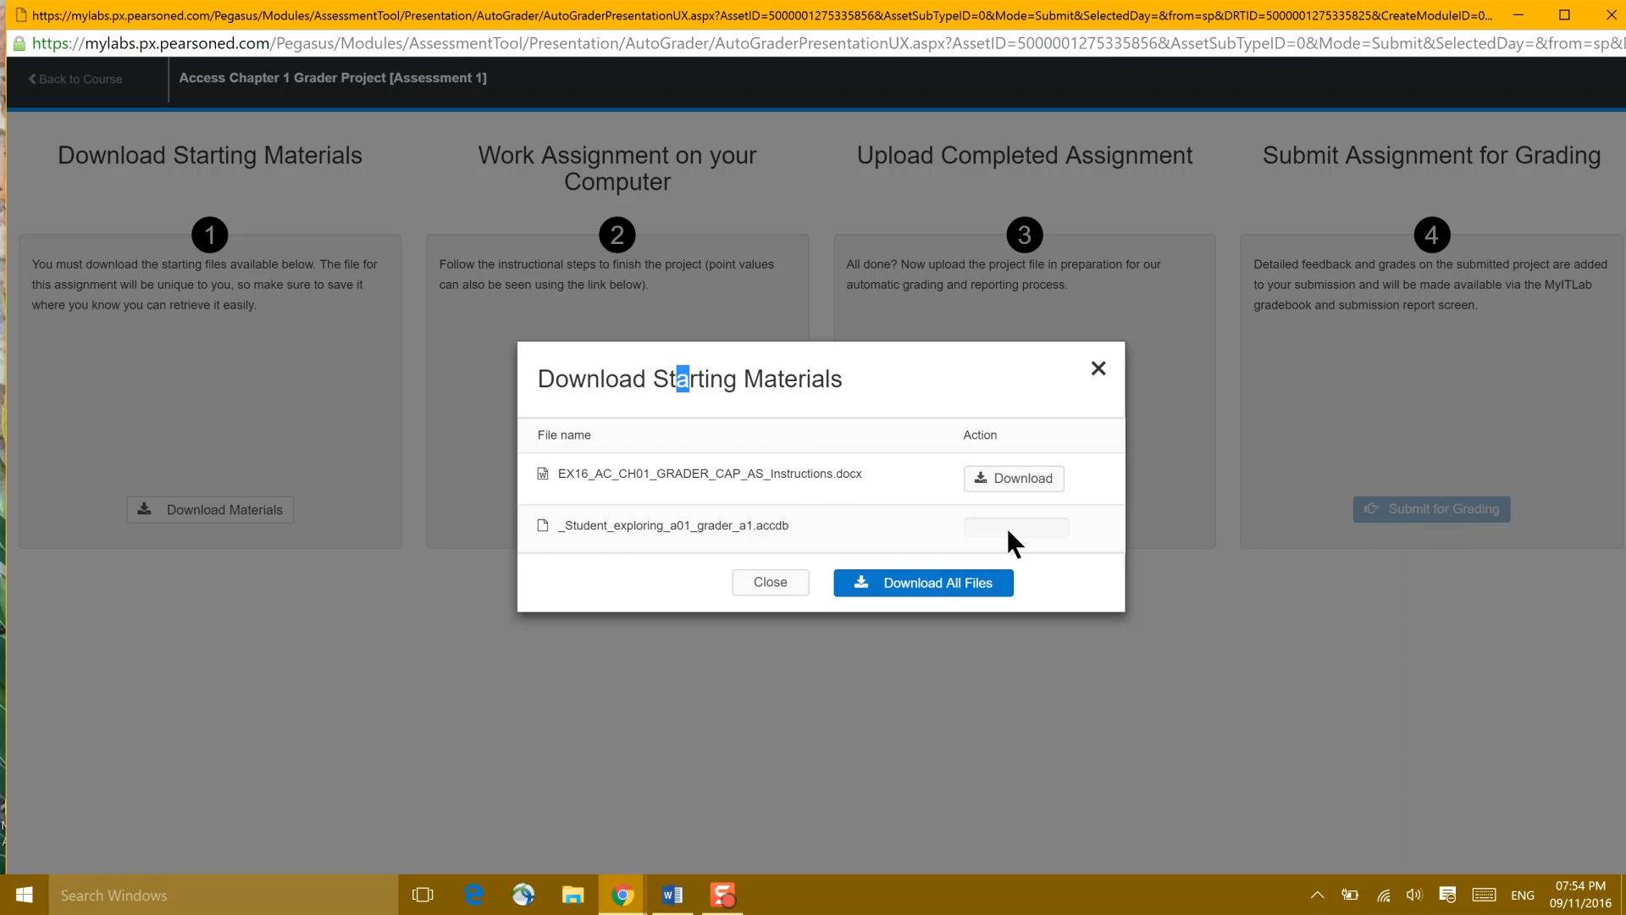
- Download the _Student_exploring_a01_grader_a1.accdb database and save it into Access Chapter 1
left_click(1015, 527)
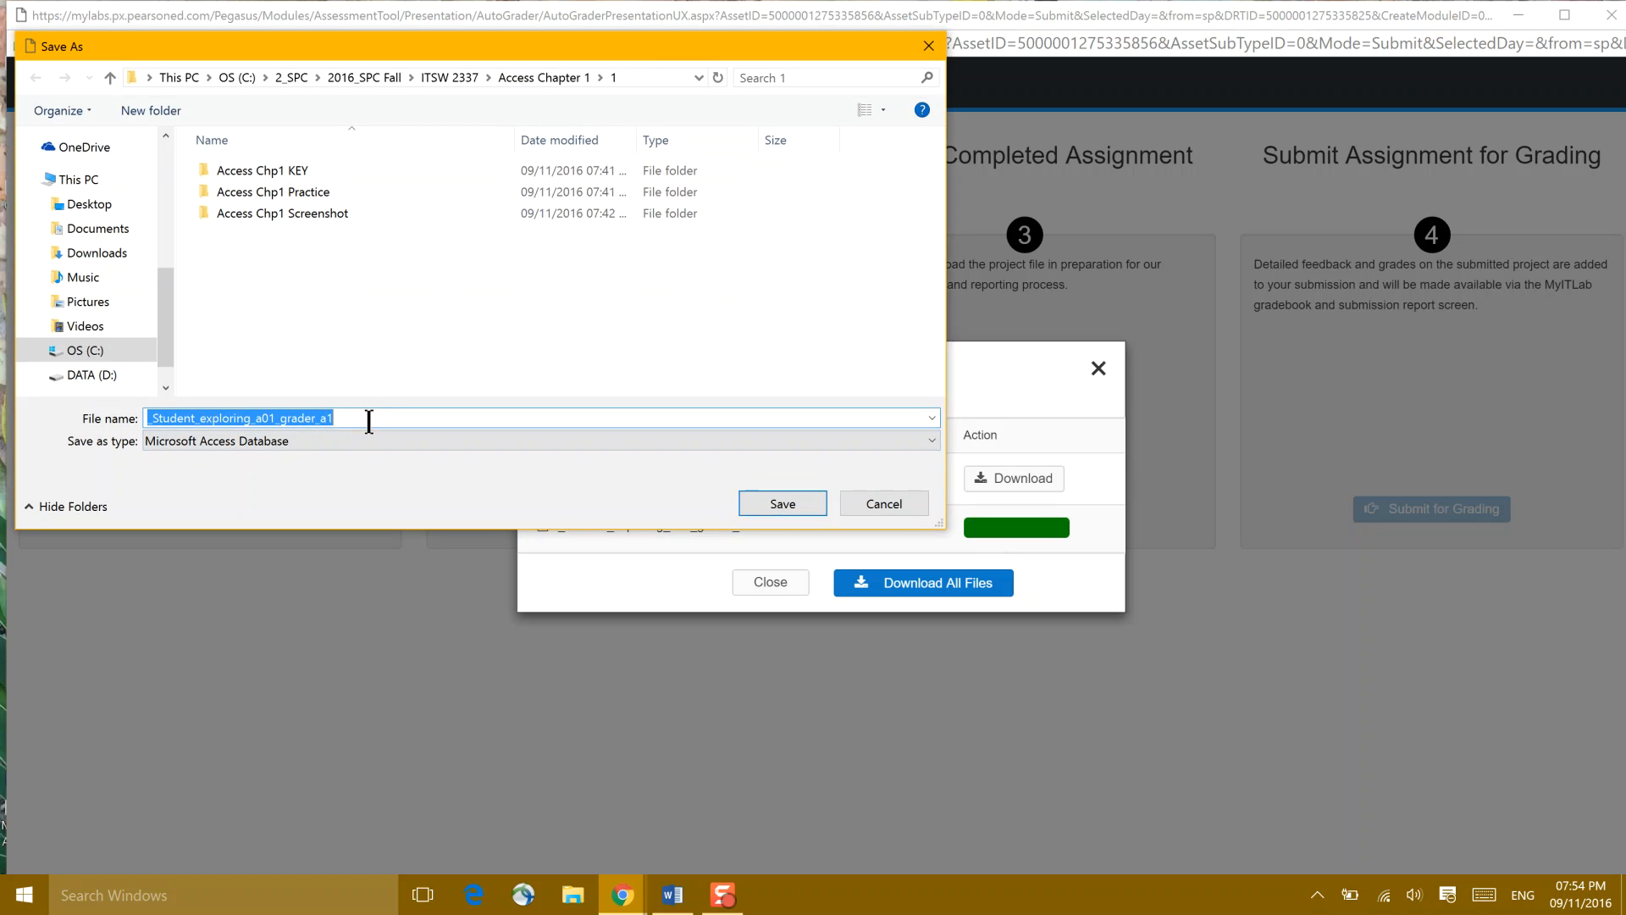
left_click(782, 503)
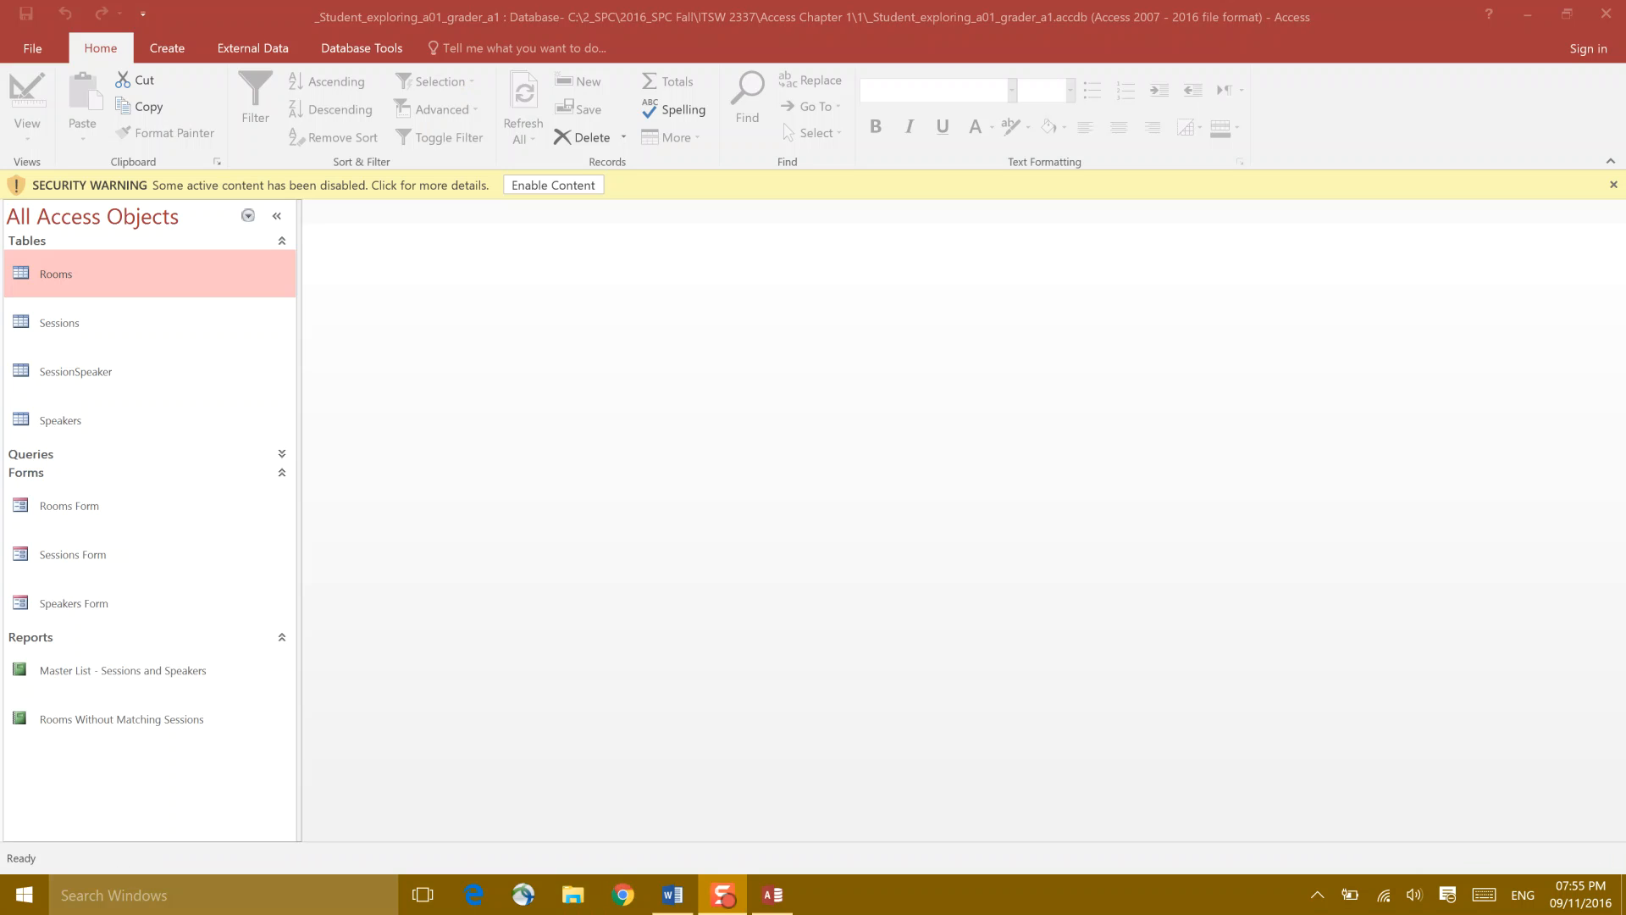
mouse_move(373, 36)
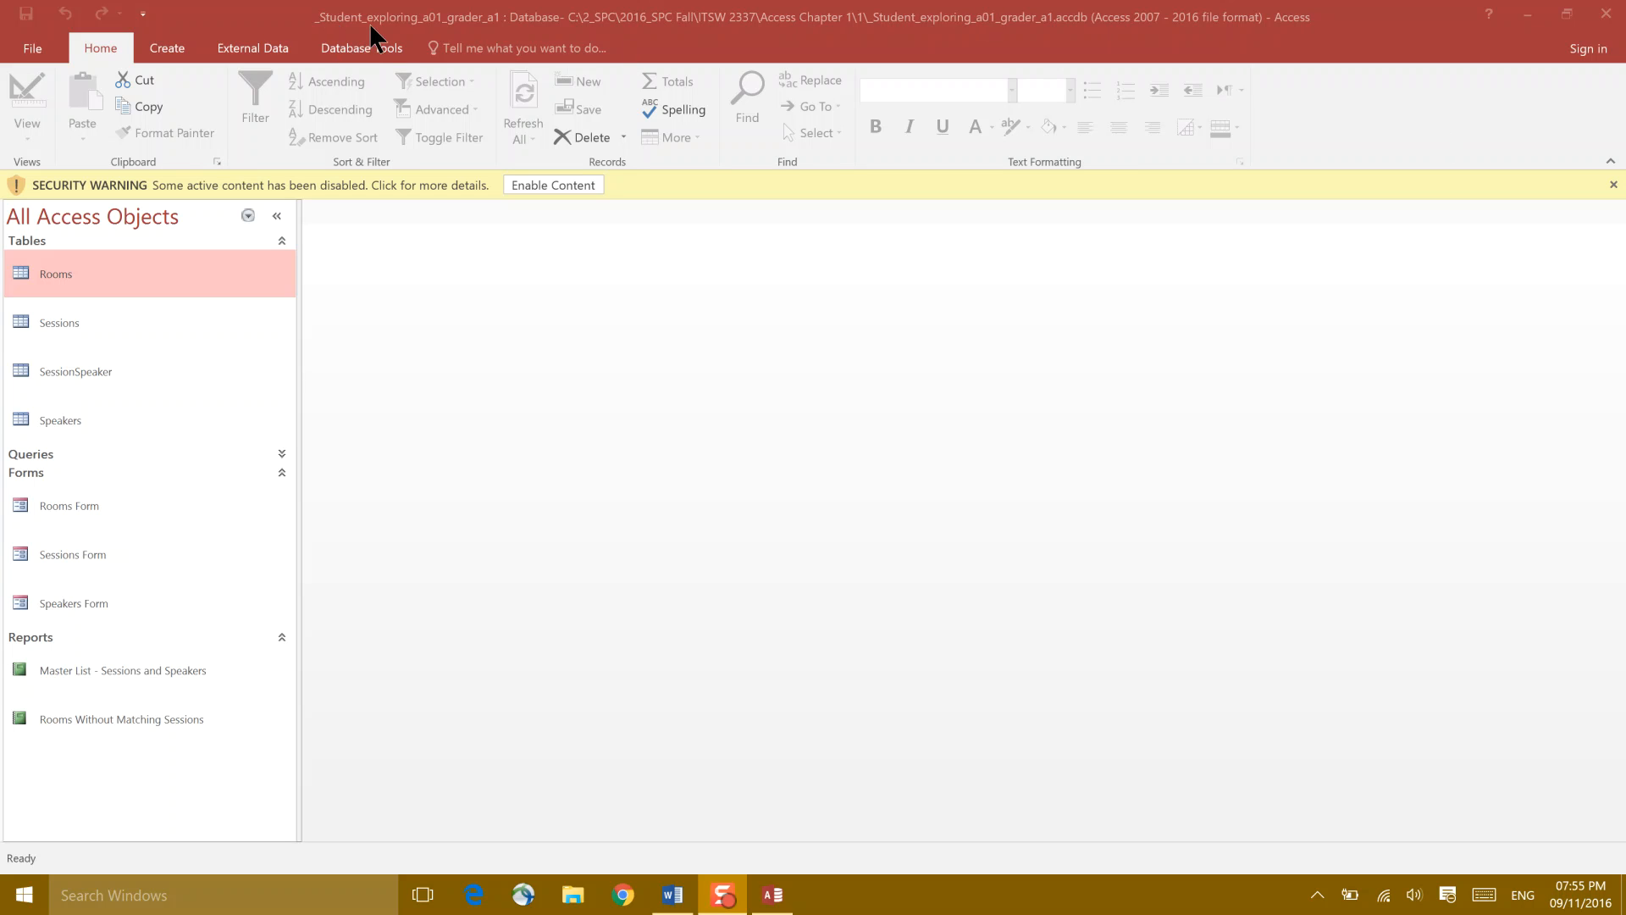
mouse_move(463, 28)
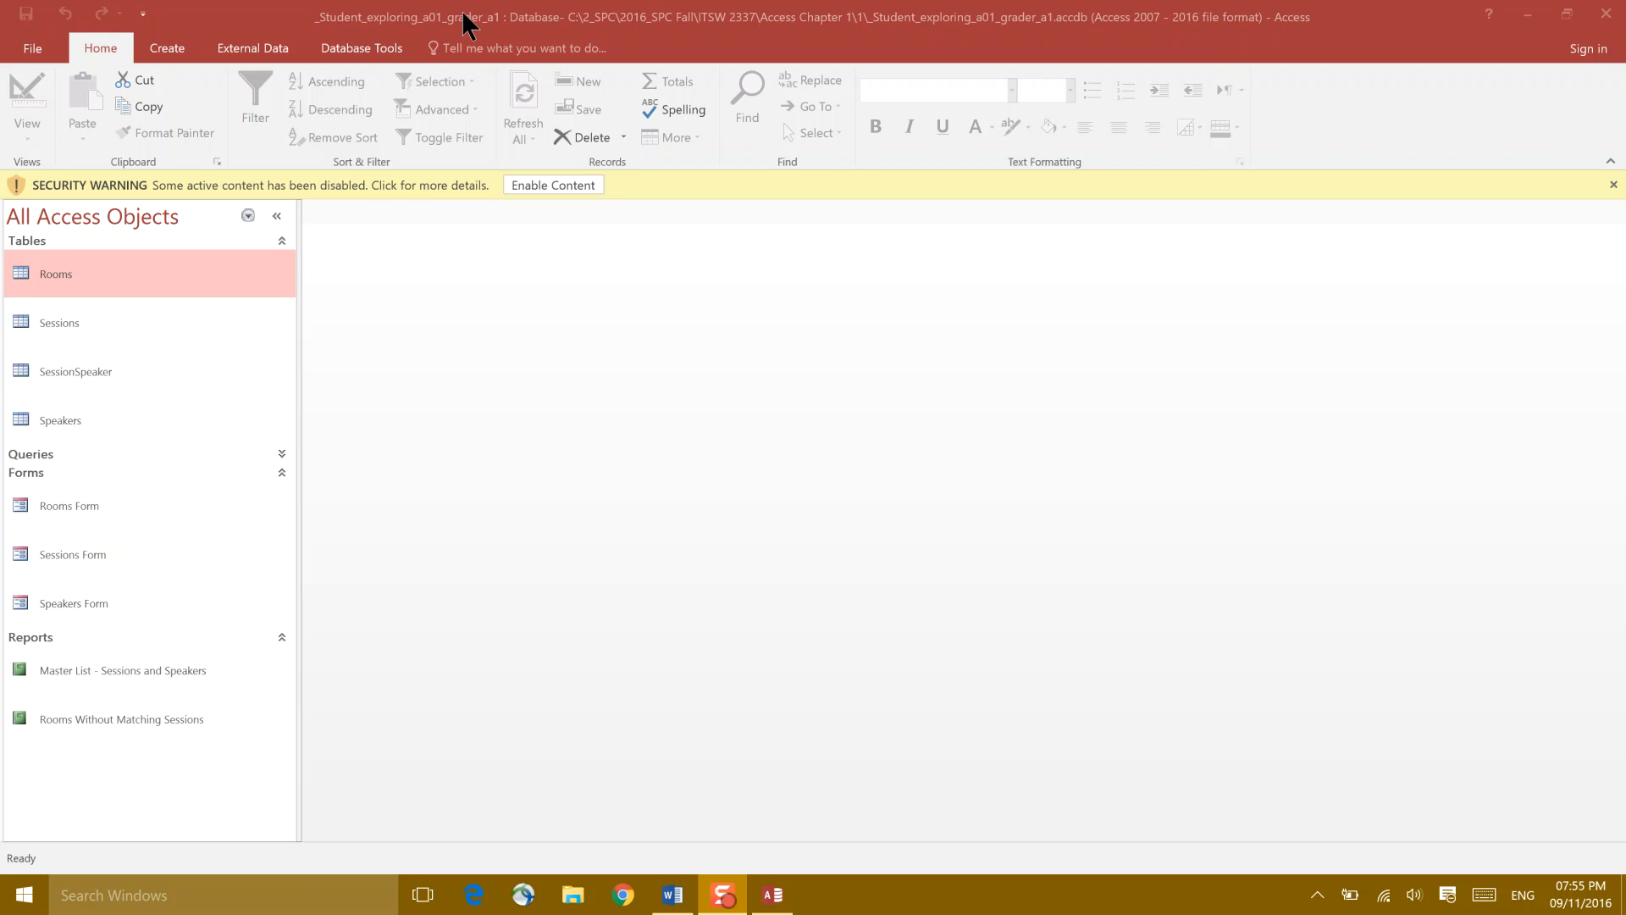
mouse_move(402, 88)
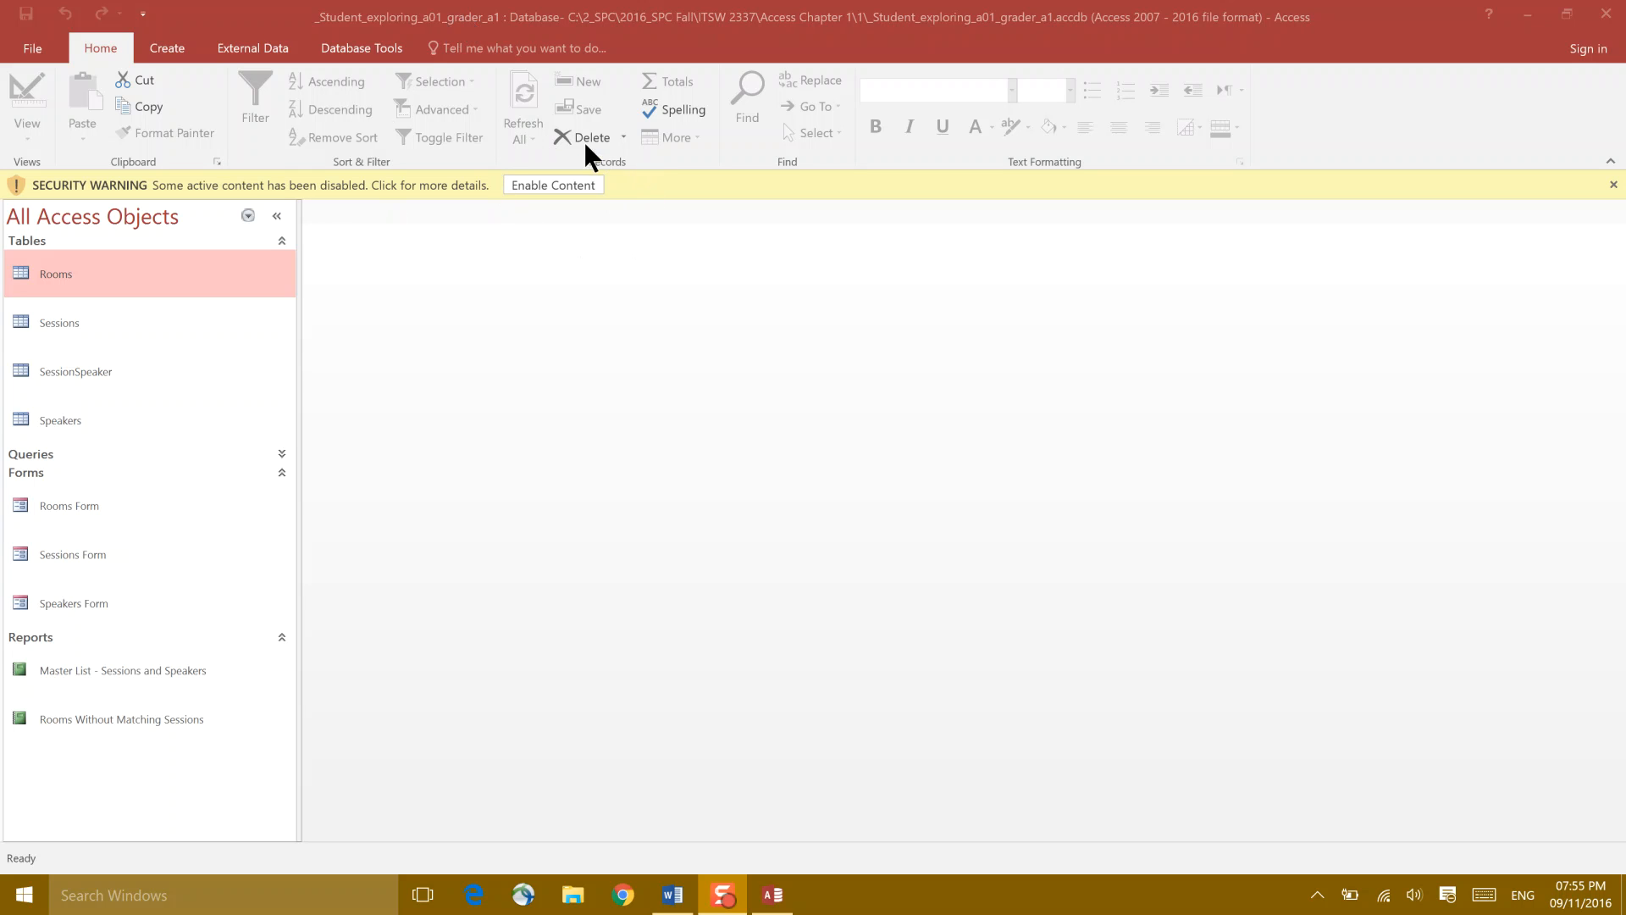
mouse_move(559, 262)
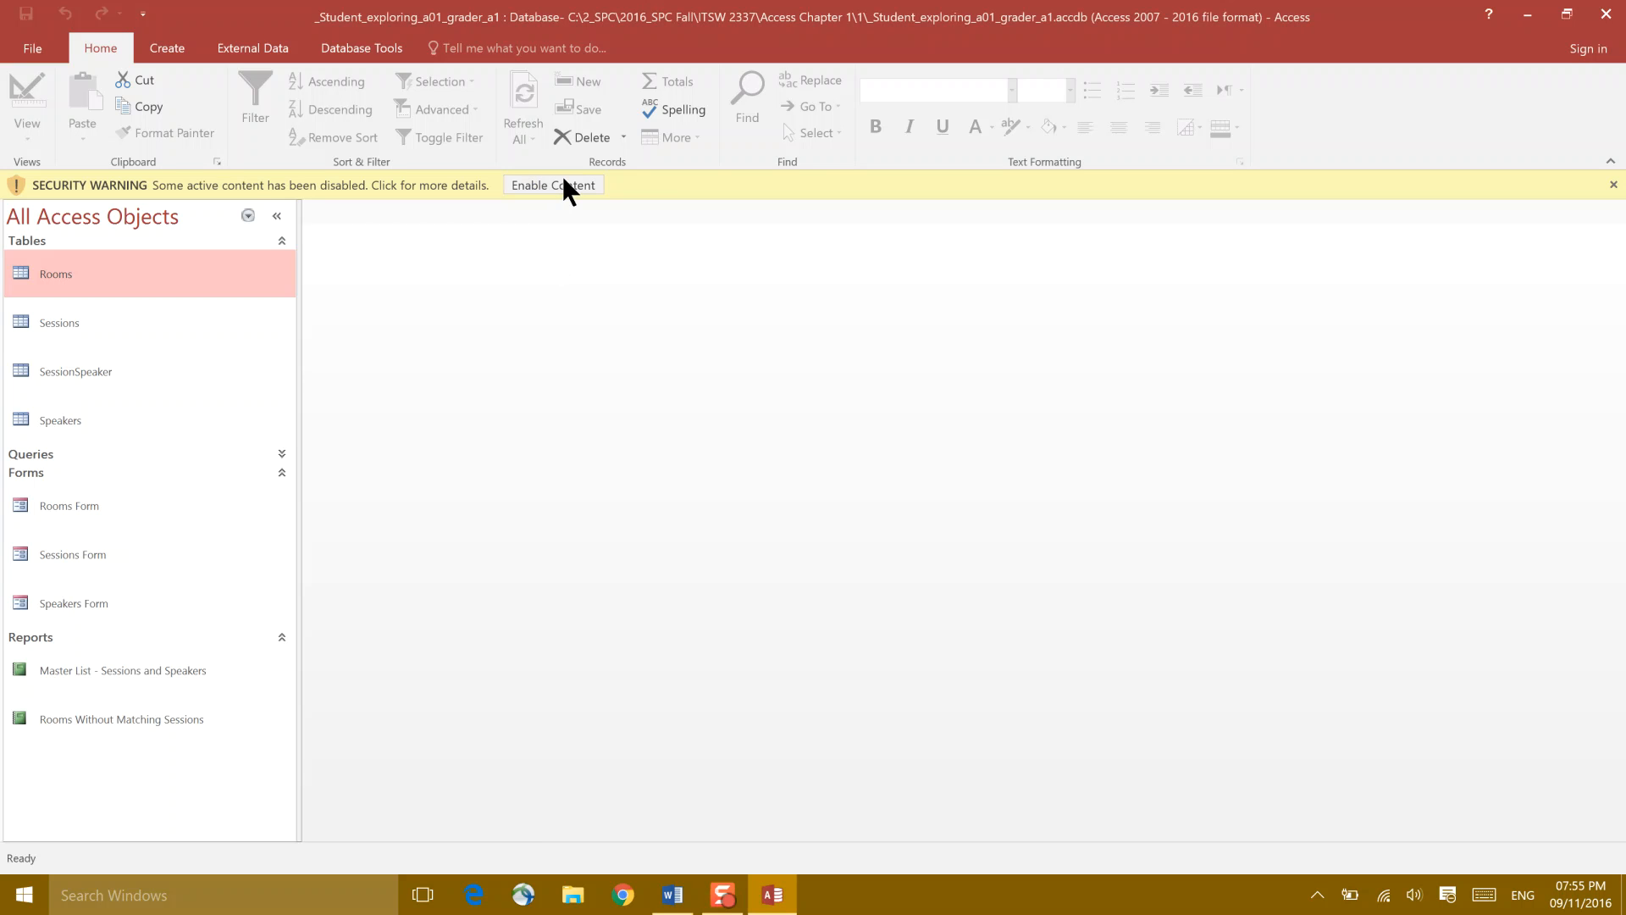
- Enable the grader database's active content from the Security Warning bar
left_click(553, 185)
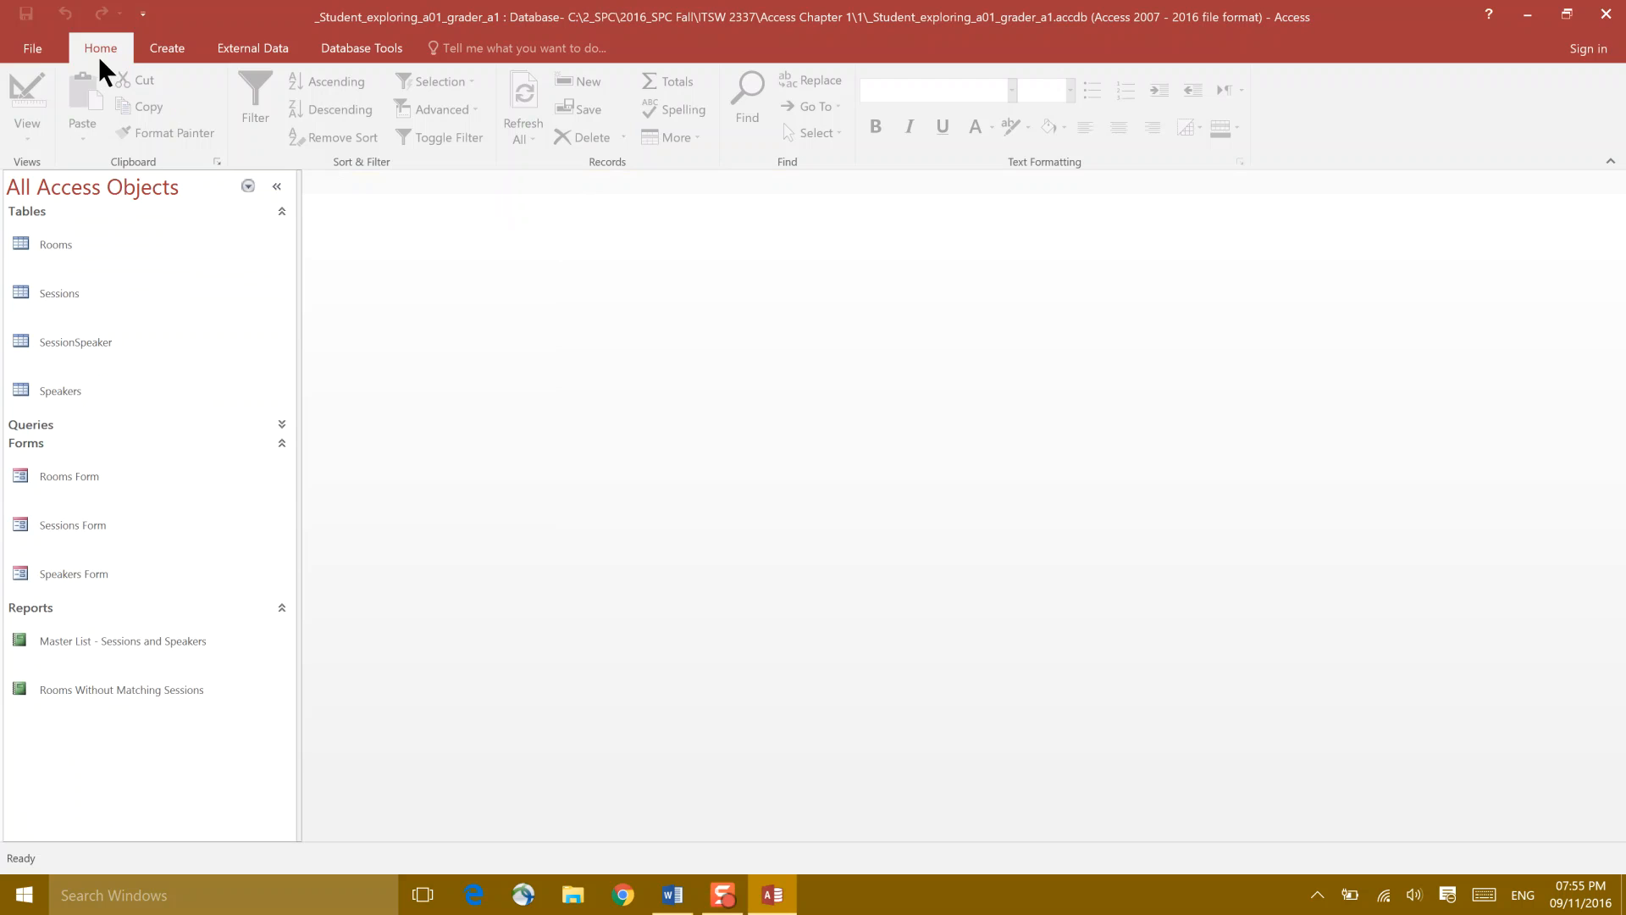
- Save the database under a new name in 2_SPC > 2016_SPC Fall > ITSW 2337 > Access Chapter 1
left_click(32, 48)
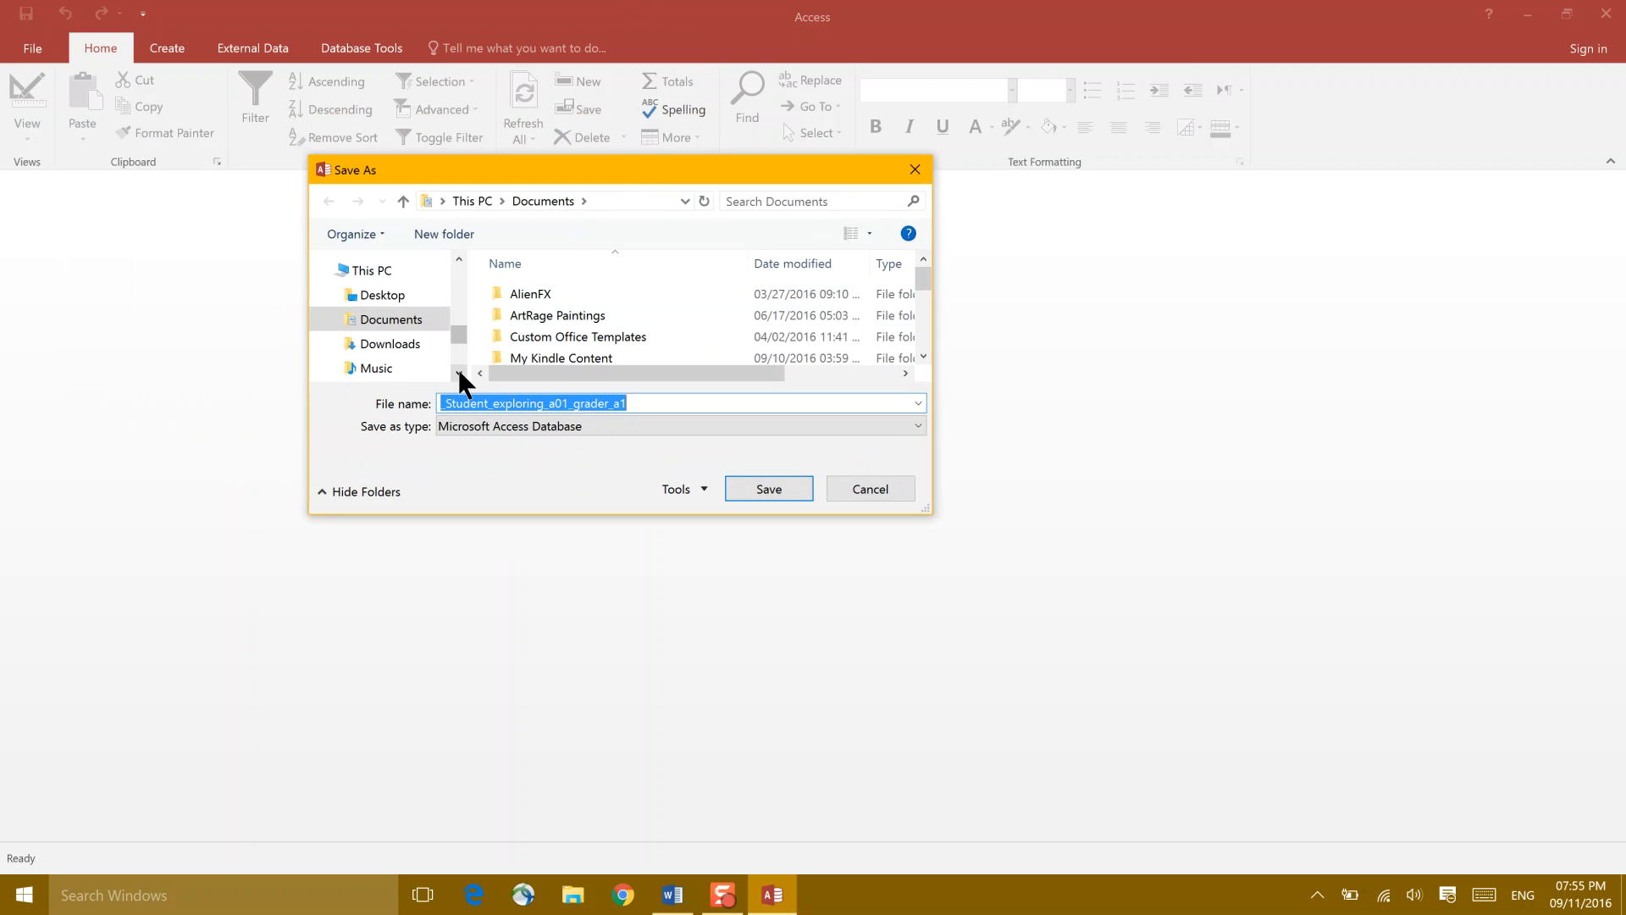
left_click(381, 262)
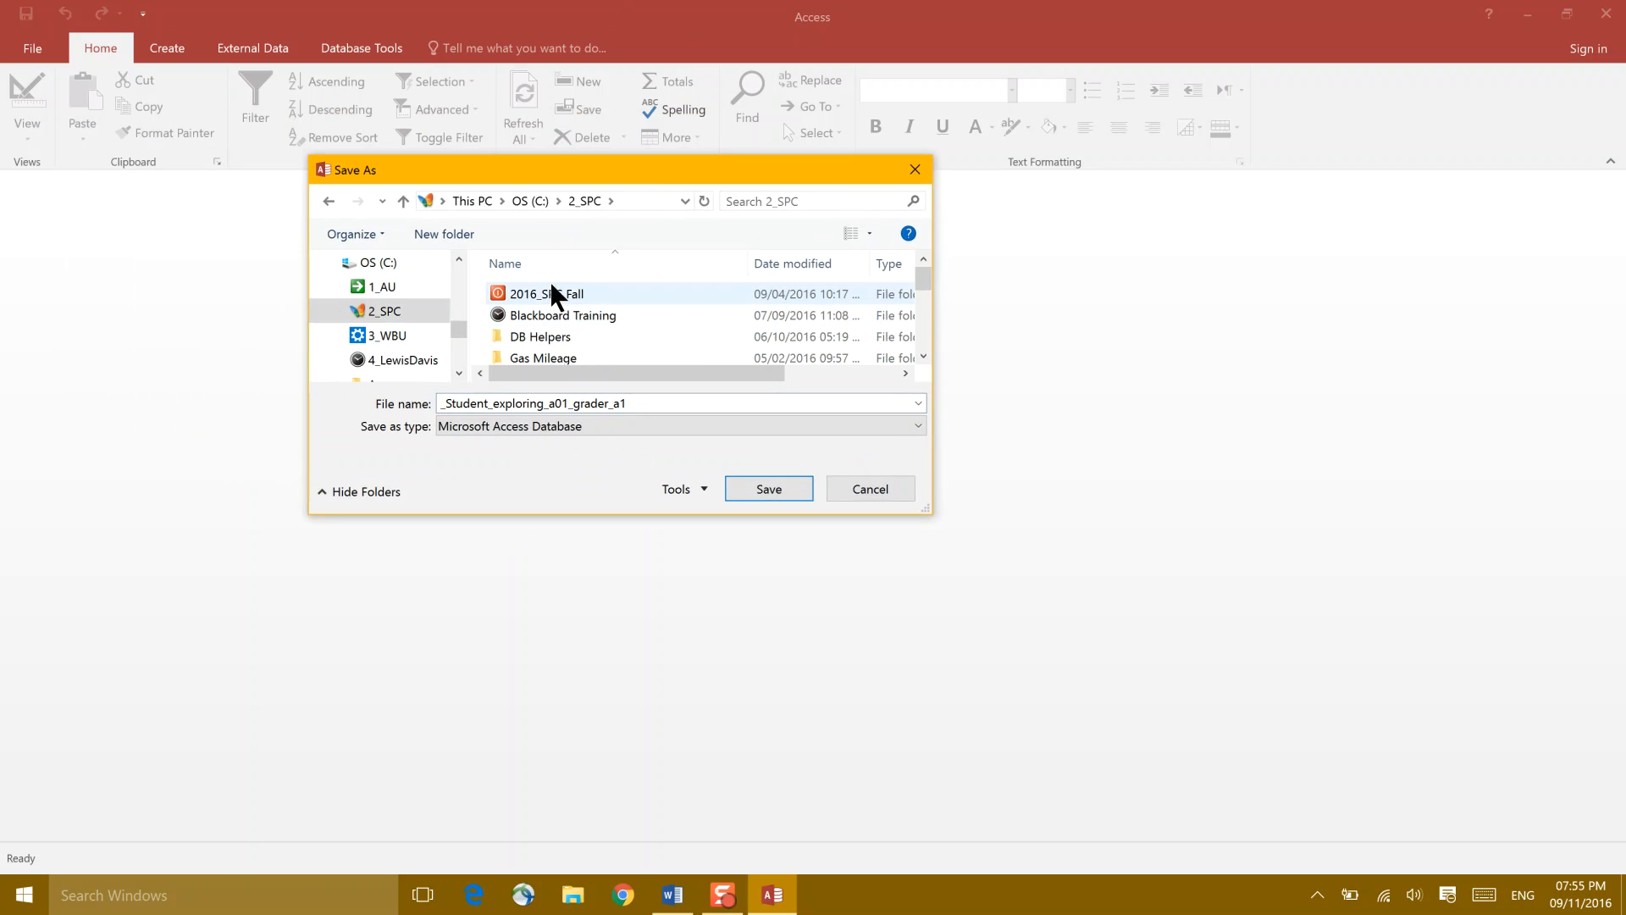
double_click(544, 294)
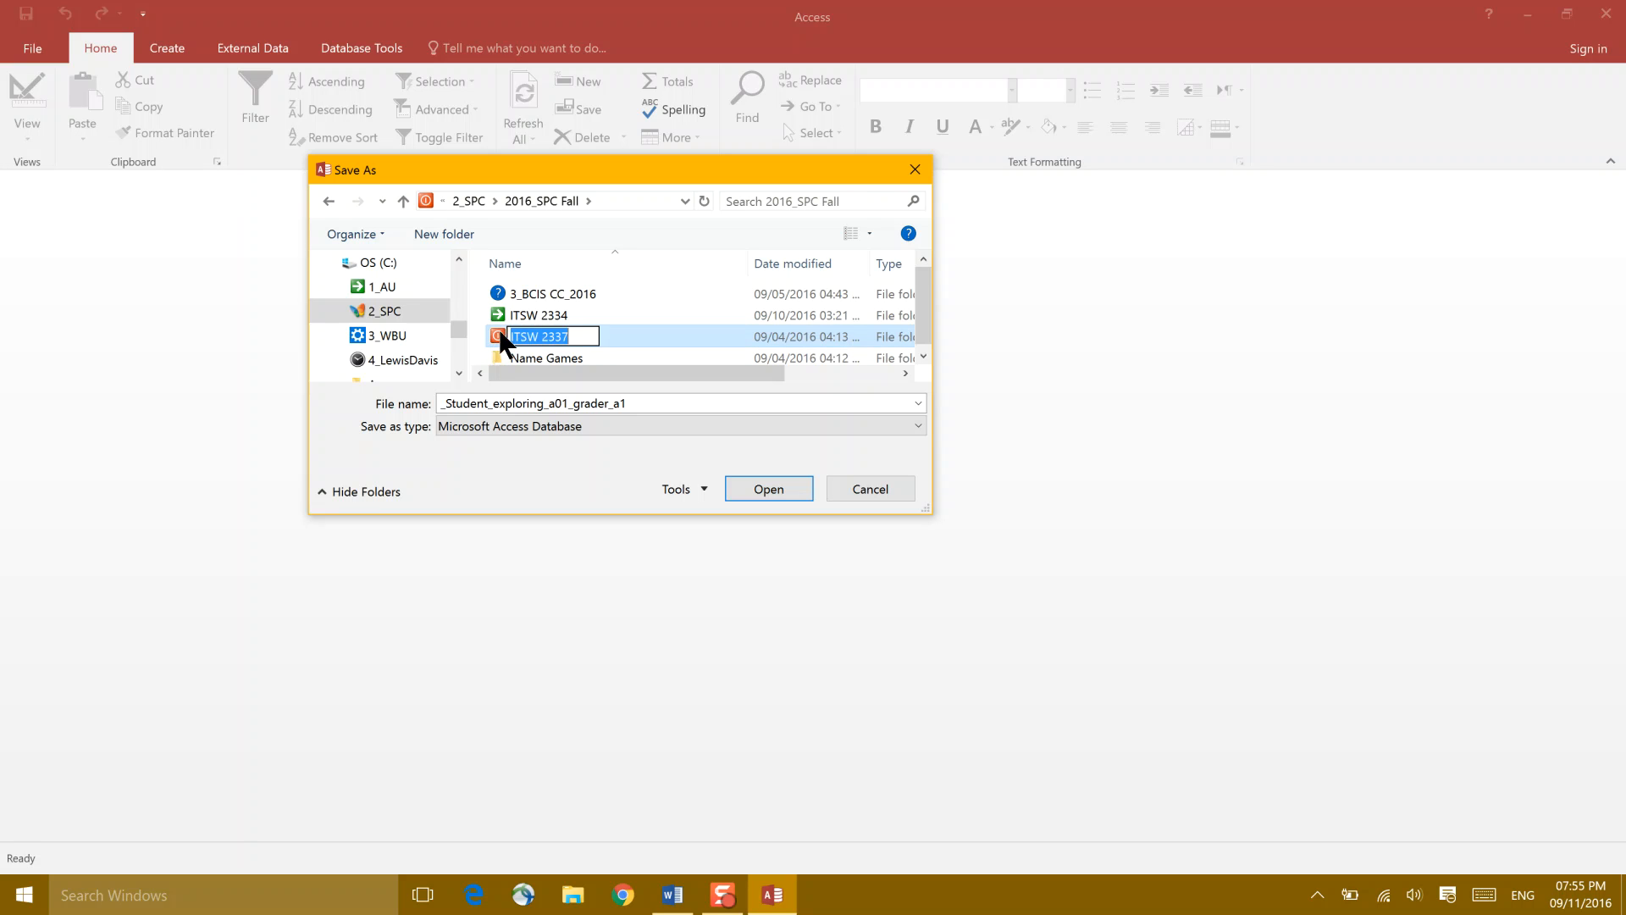
double_click(539, 336)
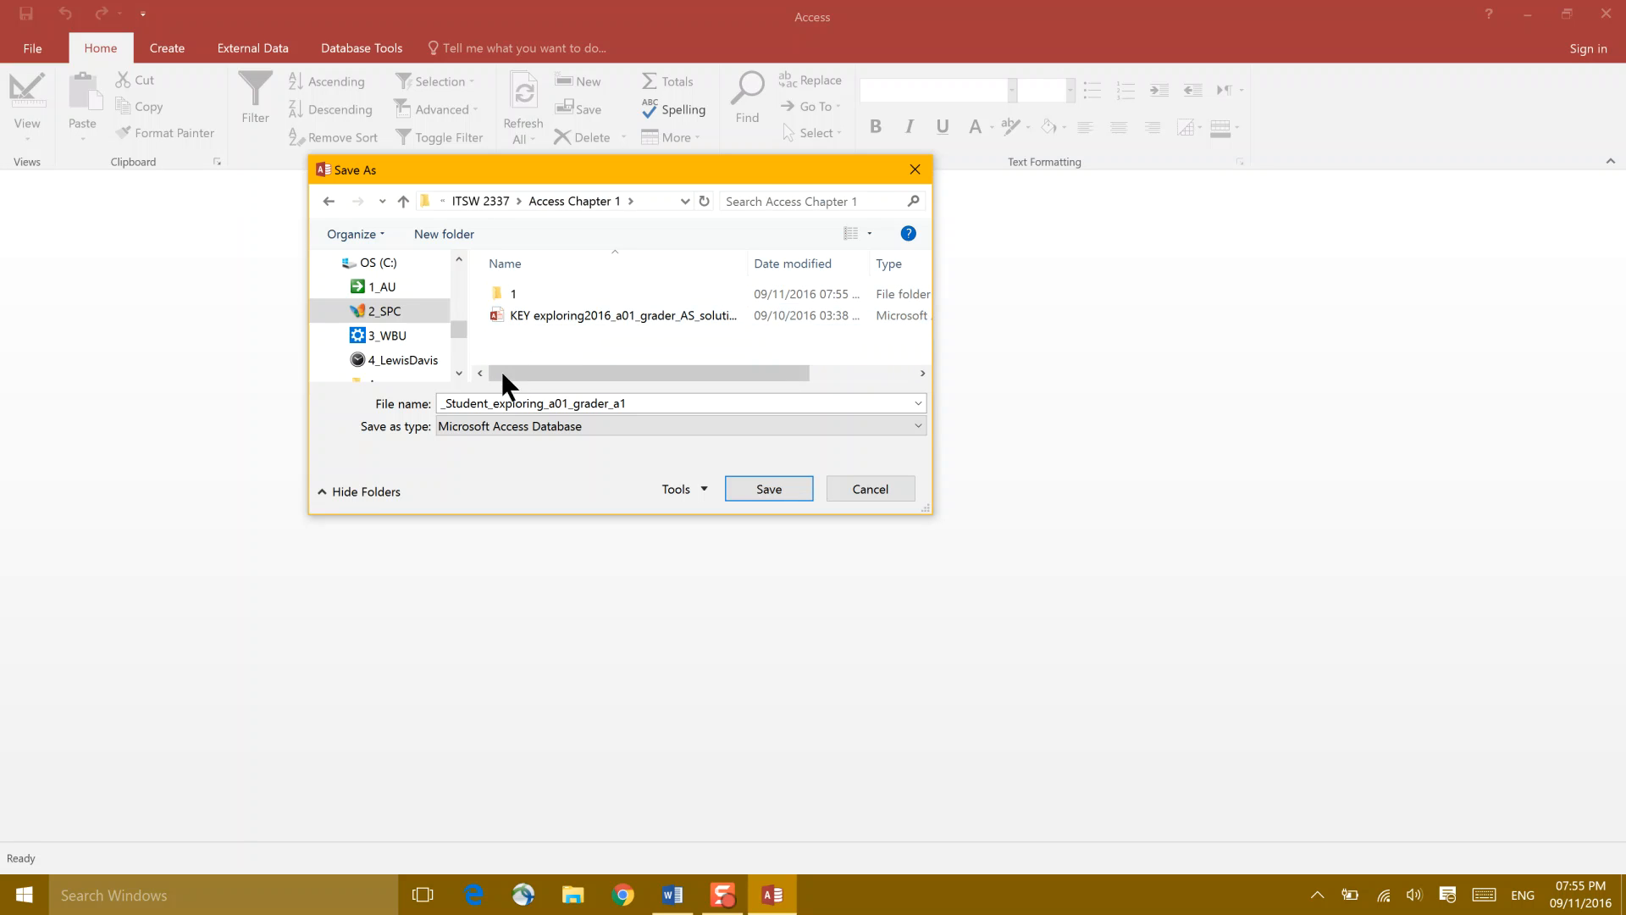
triple_click(532, 404)
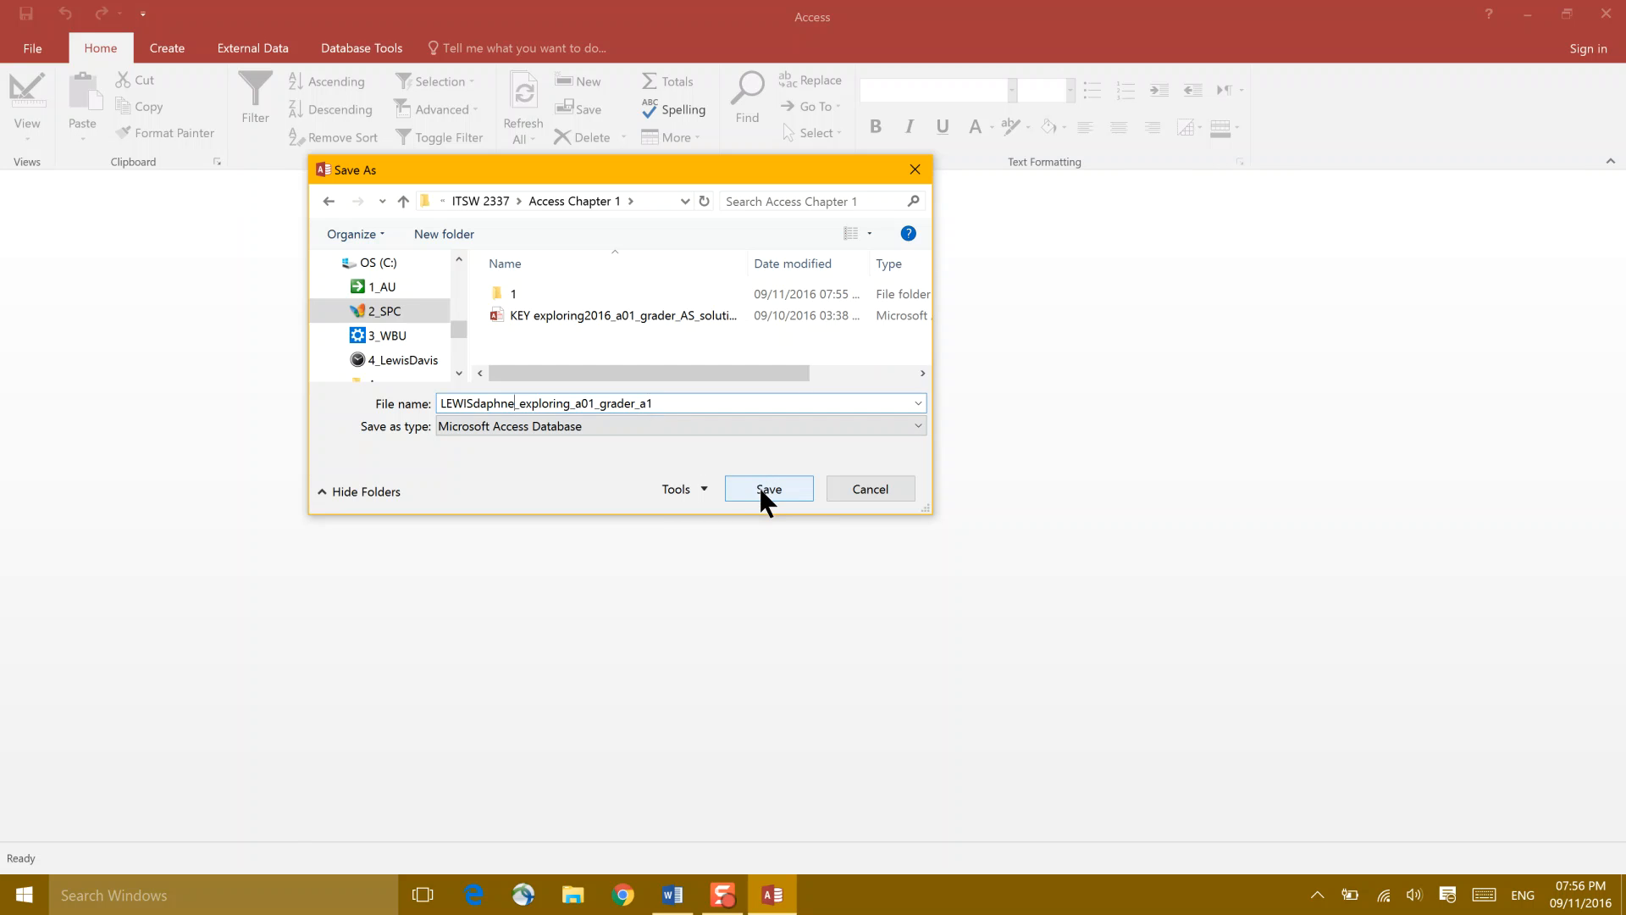
left_click(767, 489)
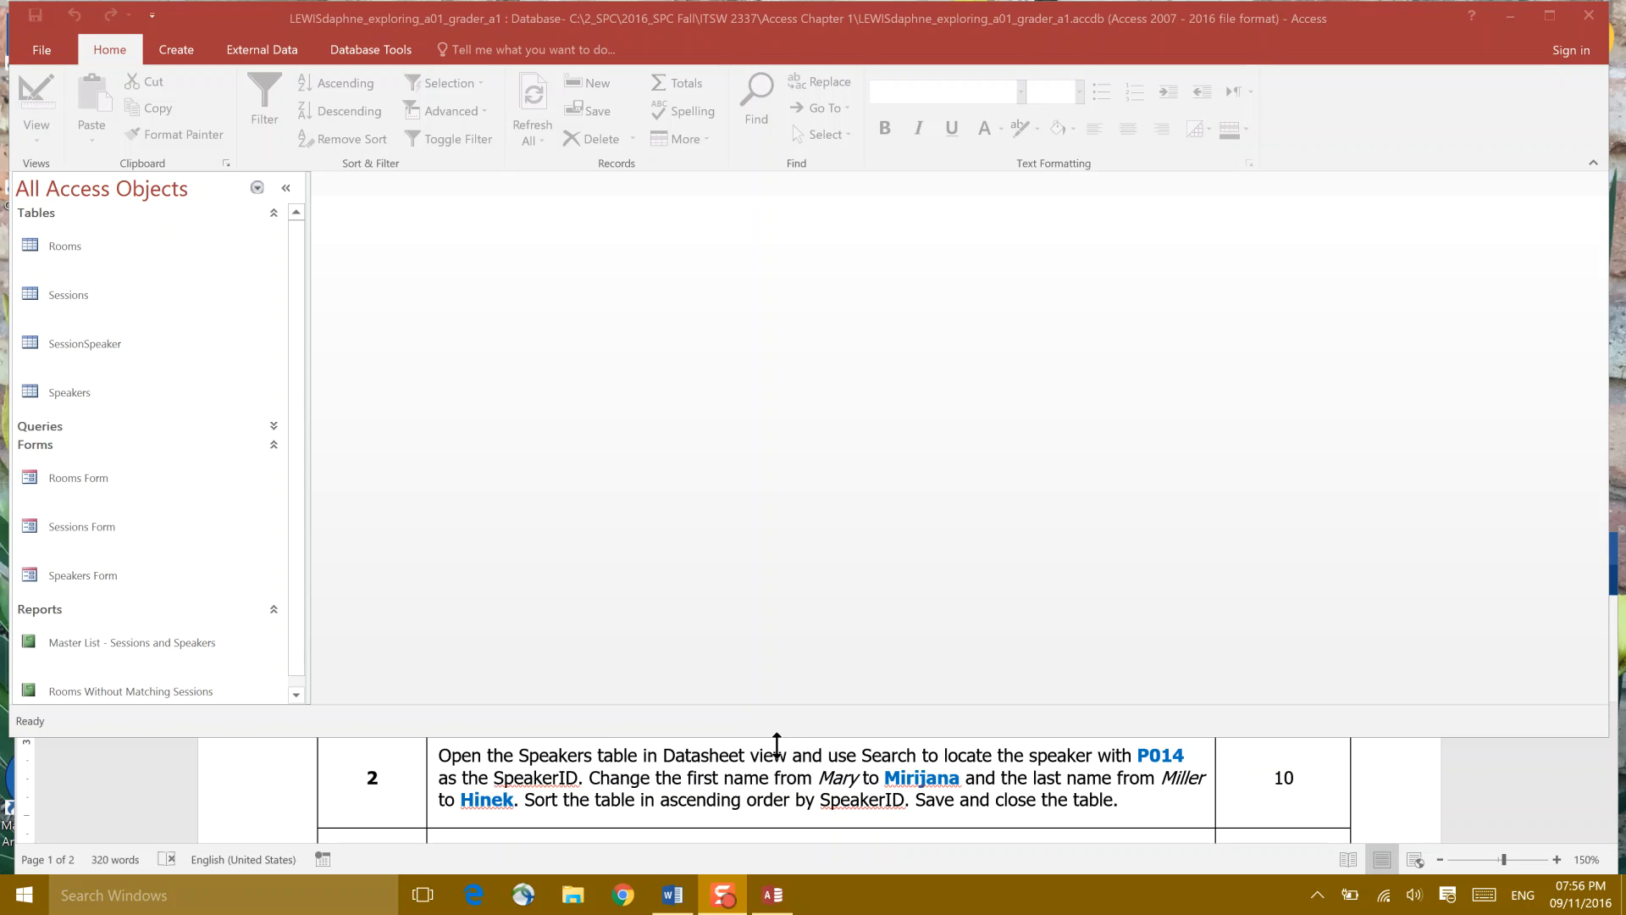
mouse_move(277, 223)
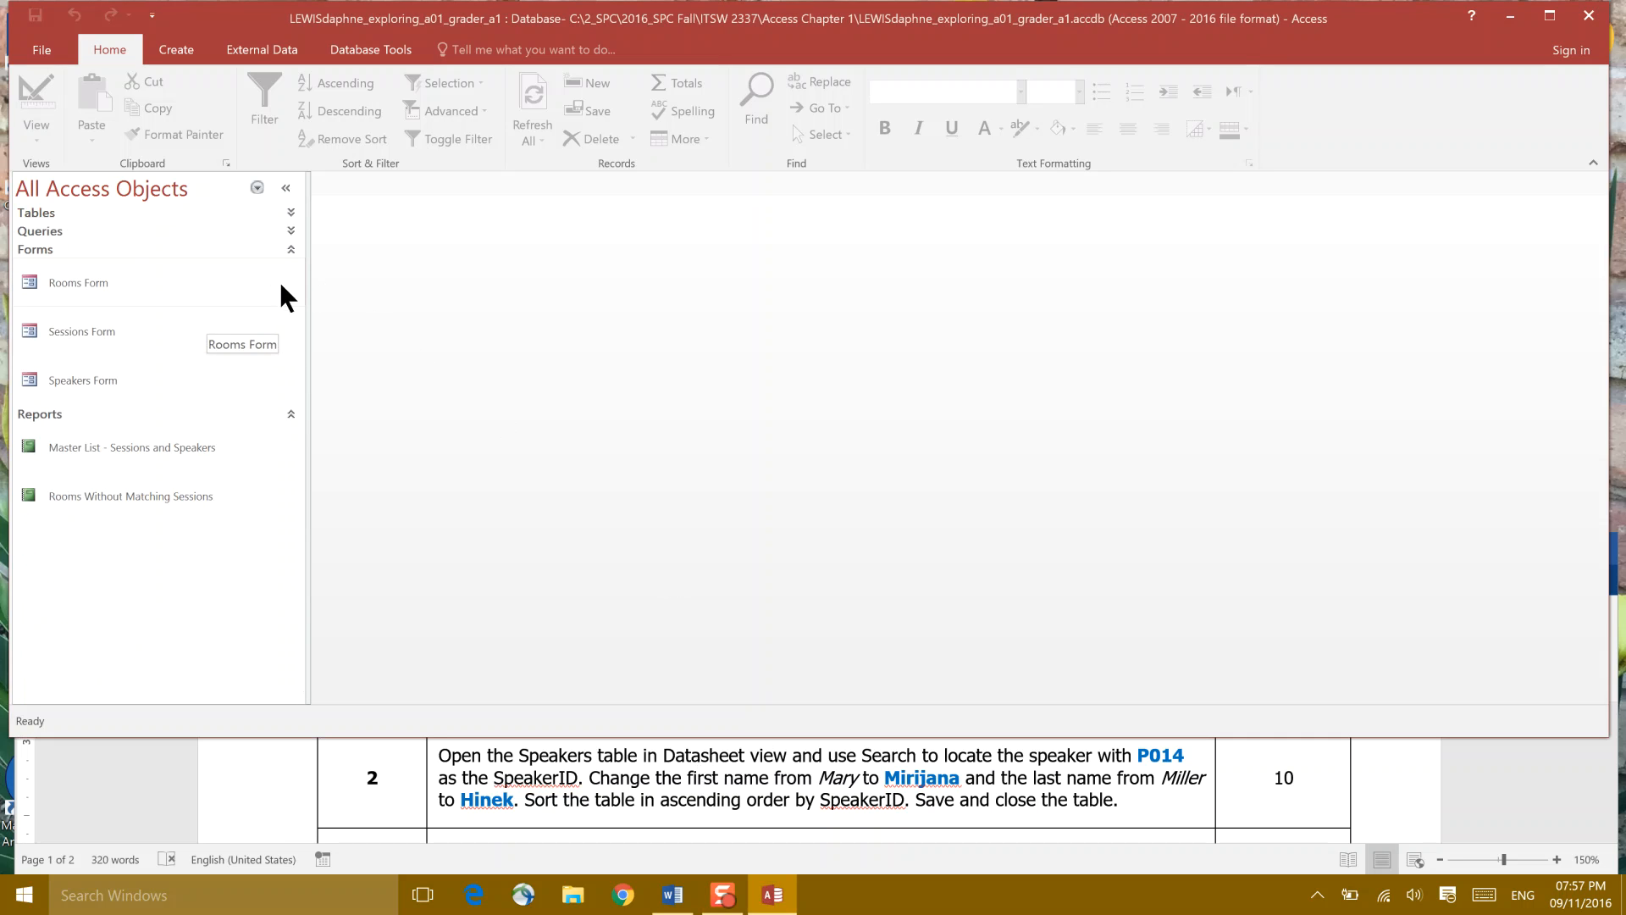
- Expand and collapse the Tables, Queries, Forms and Reports groups to review the database objects
left_click(291, 249)
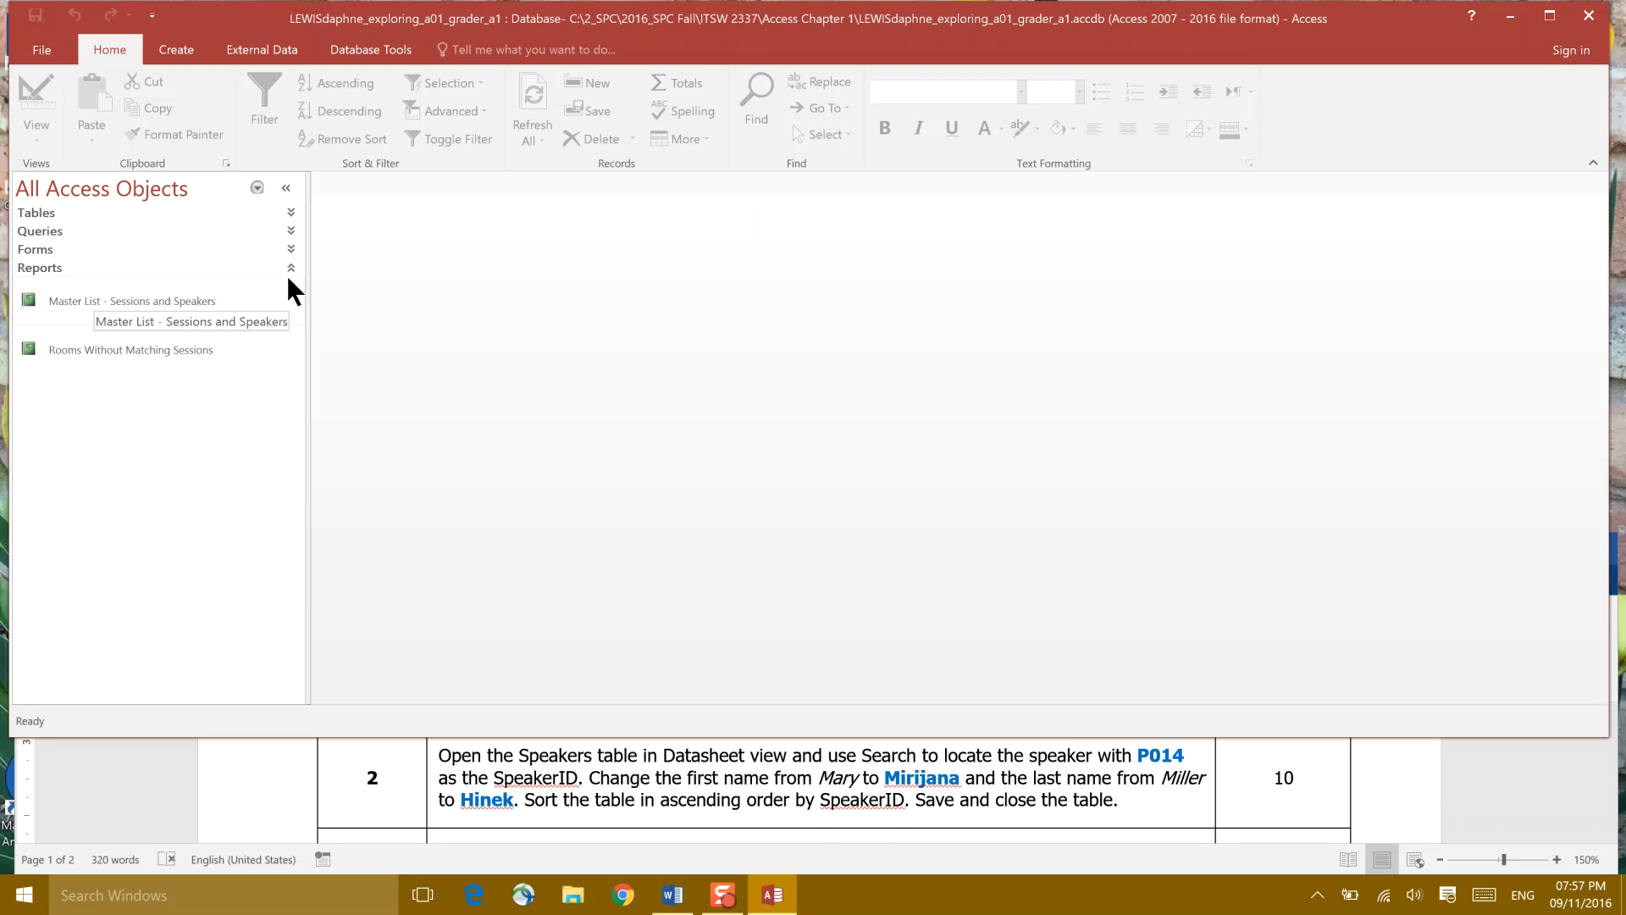
left_click(290, 268)
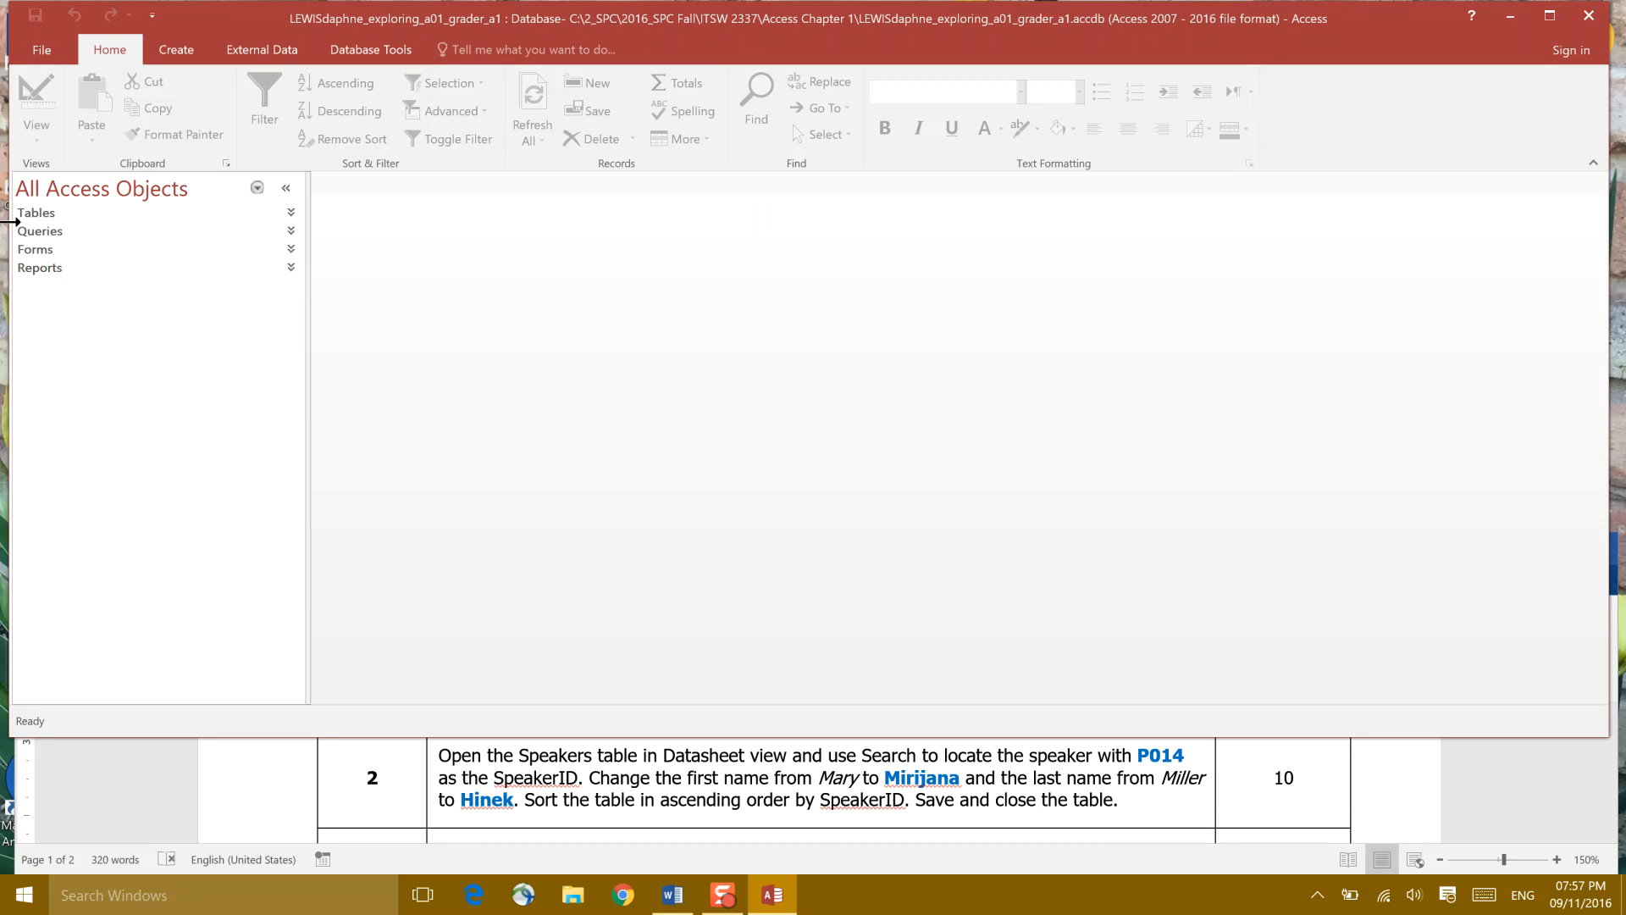
mouse_move(114, 218)
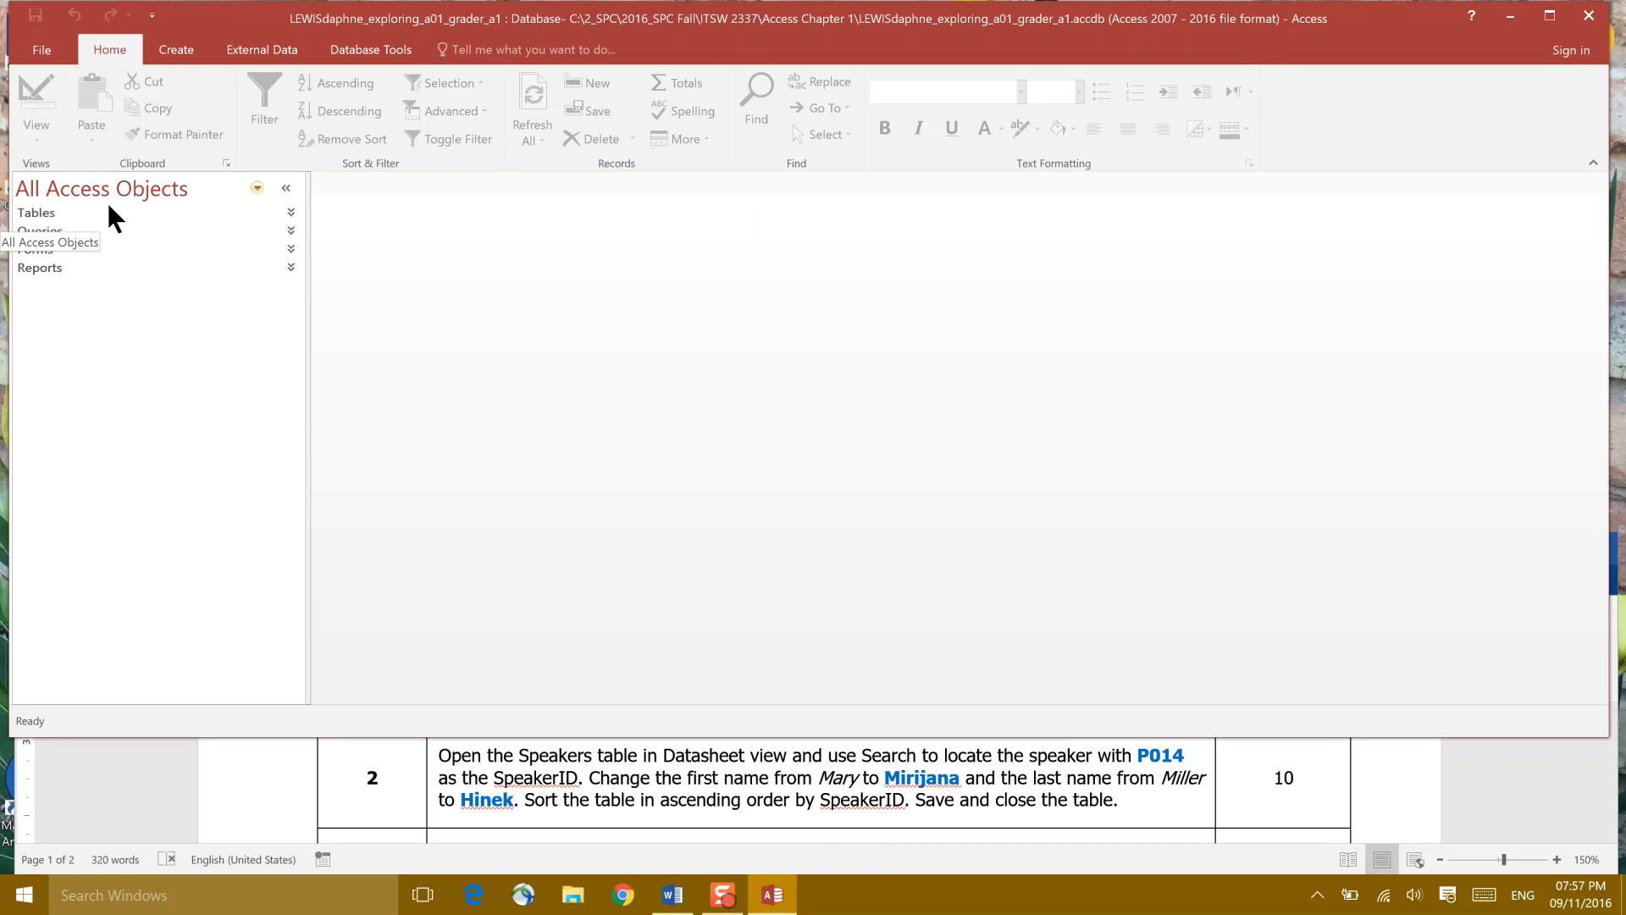
left_click(292, 214)
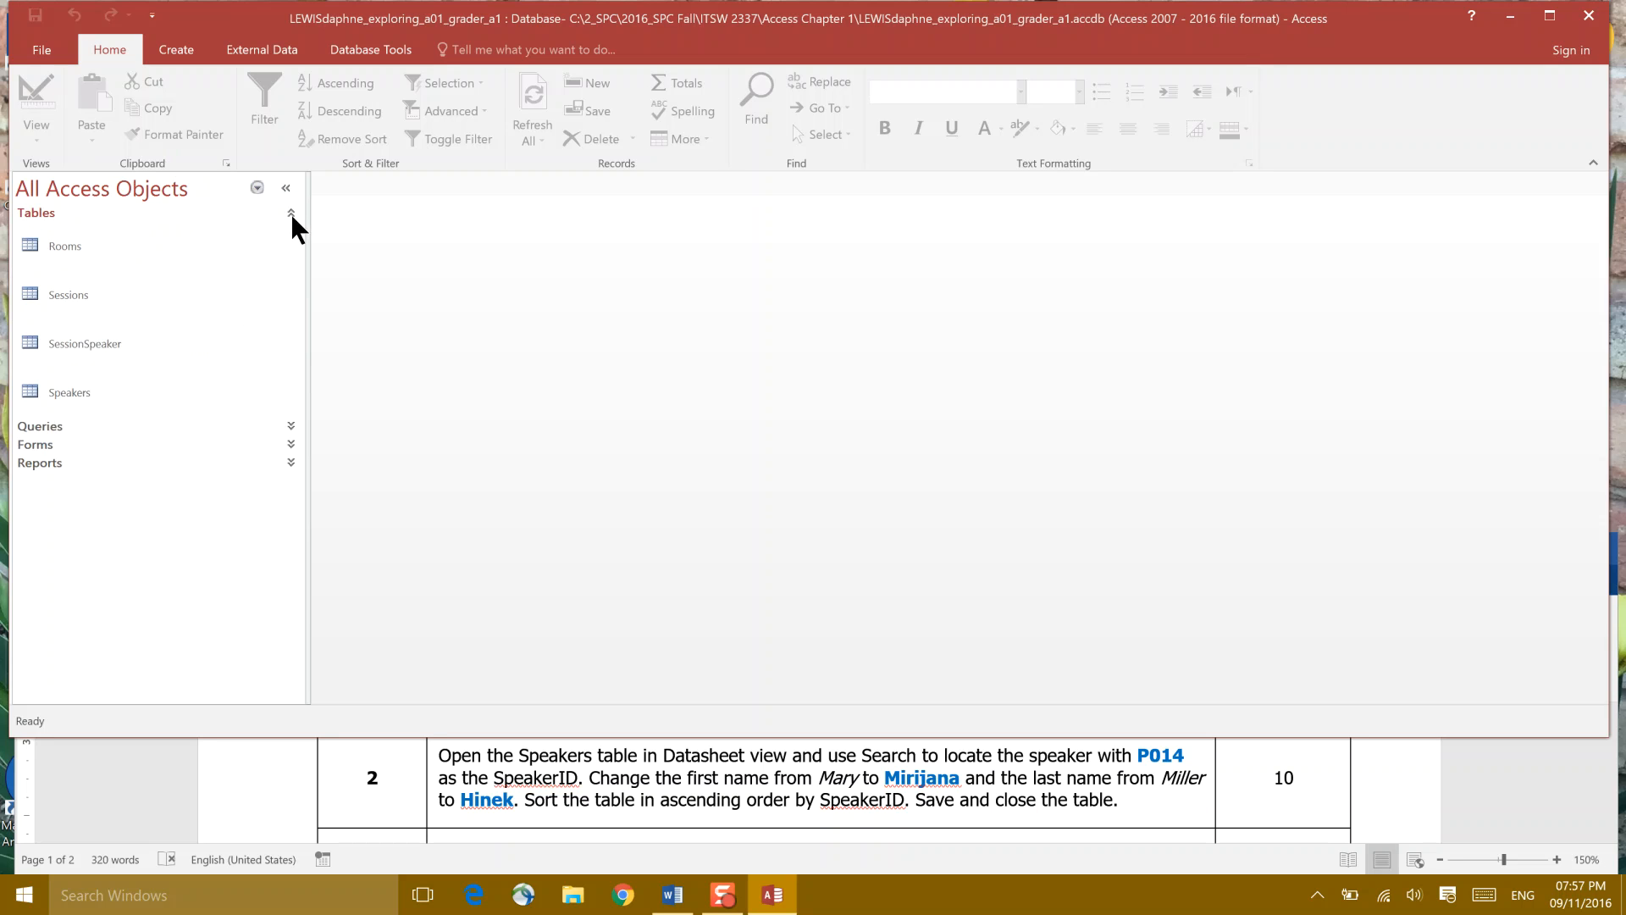
left_click(291, 212)
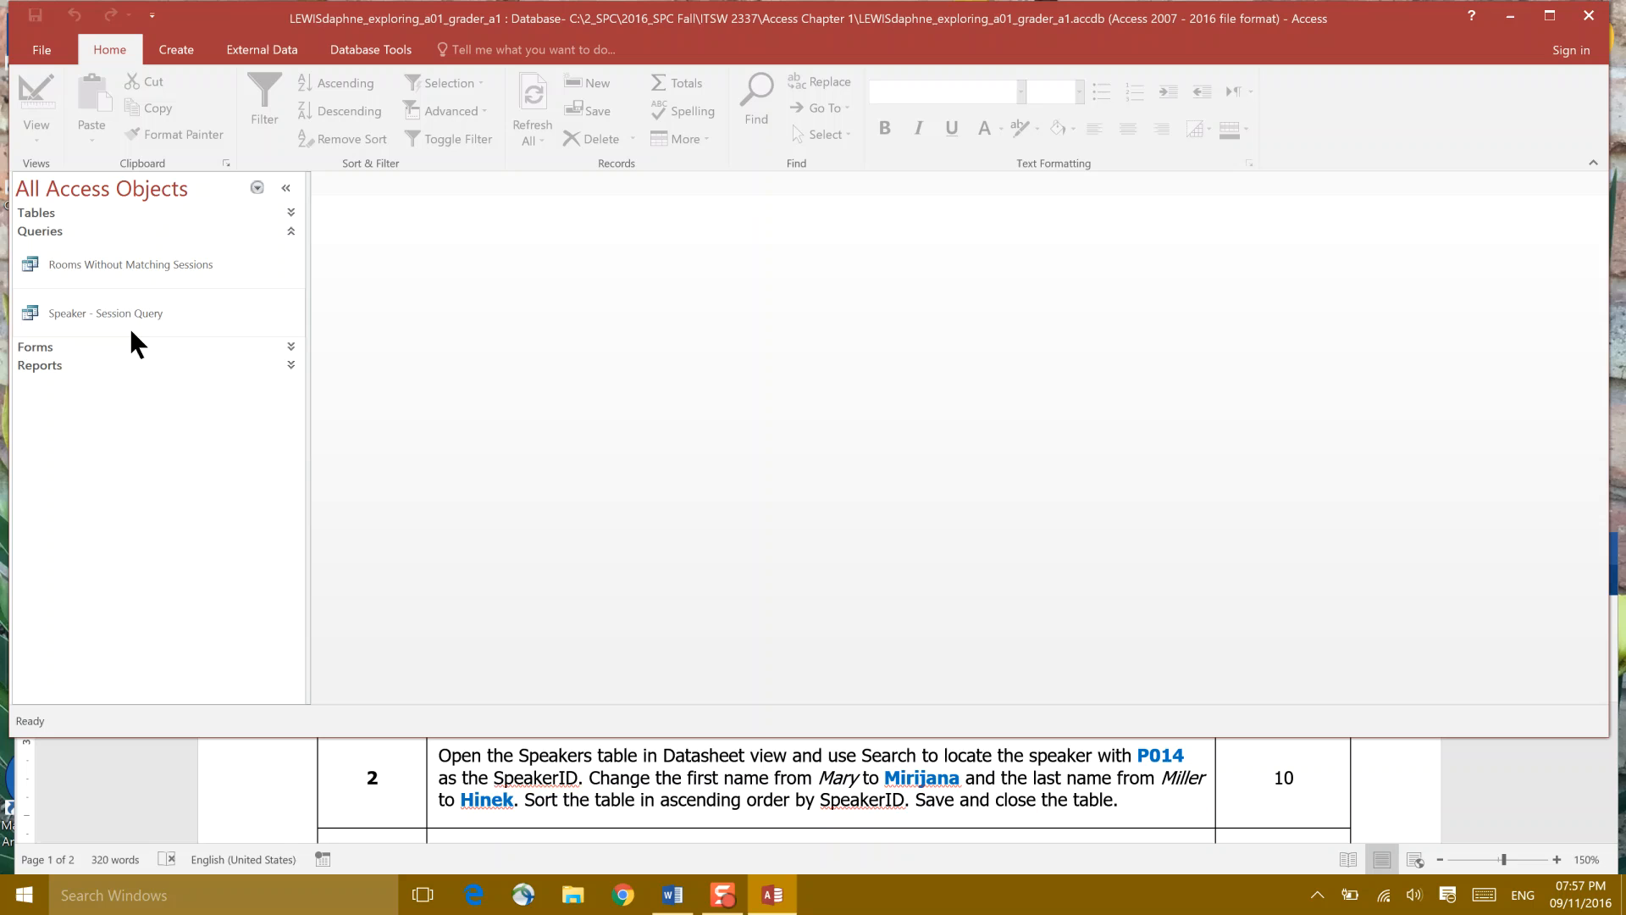
left_click(291, 230)
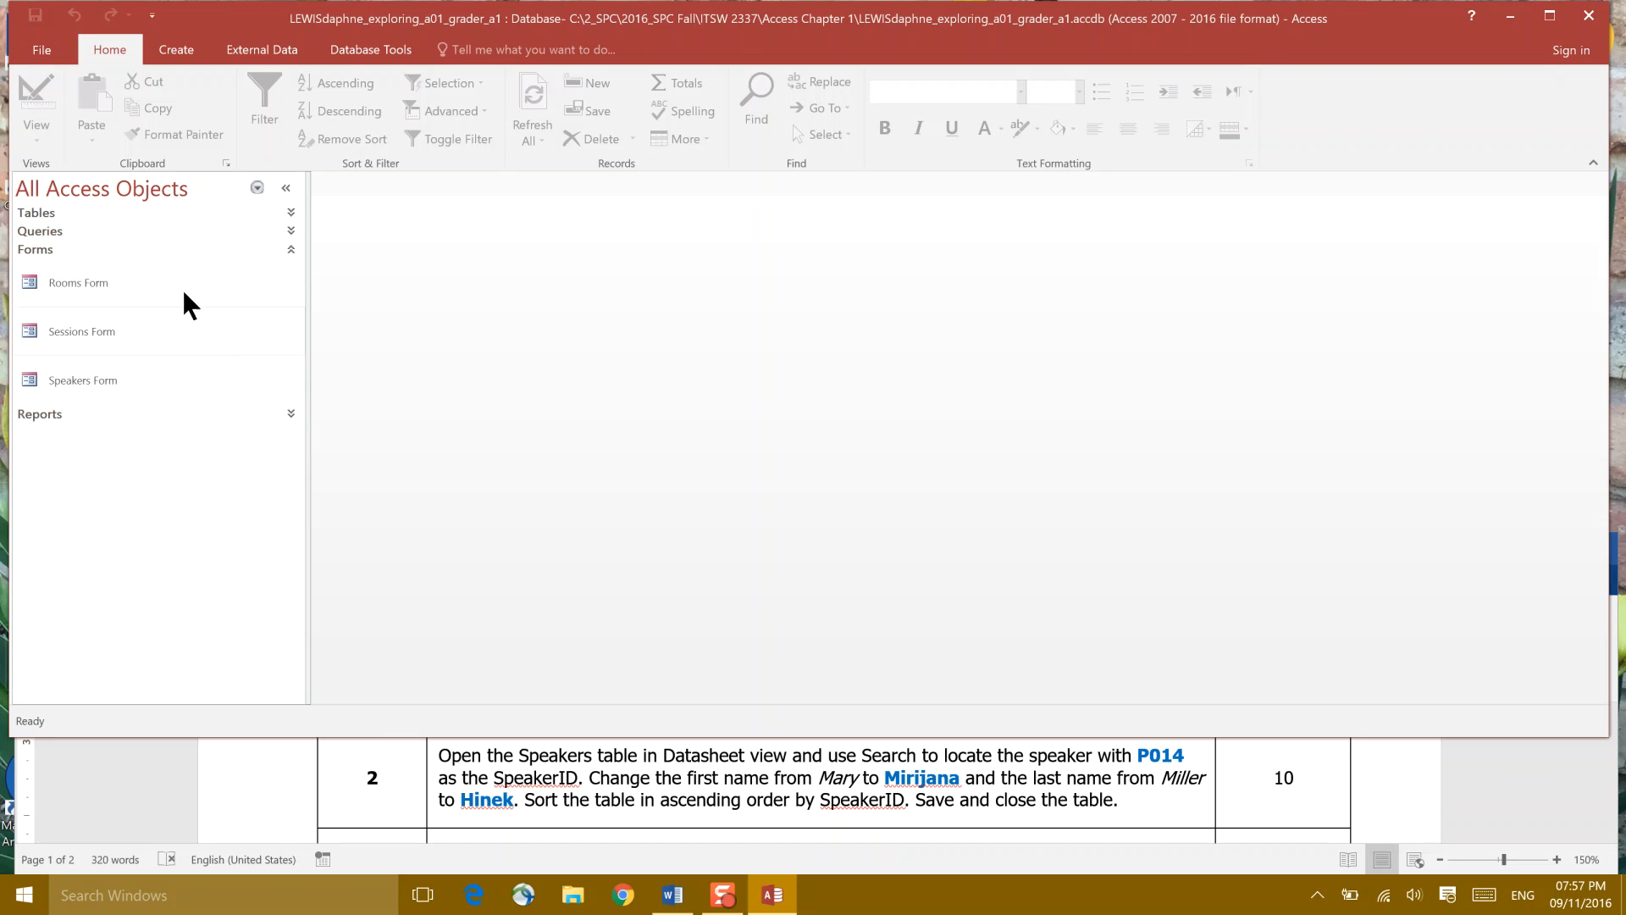
mouse_move(267, 350)
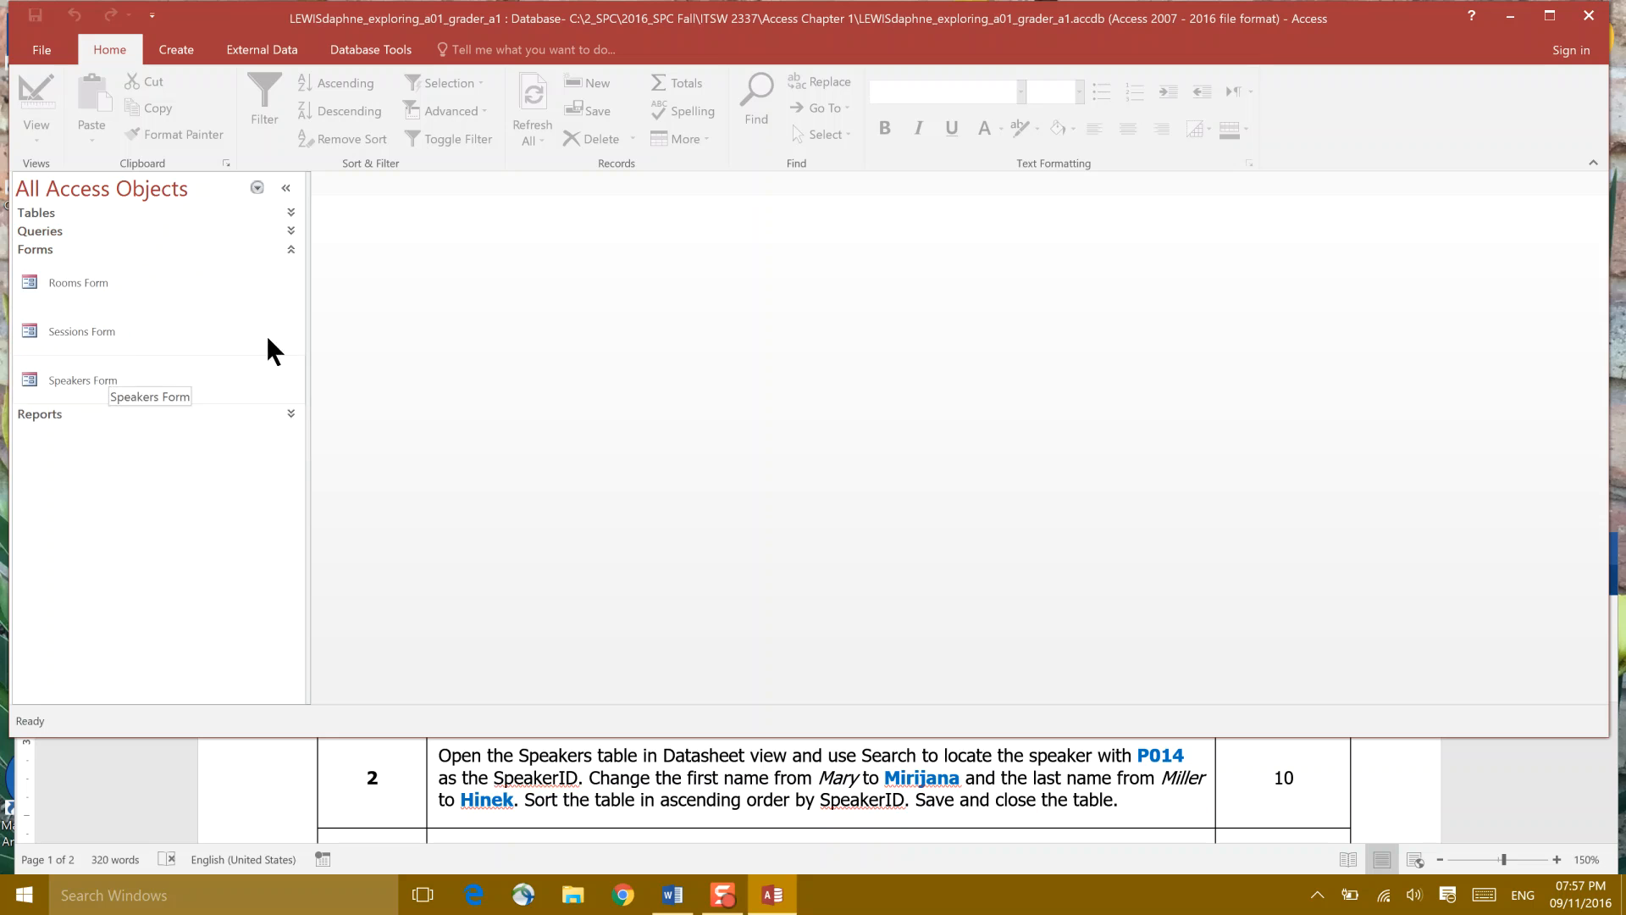
left_click(290, 249)
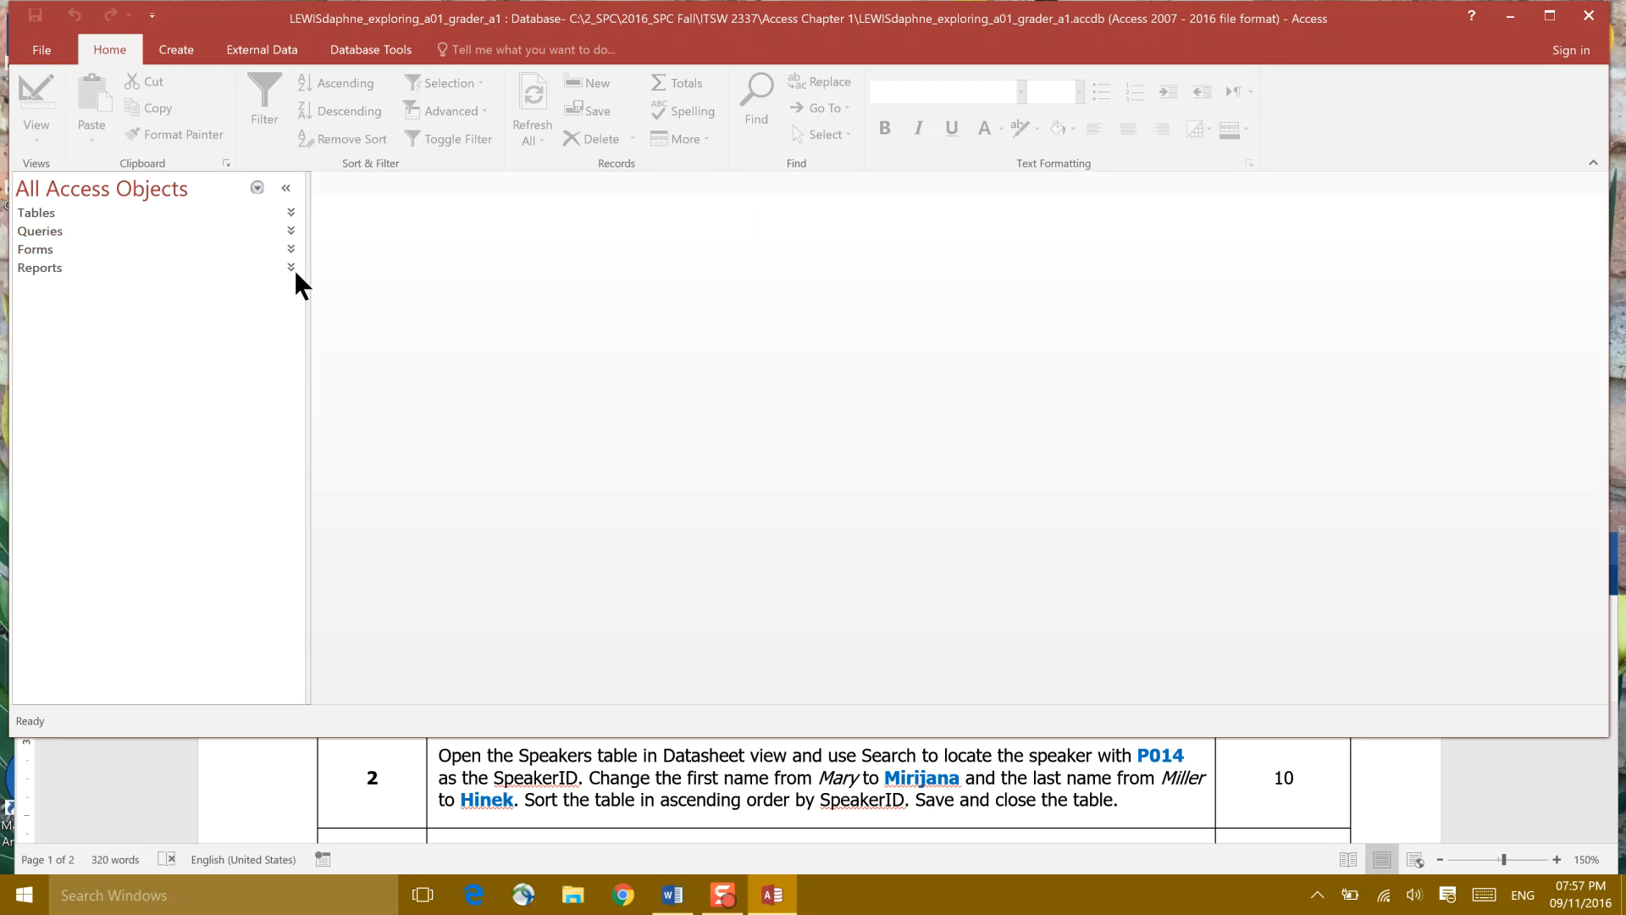
left_click(290, 268)
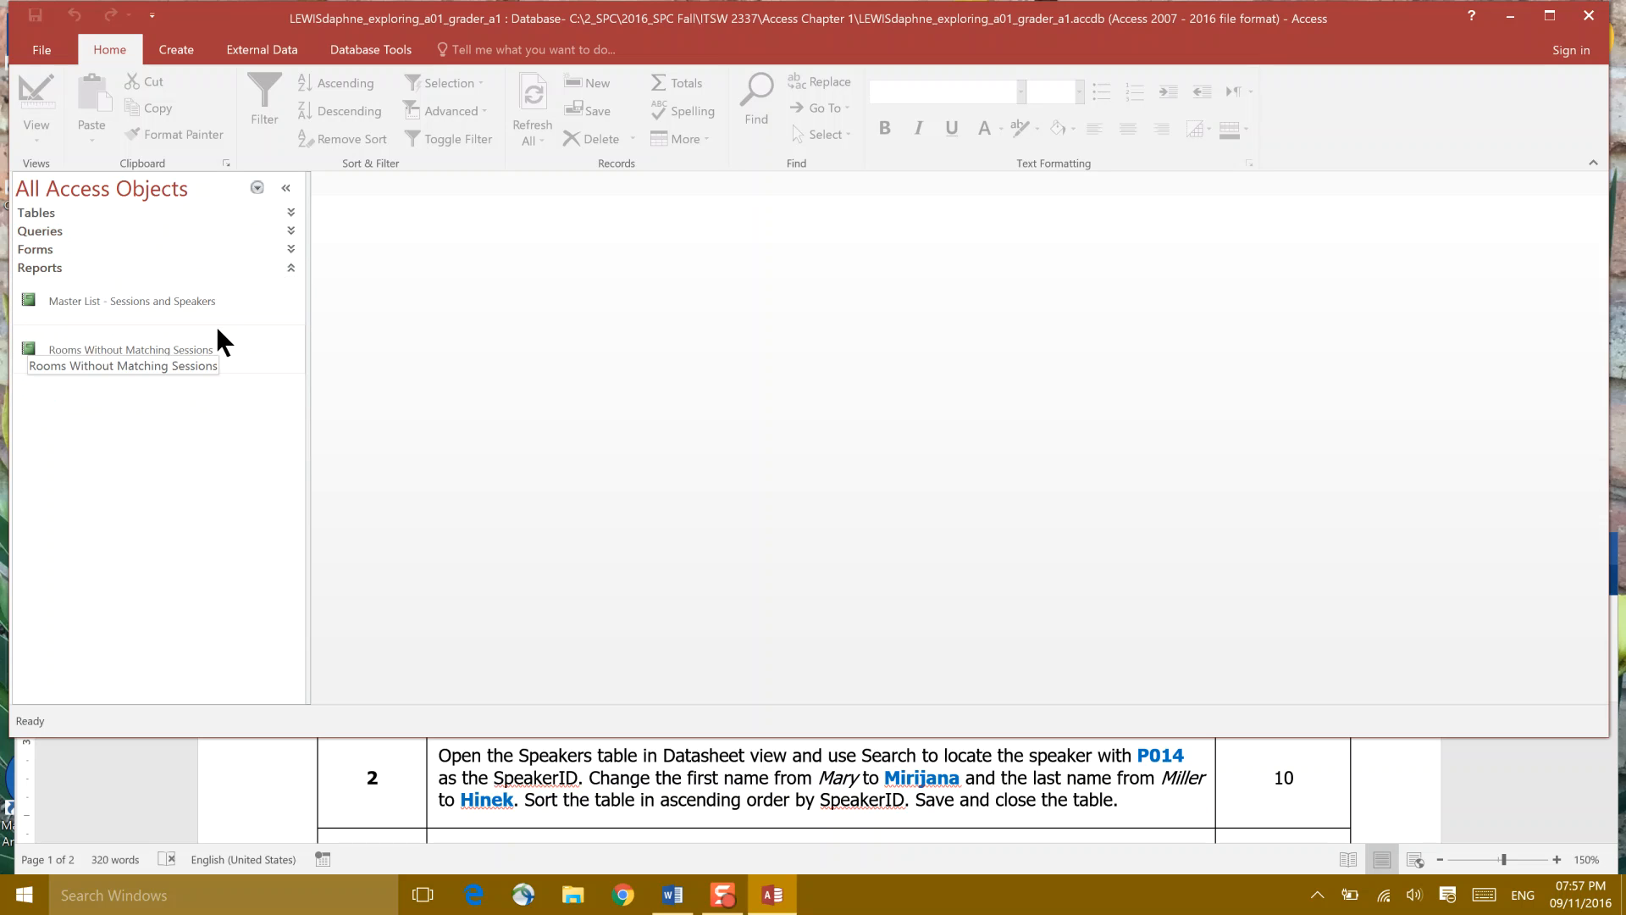
left_click(290, 268)
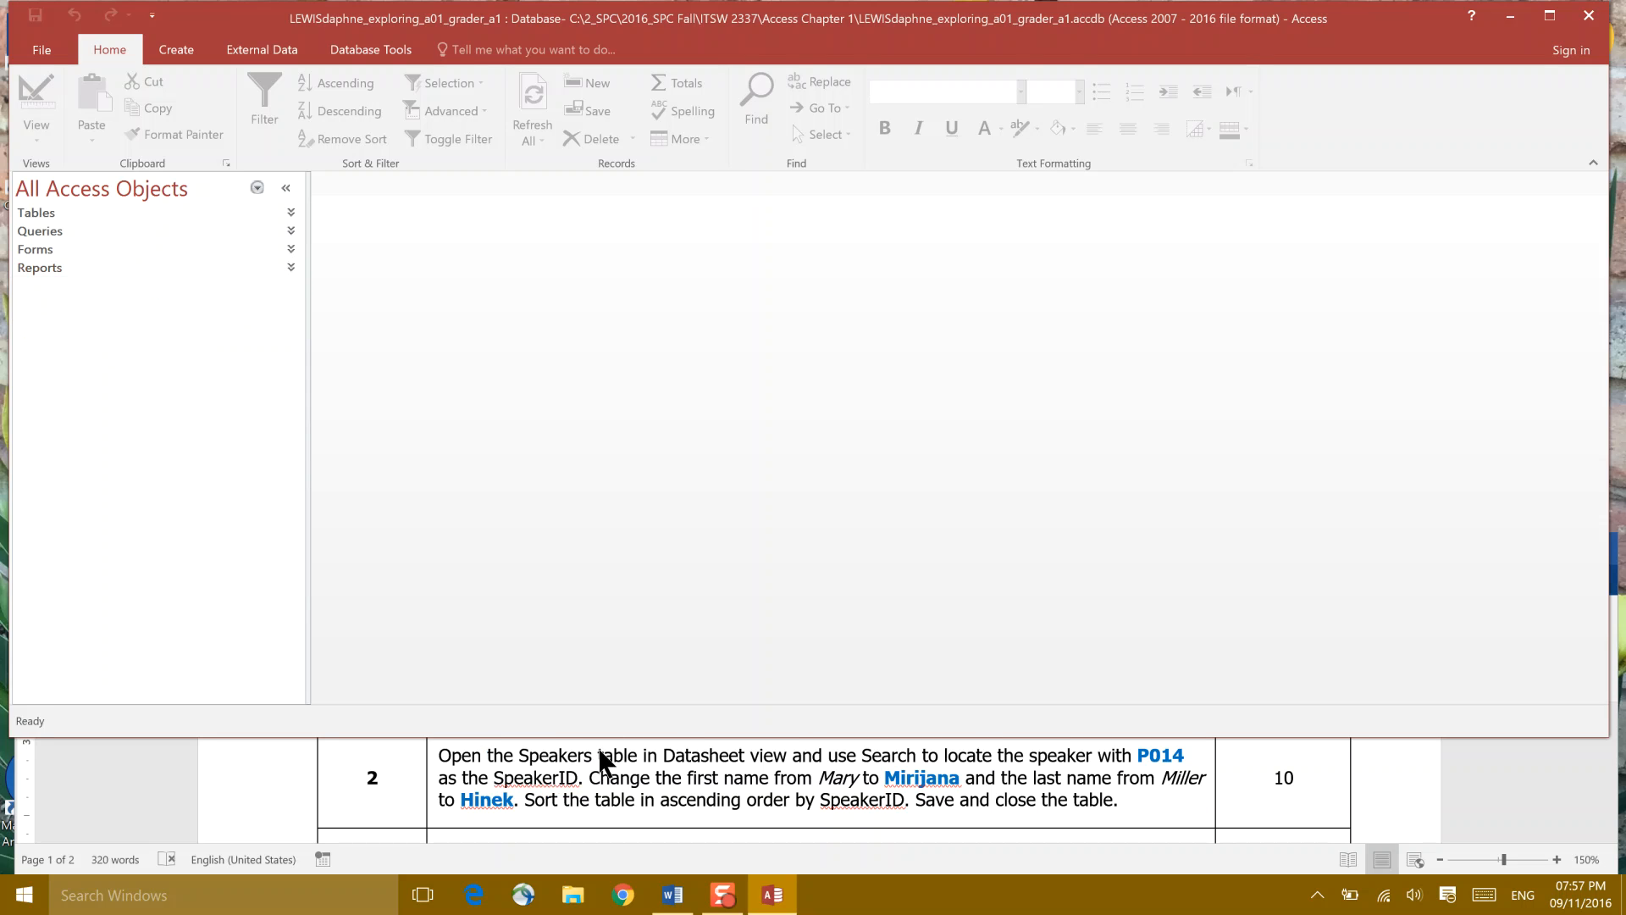
mouse_move(299, 222)
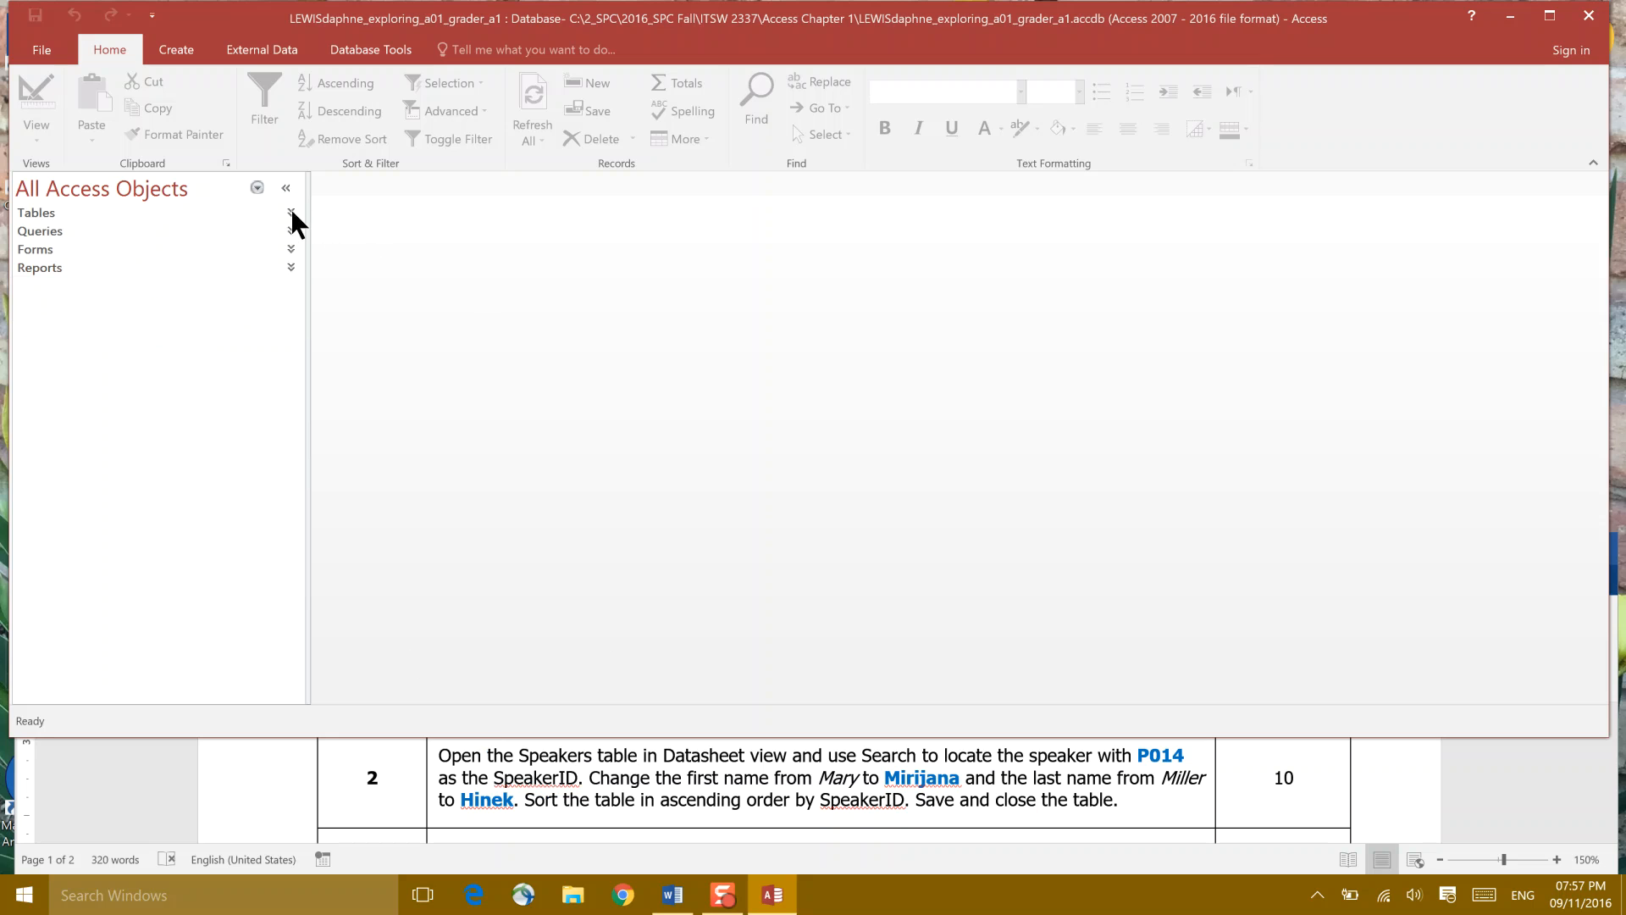
left_click(291, 213)
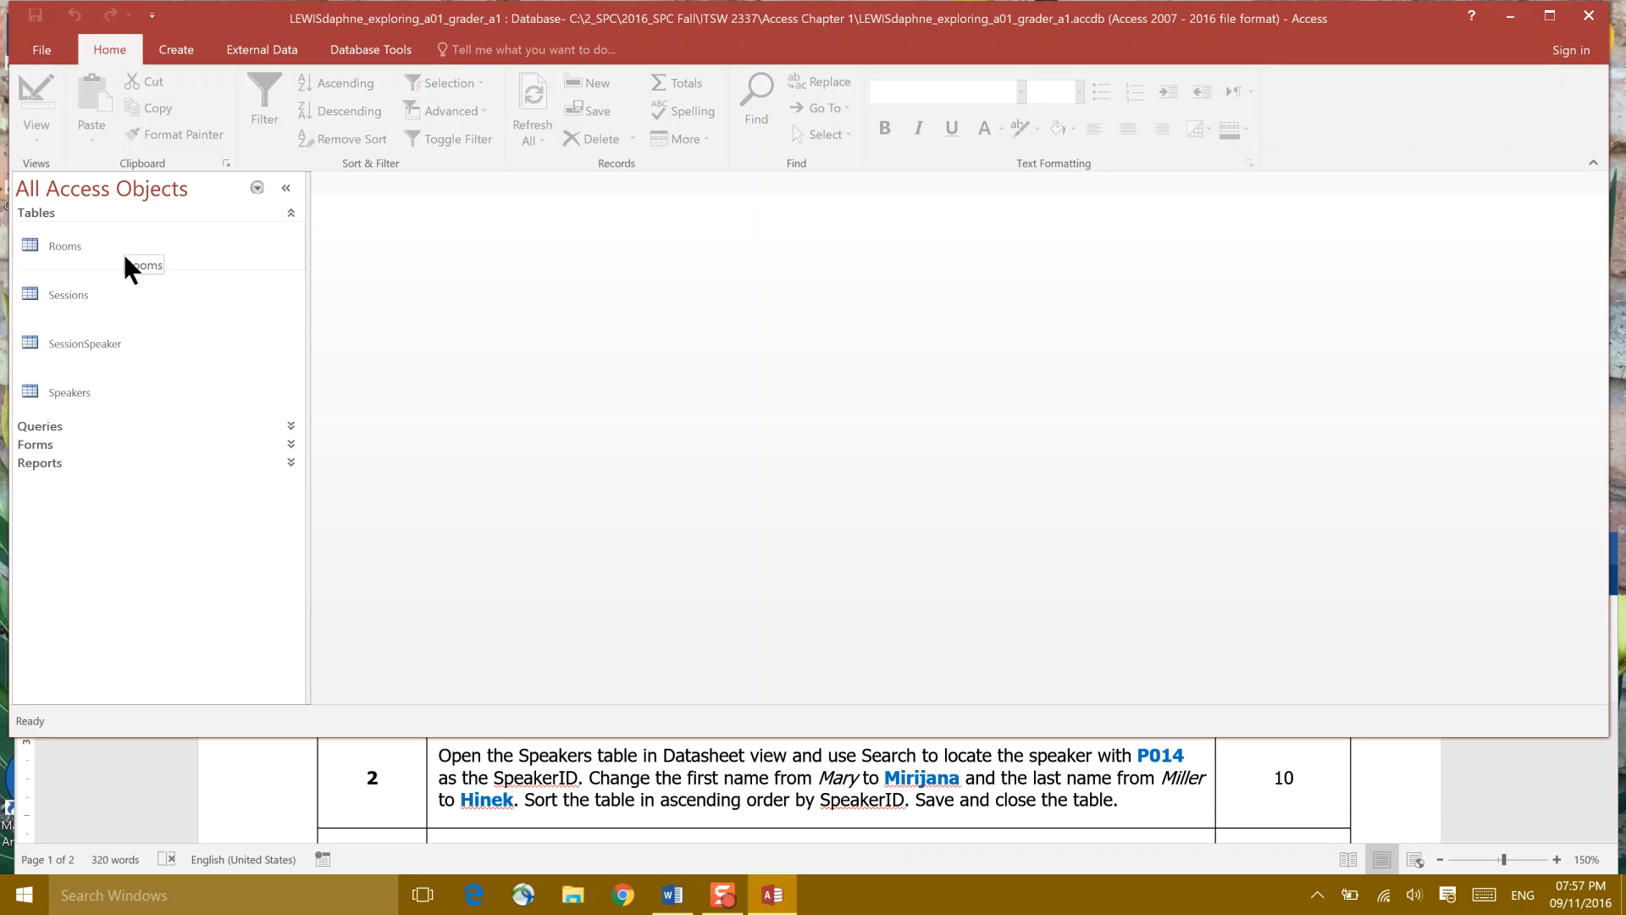
mouse_move(70, 392)
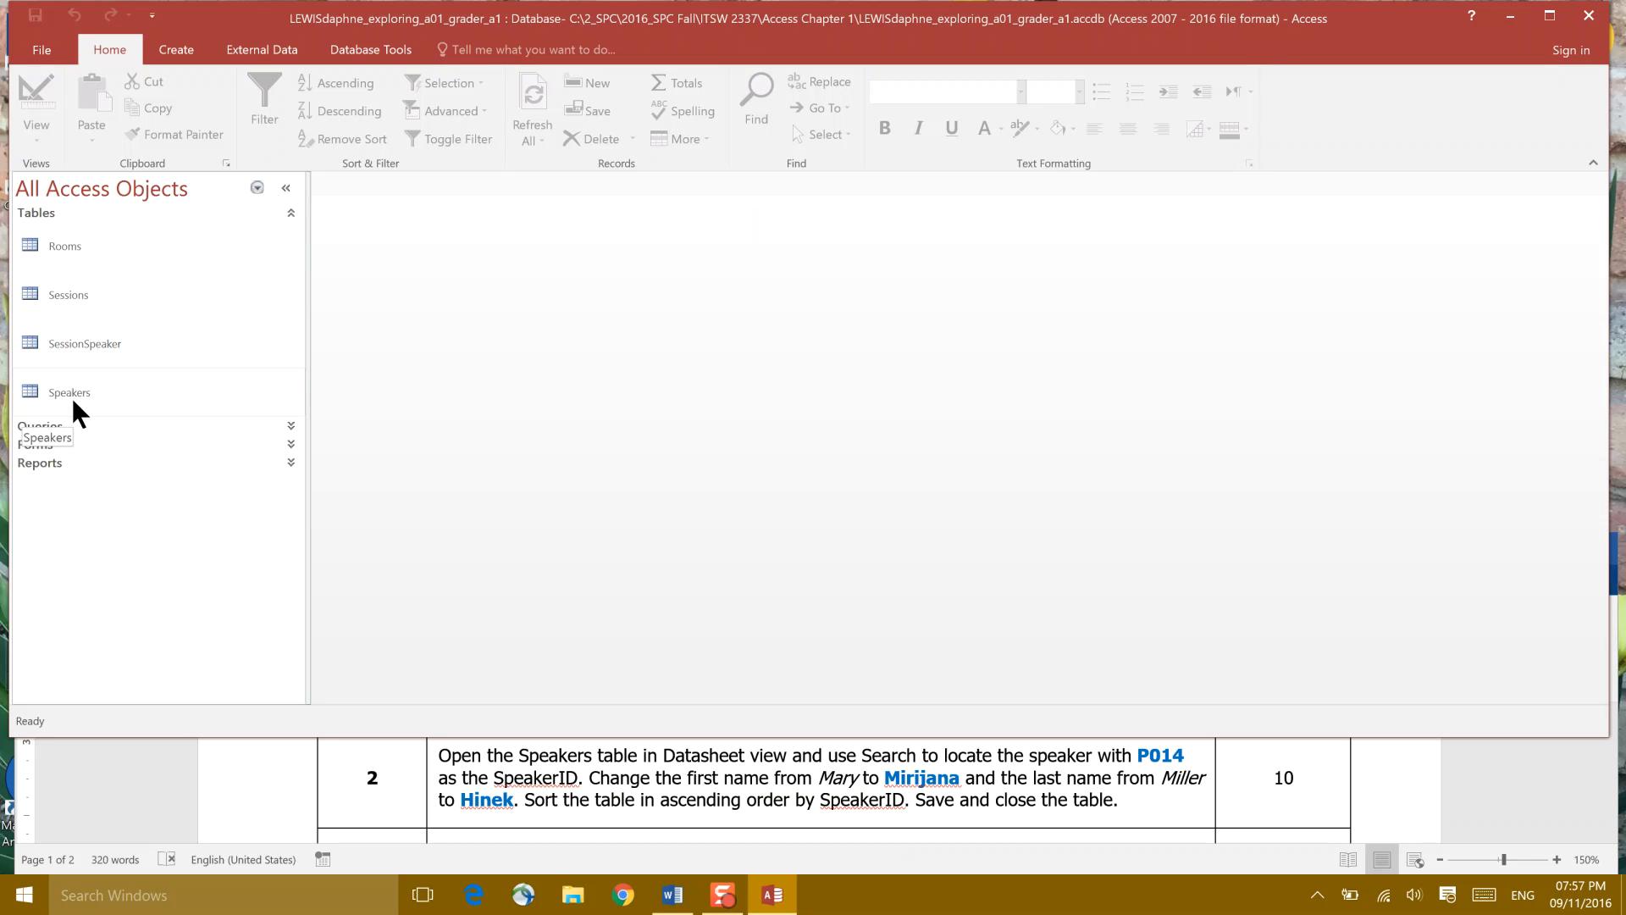
- Open the Speakers table in Datasheet view
left_click(69, 392)
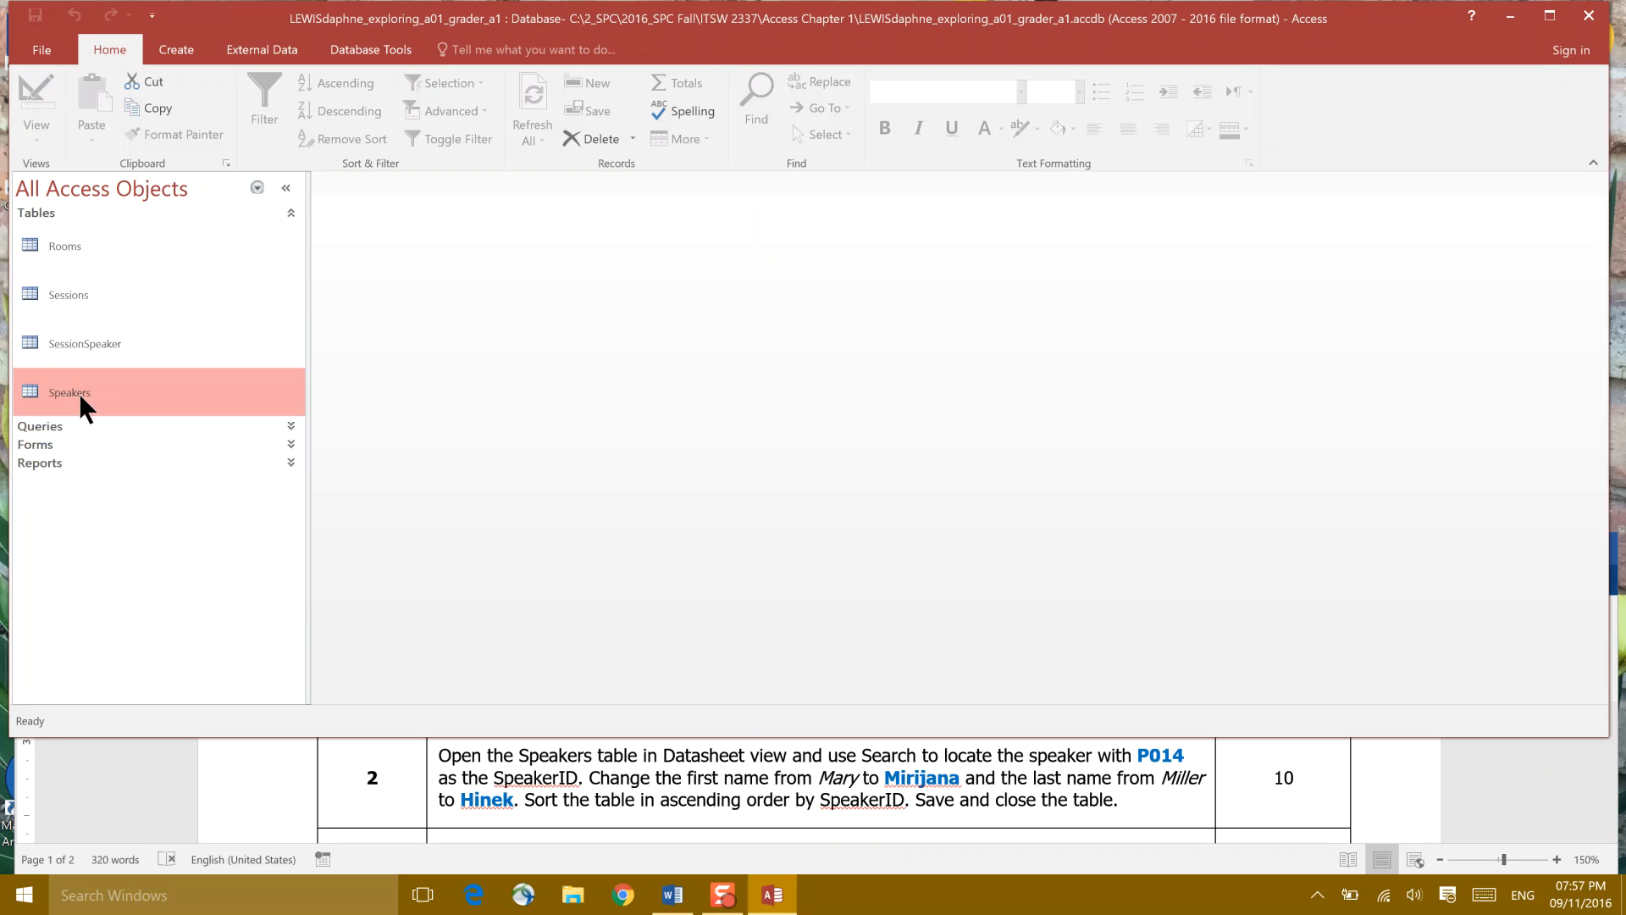
double_click(69, 392)
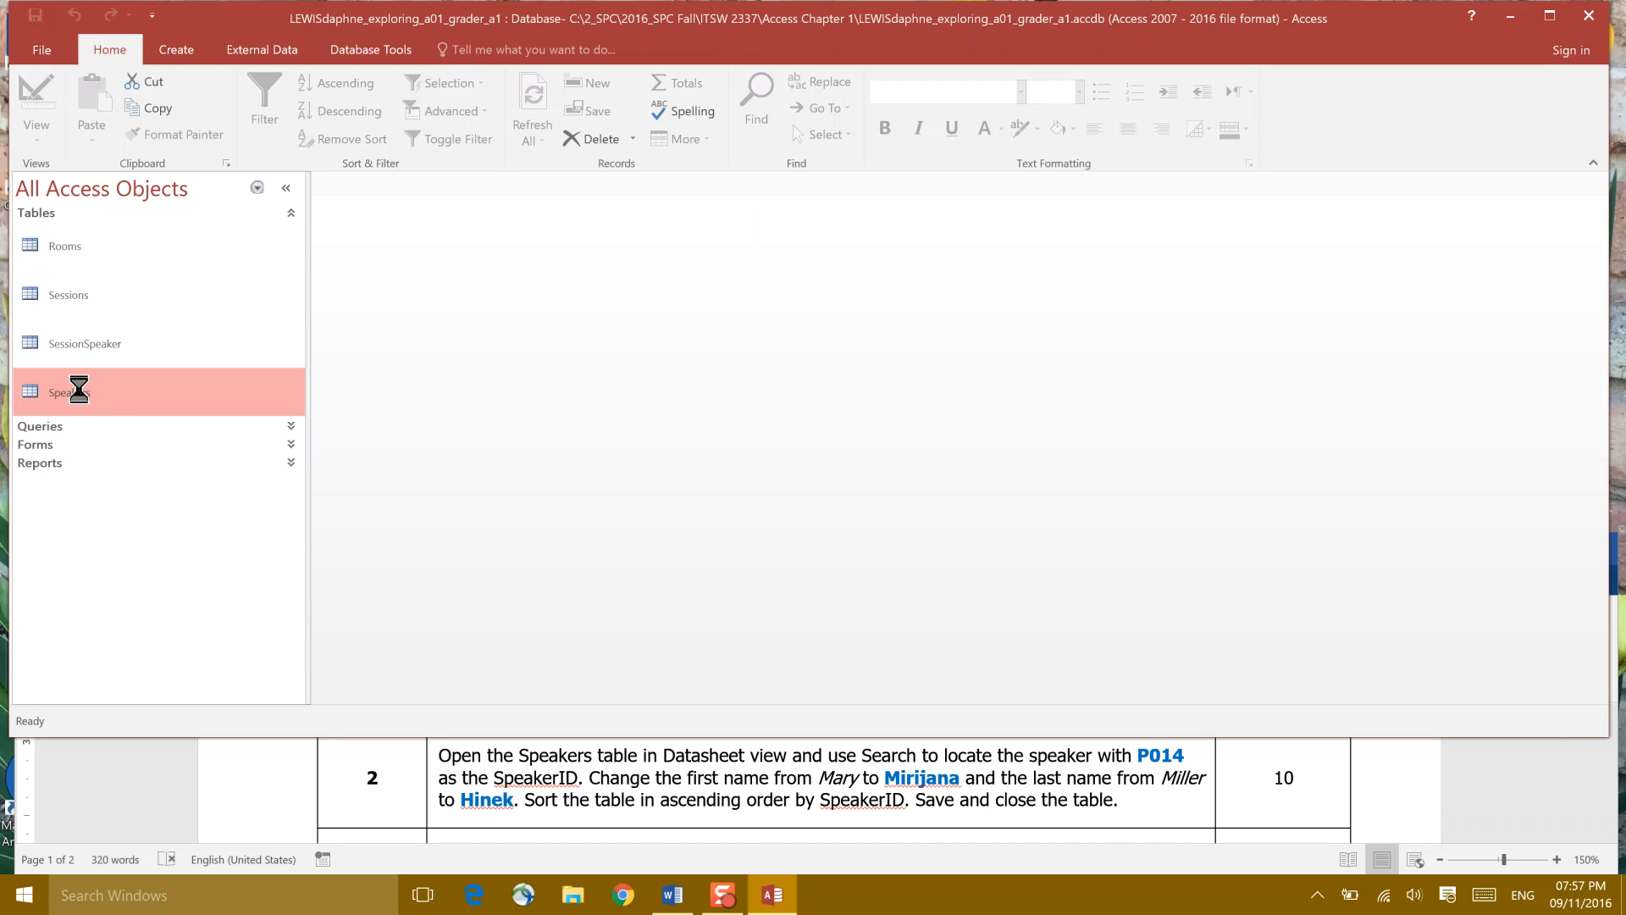
double_click(65, 391)
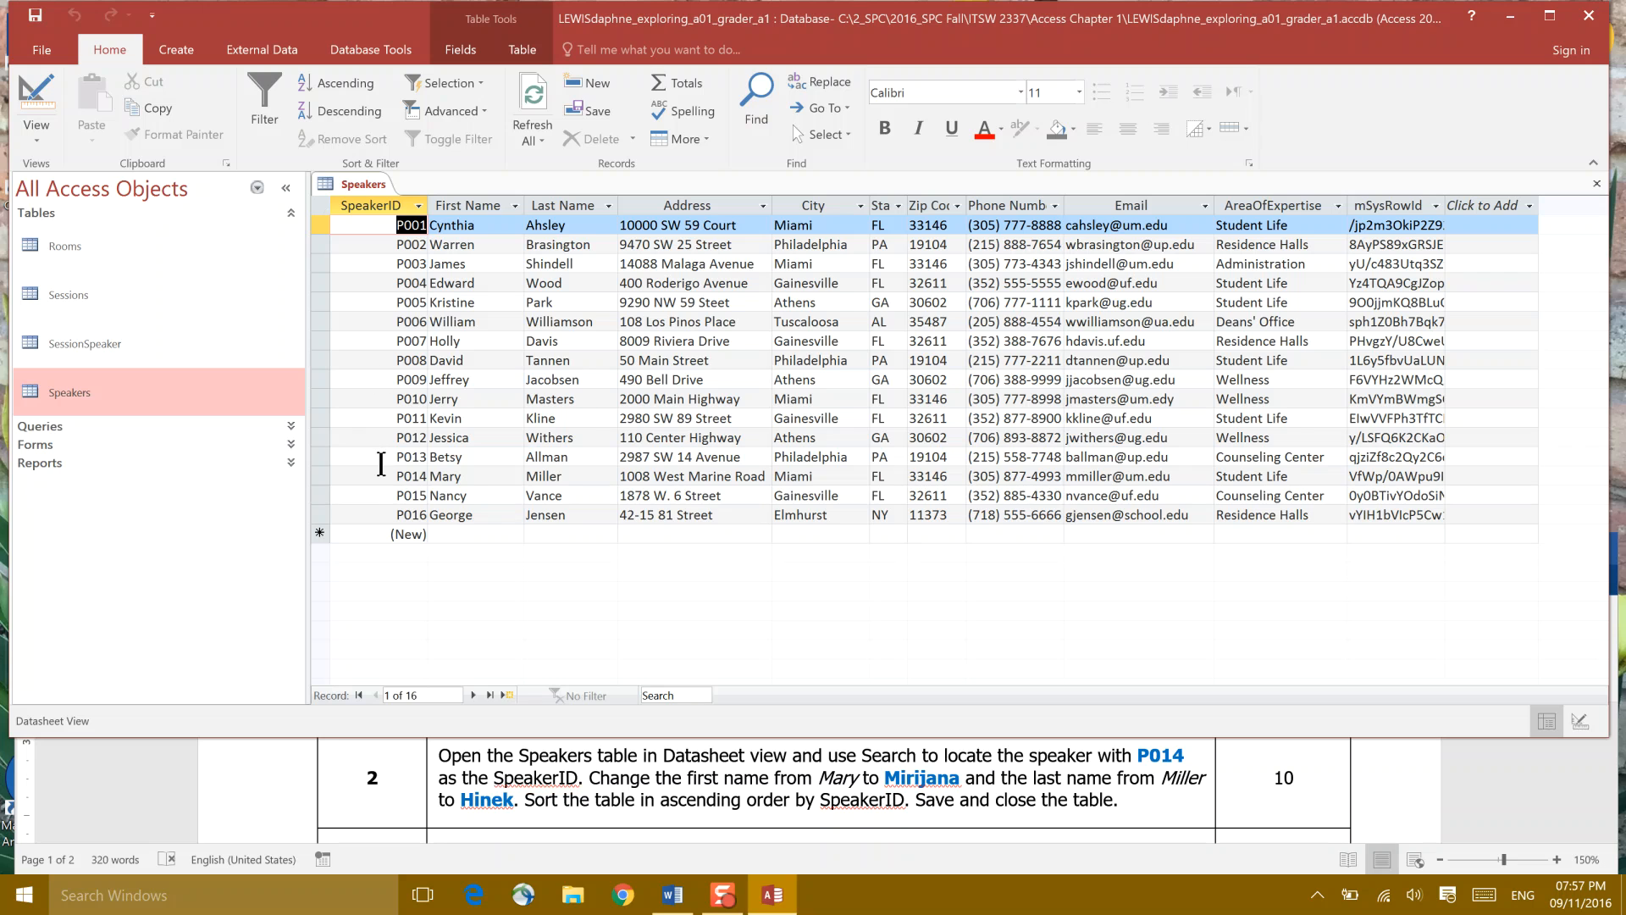
mouse_move(441, 195)
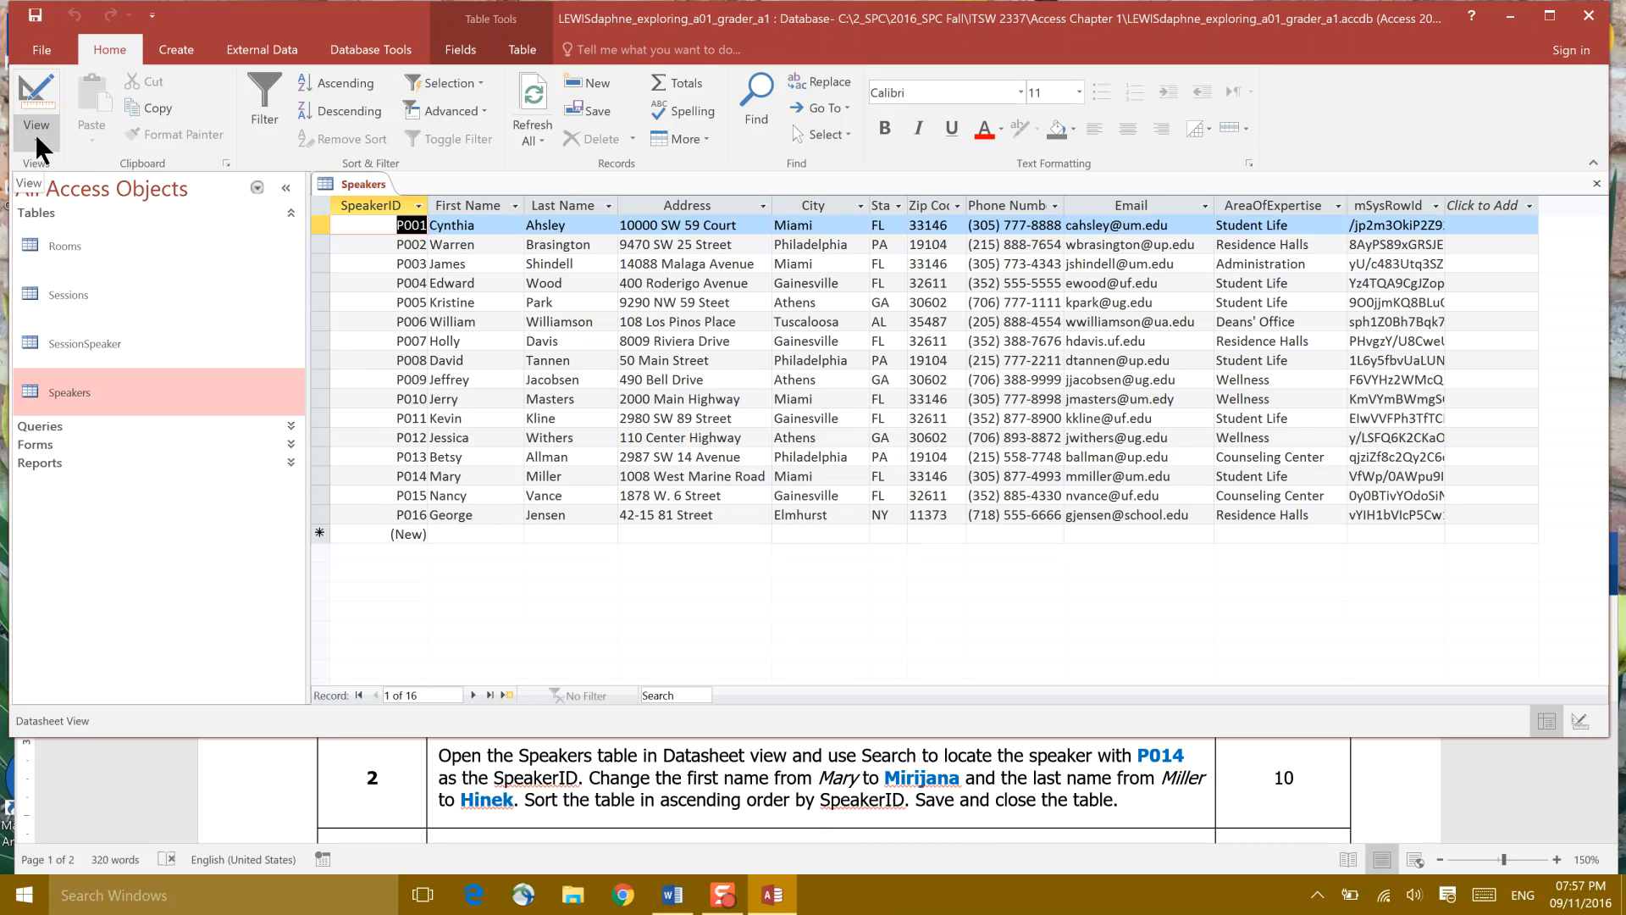
left_click(35, 104)
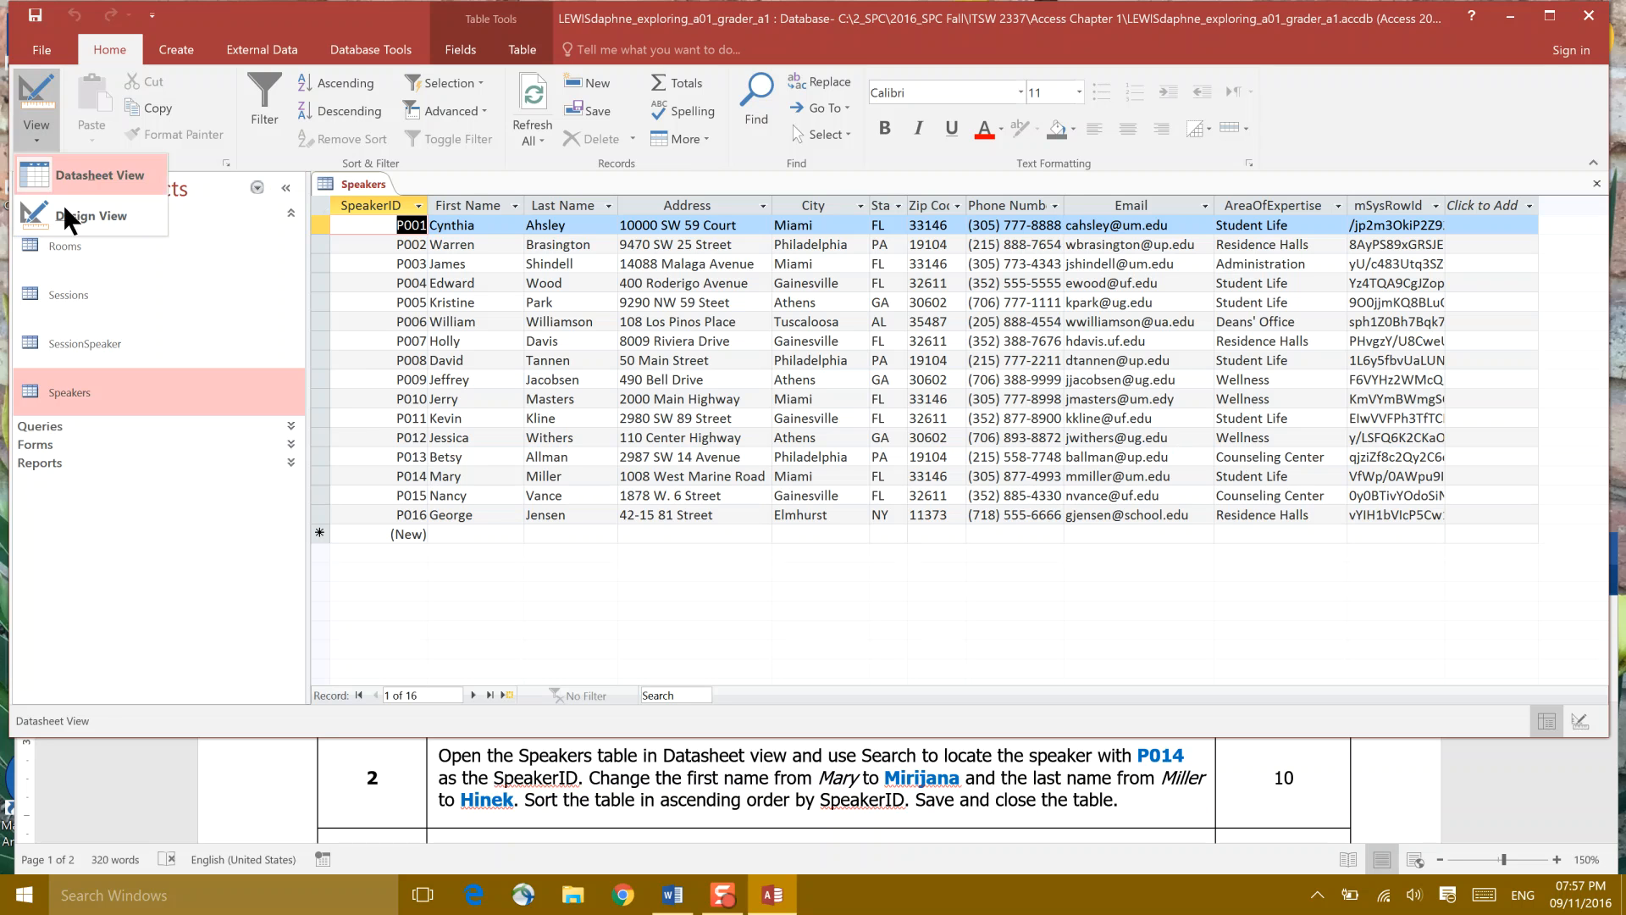
left_click(93, 216)
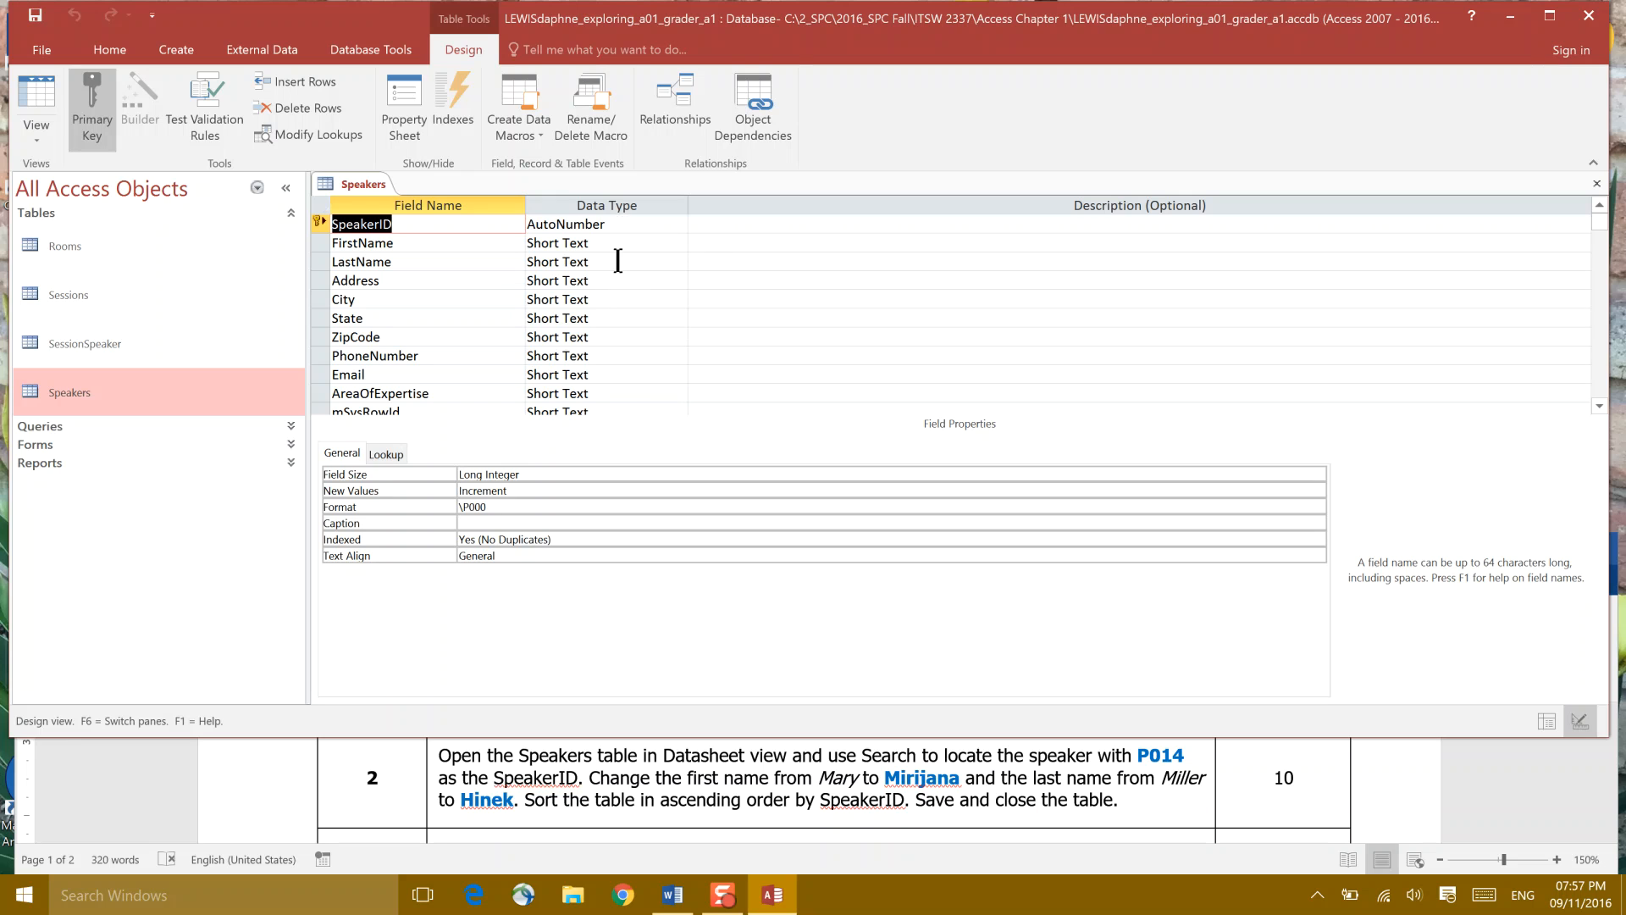
mouse_move(604, 560)
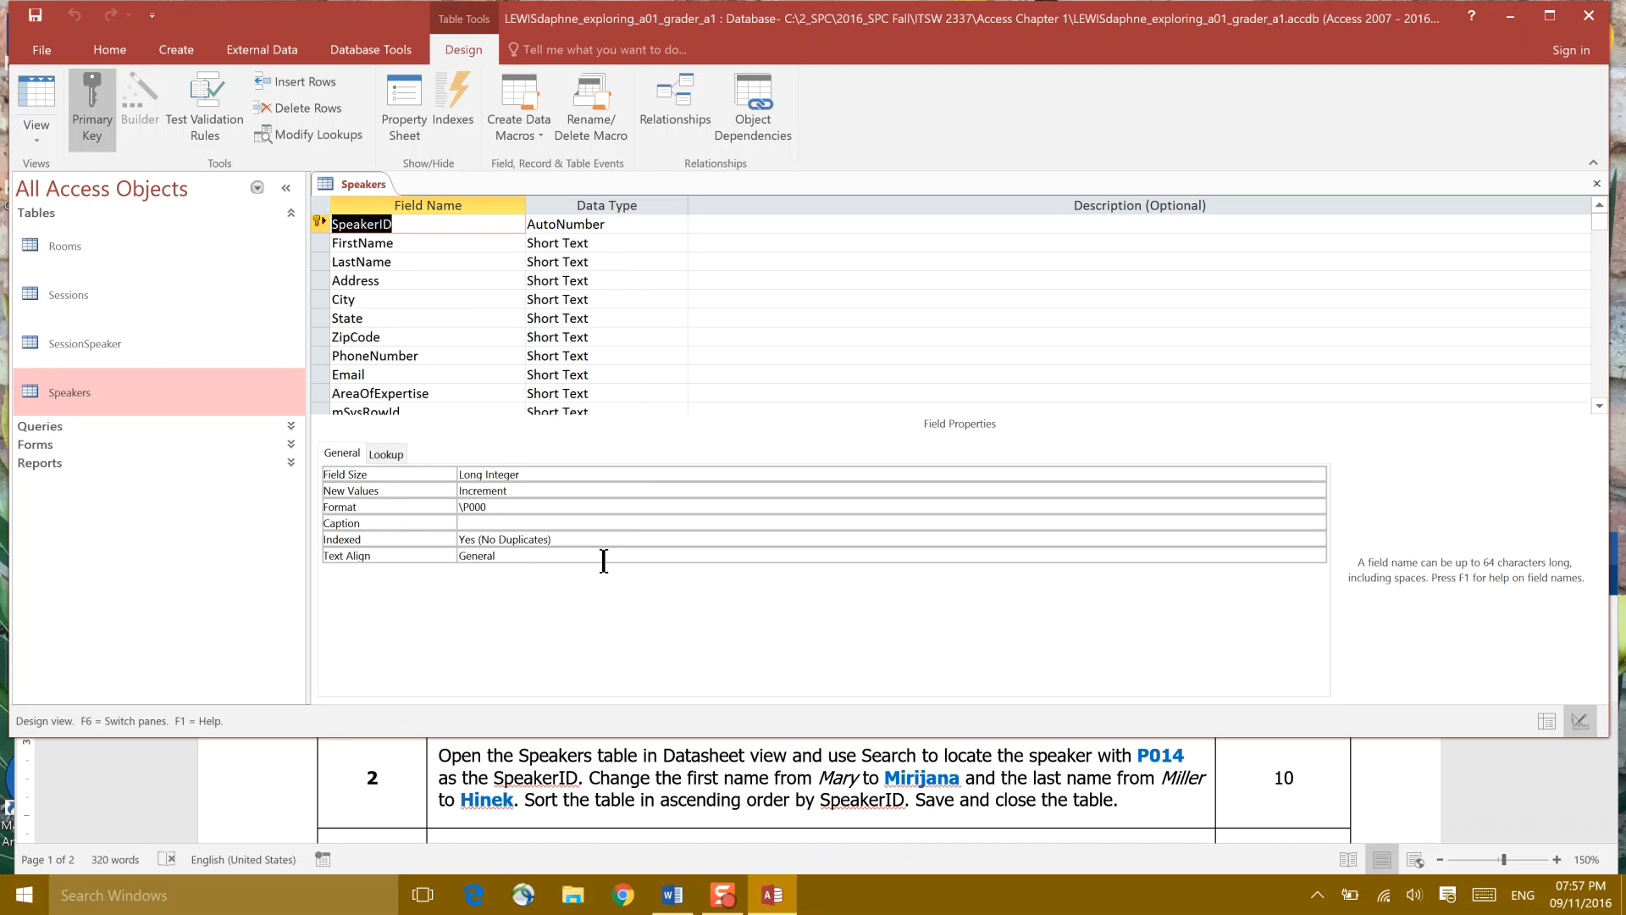
left_click(35, 103)
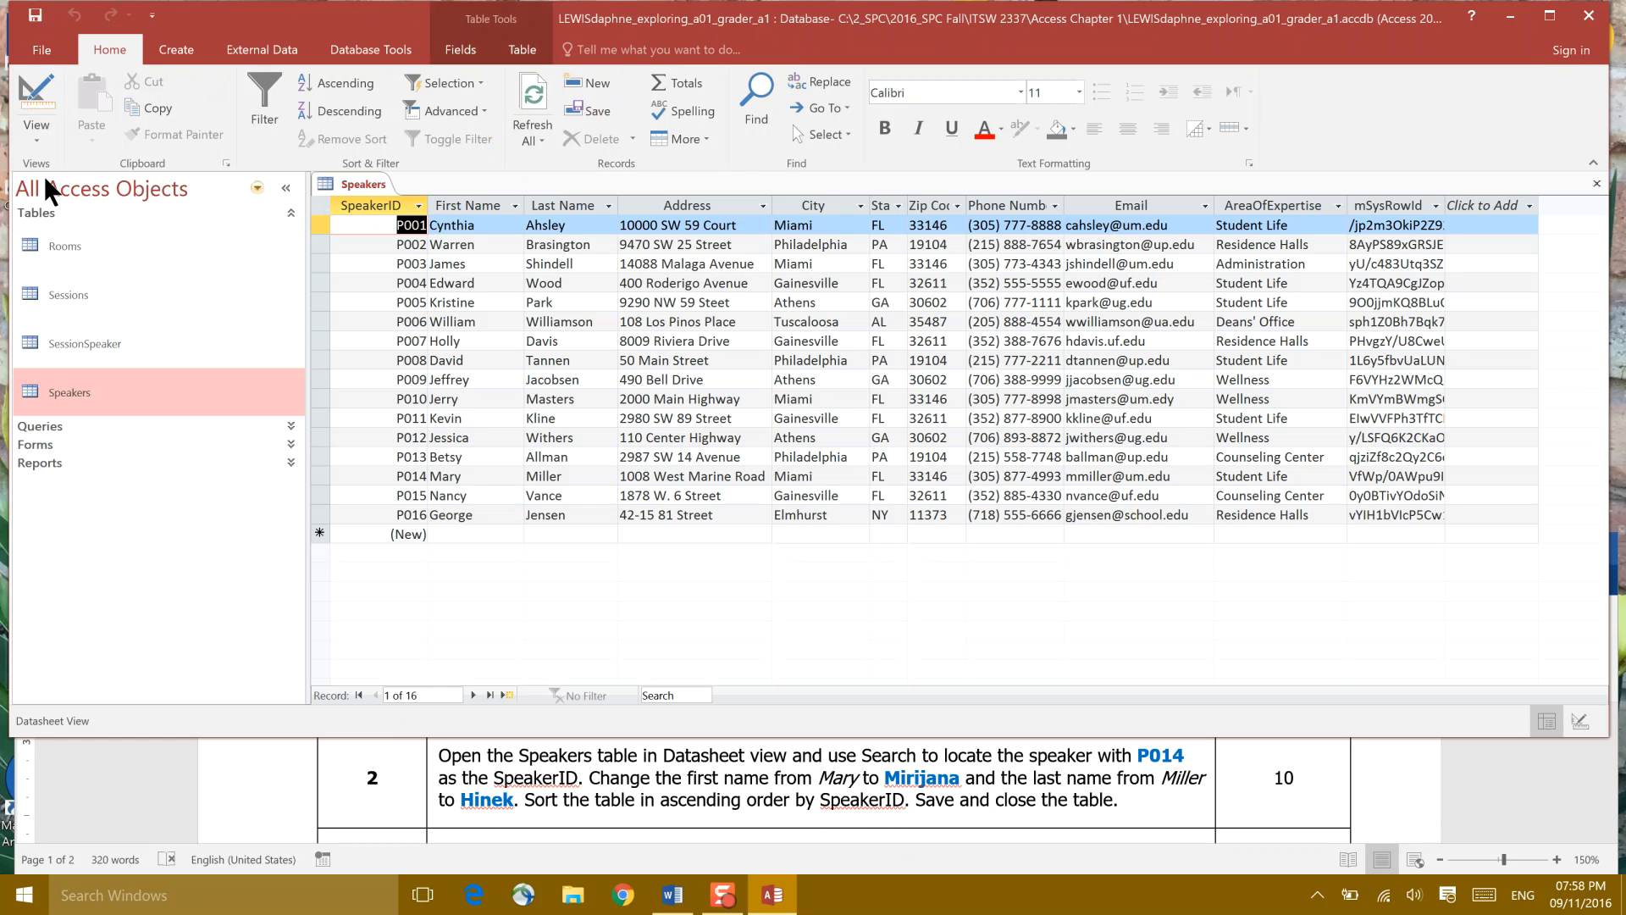
mouse_move(900, 599)
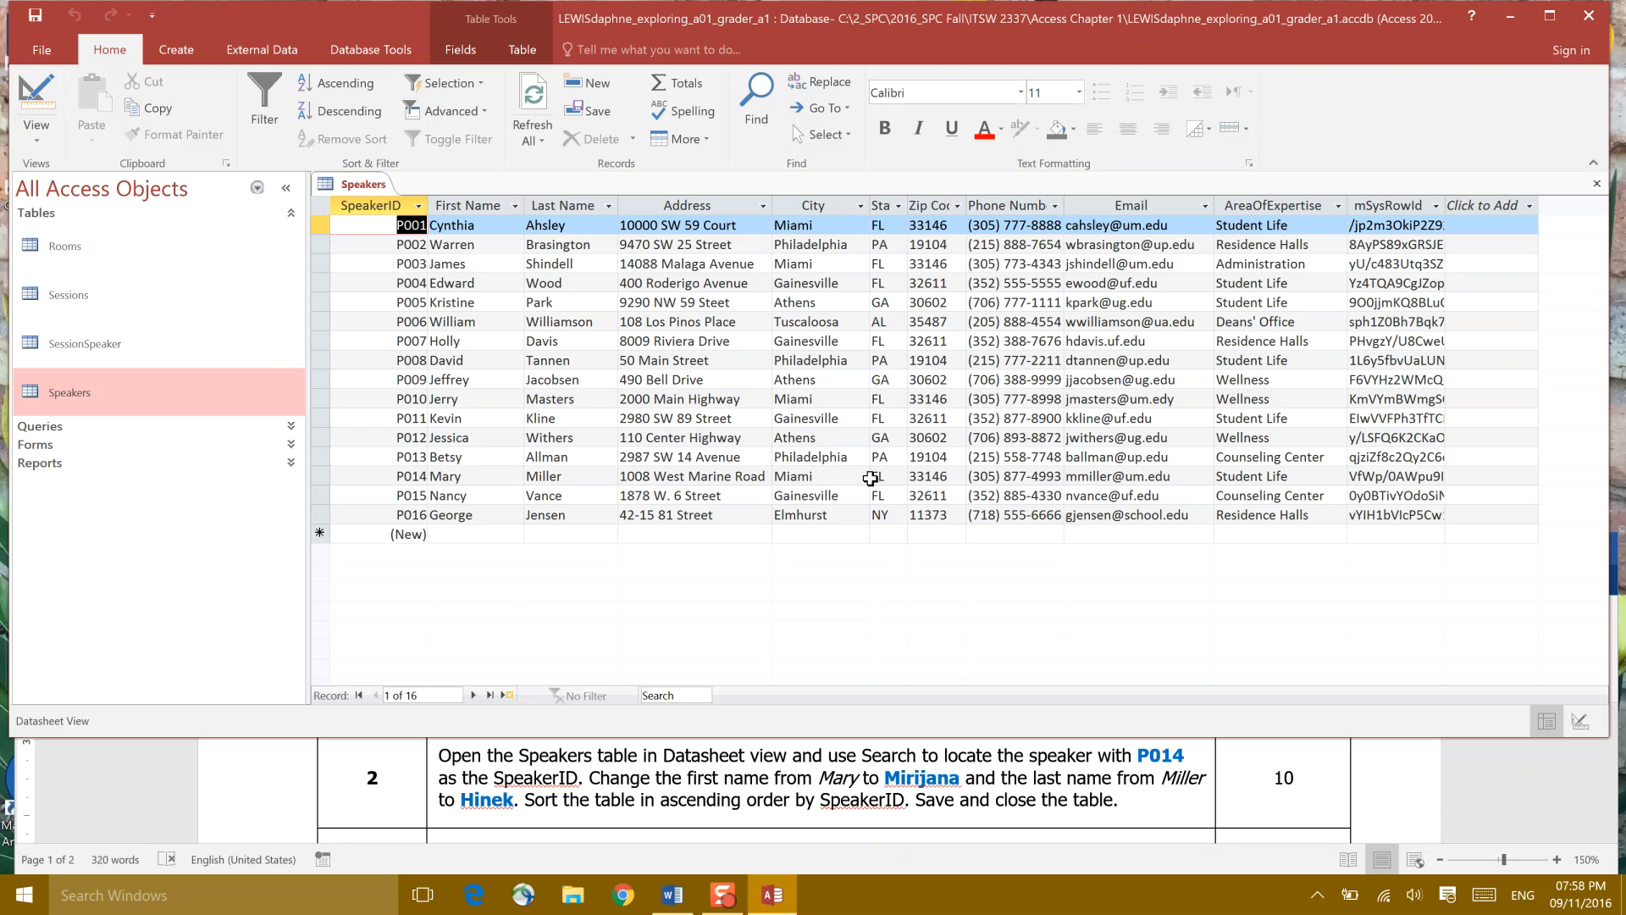
mouse_move(1064, 204)
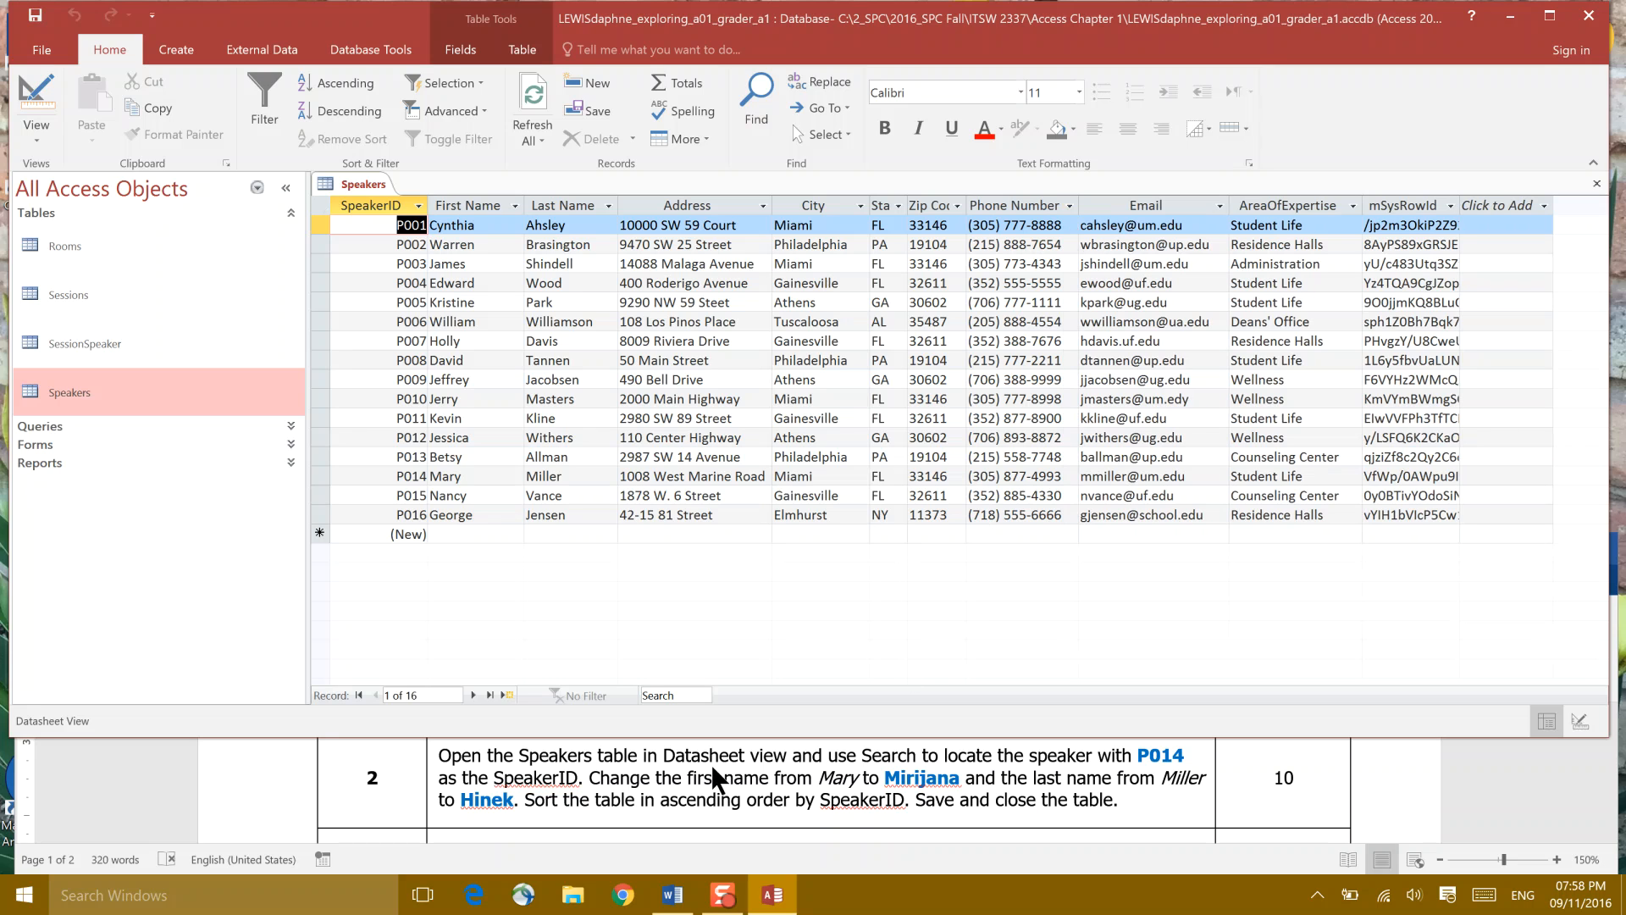
mouse_move(961, 747)
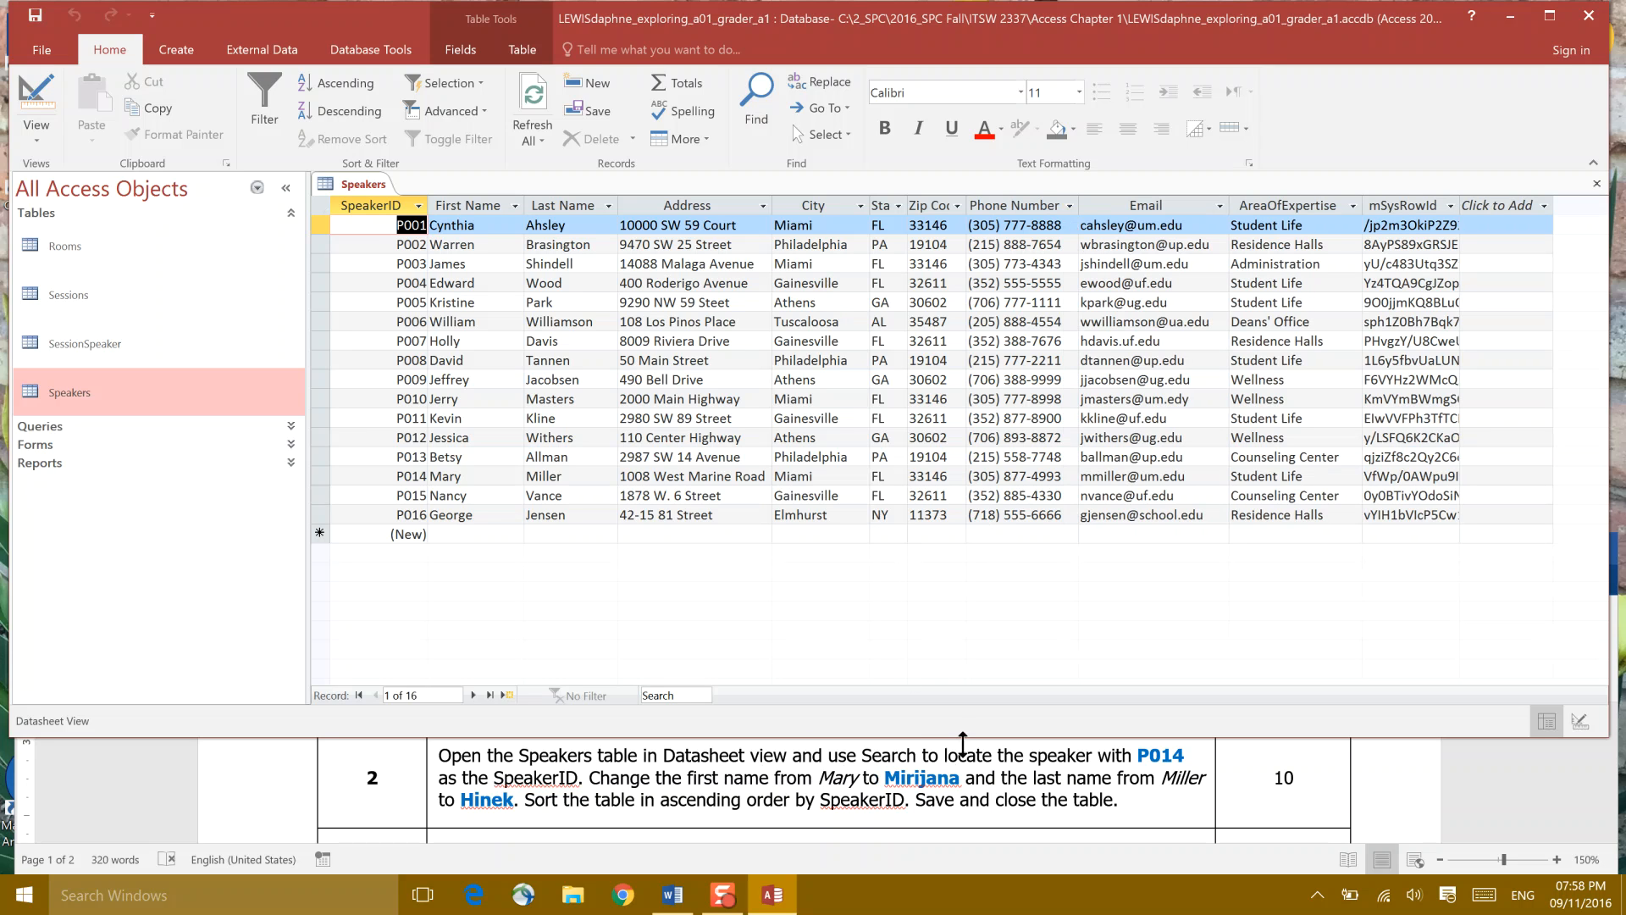
mouse_move(1145, 766)
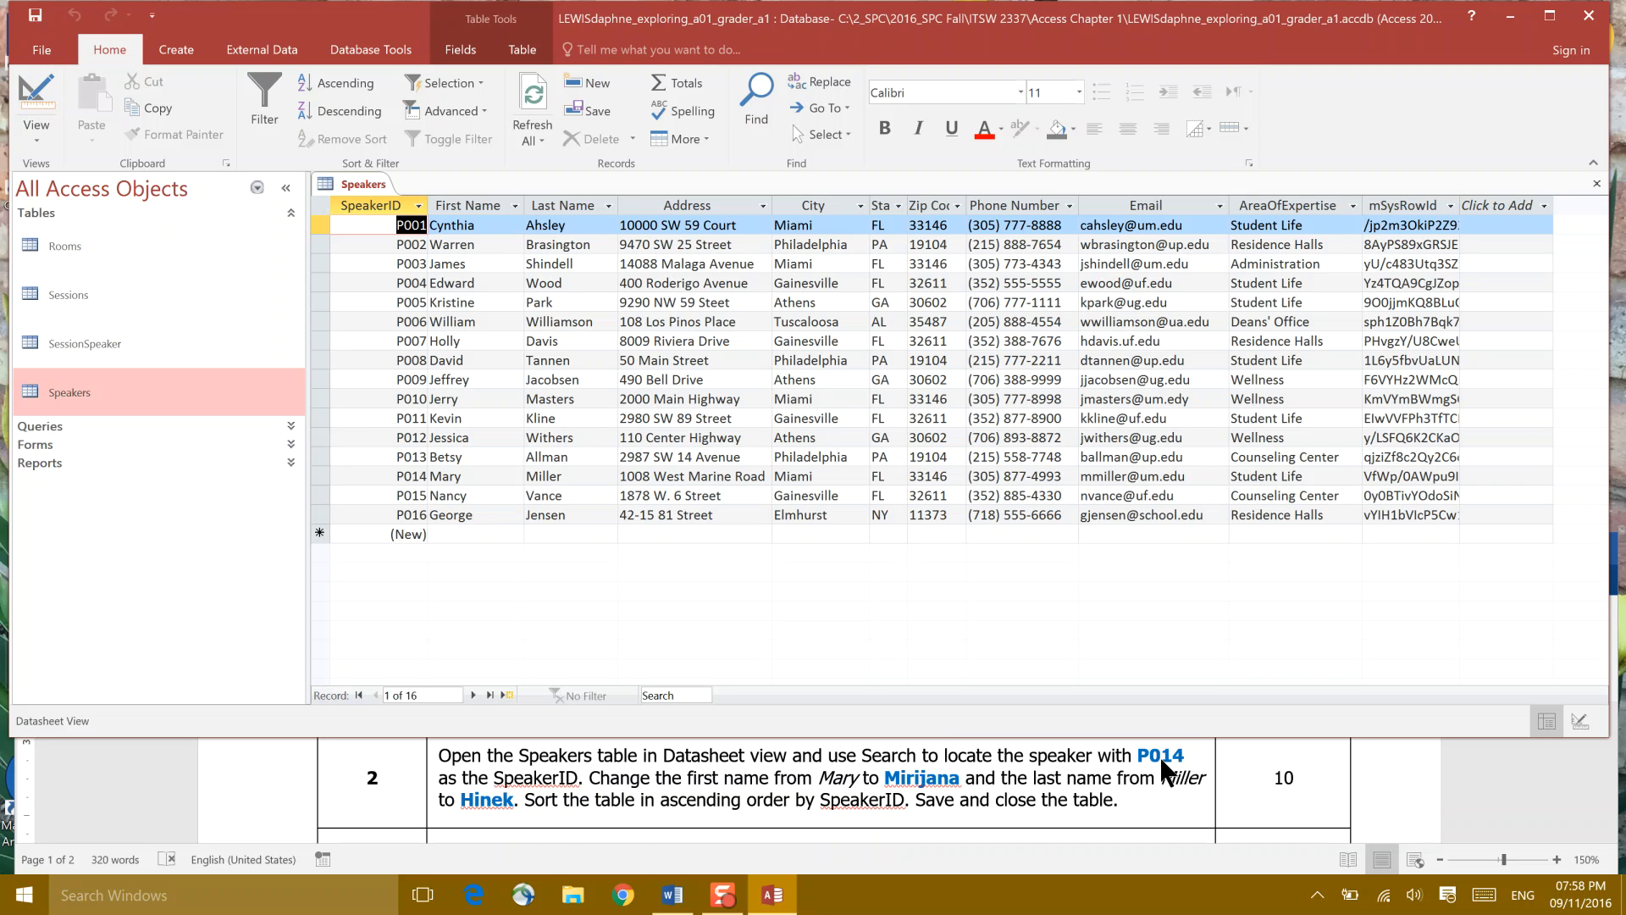
mouse_move(789, 747)
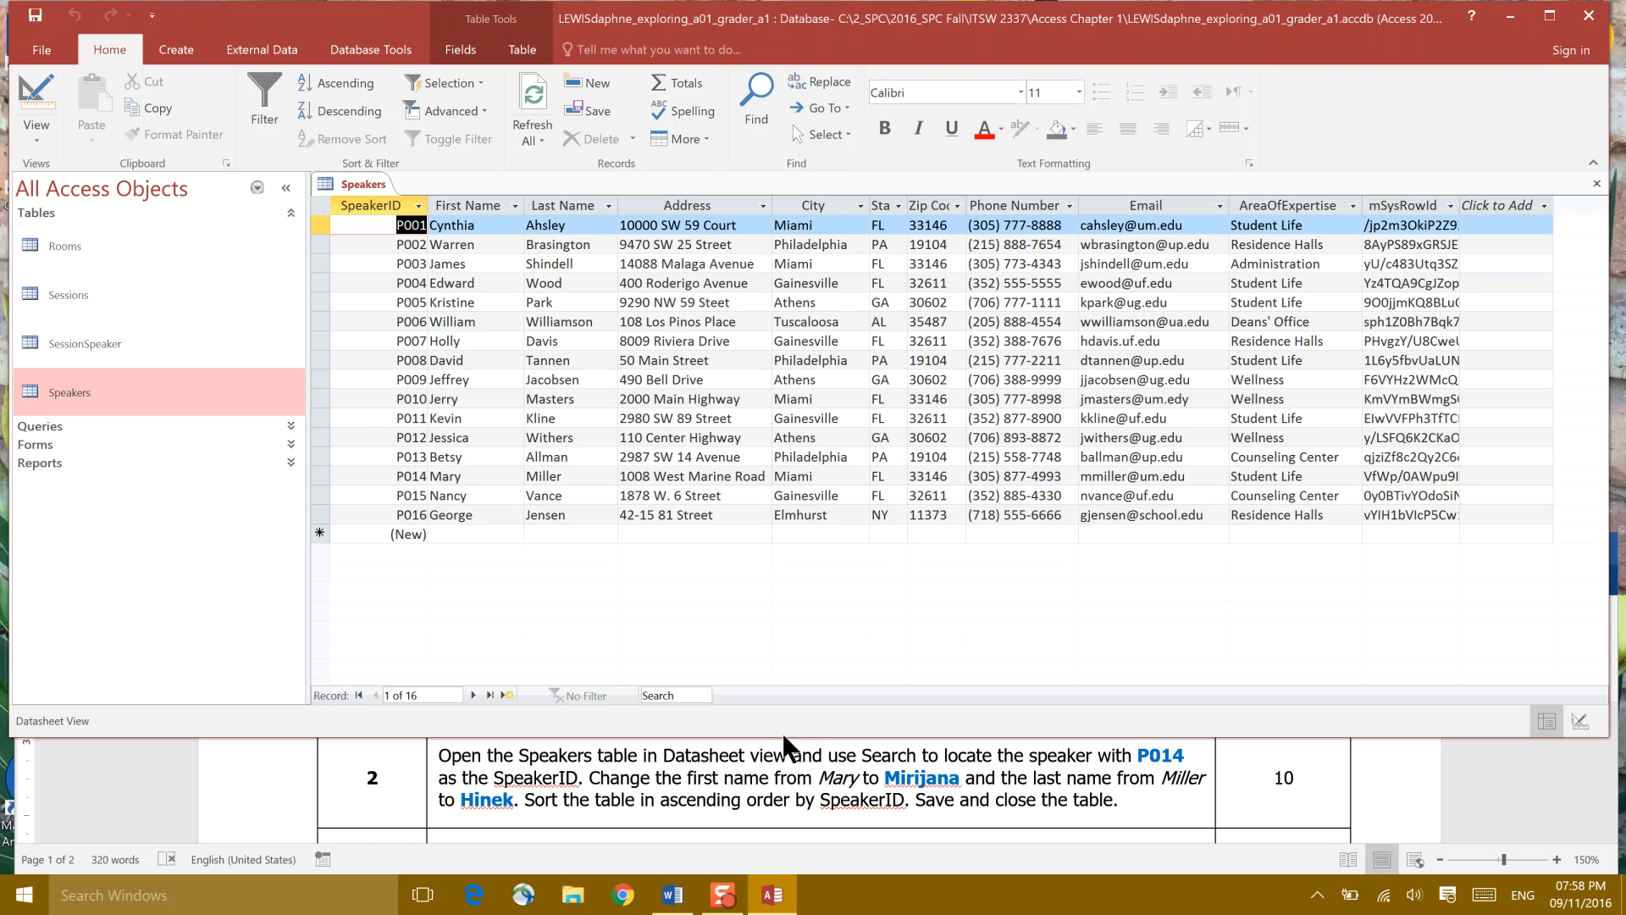
left_click(675, 694)
type("P014")
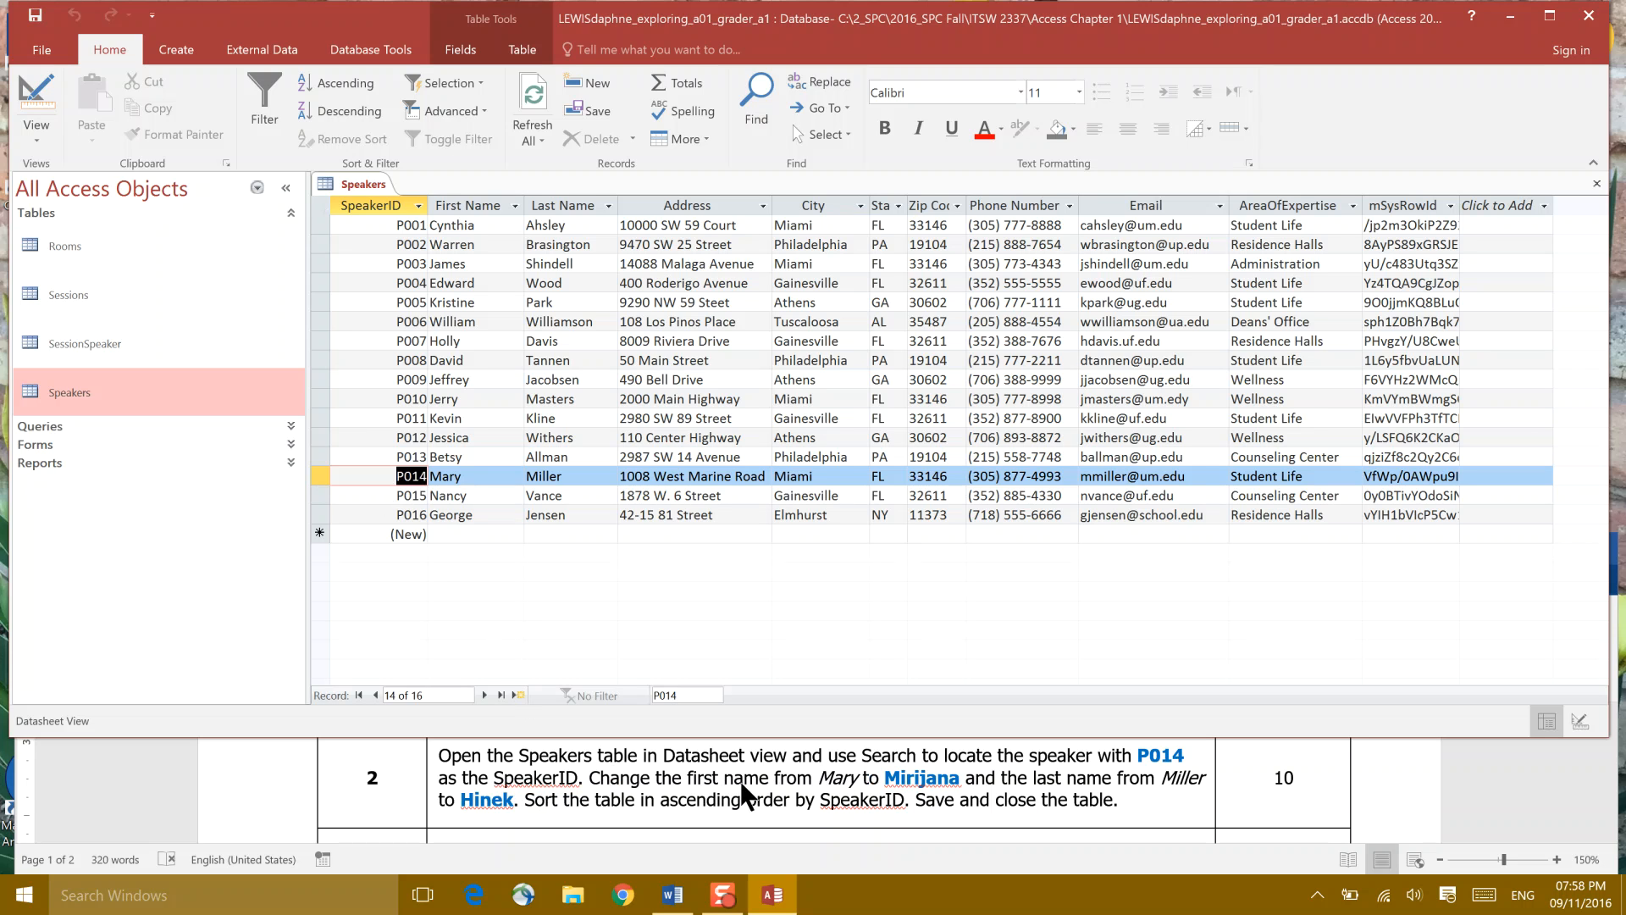
mouse_move(911, 804)
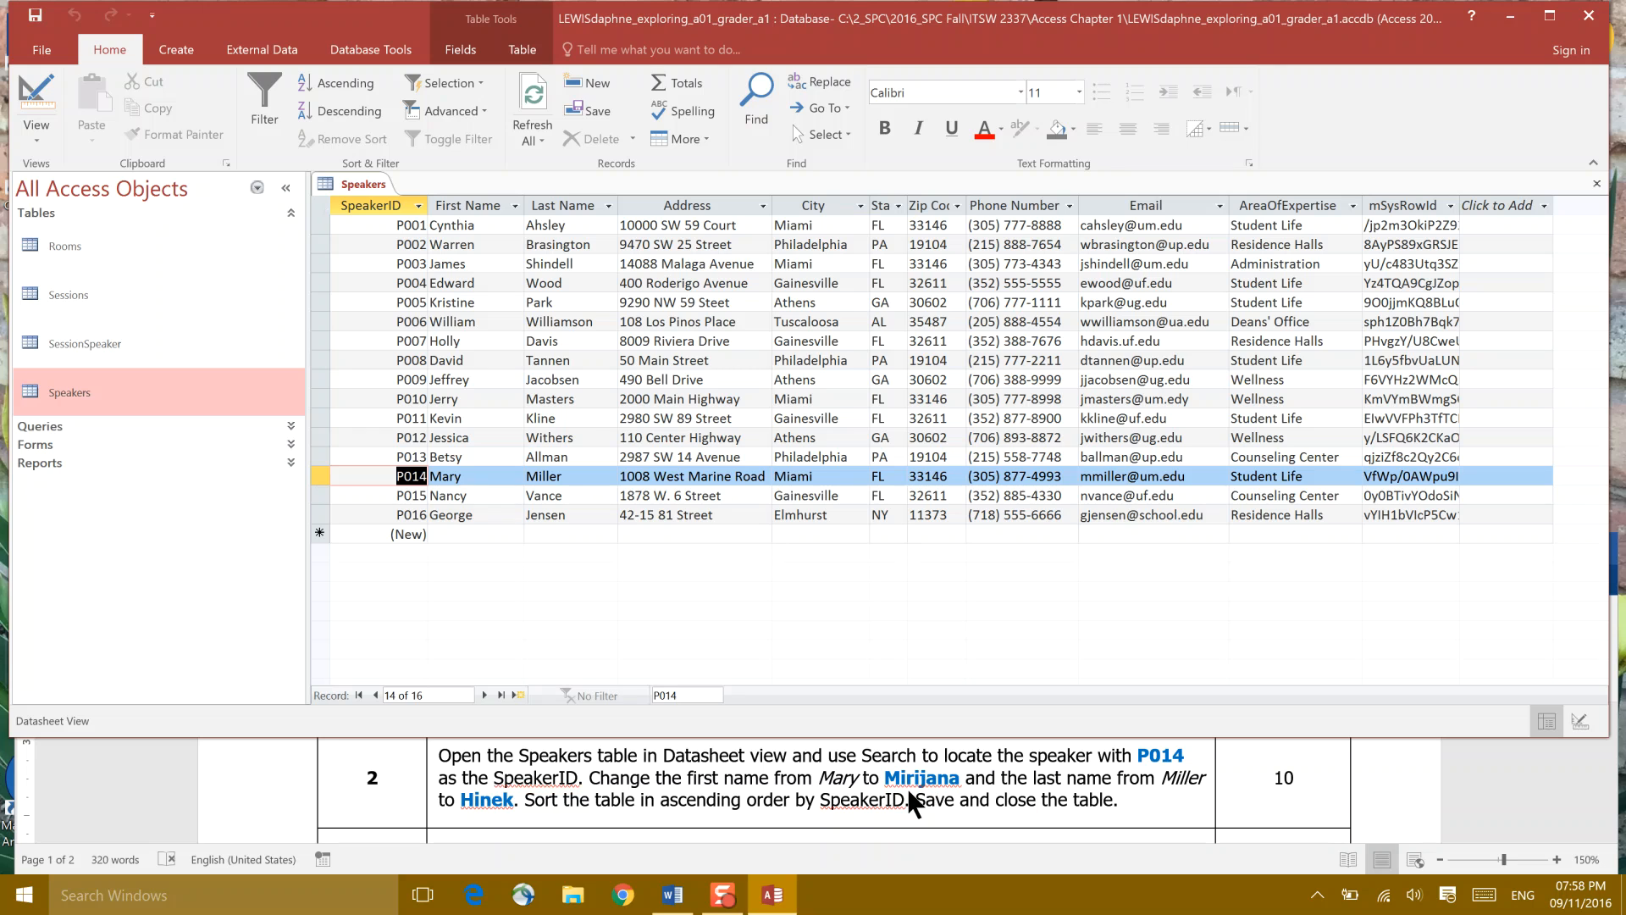
mouse_move(883, 772)
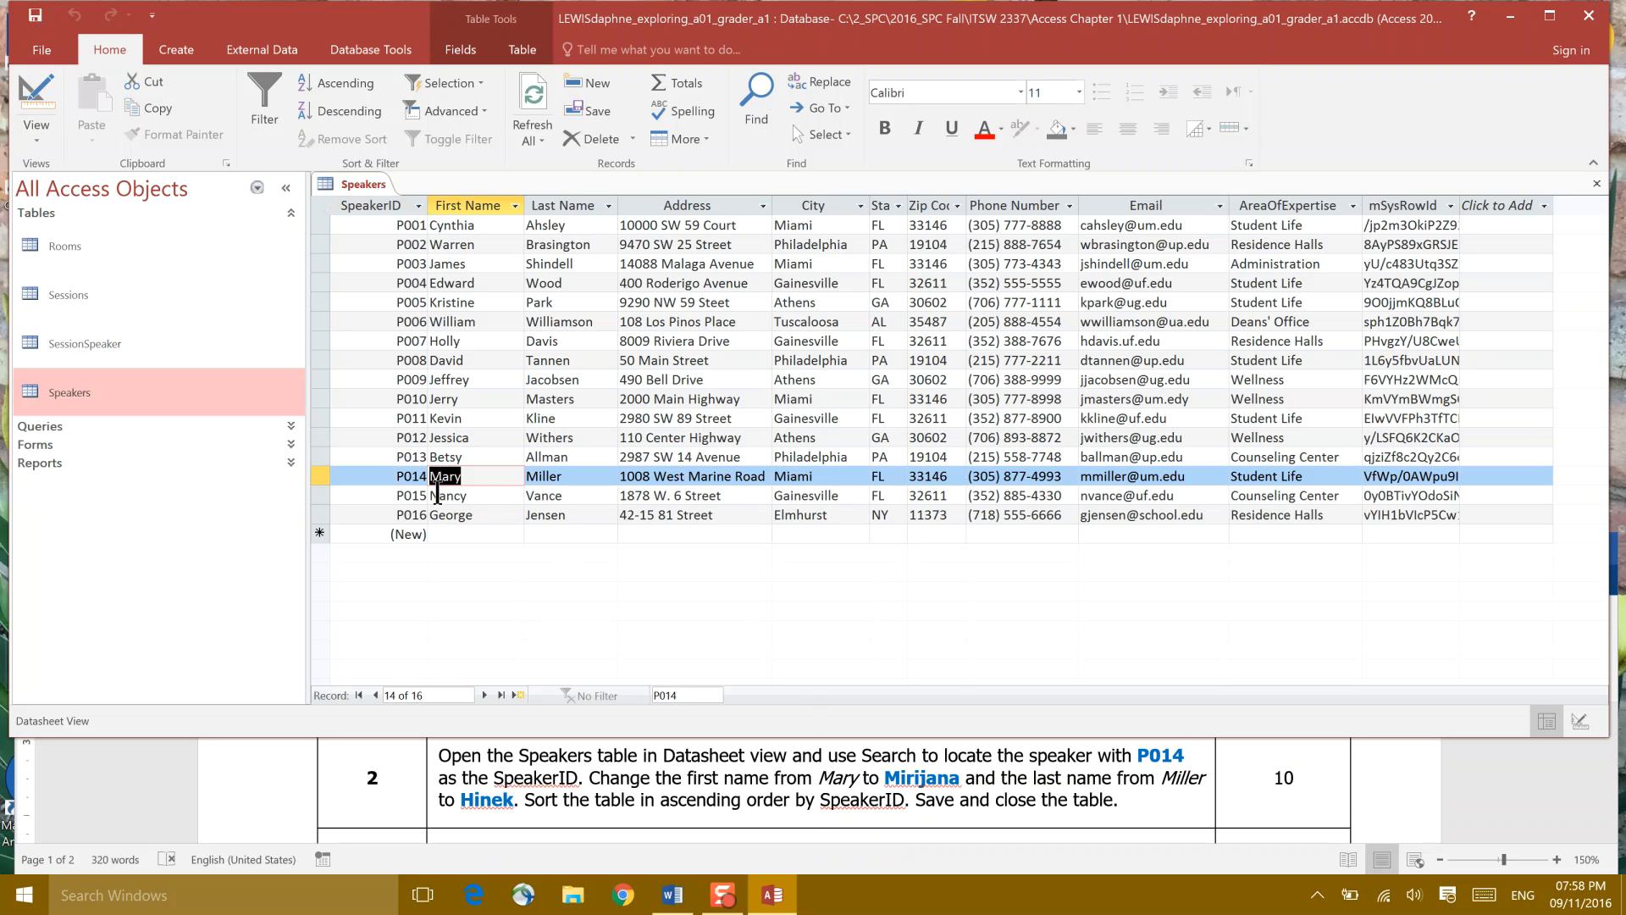
type("Miri")
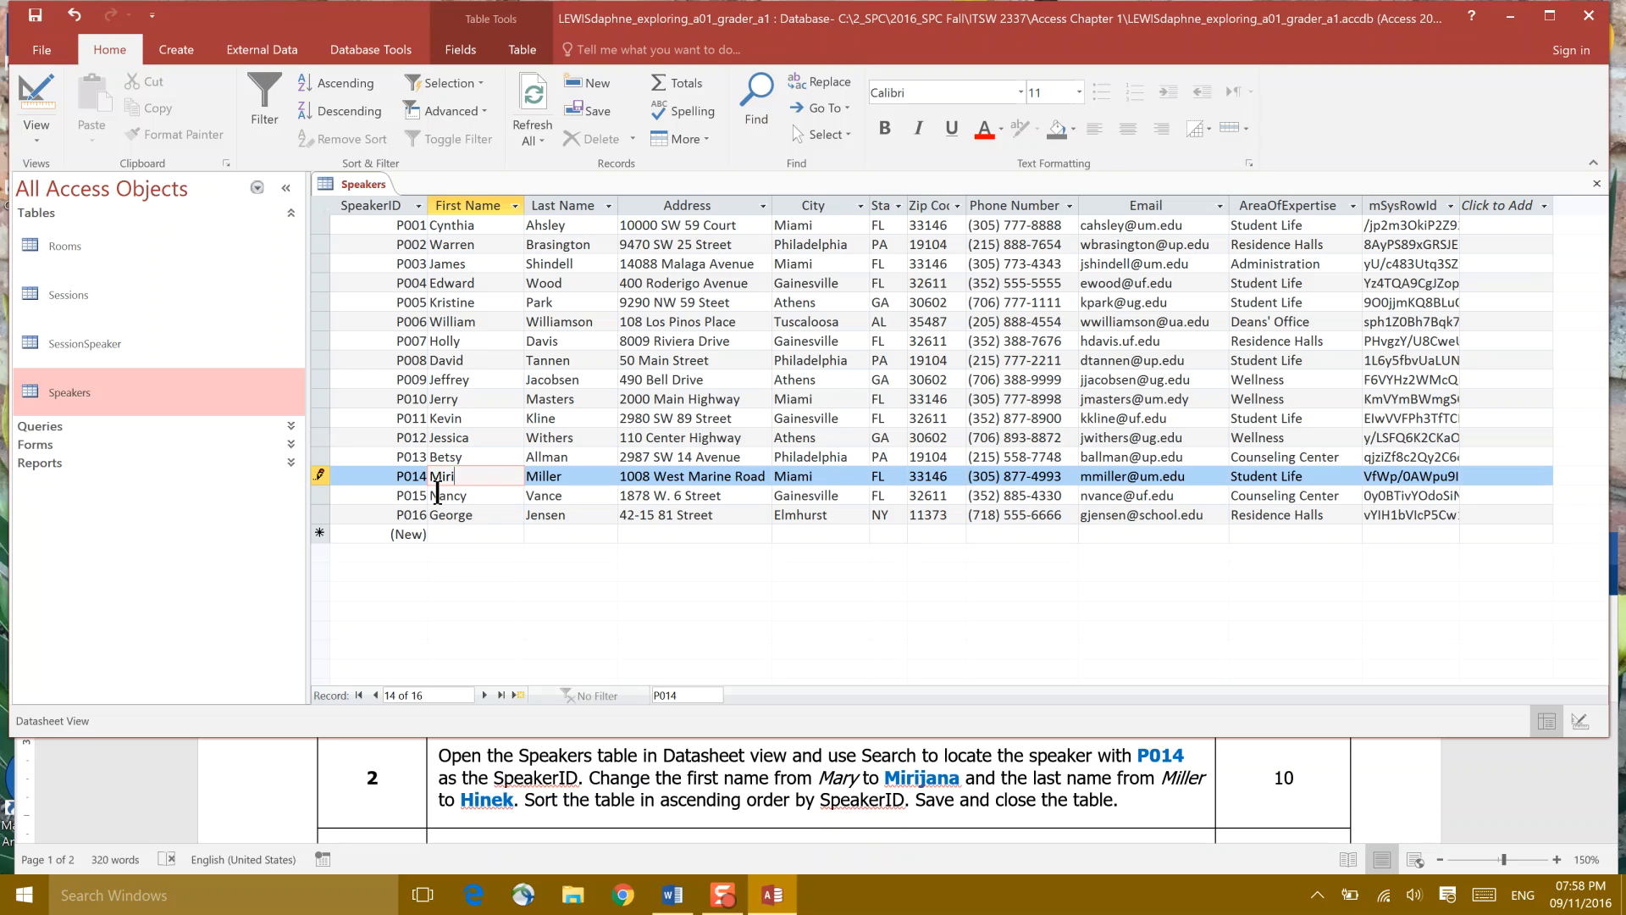
type("jana")
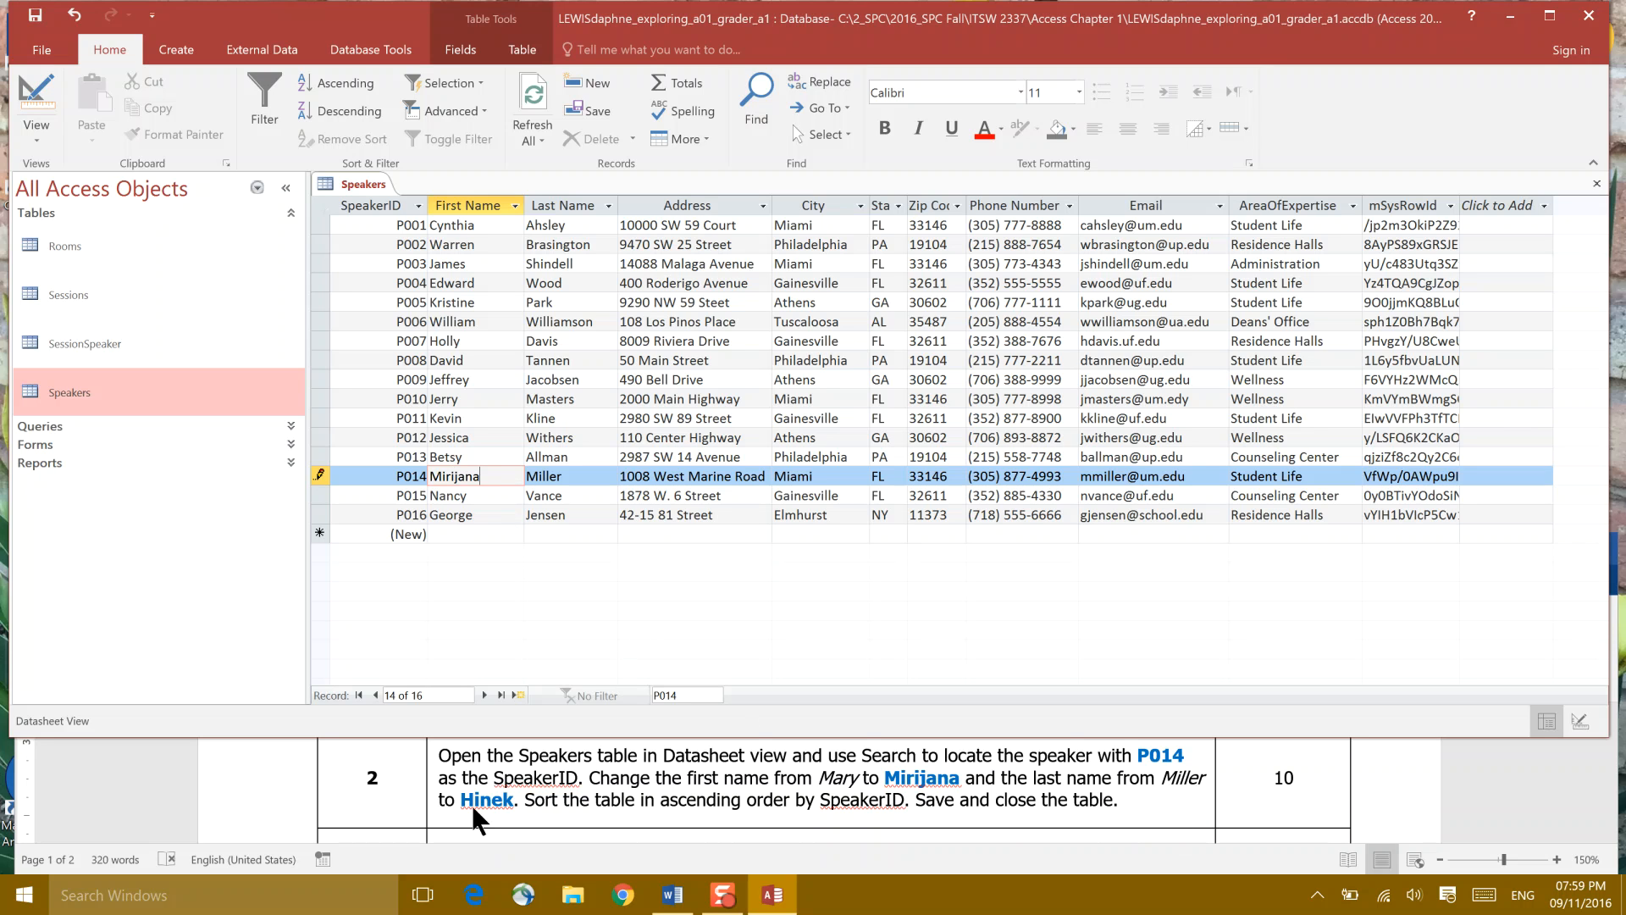
mouse_move(570, 680)
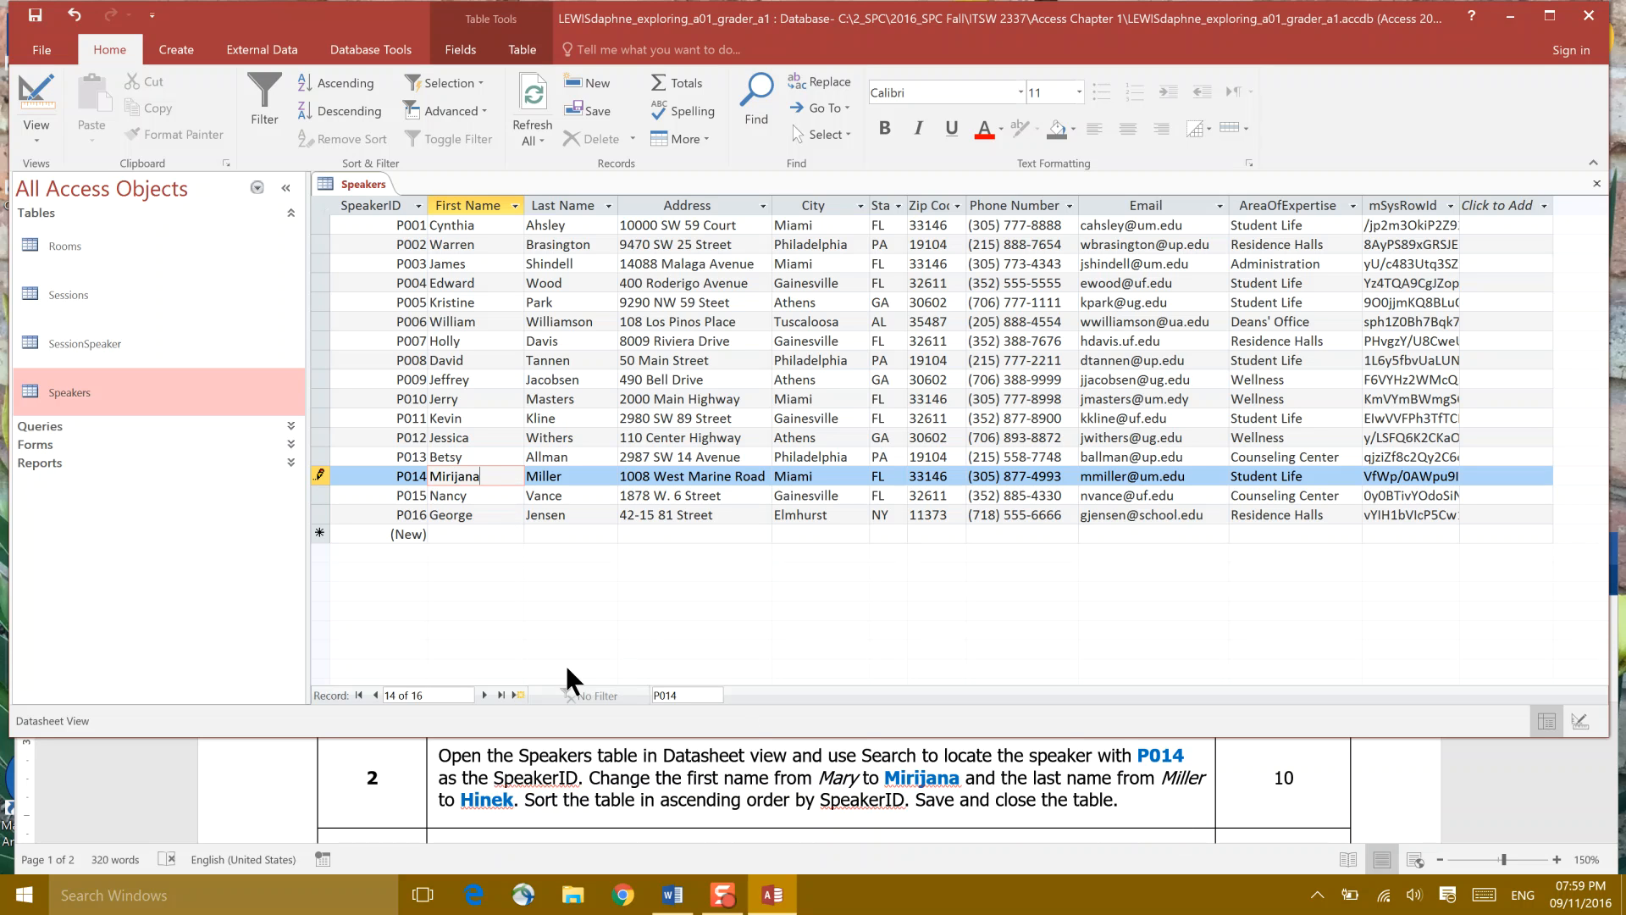
left_click(565, 475)
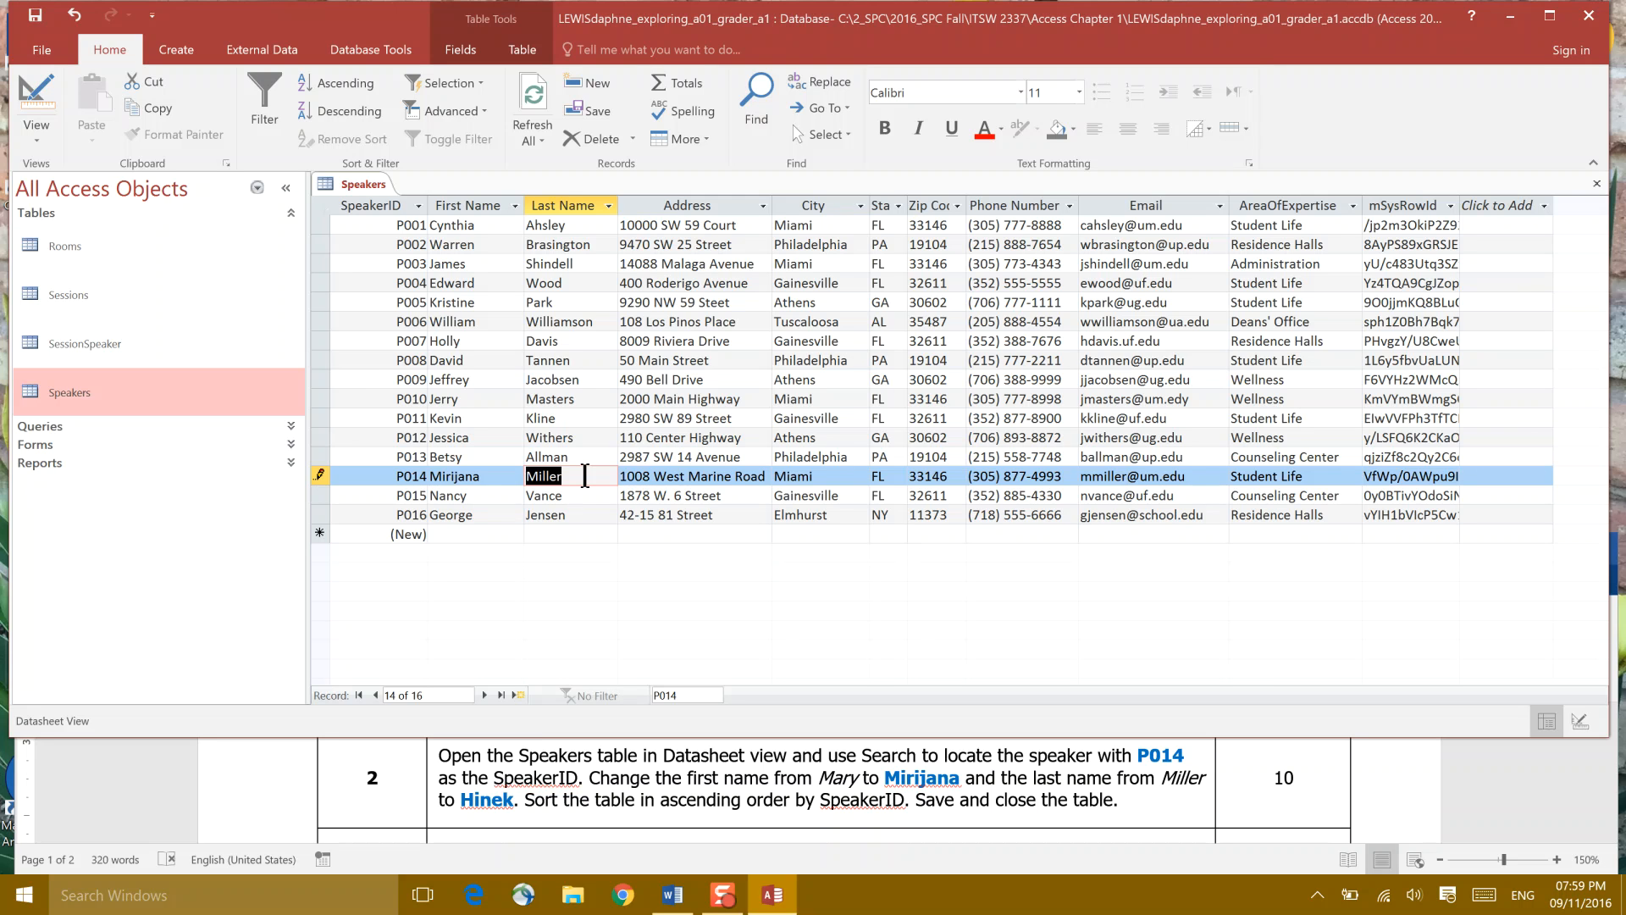
type("Hinek")
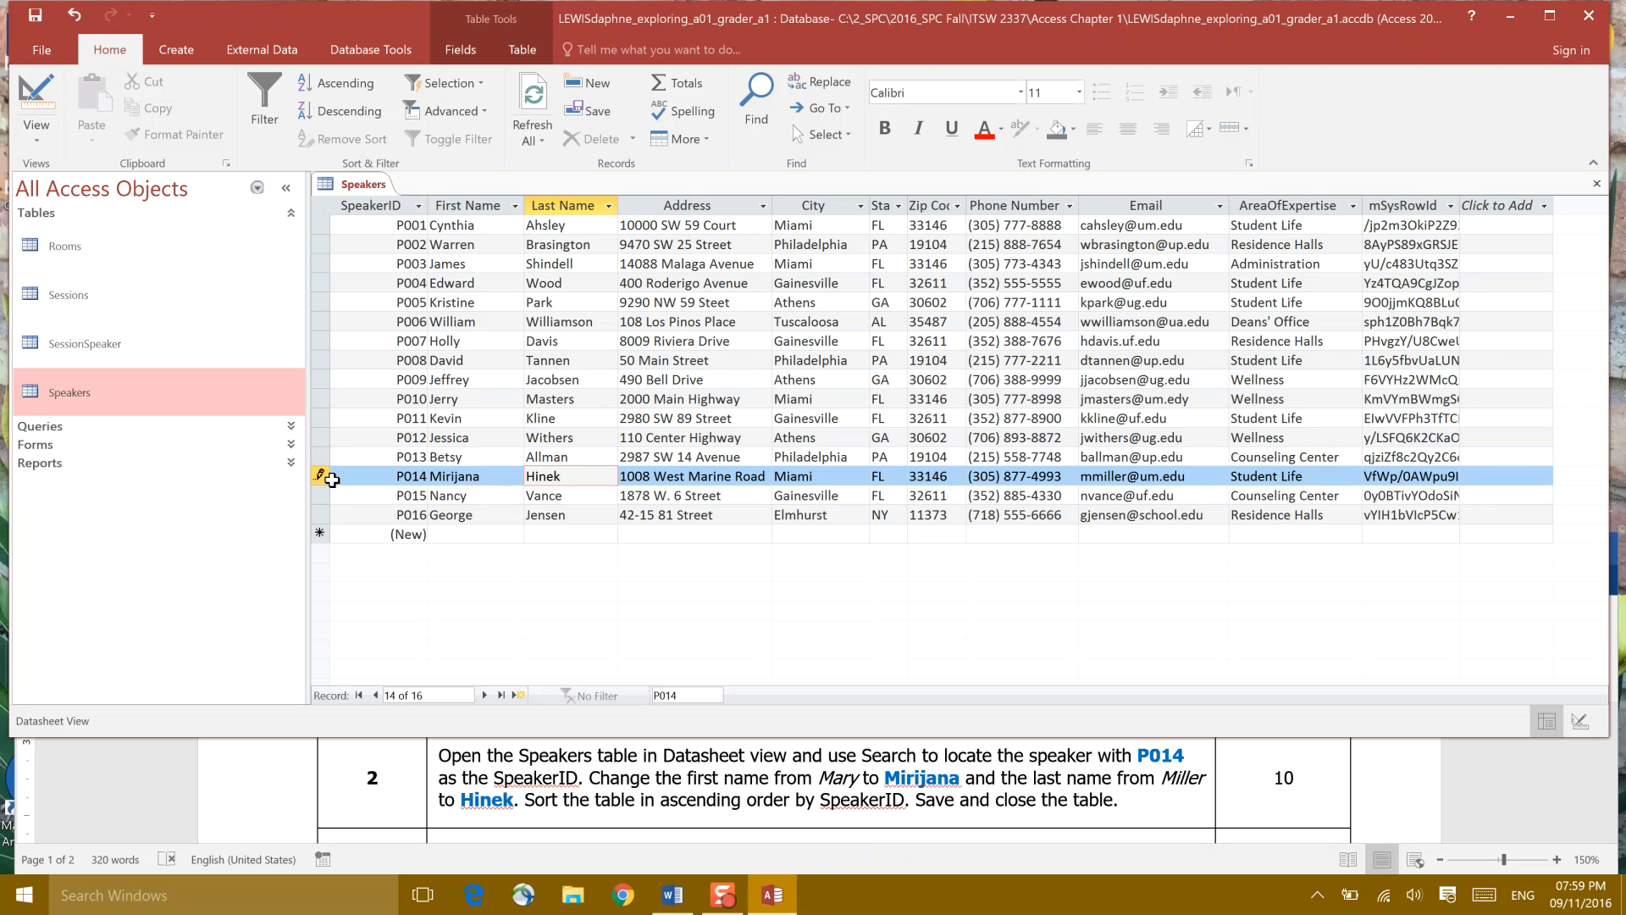
left_click(688, 476)
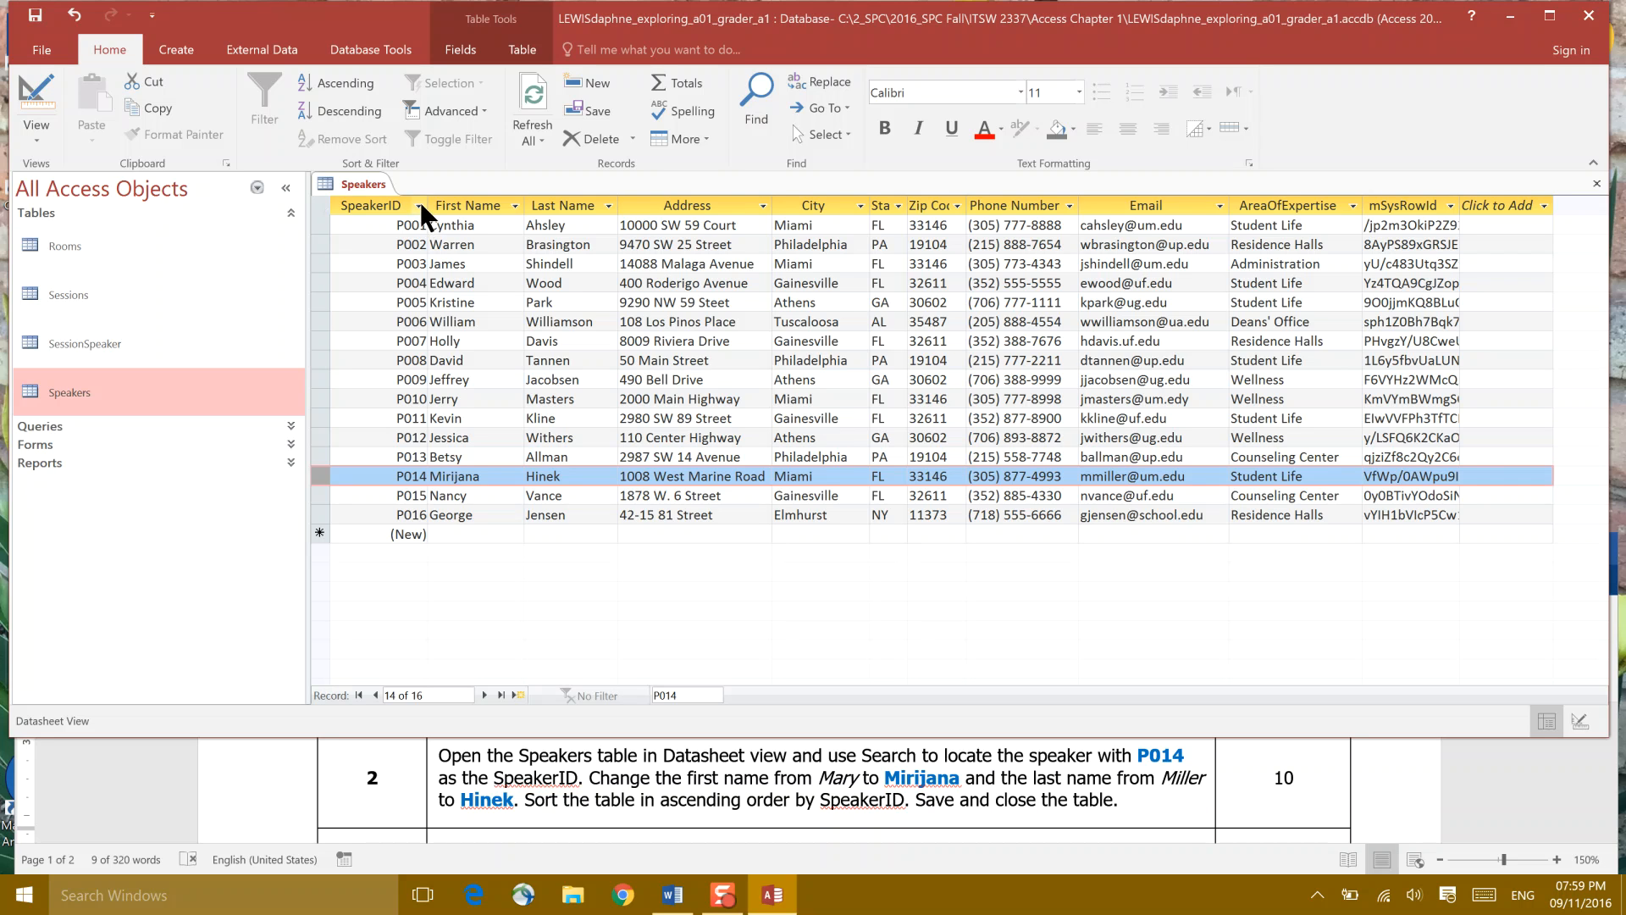
- Sort SpeakerID smallest to largest, then close the Speakers table tab
left_click(419, 204)
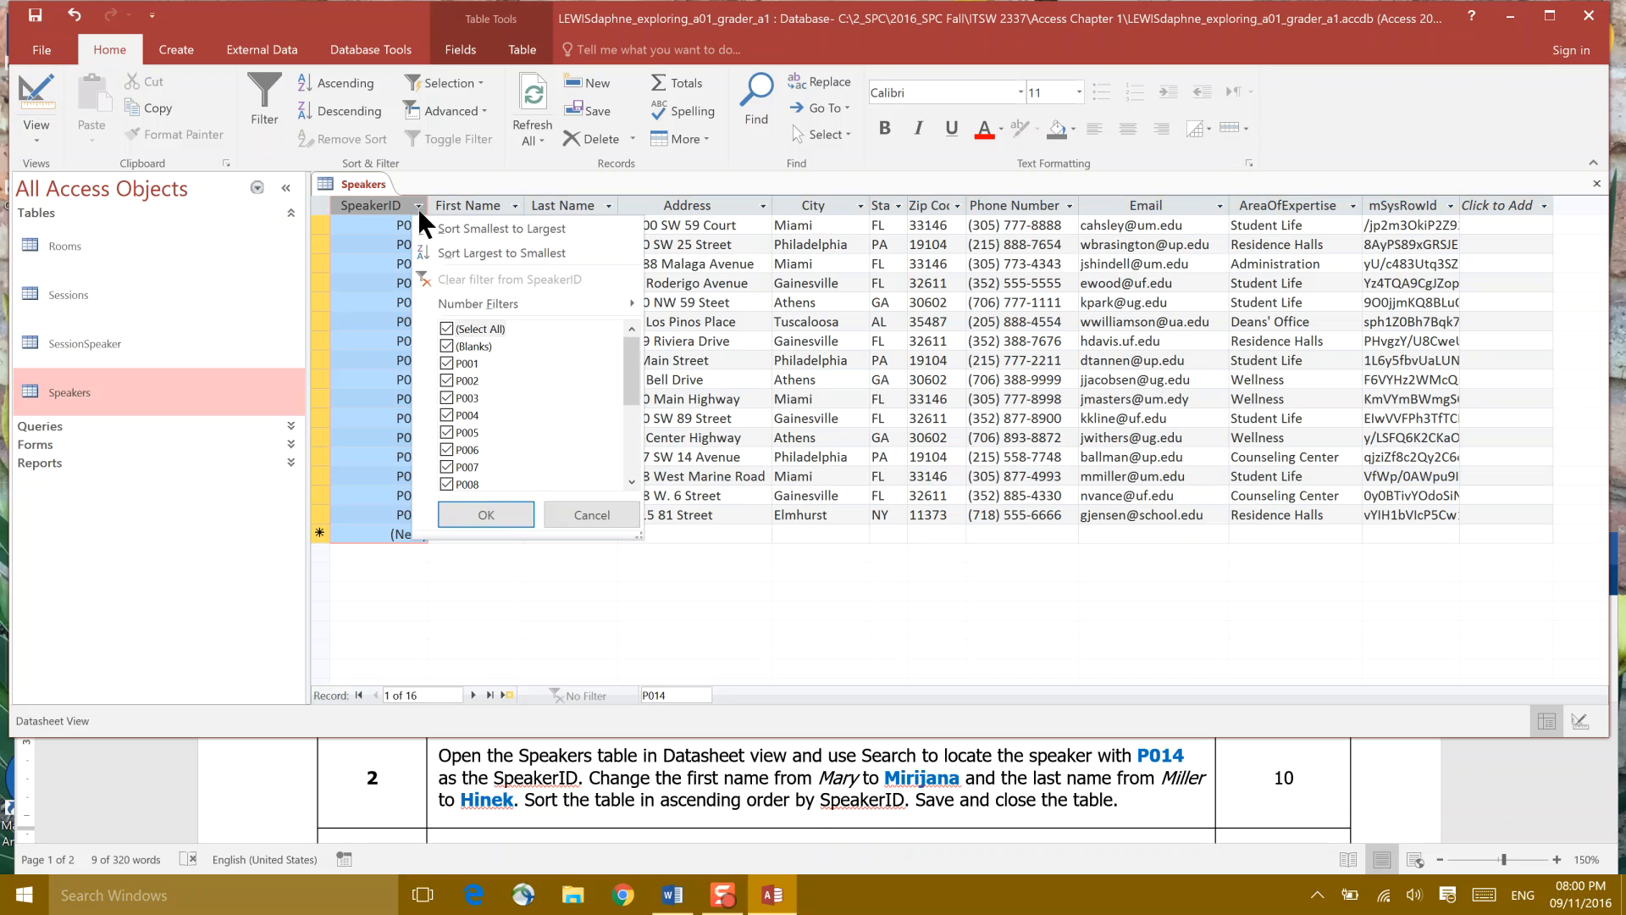
mouse_move(503, 228)
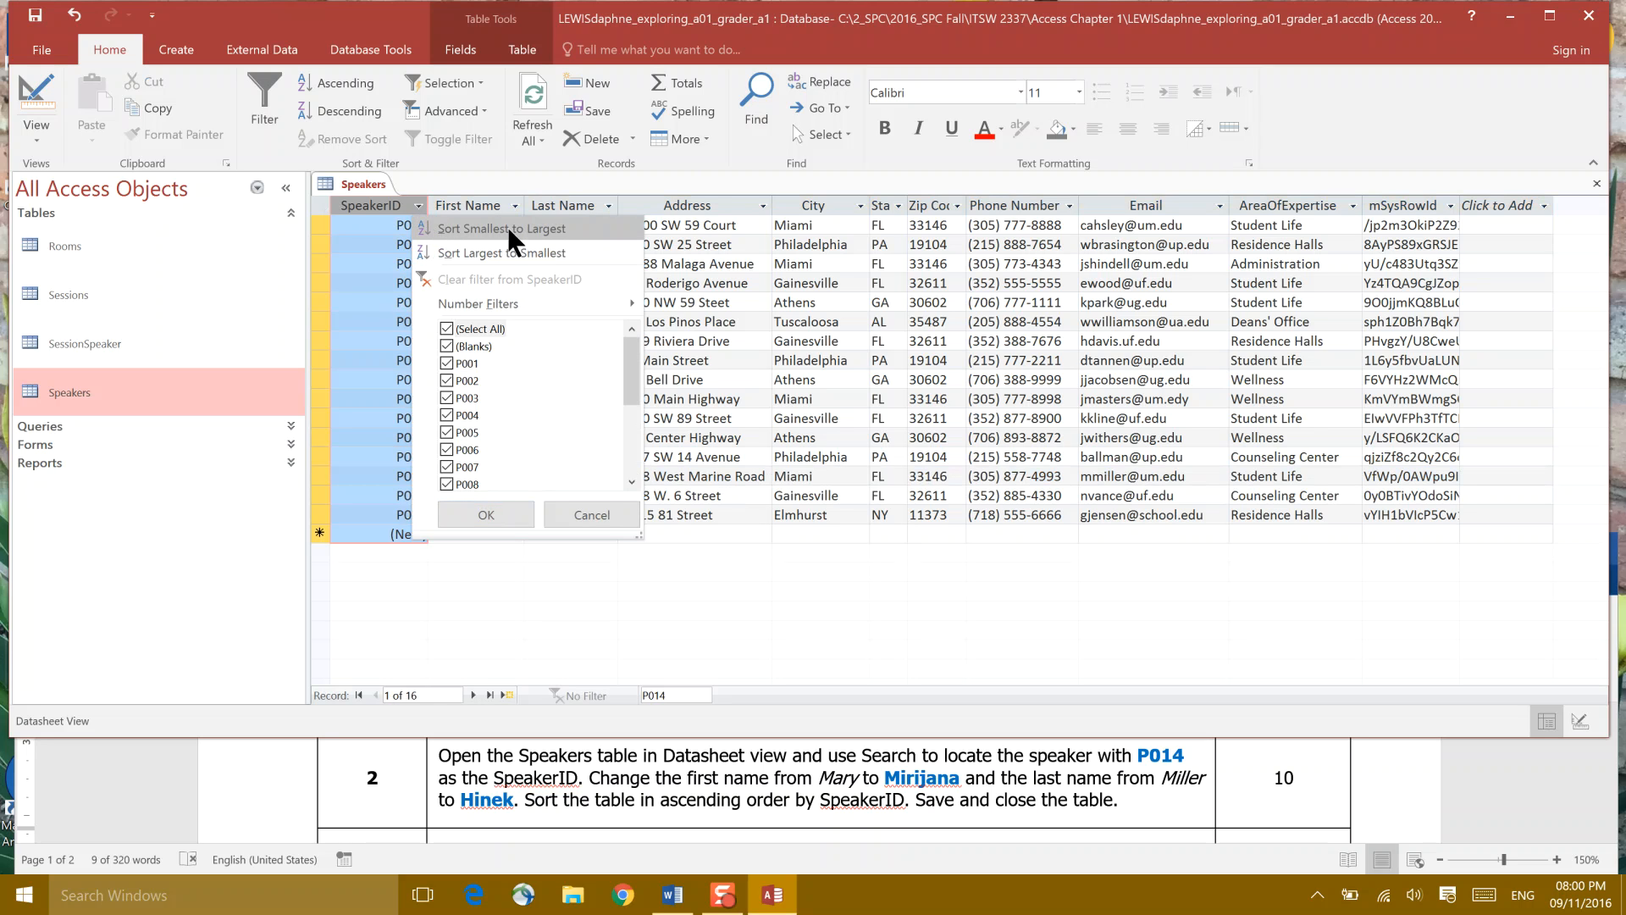
left_click(503, 228)
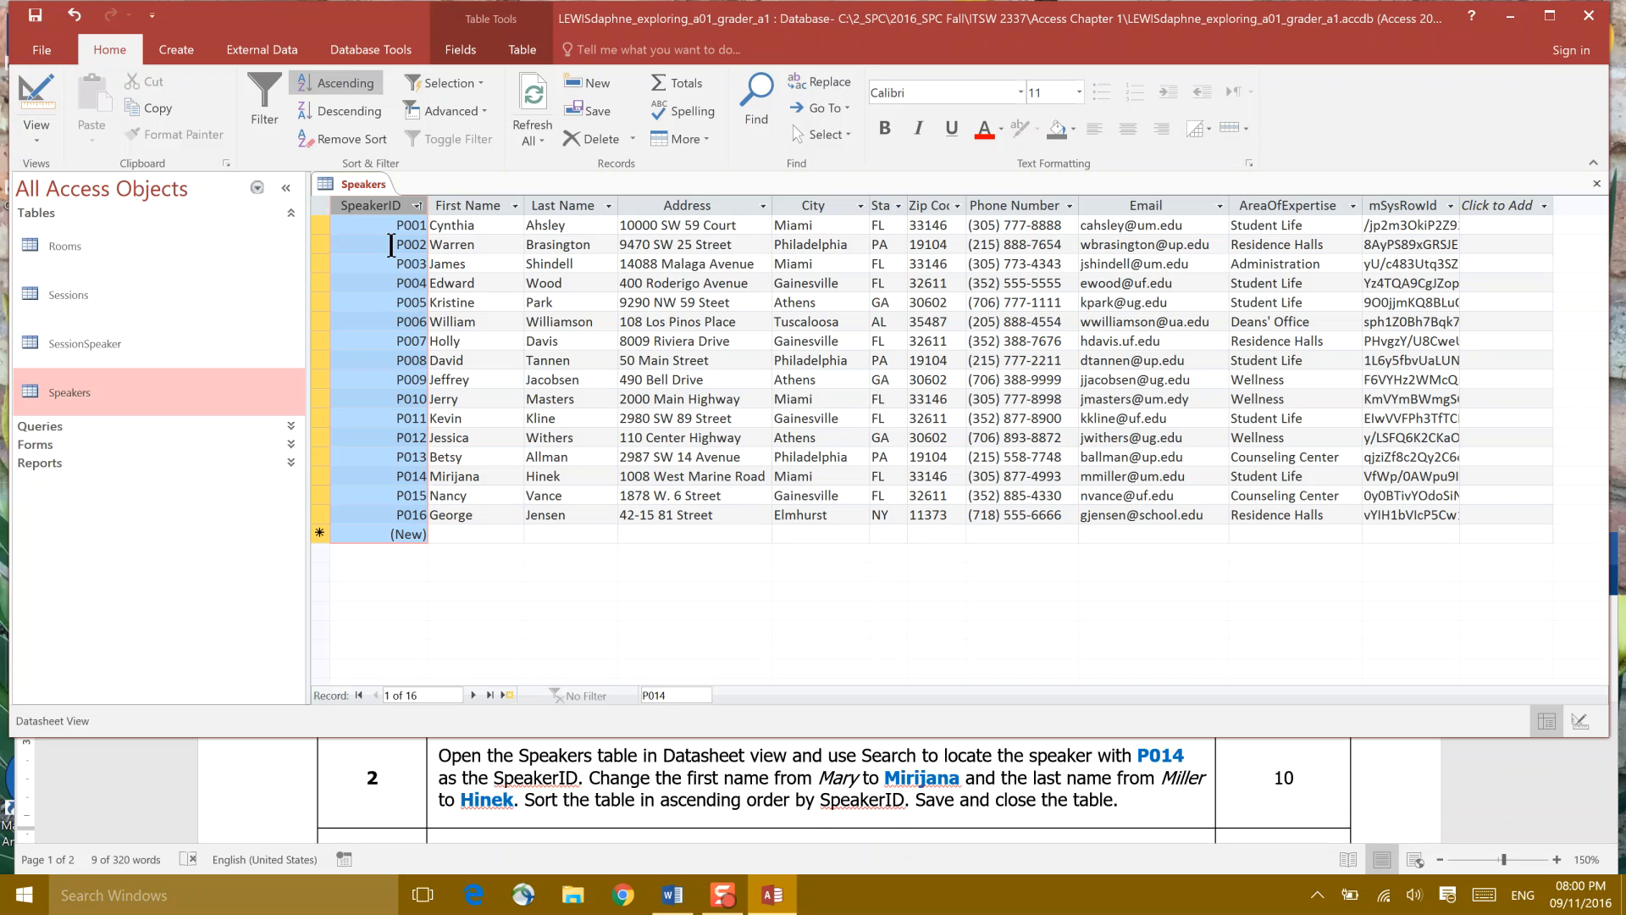
right_click(361, 184)
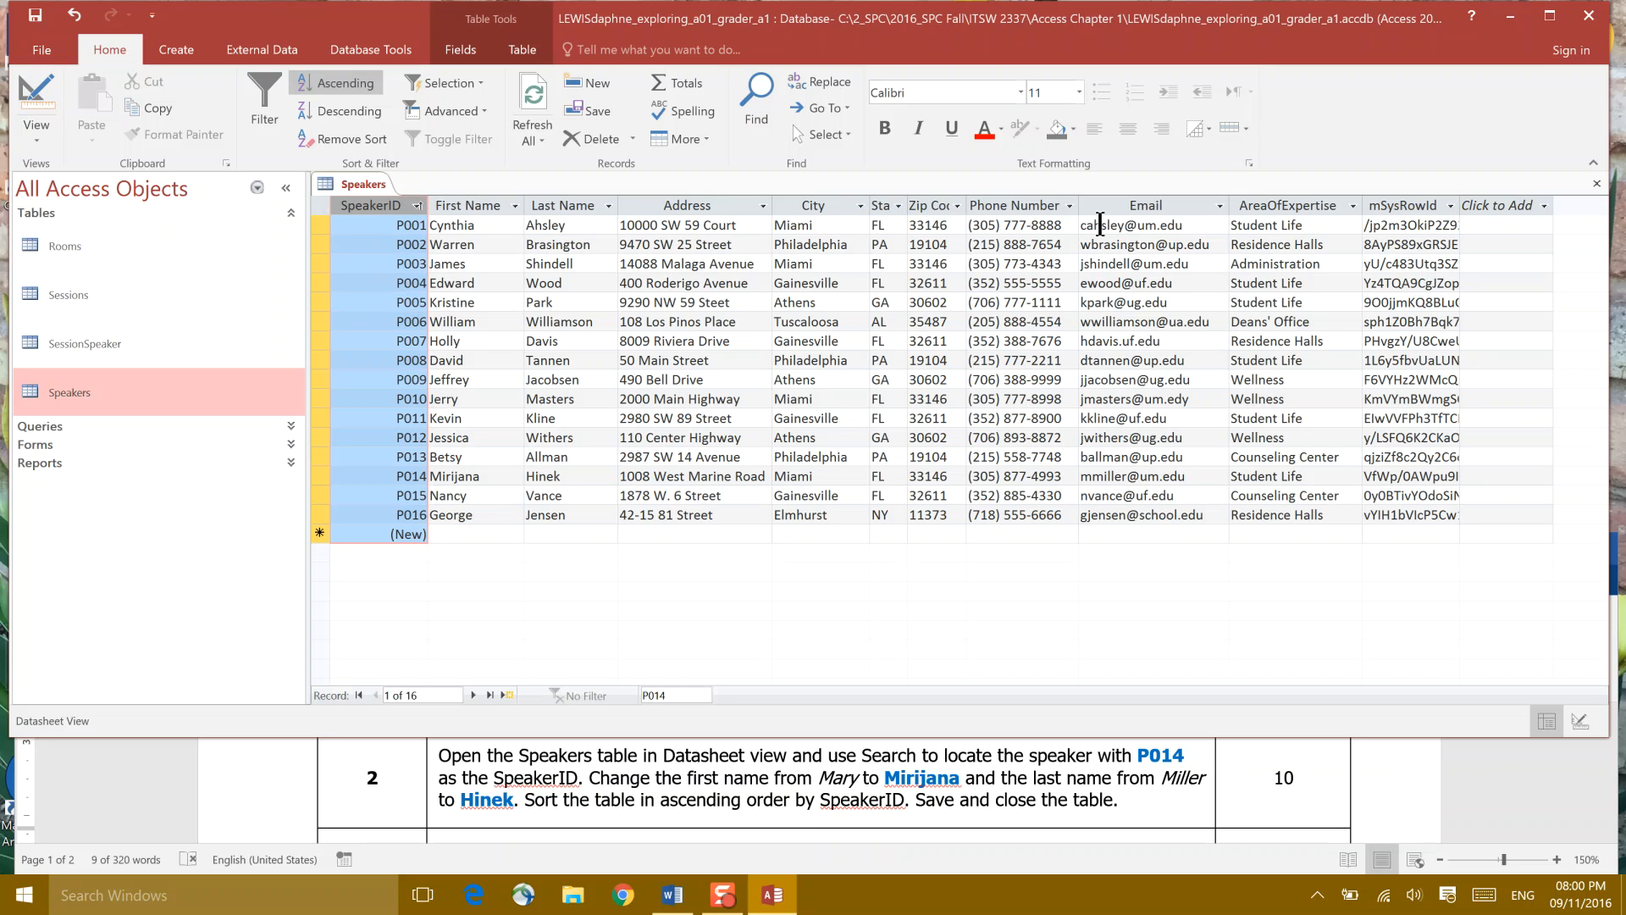
mouse_move(1595, 184)
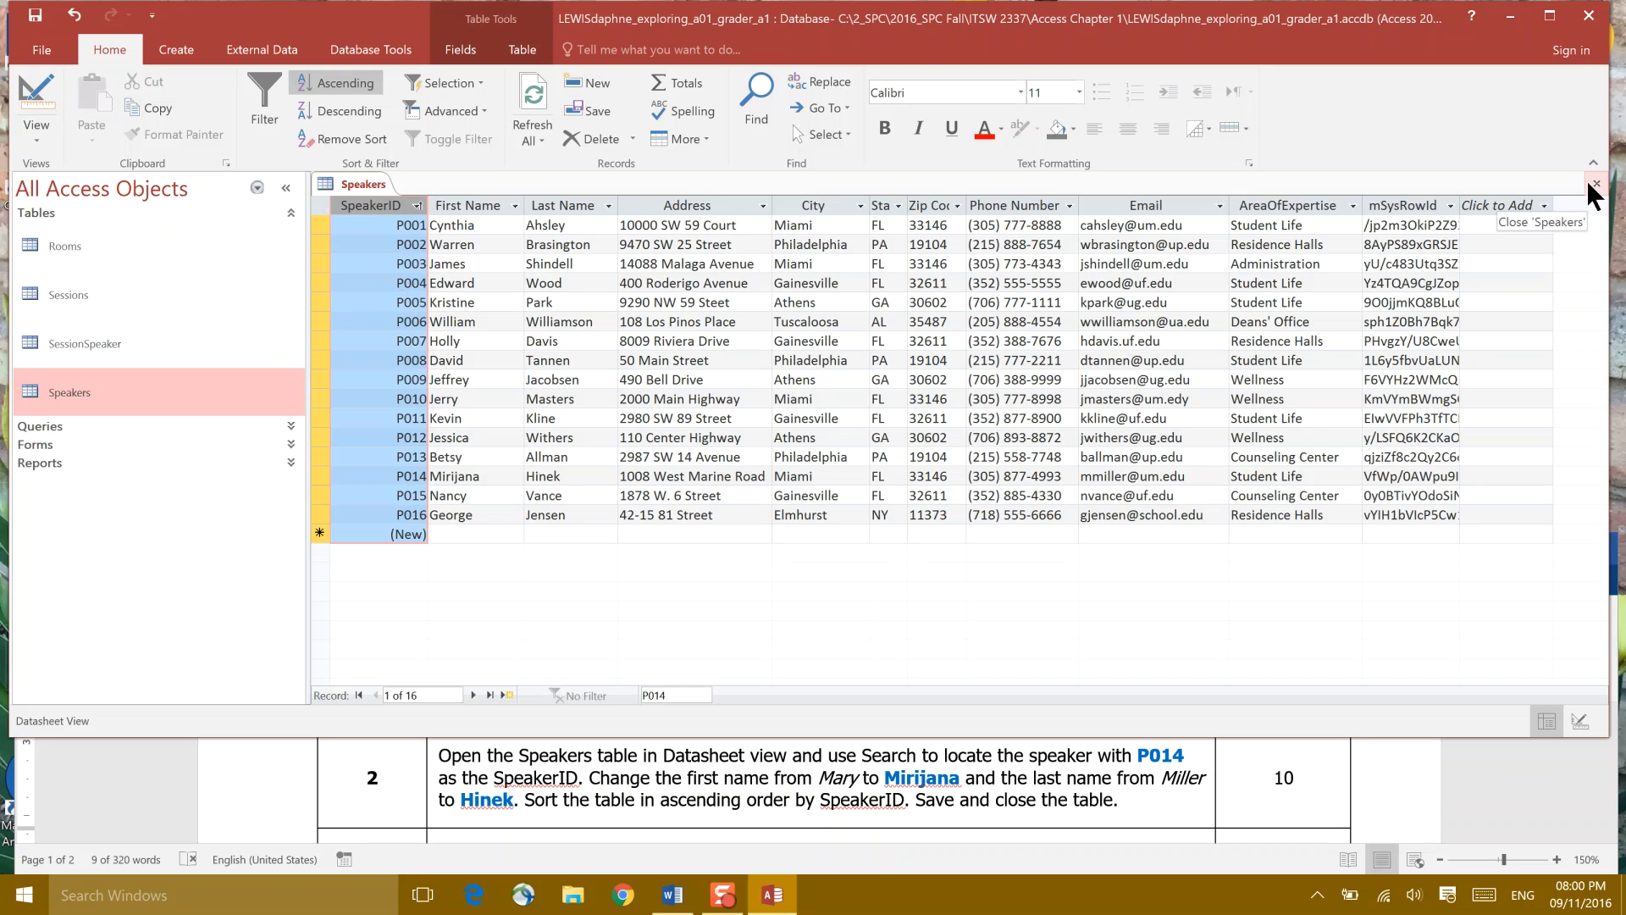
right_click(361, 184)
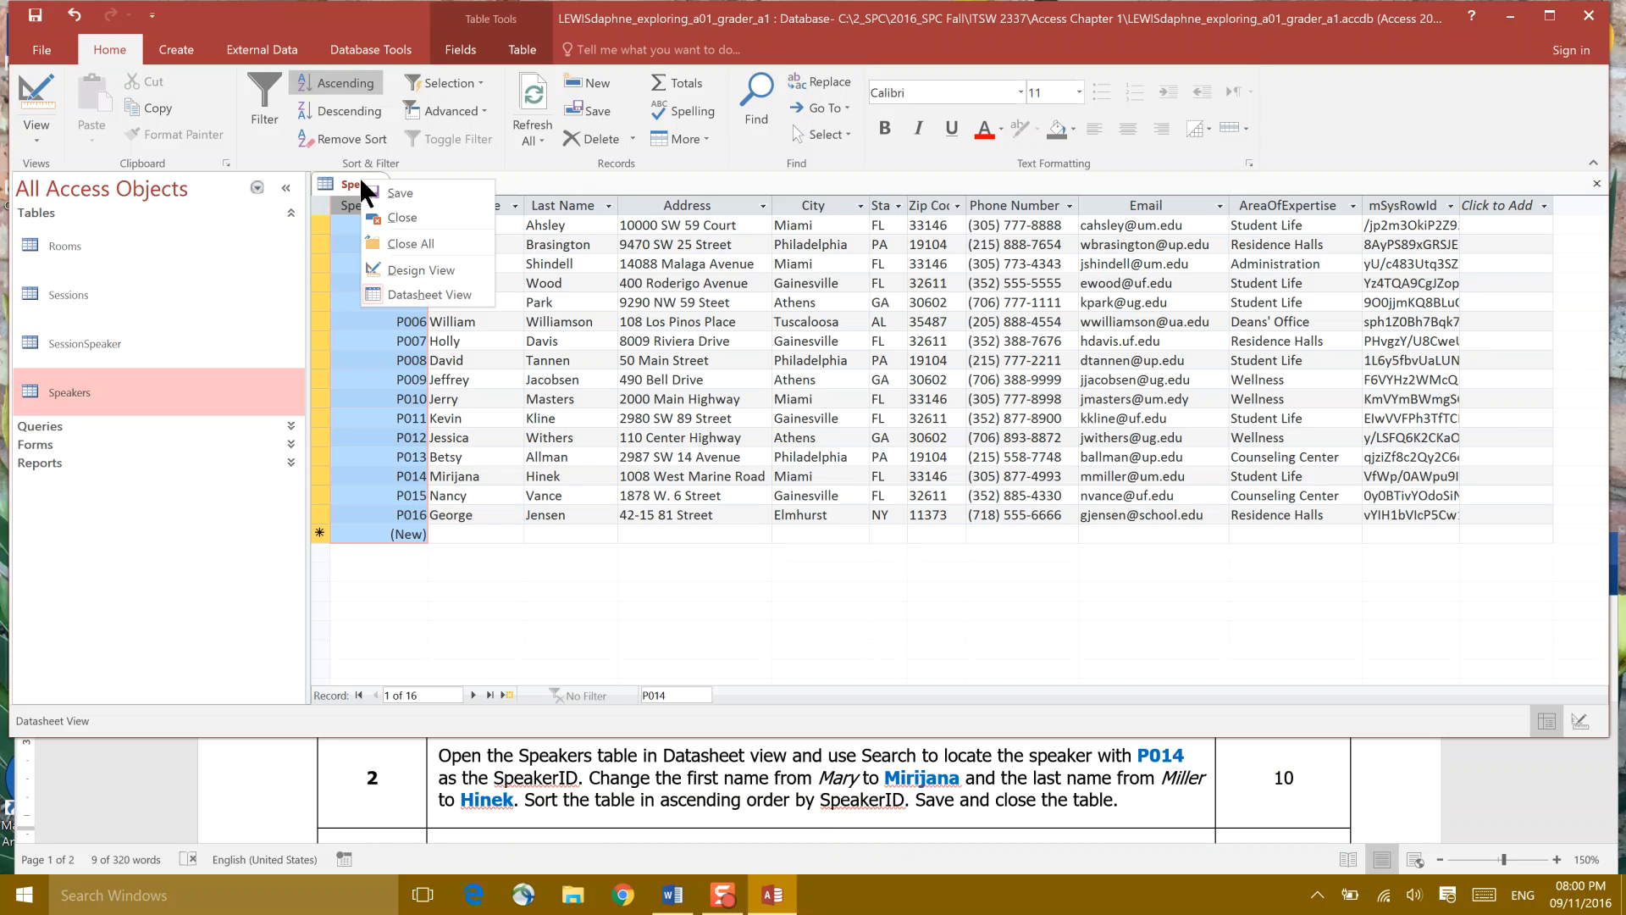
mouse_move(402, 216)
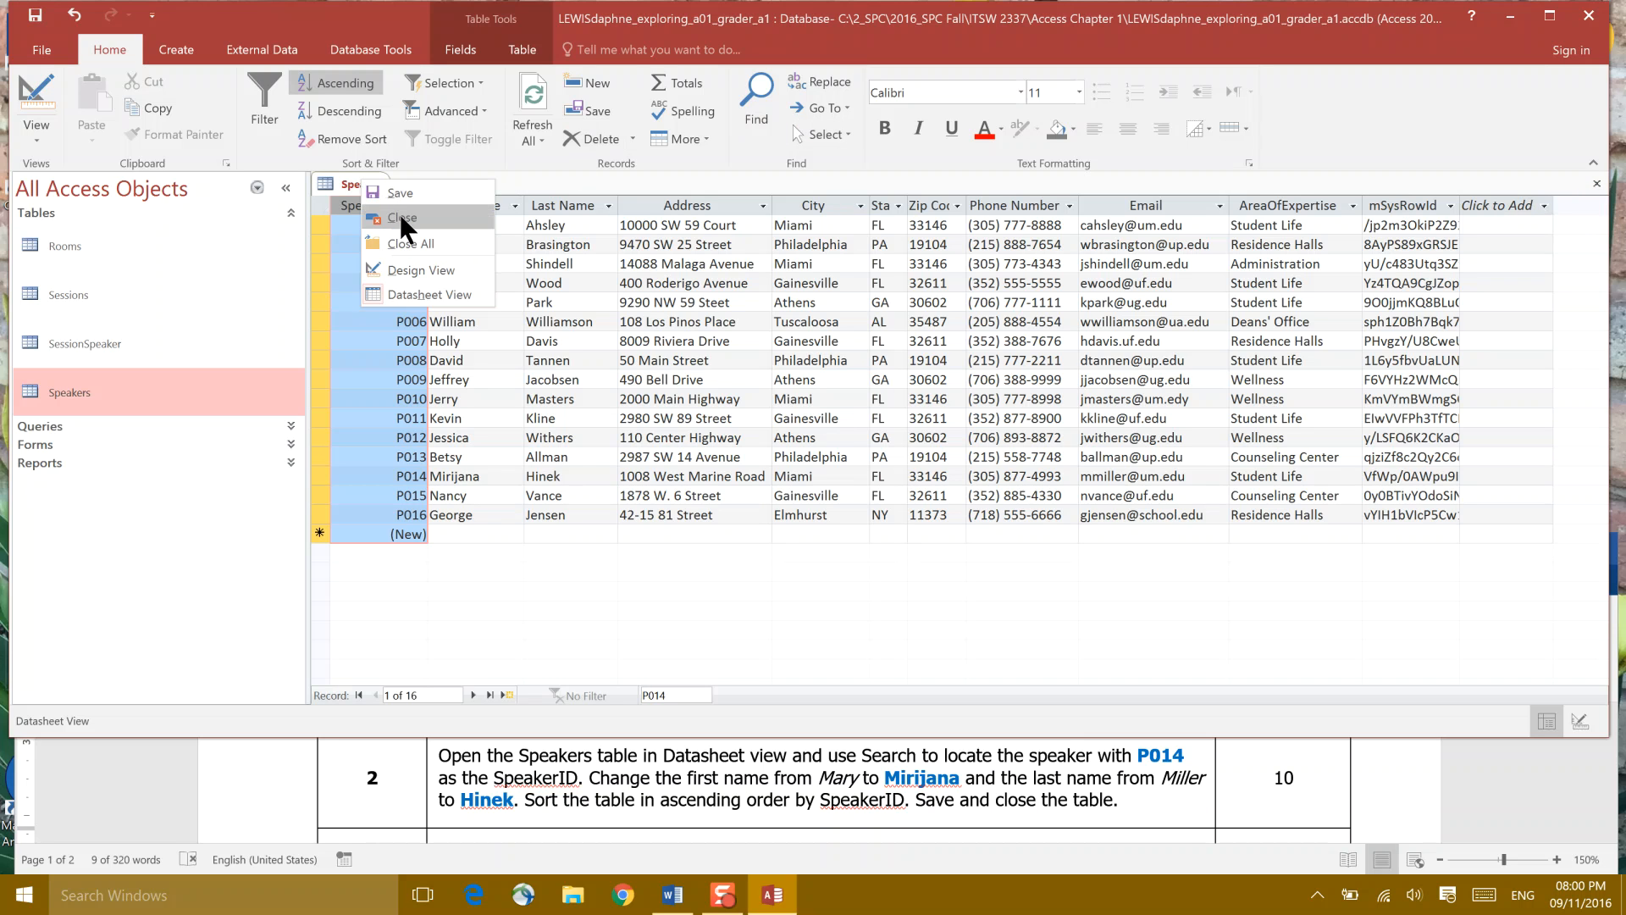
left_click(403, 219)
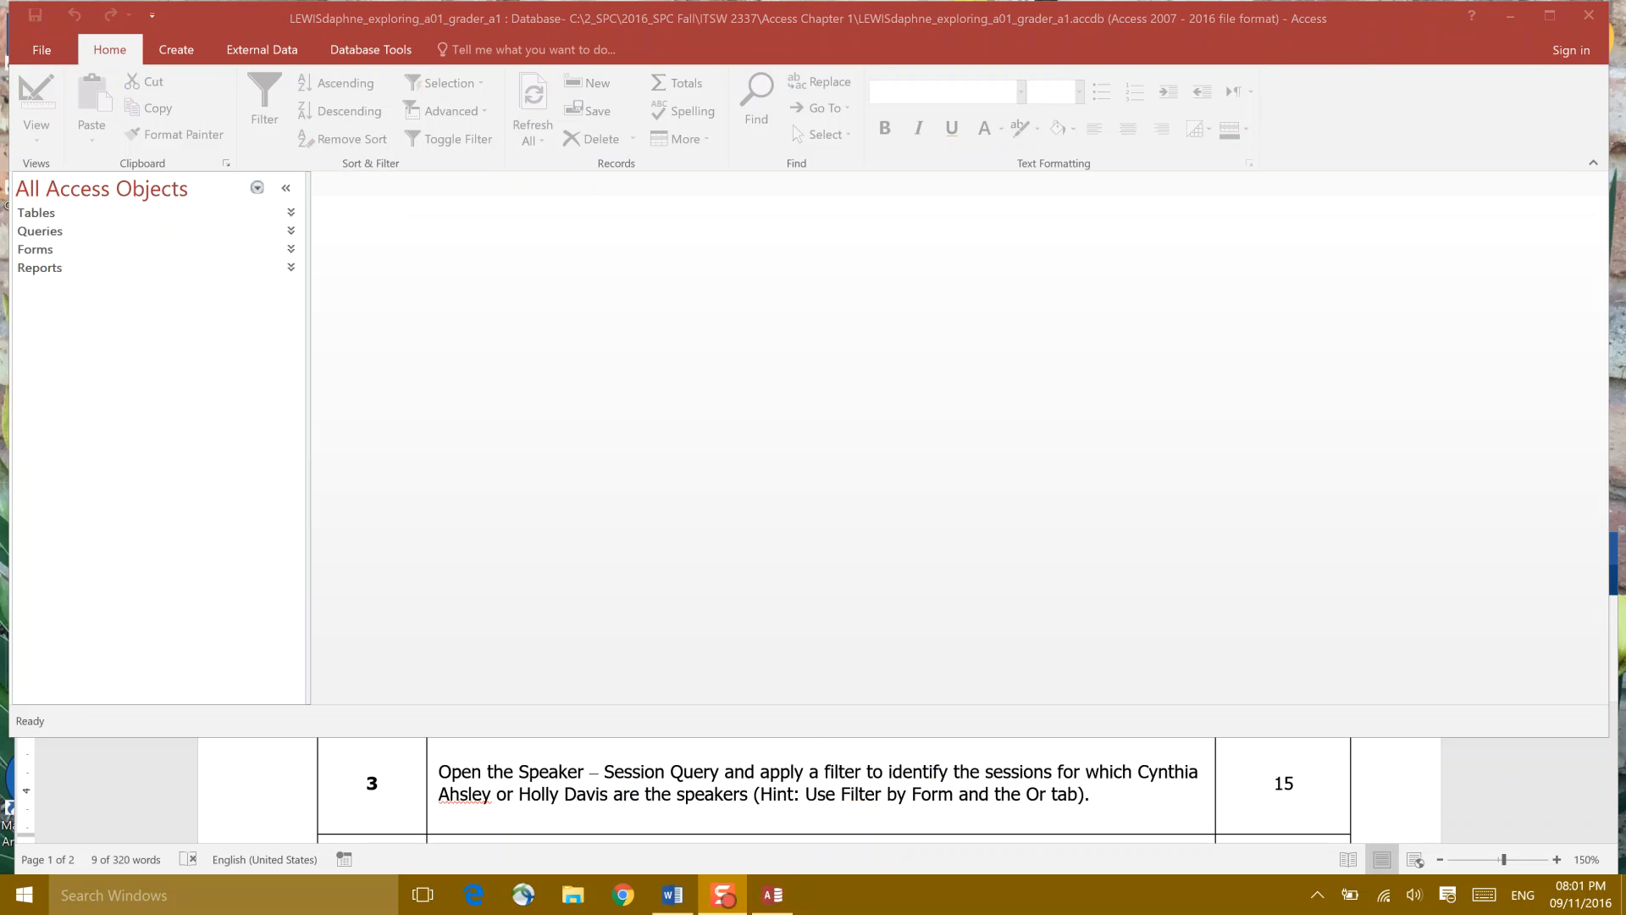
mouse_move(518, 781)
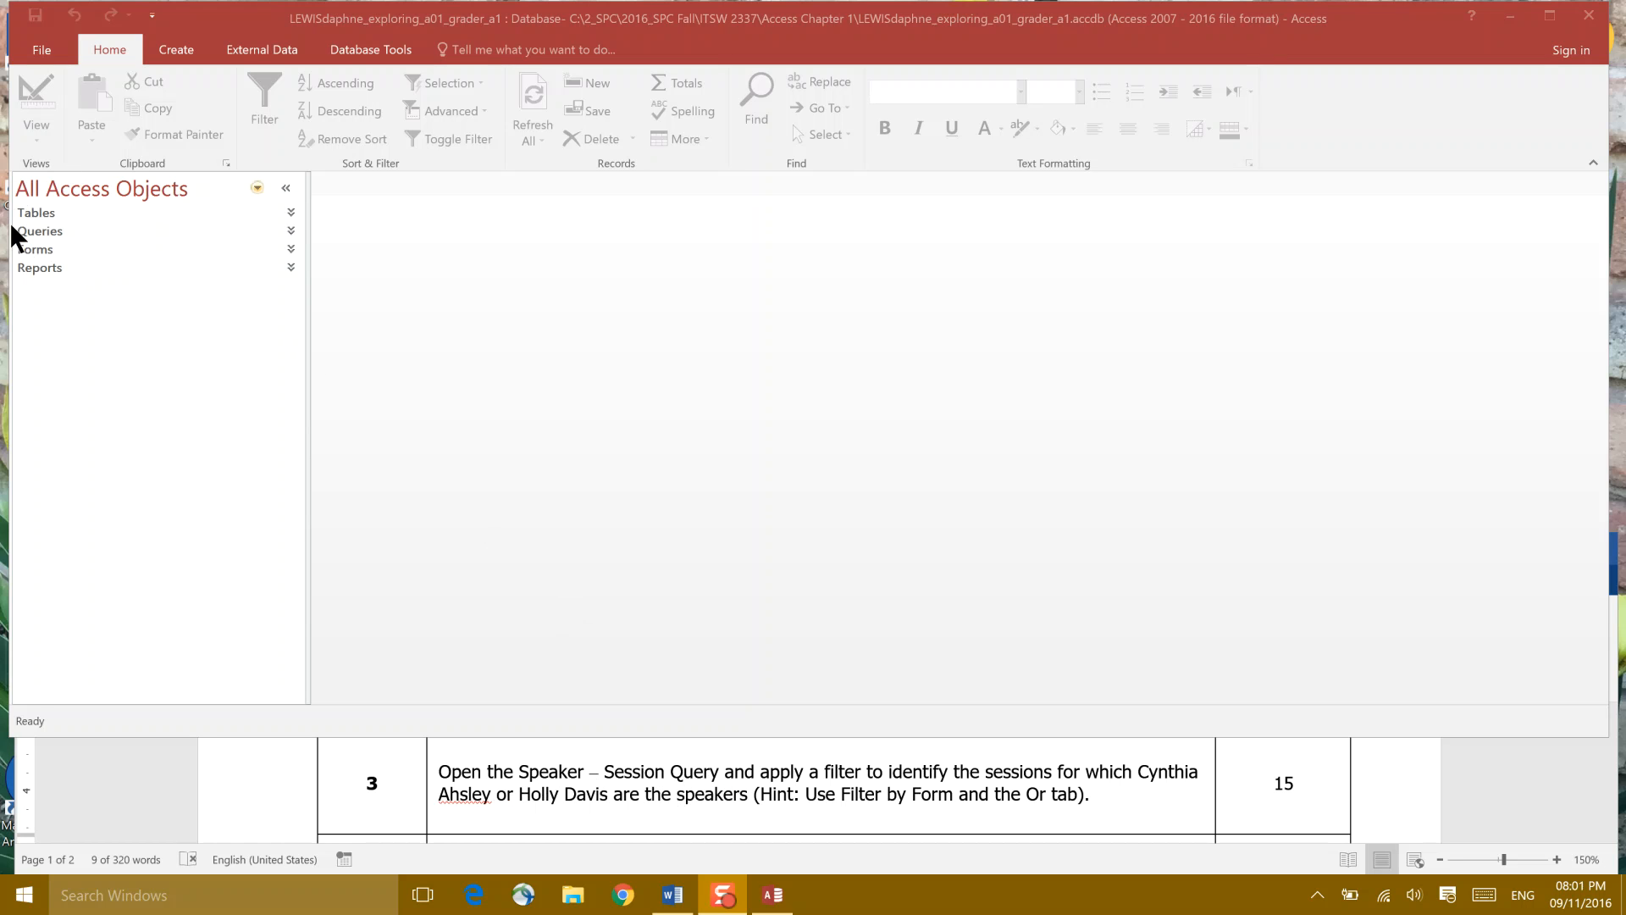
- Expand Queries, open Speaker - Session Query, and select the Ahsley Last Name cell
left_click(291, 231)
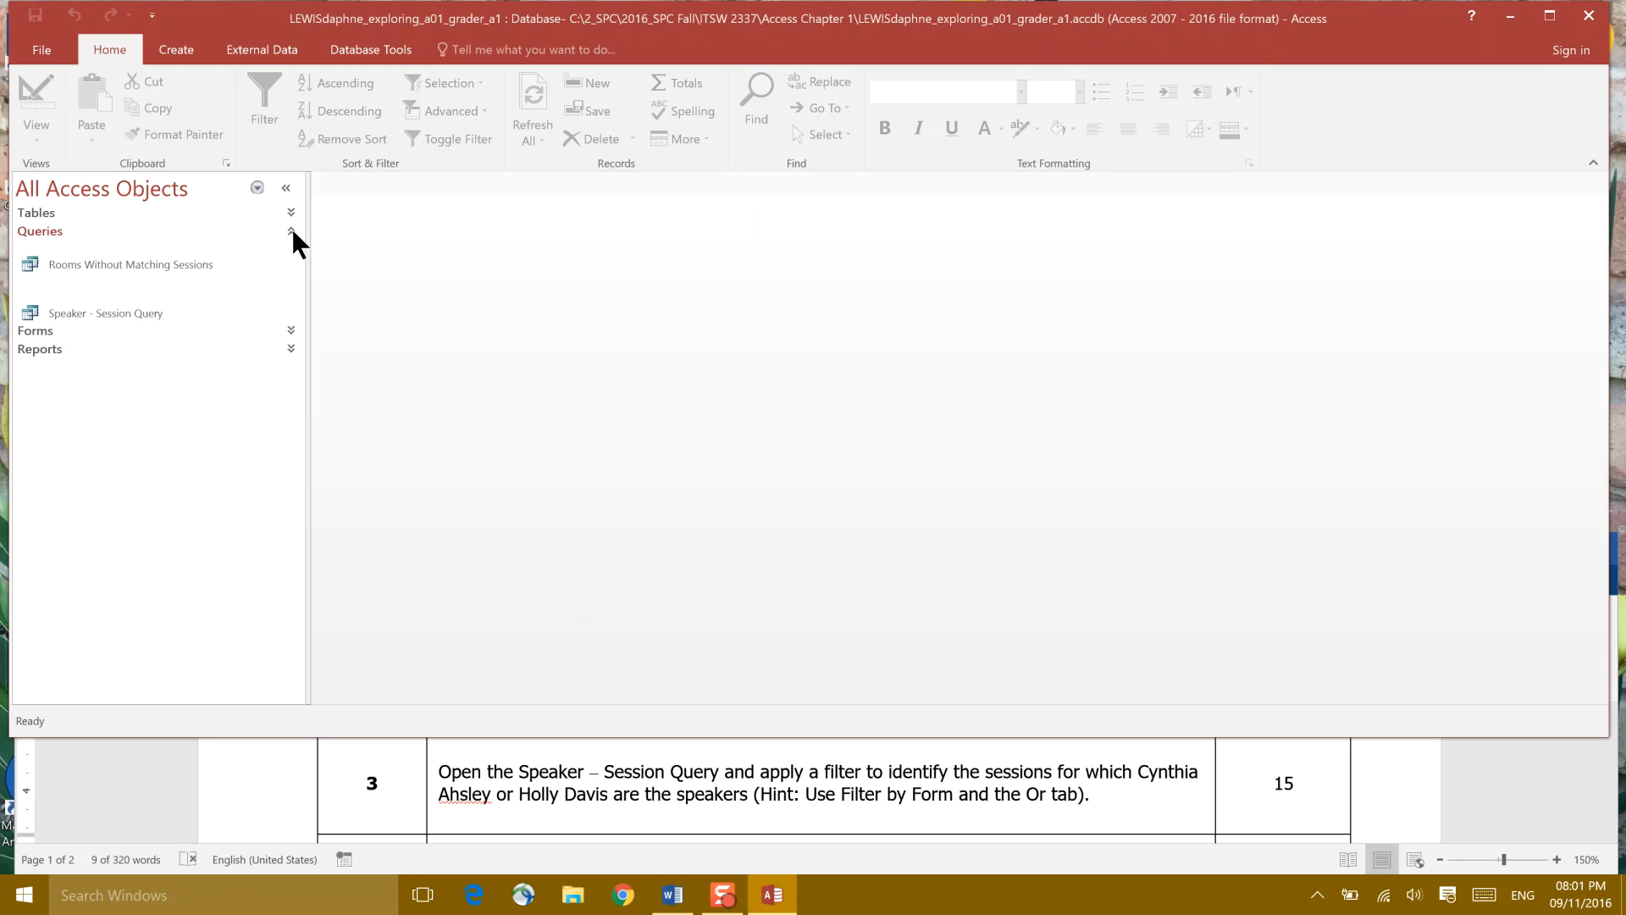
left_click(291, 232)
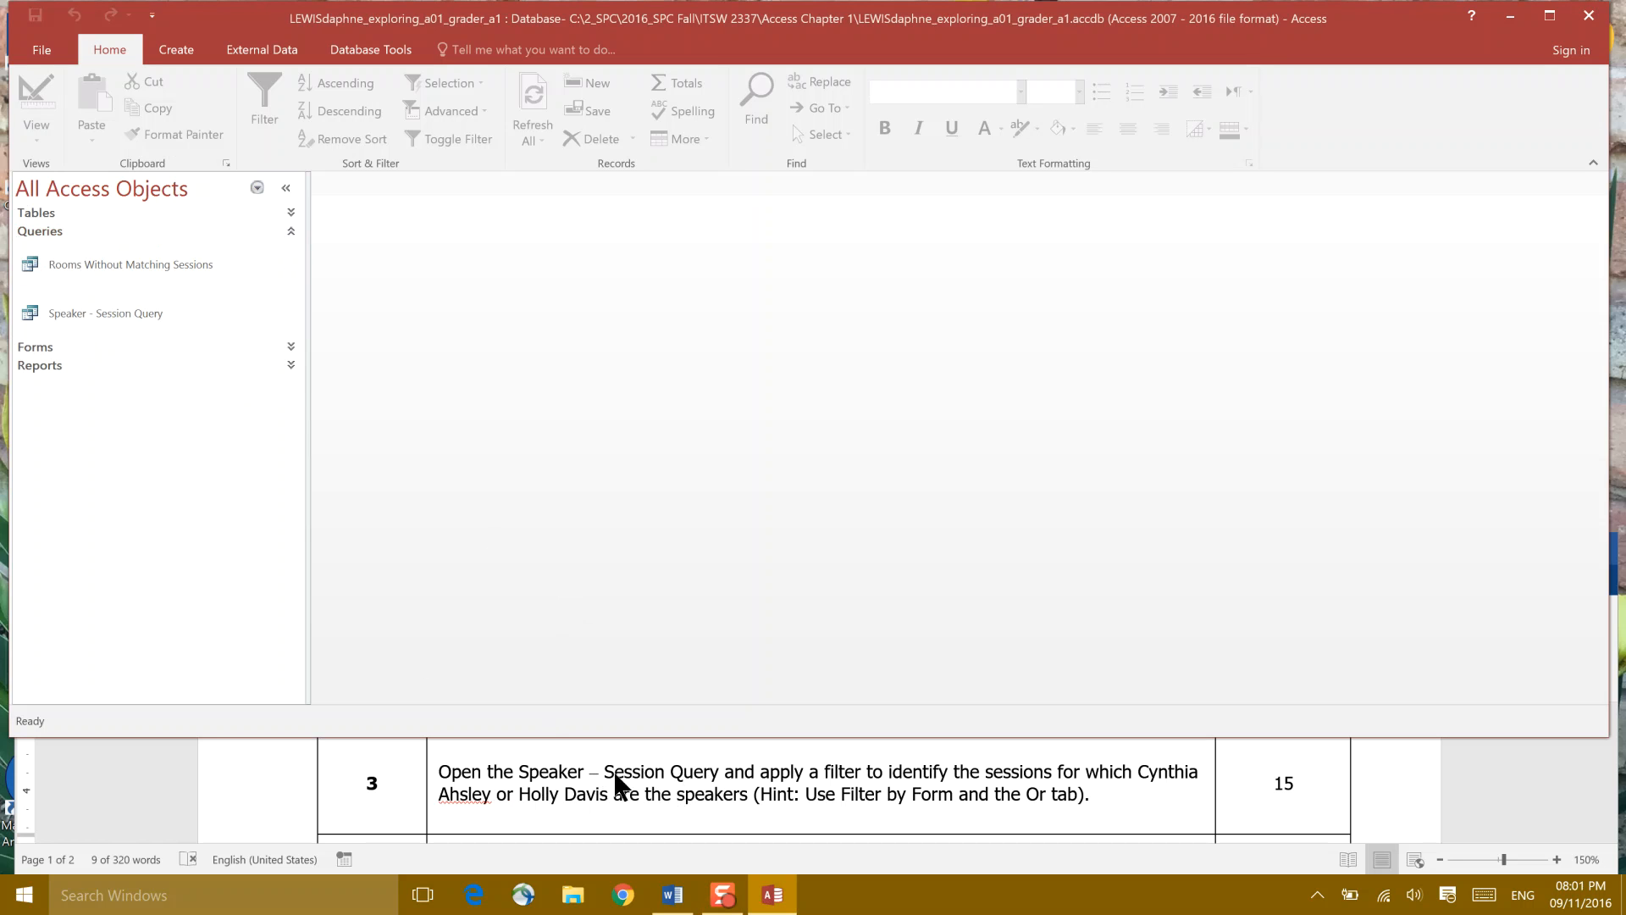
mouse_move(646, 793)
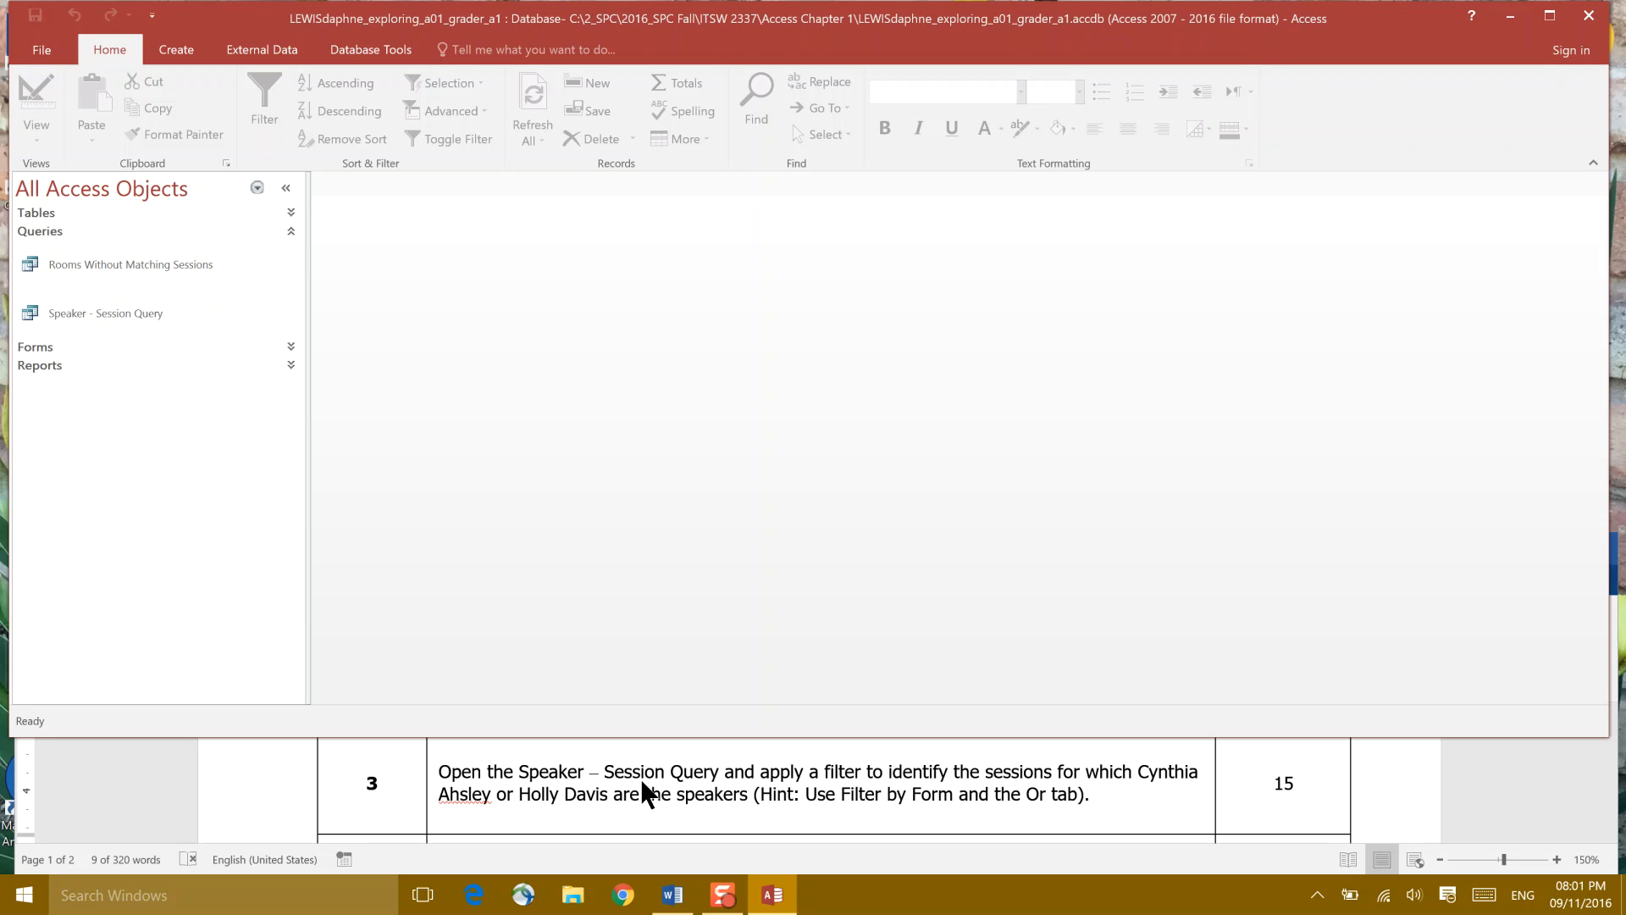
mouse_move(106, 312)
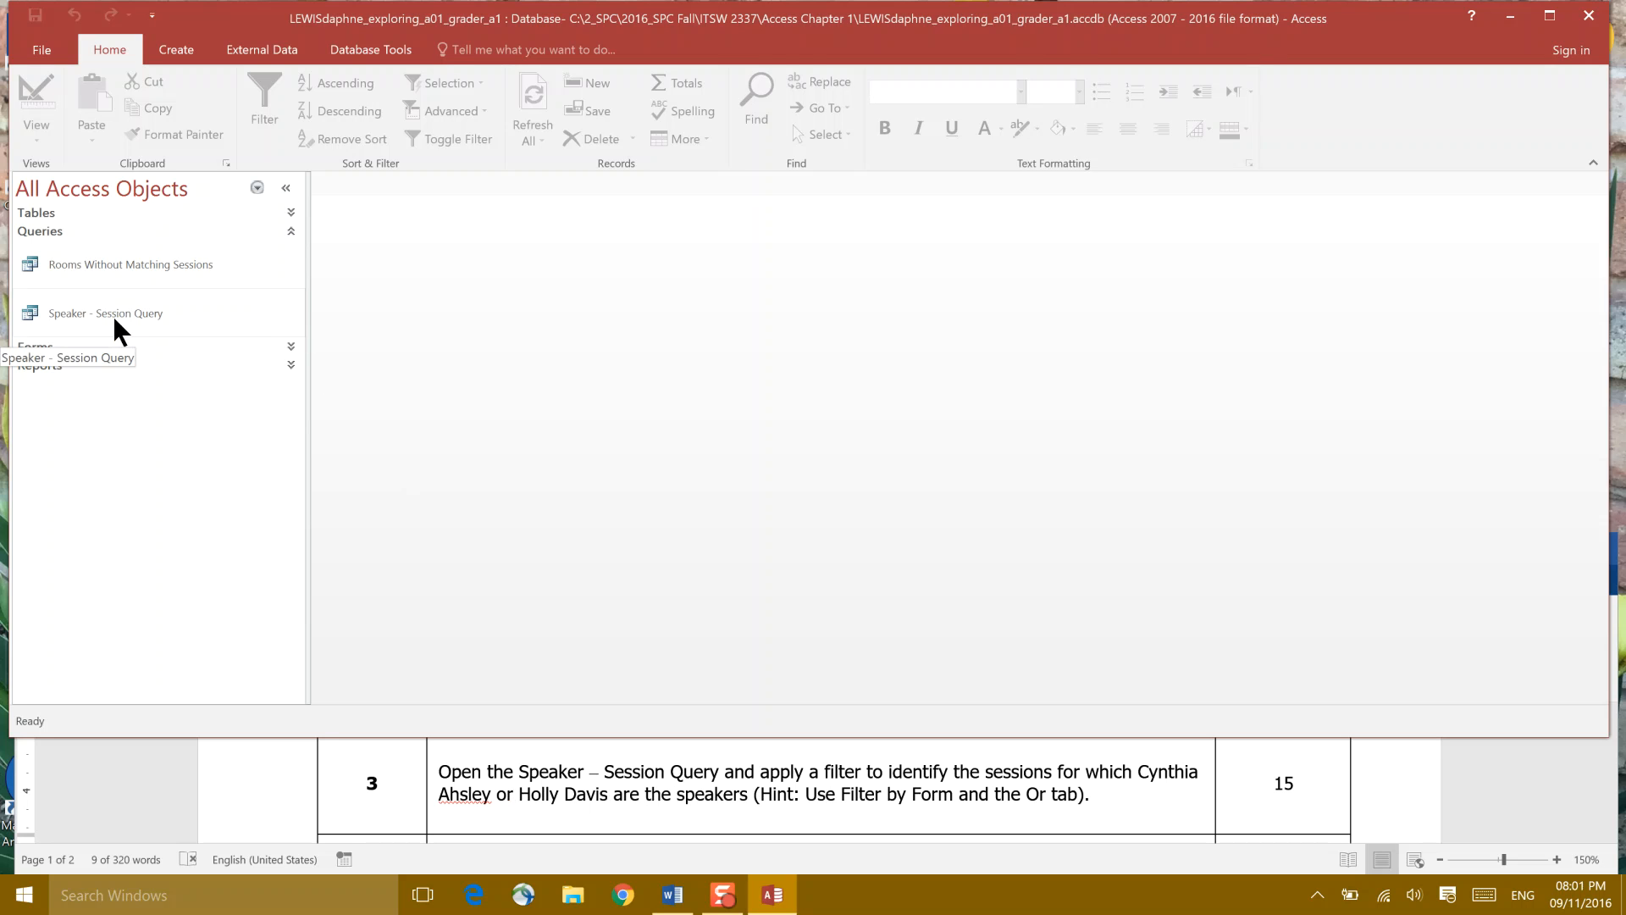
double_click(105, 313)
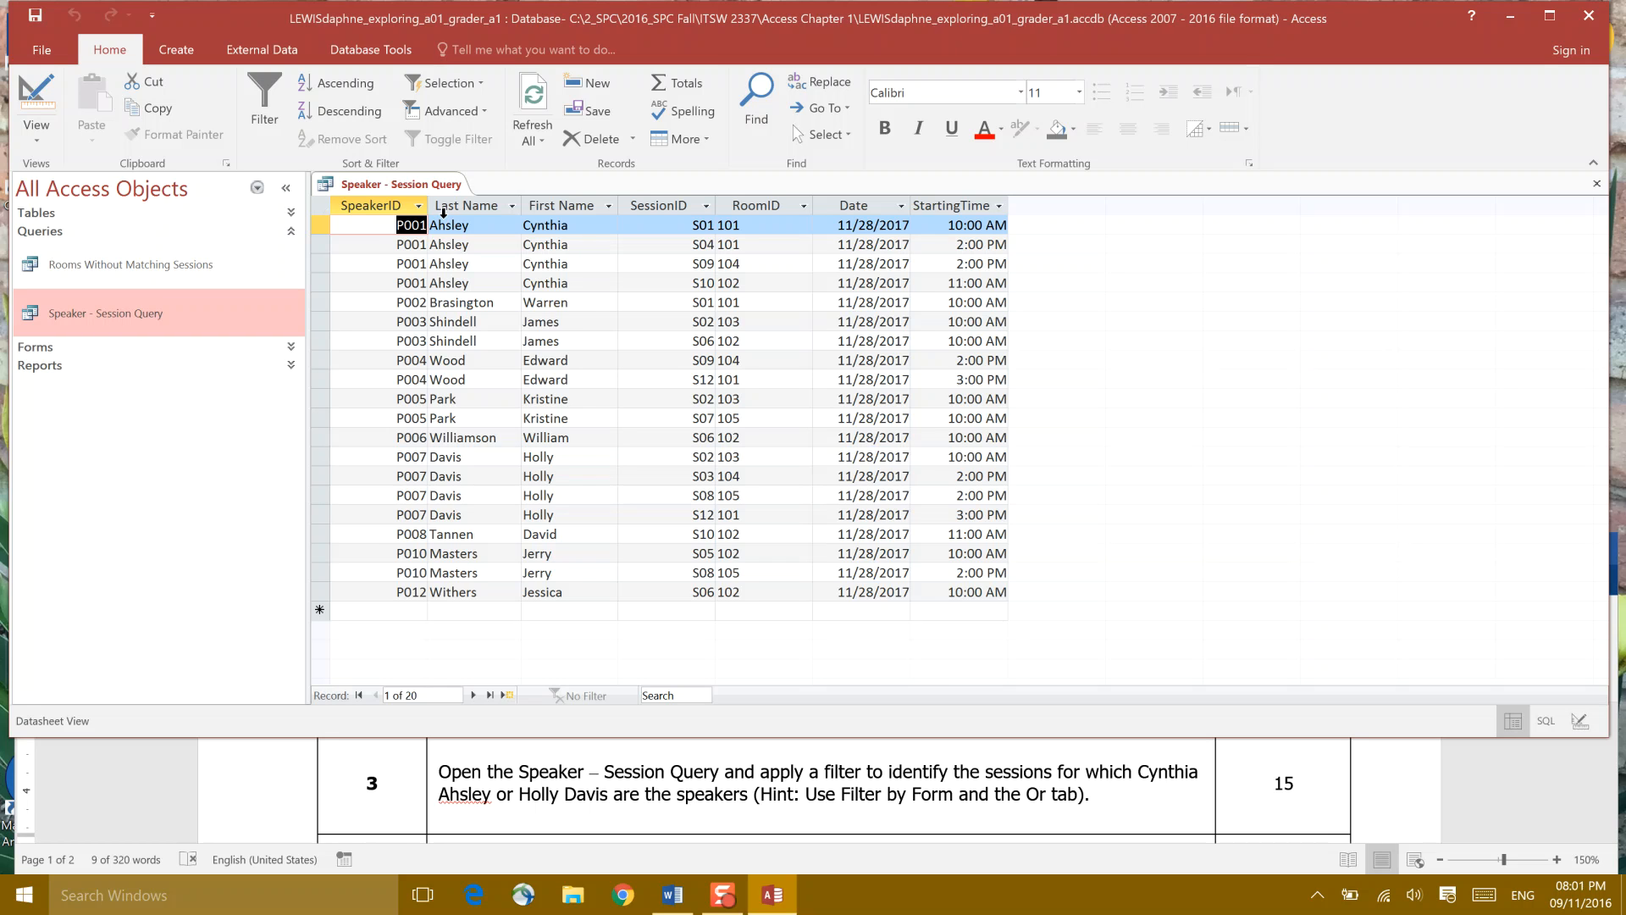
mouse_move(443, 244)
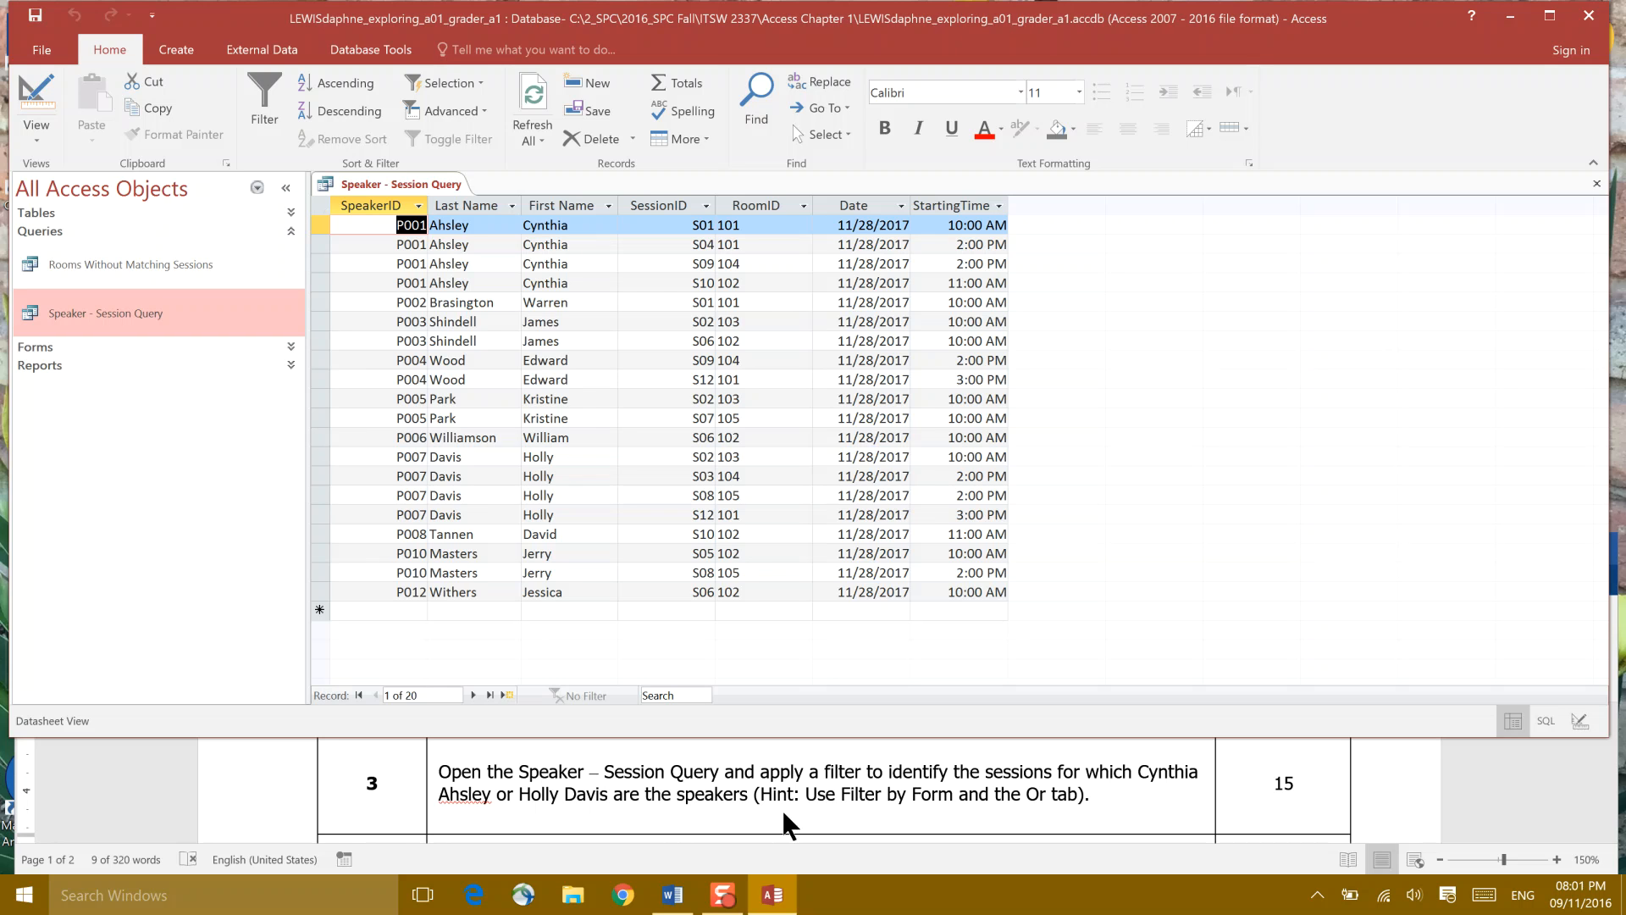
mouse_move(849, 809)
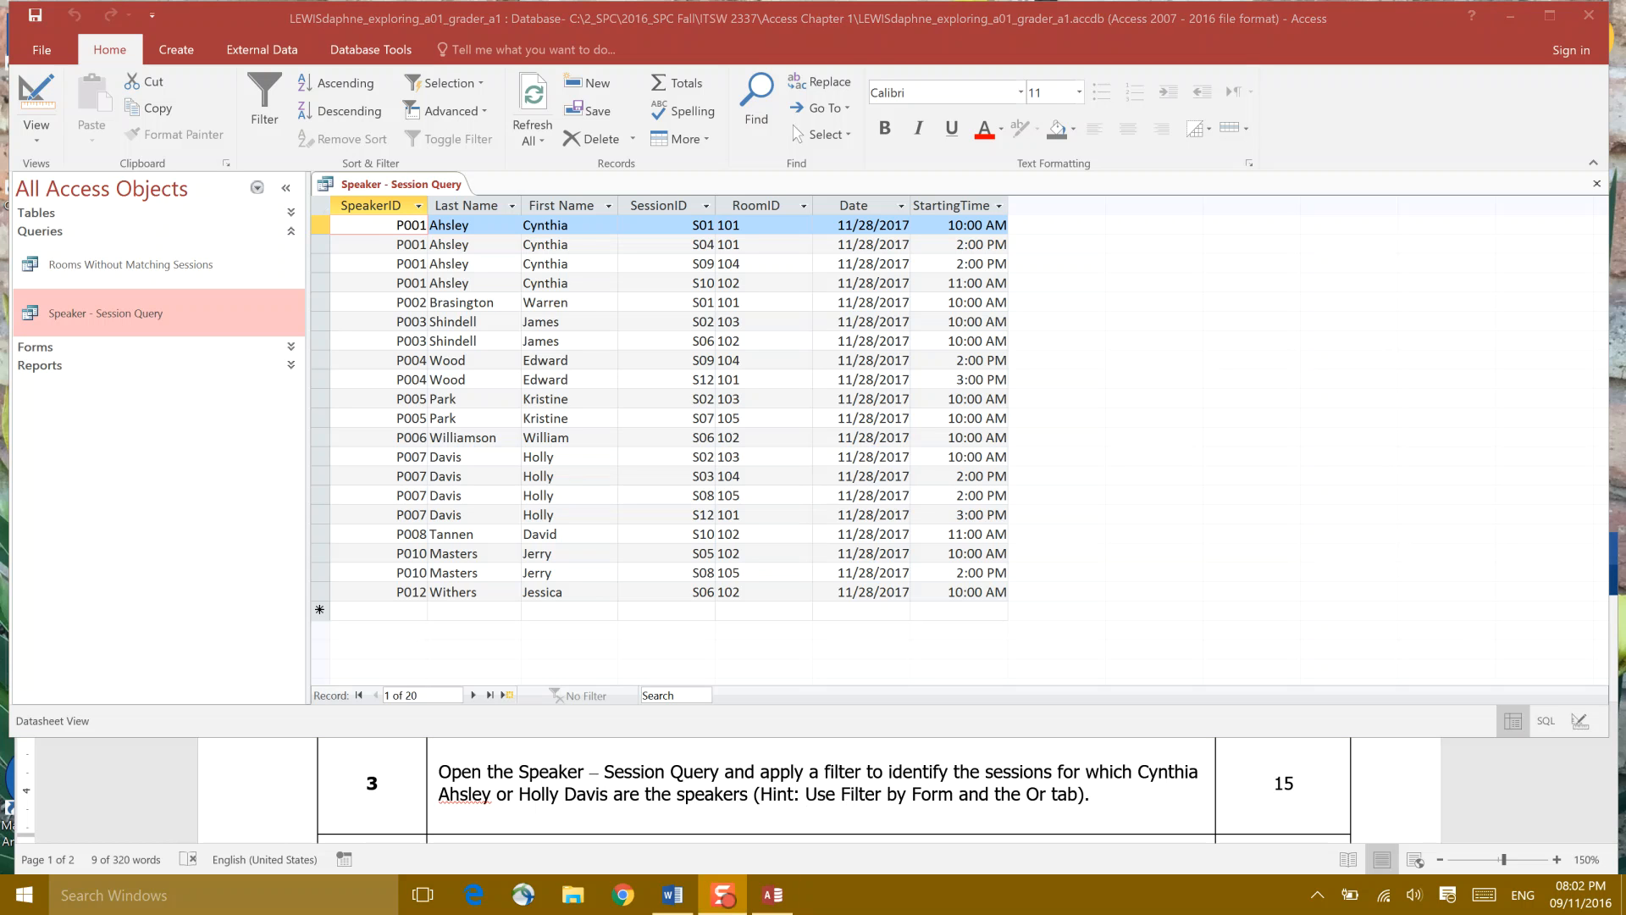
left_click(448, 225)
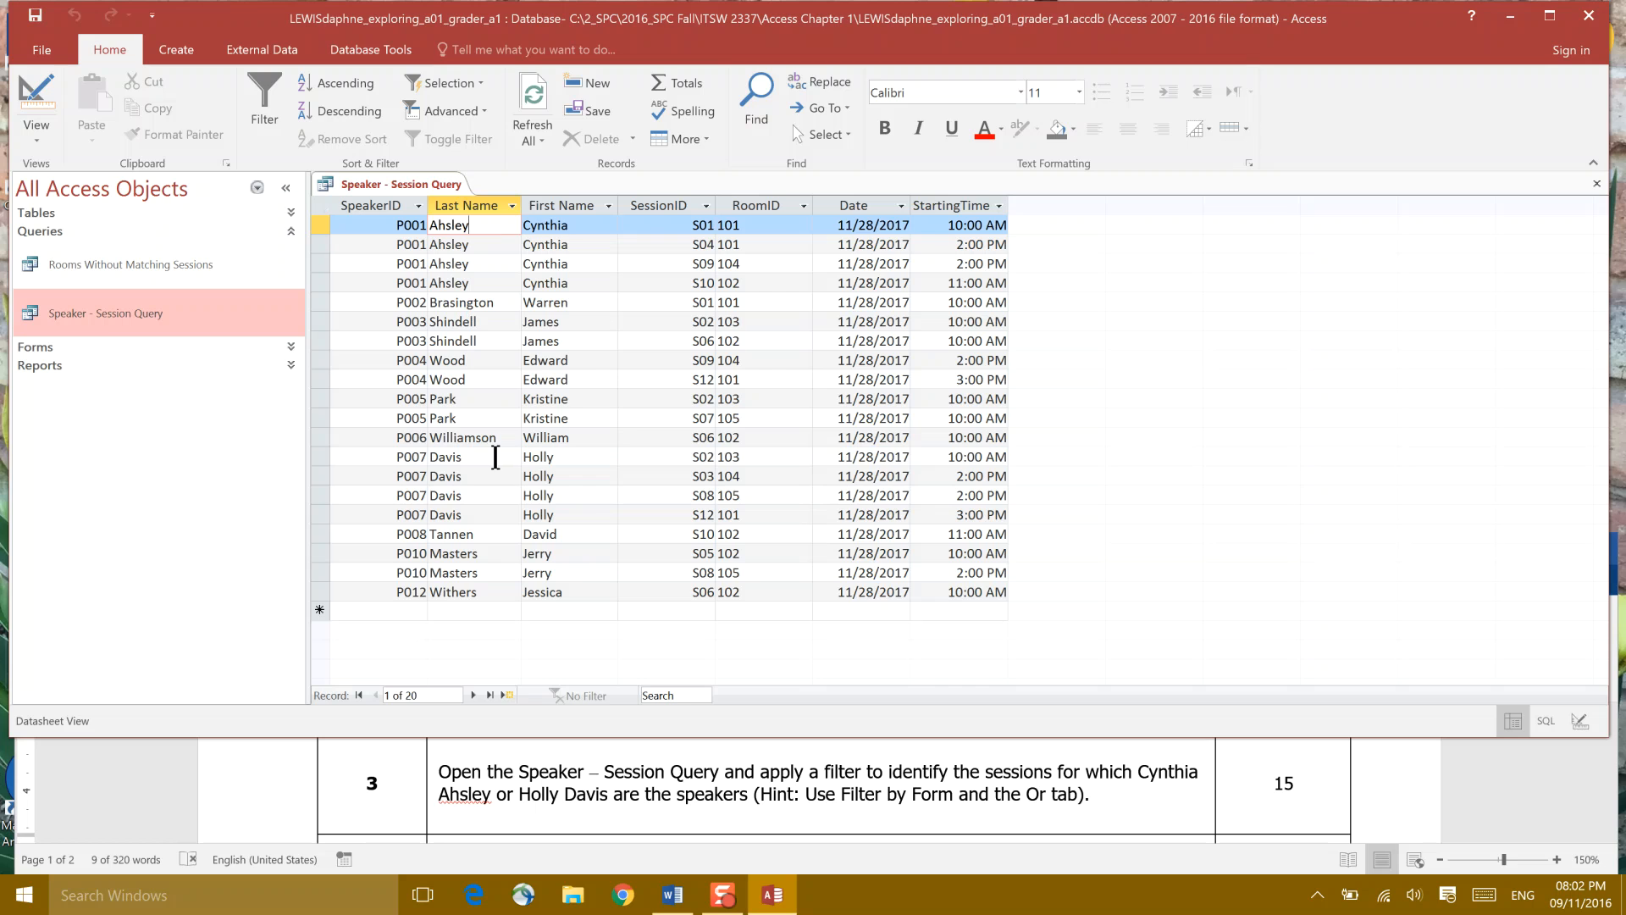
left_click(466, 456)
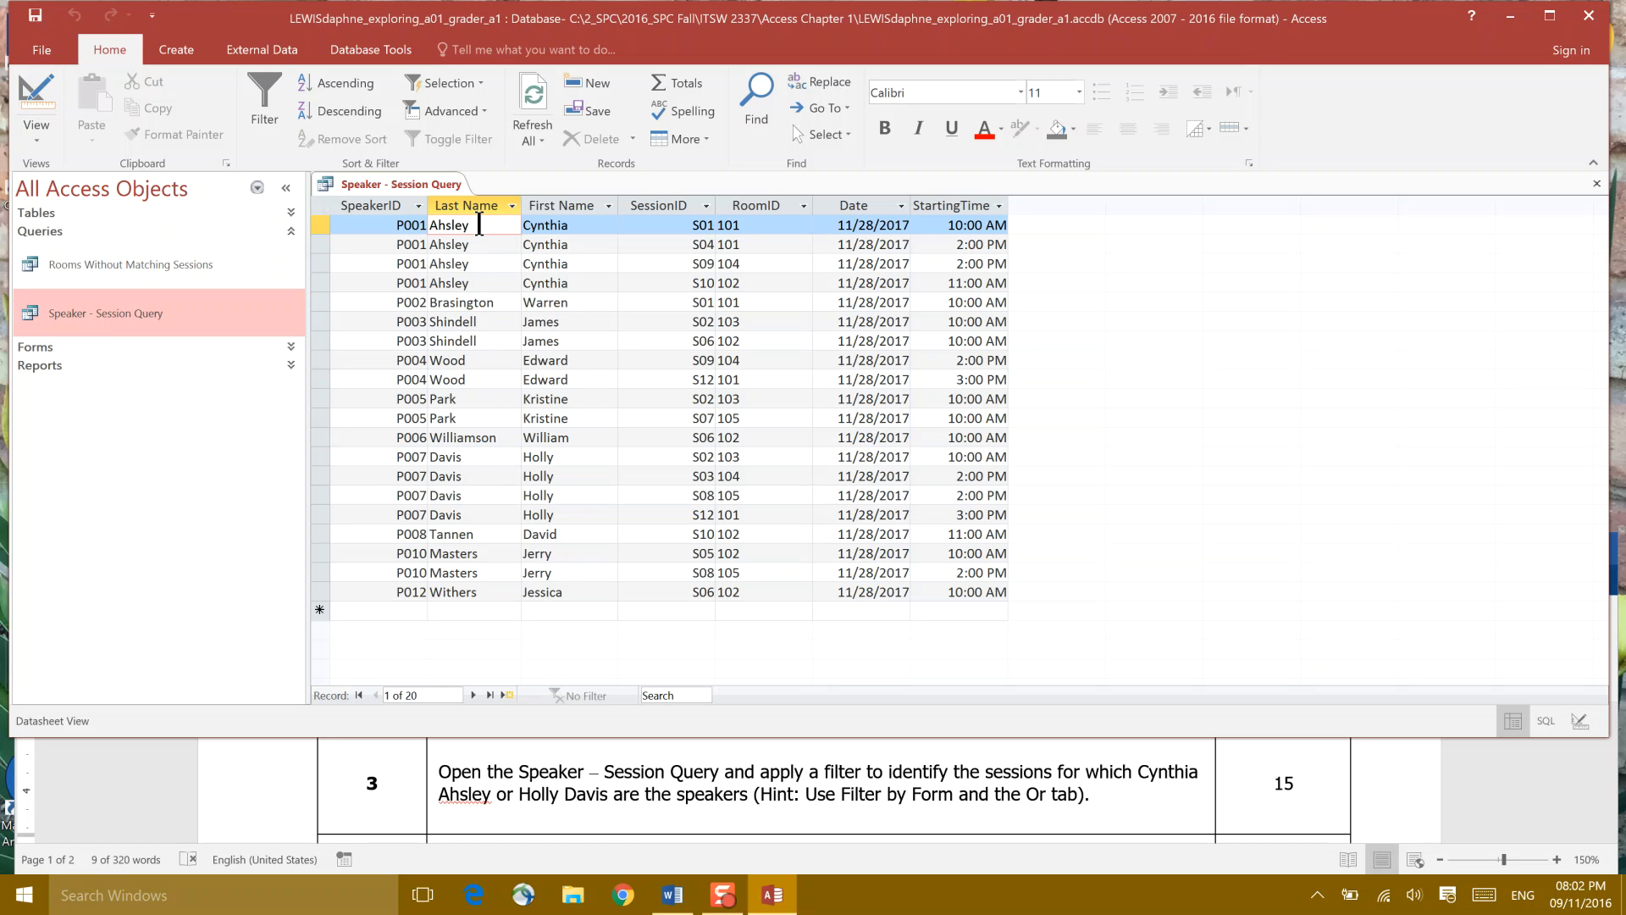
left_click(452, 111)
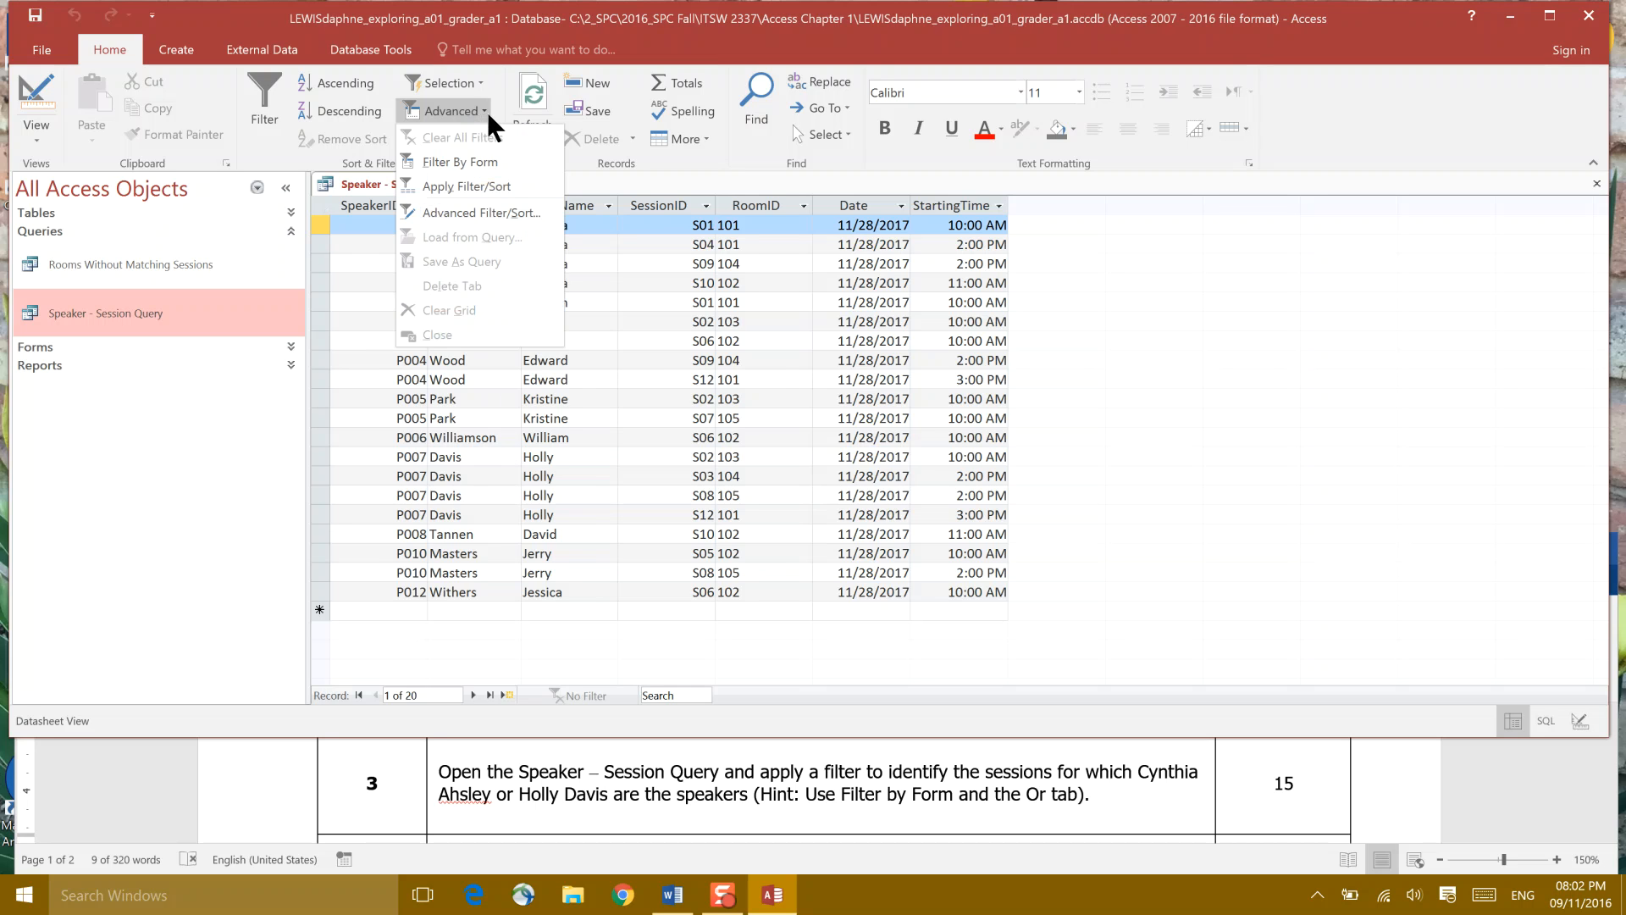
mouse_move(507, 162)
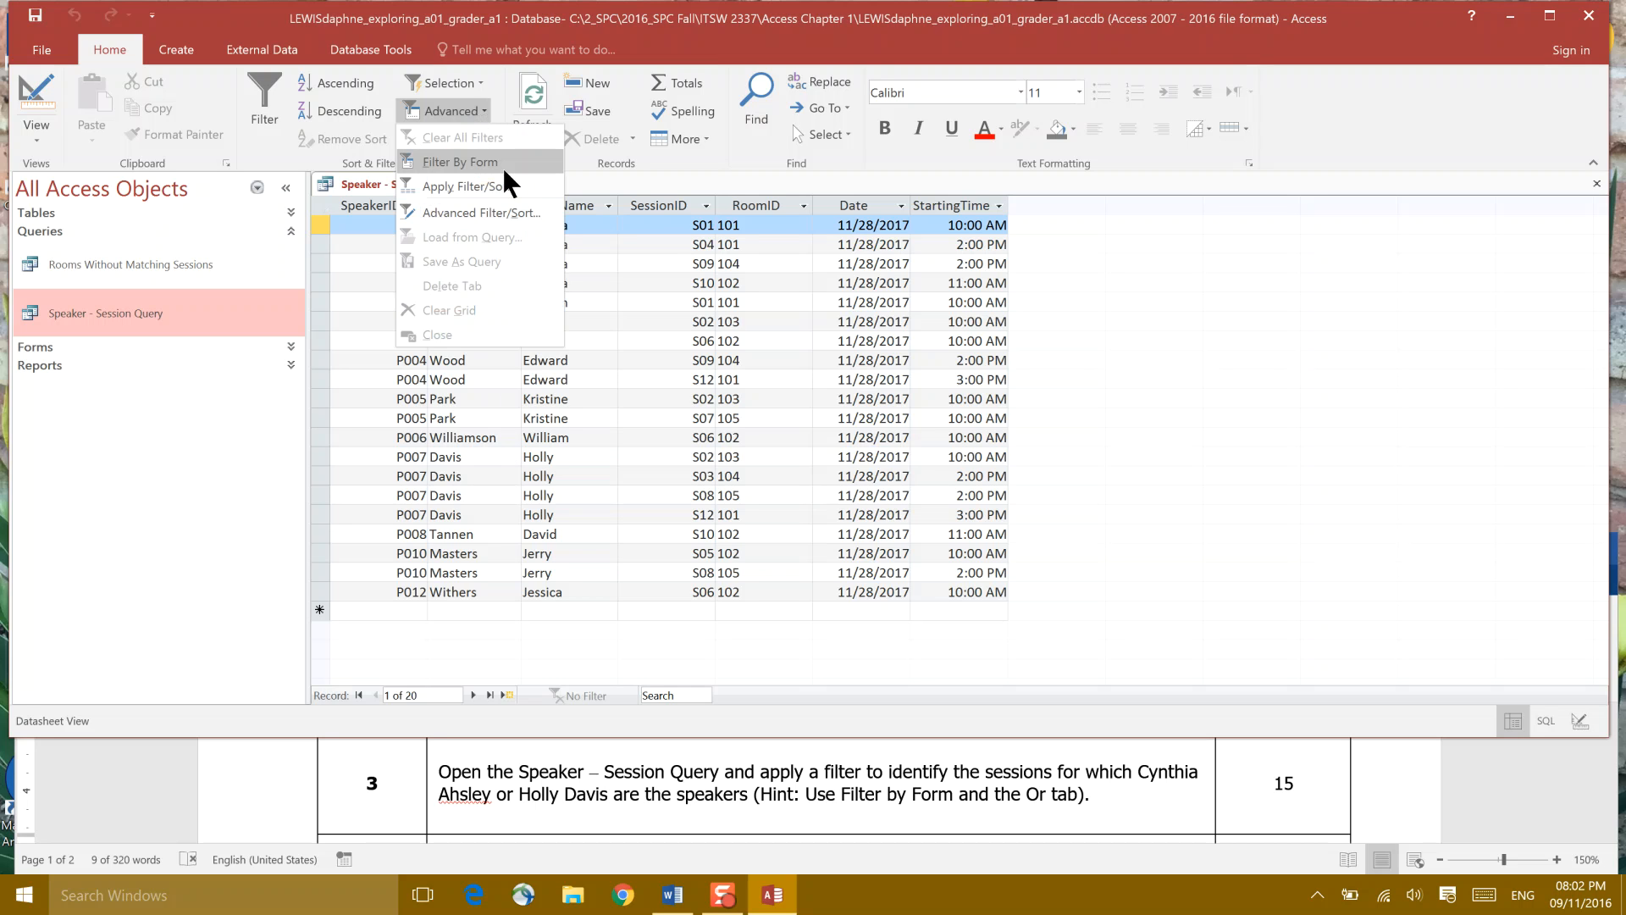
mouse_move(508, 171)
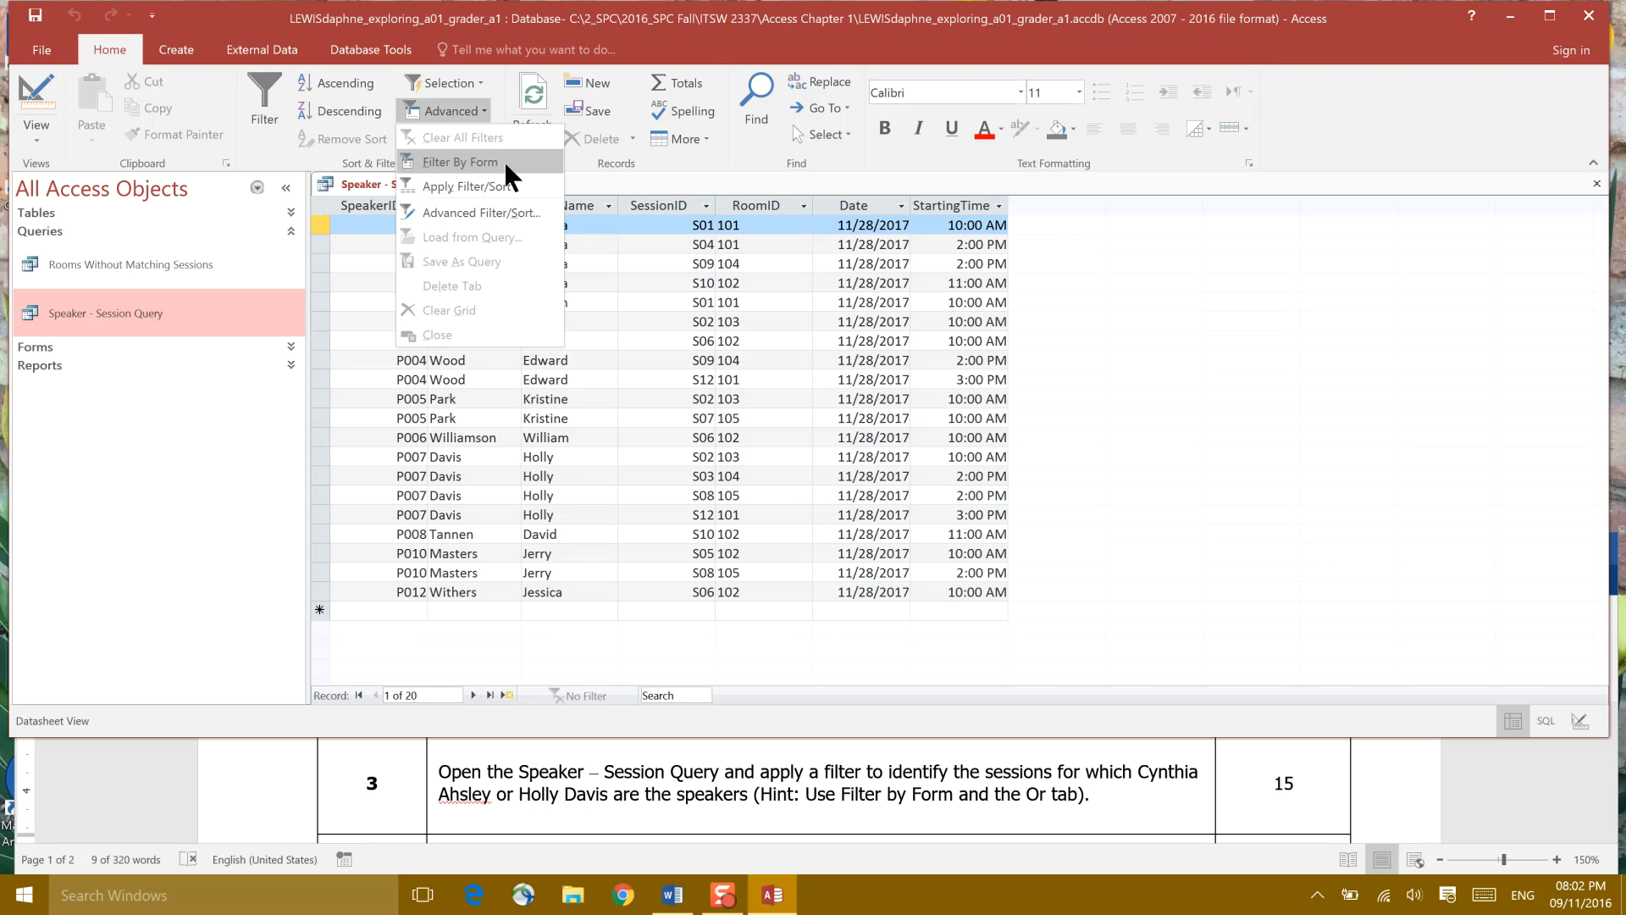
mouse_move(529, 218)
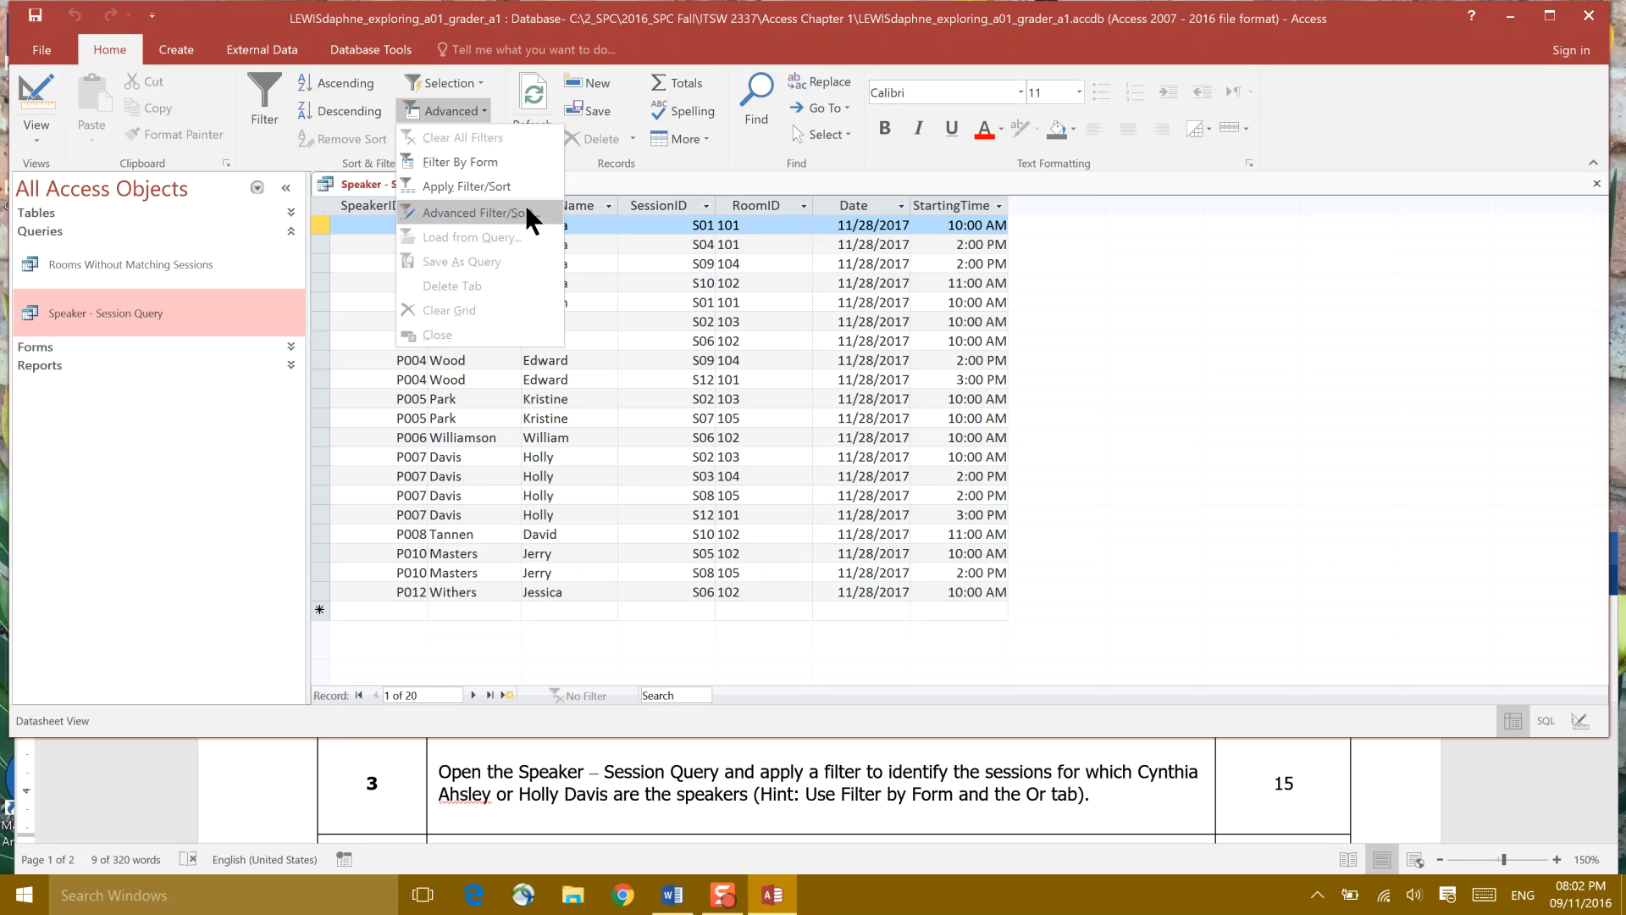
left_click(476, 212)
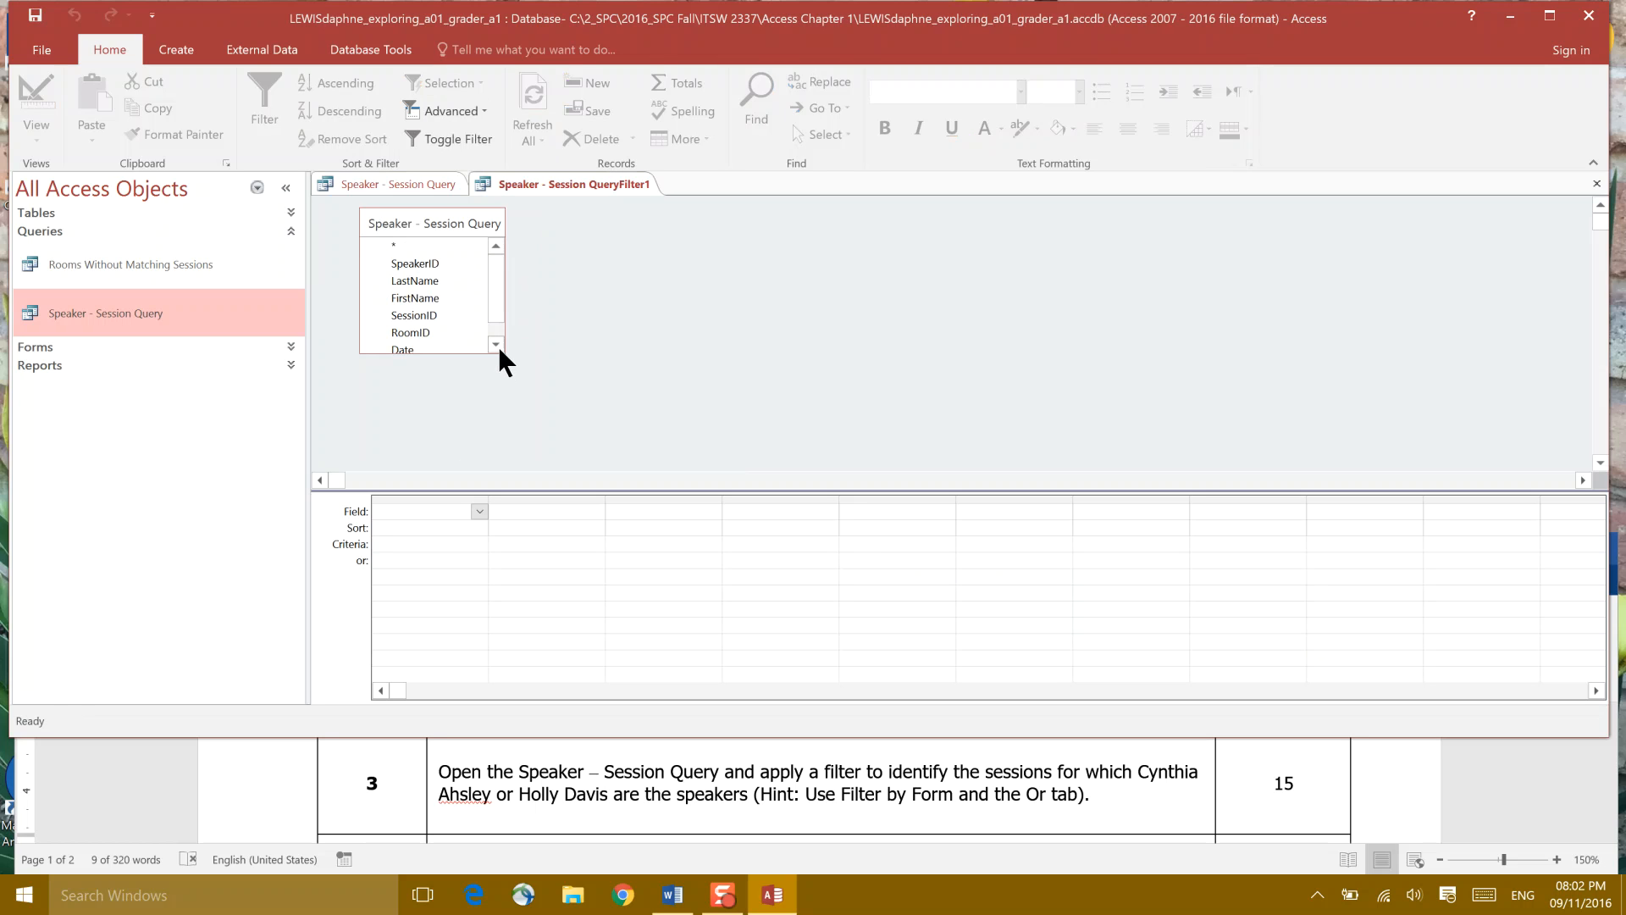
mouse_move(514, 375)
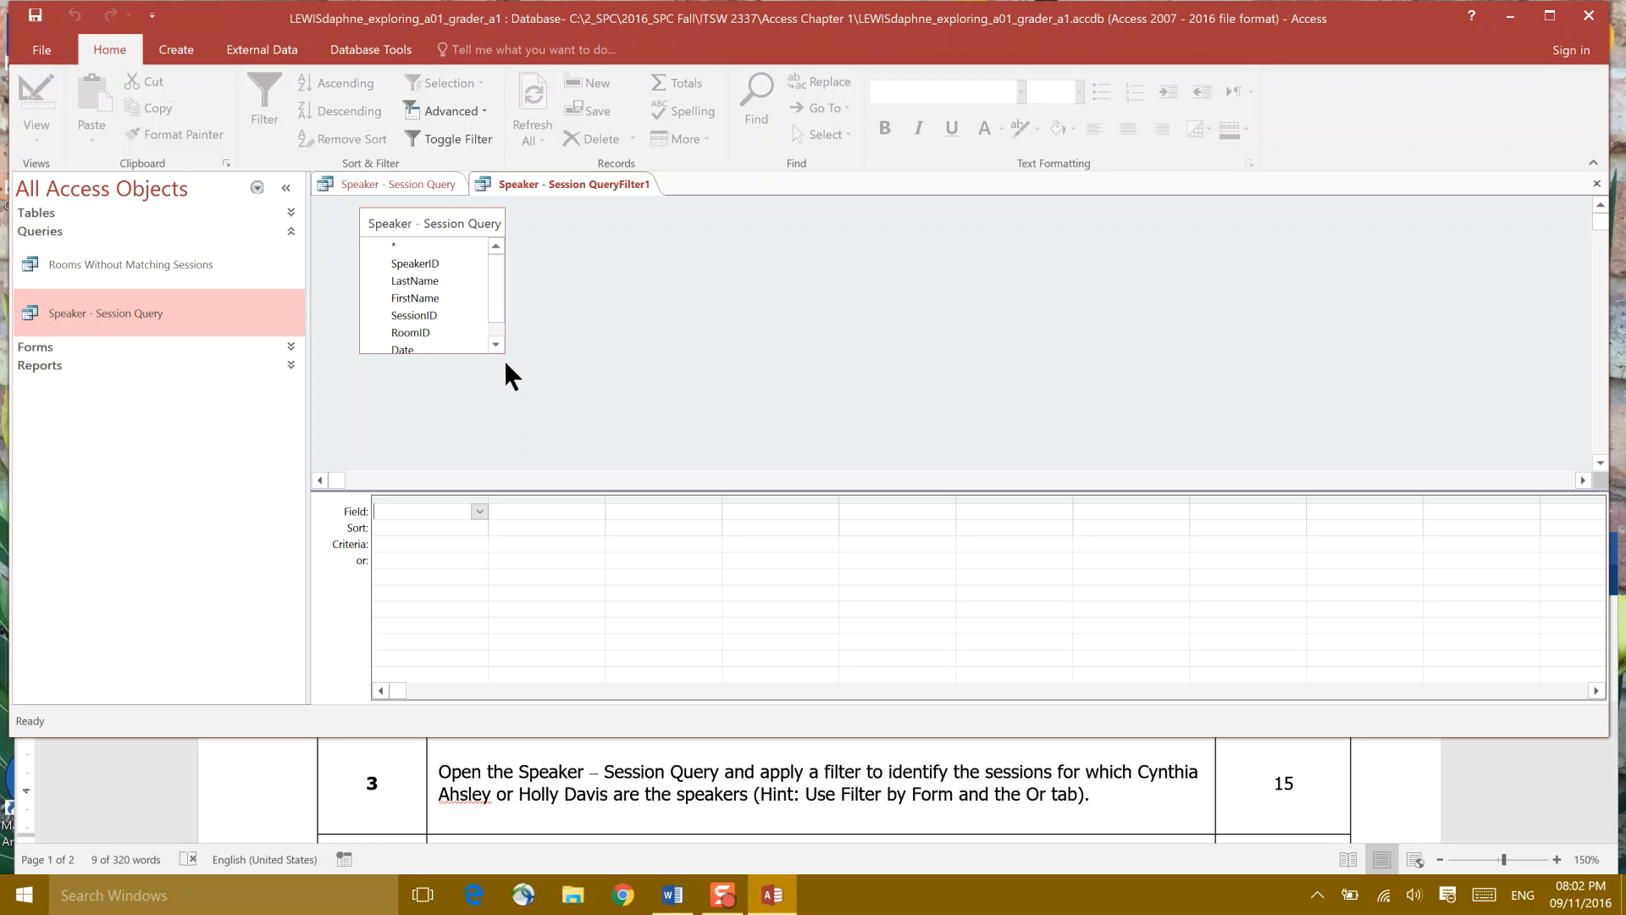
mouse_move(446, 291)
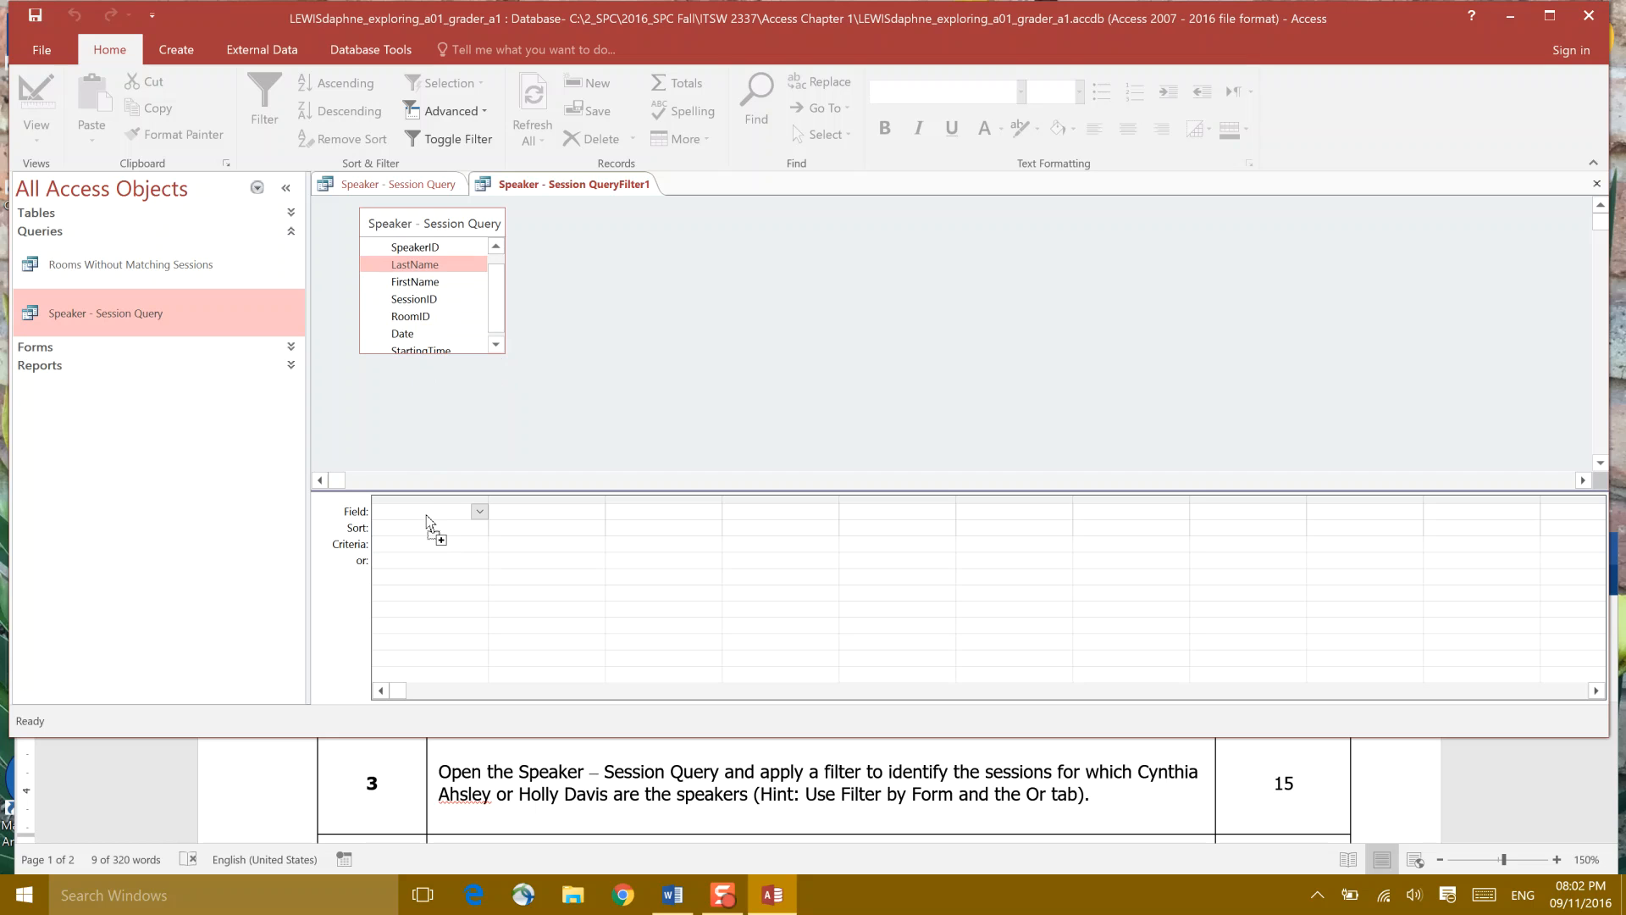
left_click_drag(414, 264, 425, 509)
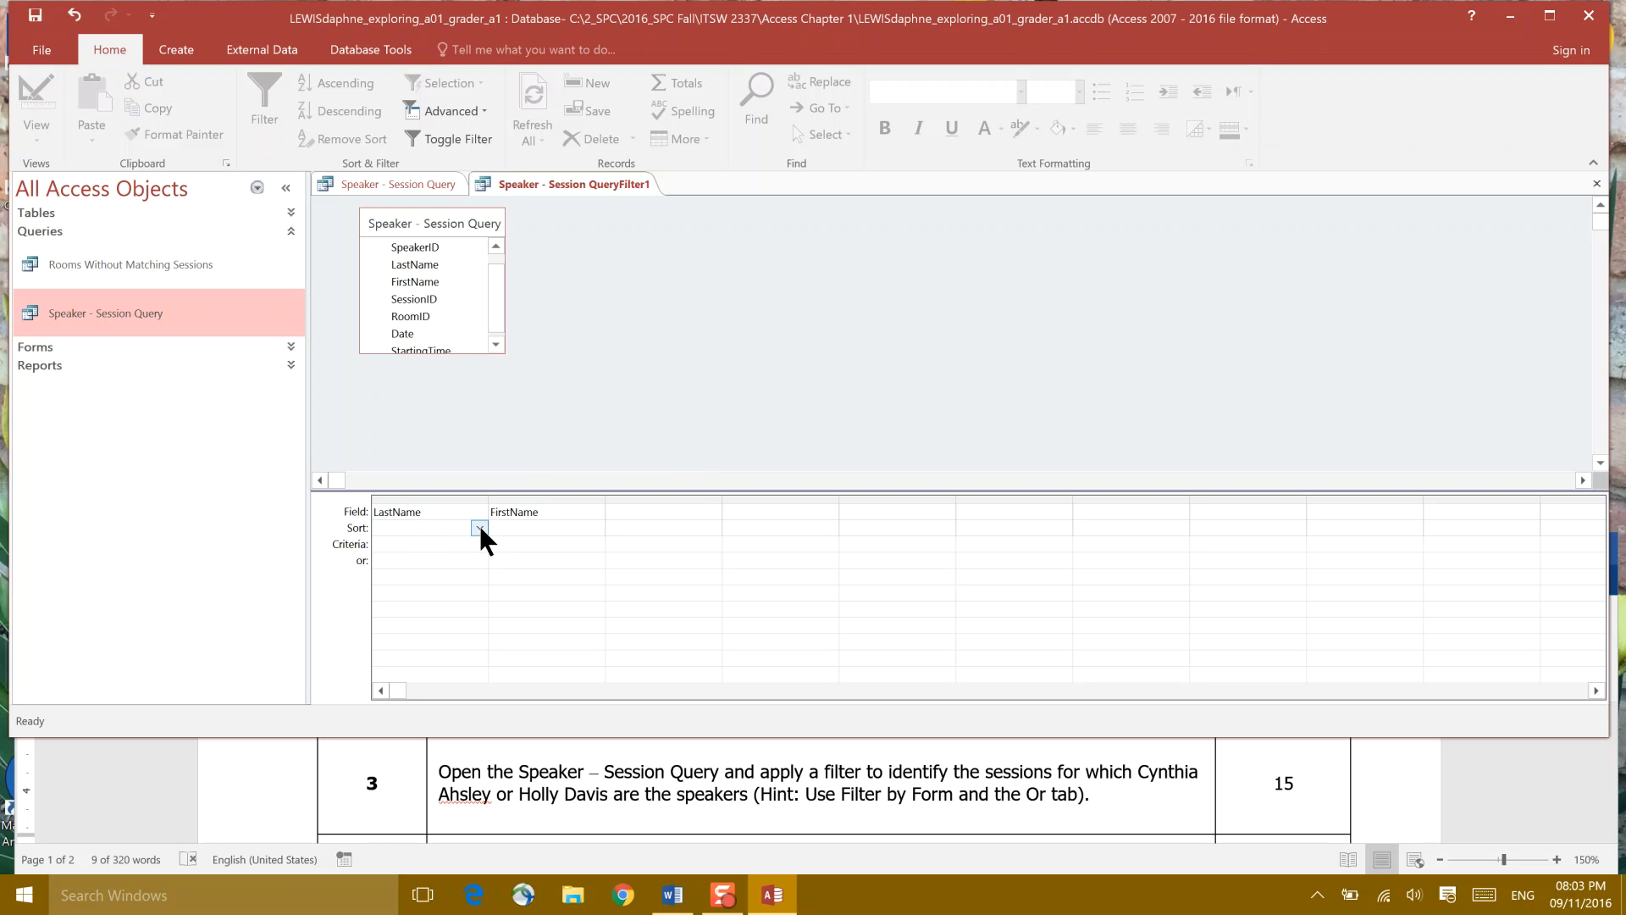
left_click(480, 527)
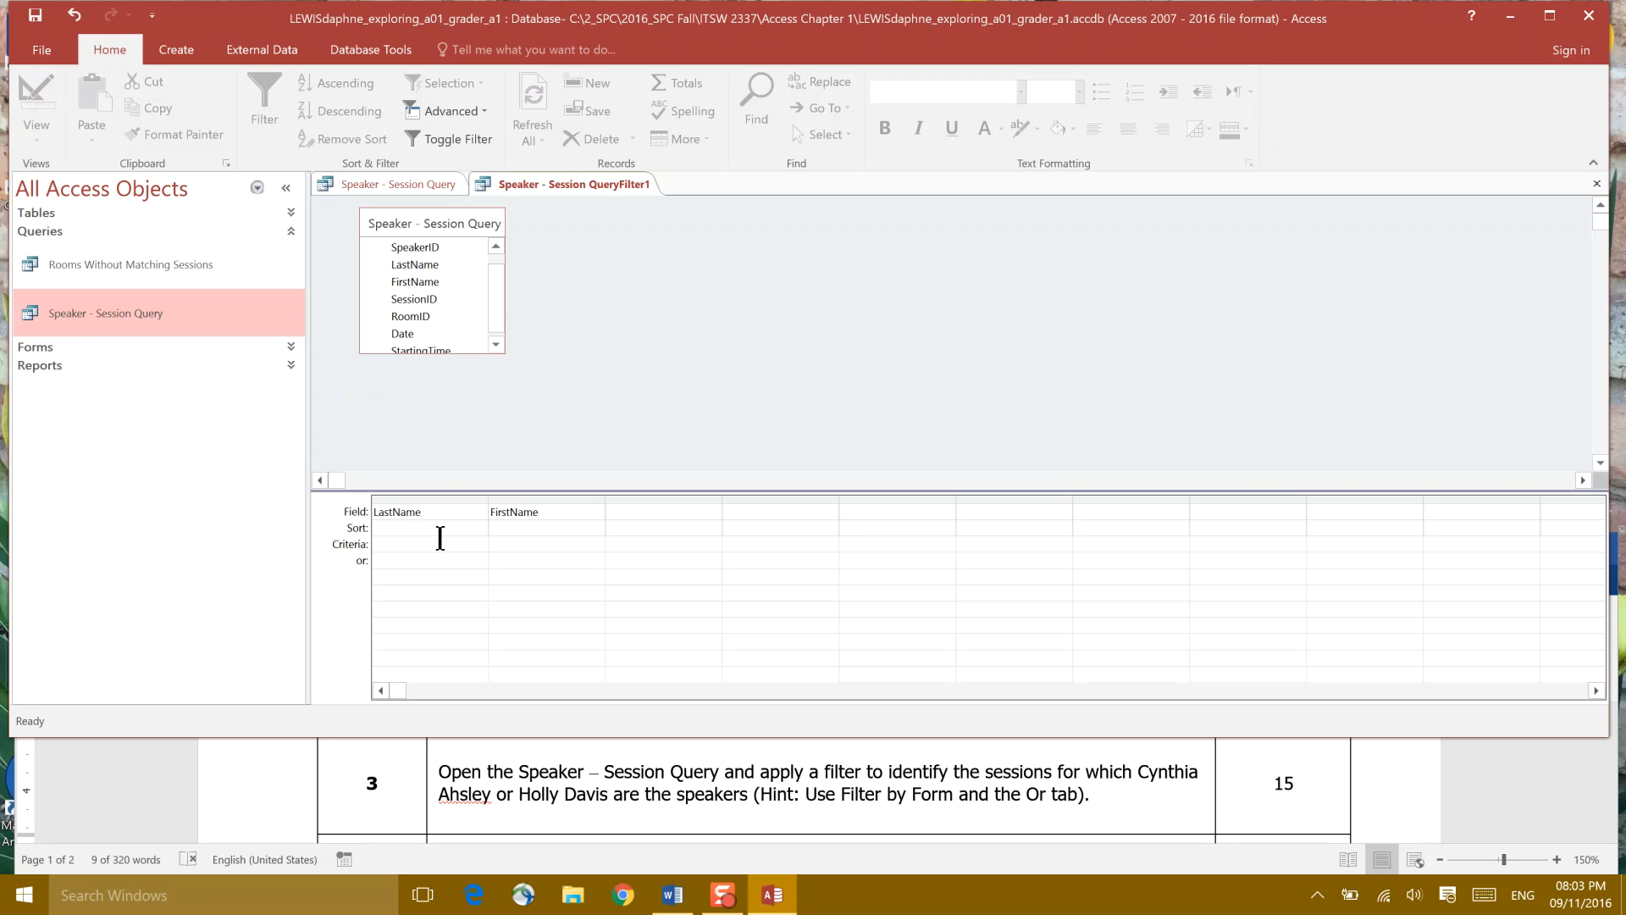
type("Ahsley")
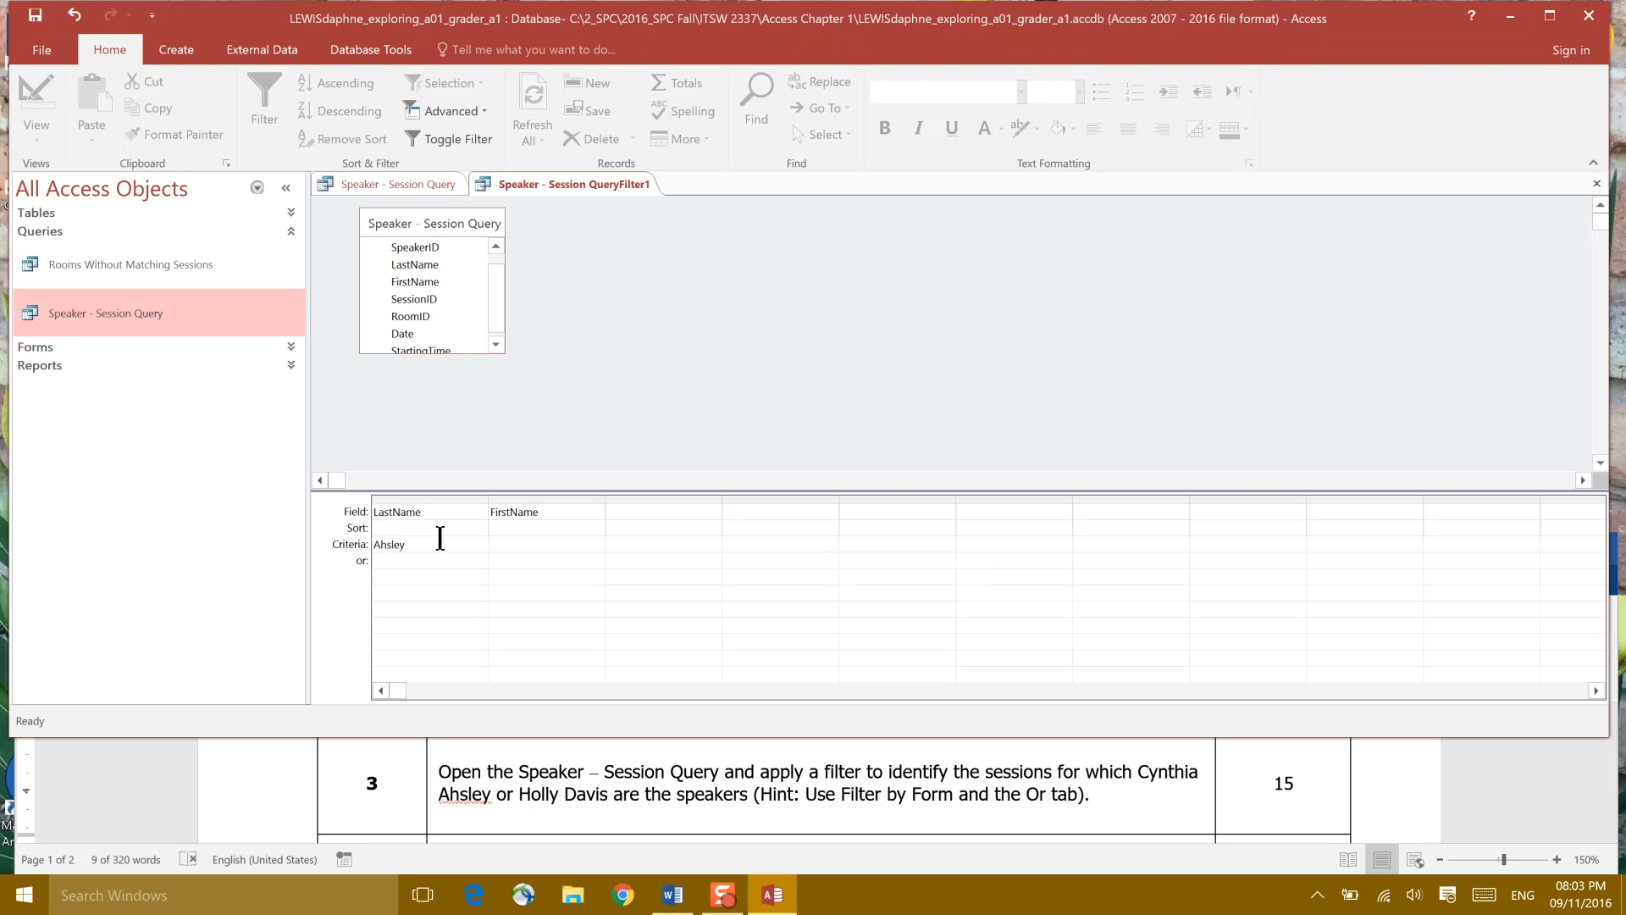
mouse_move(507, 567)
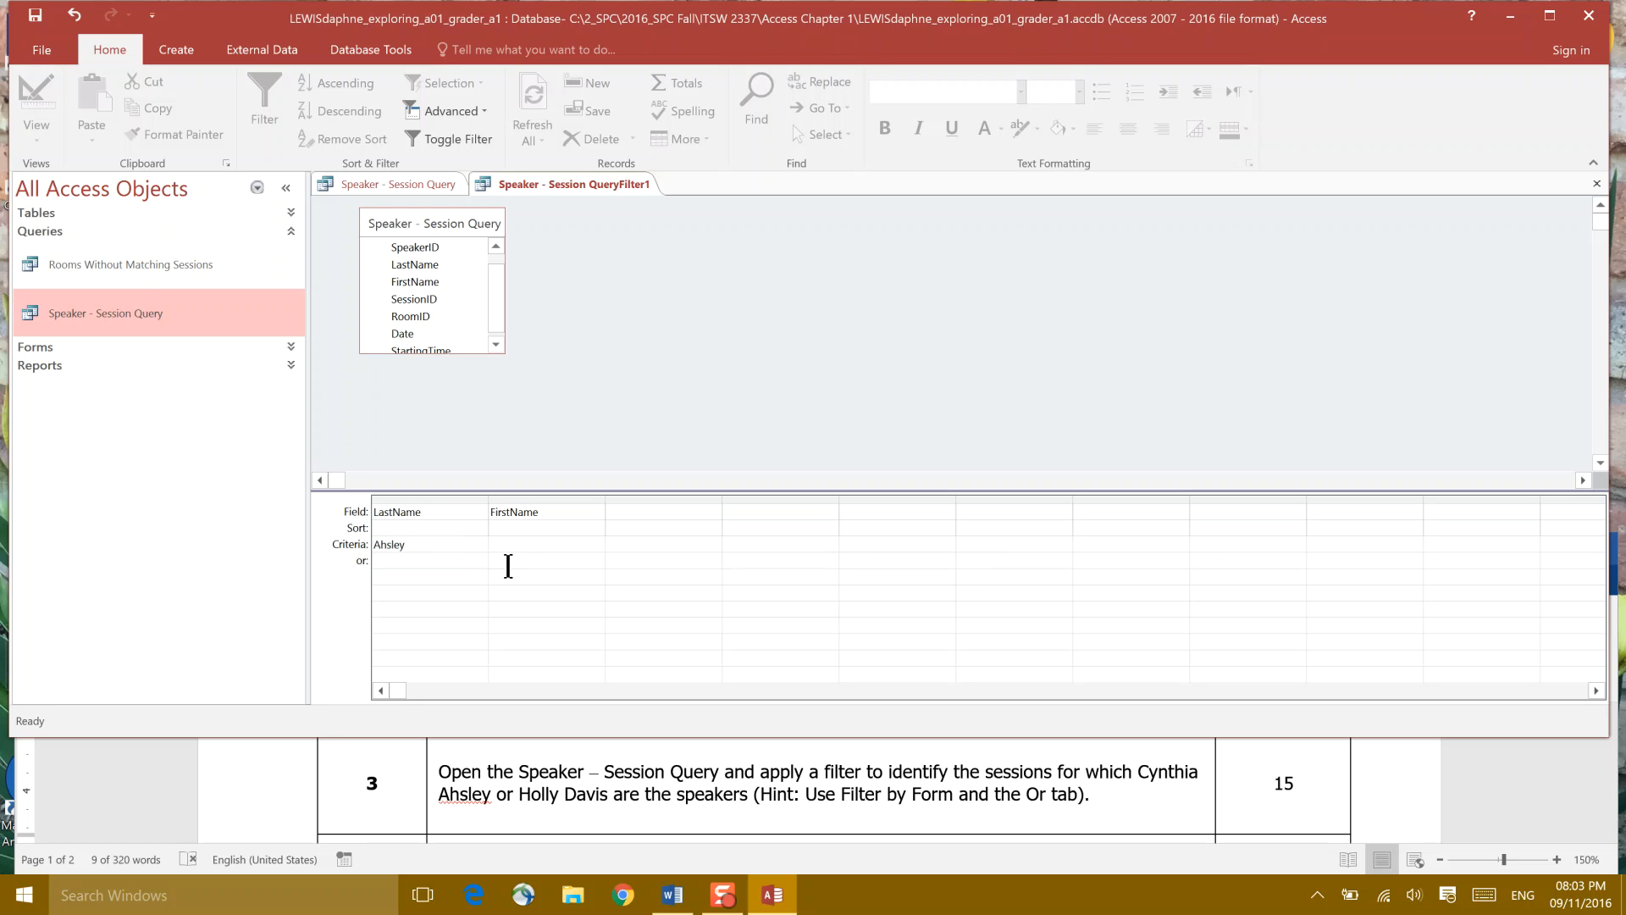
type("Cynthia\"")
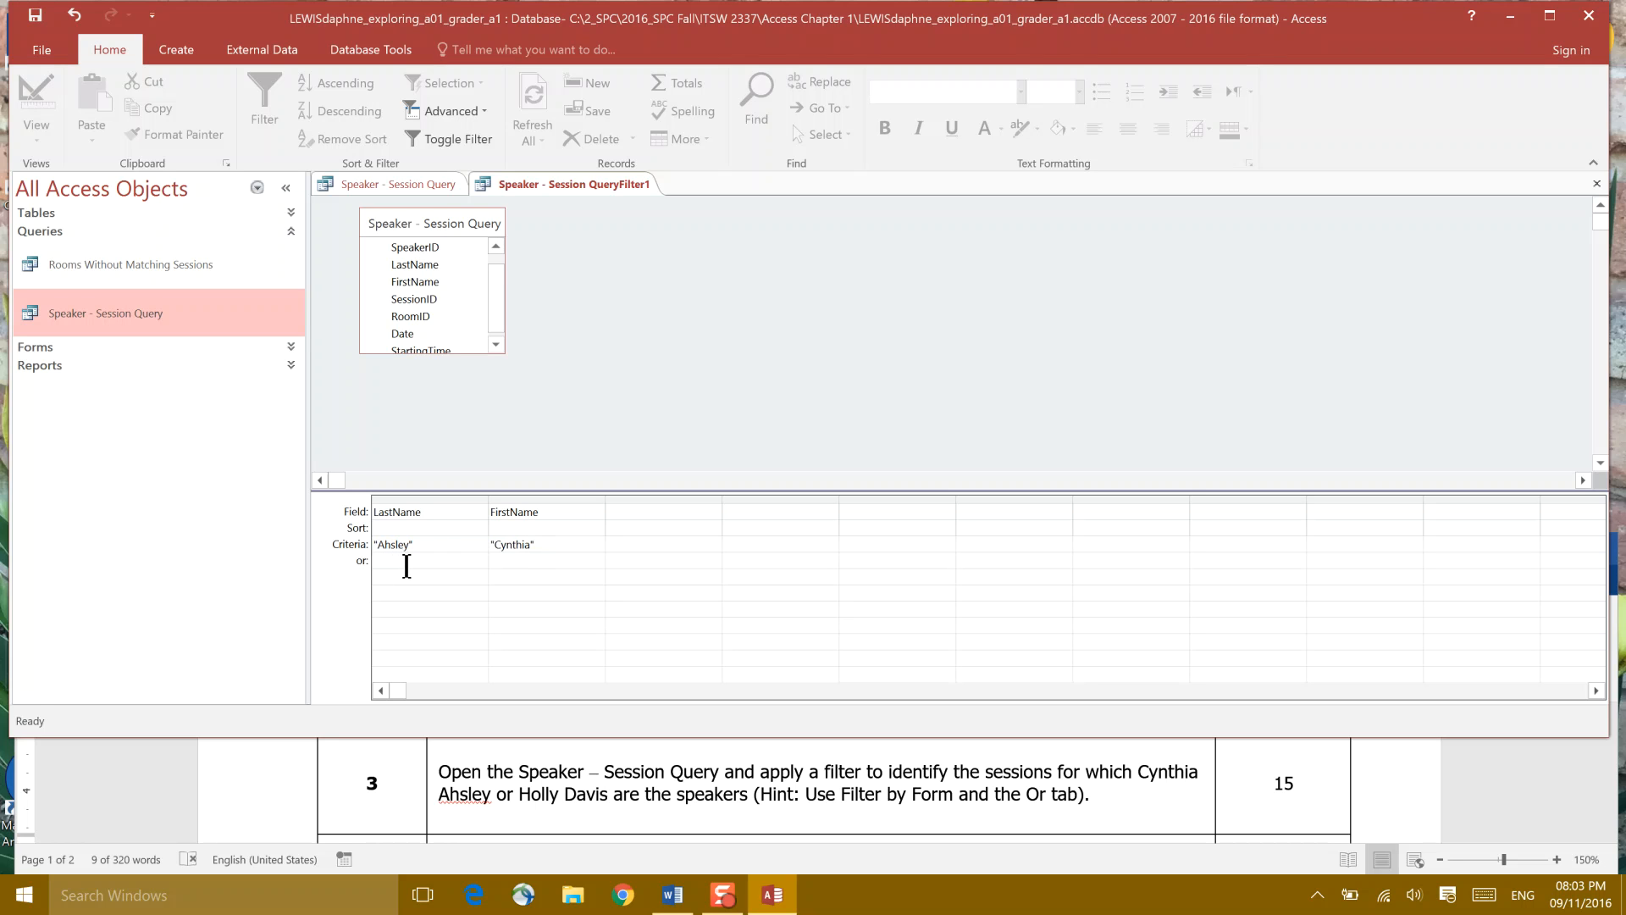
type("Davis\"")
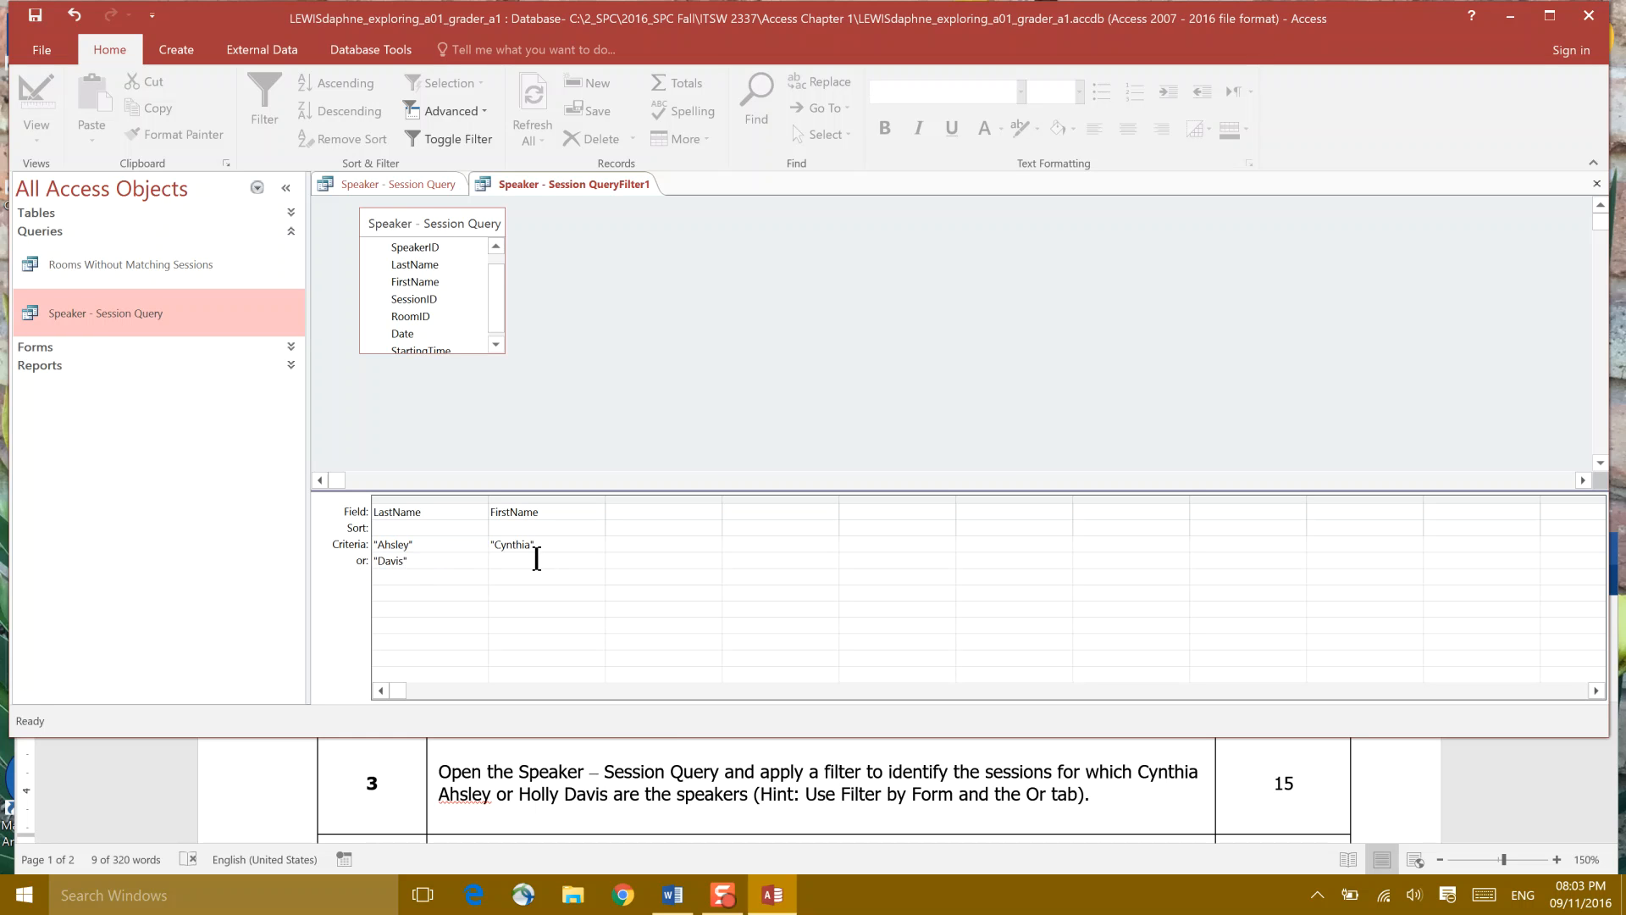
type("Holl")
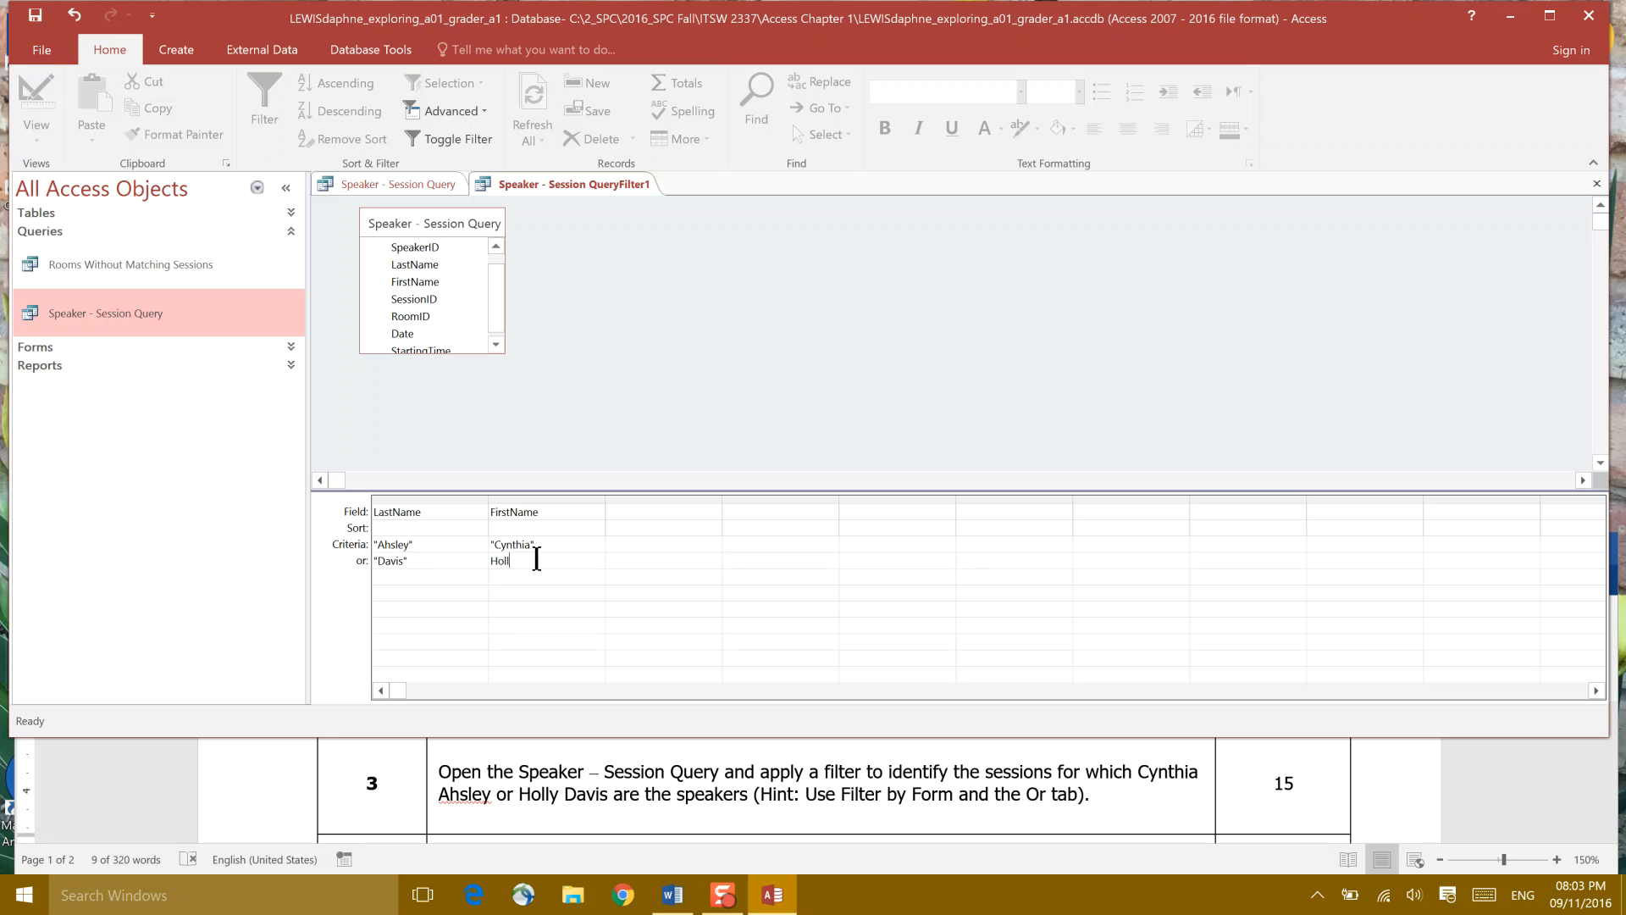
type("y\"")
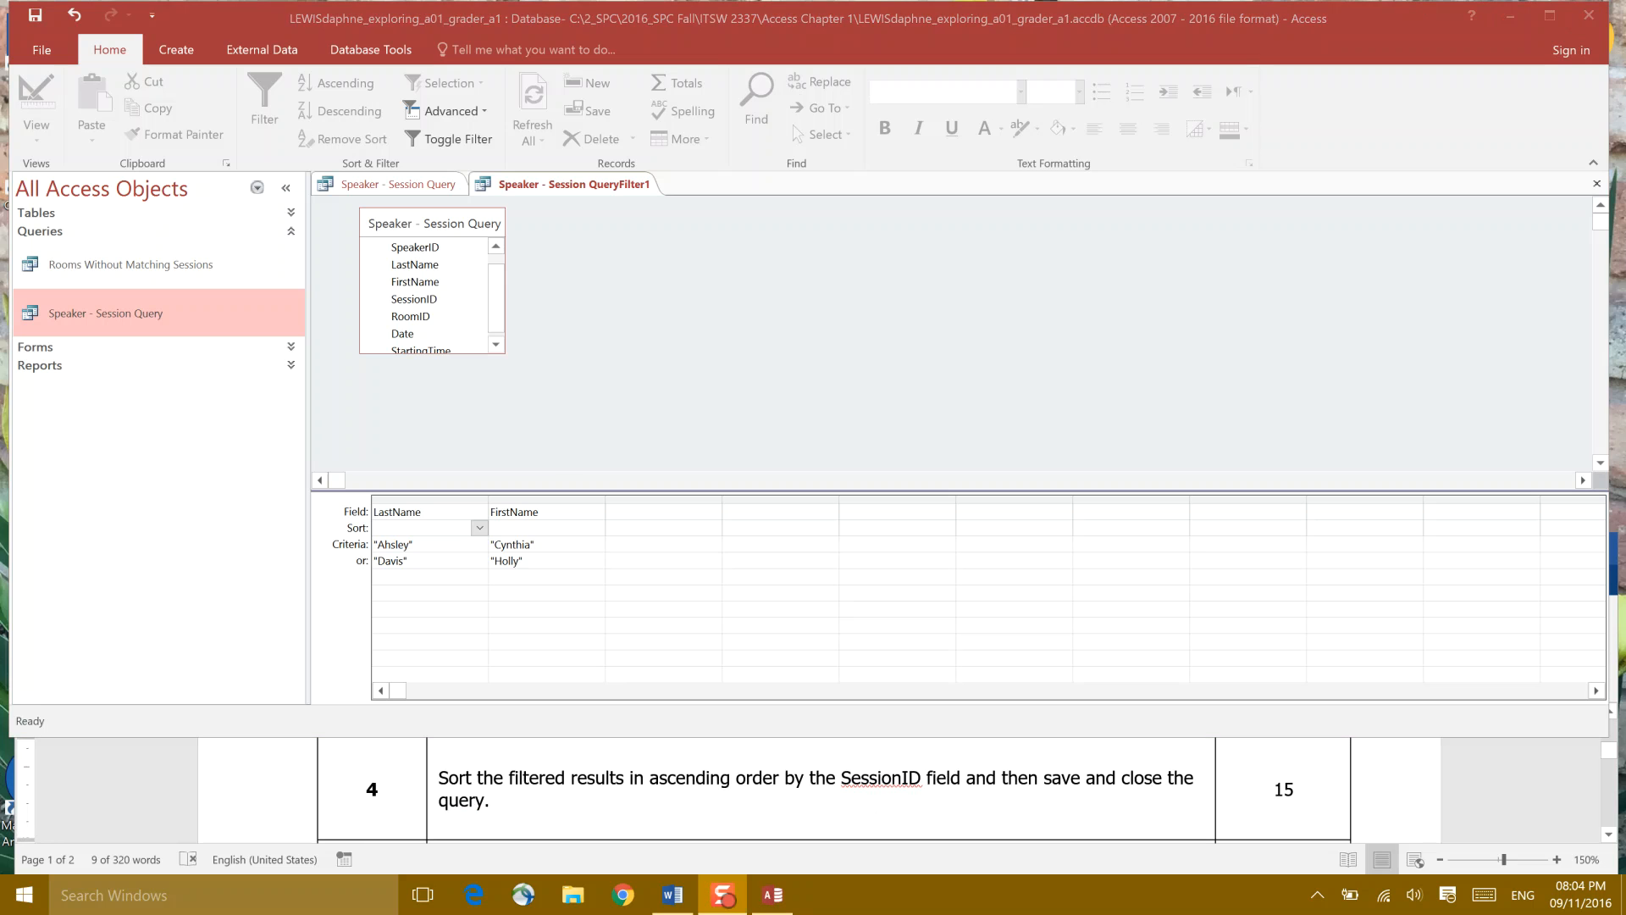
mouse_move(618, 804)
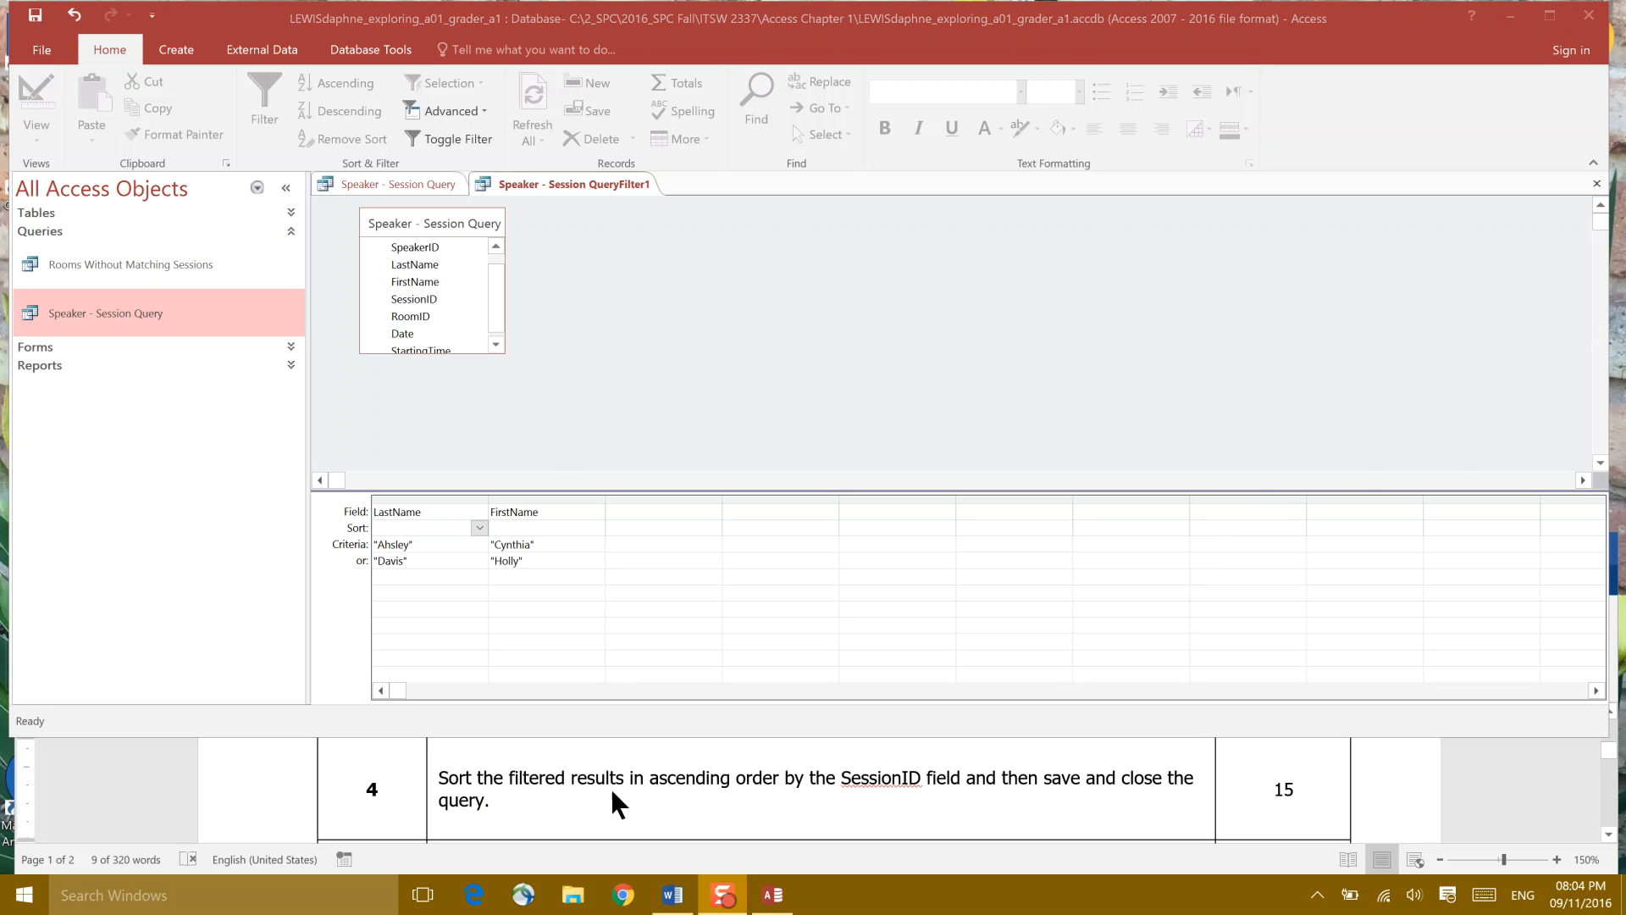
mouse_move(726, 799)
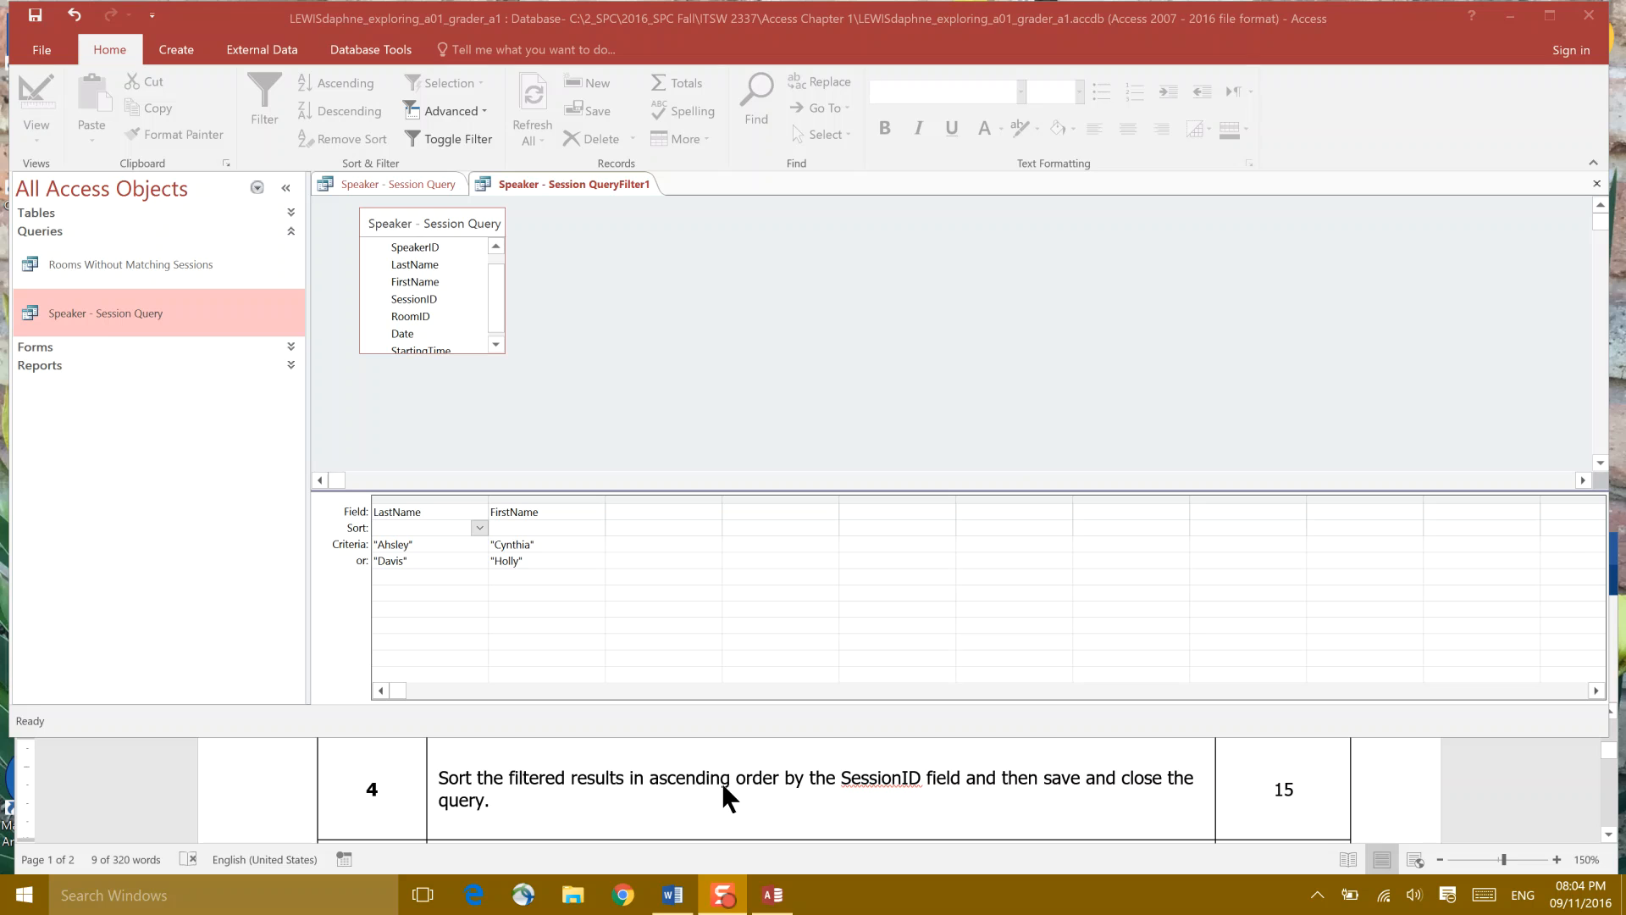
mouse_move(897, 807)
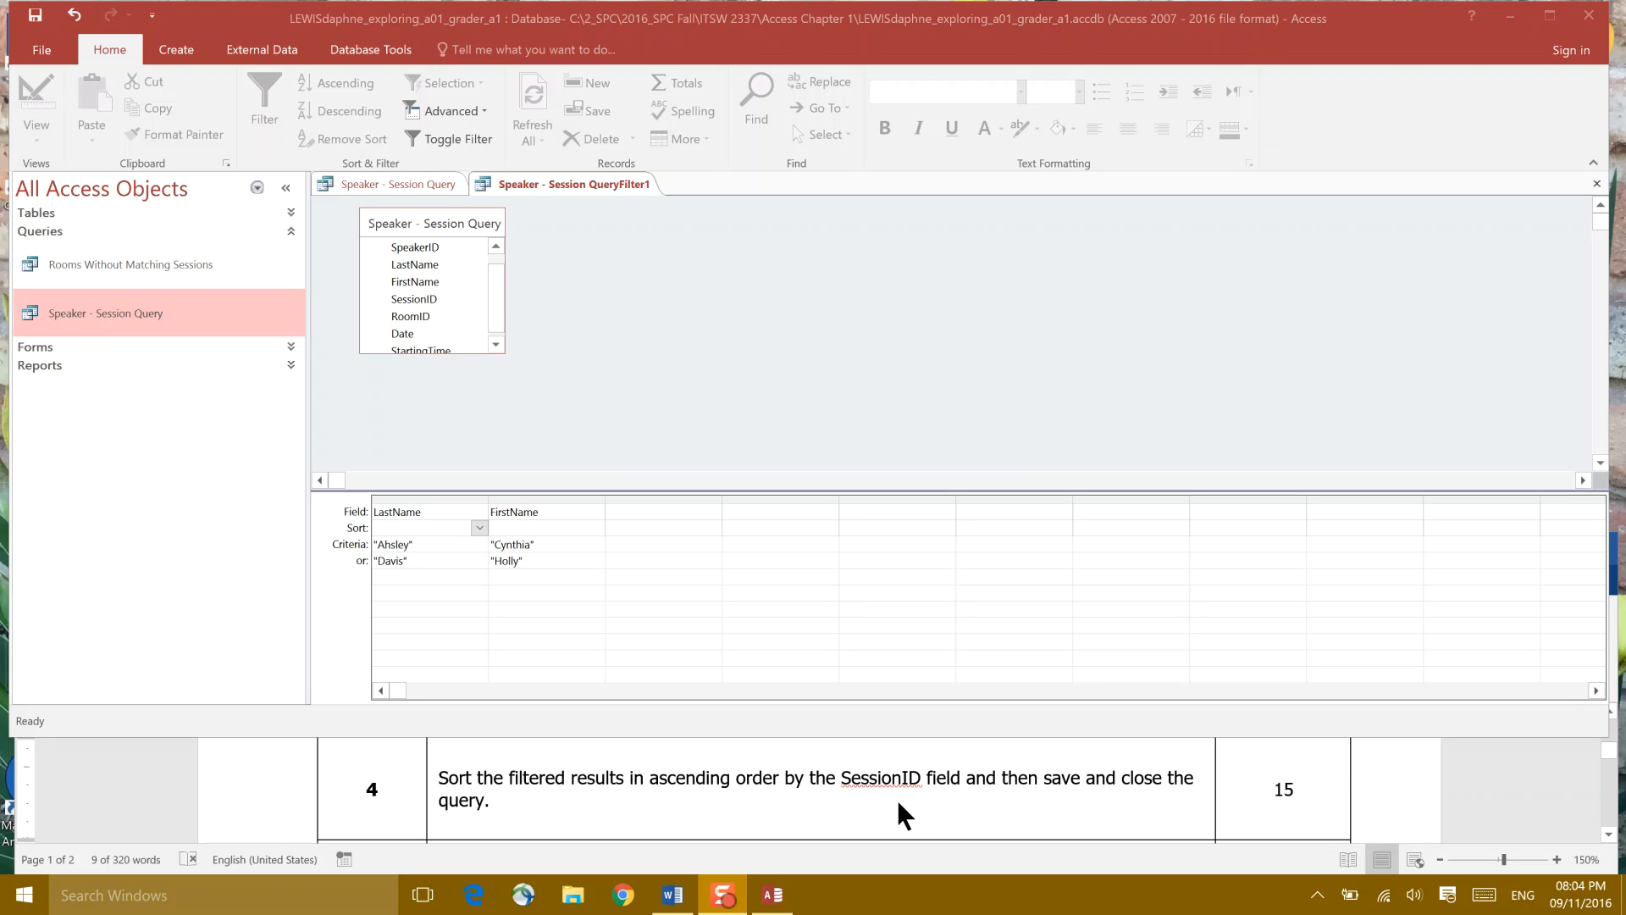
mouse_move(436, 301)
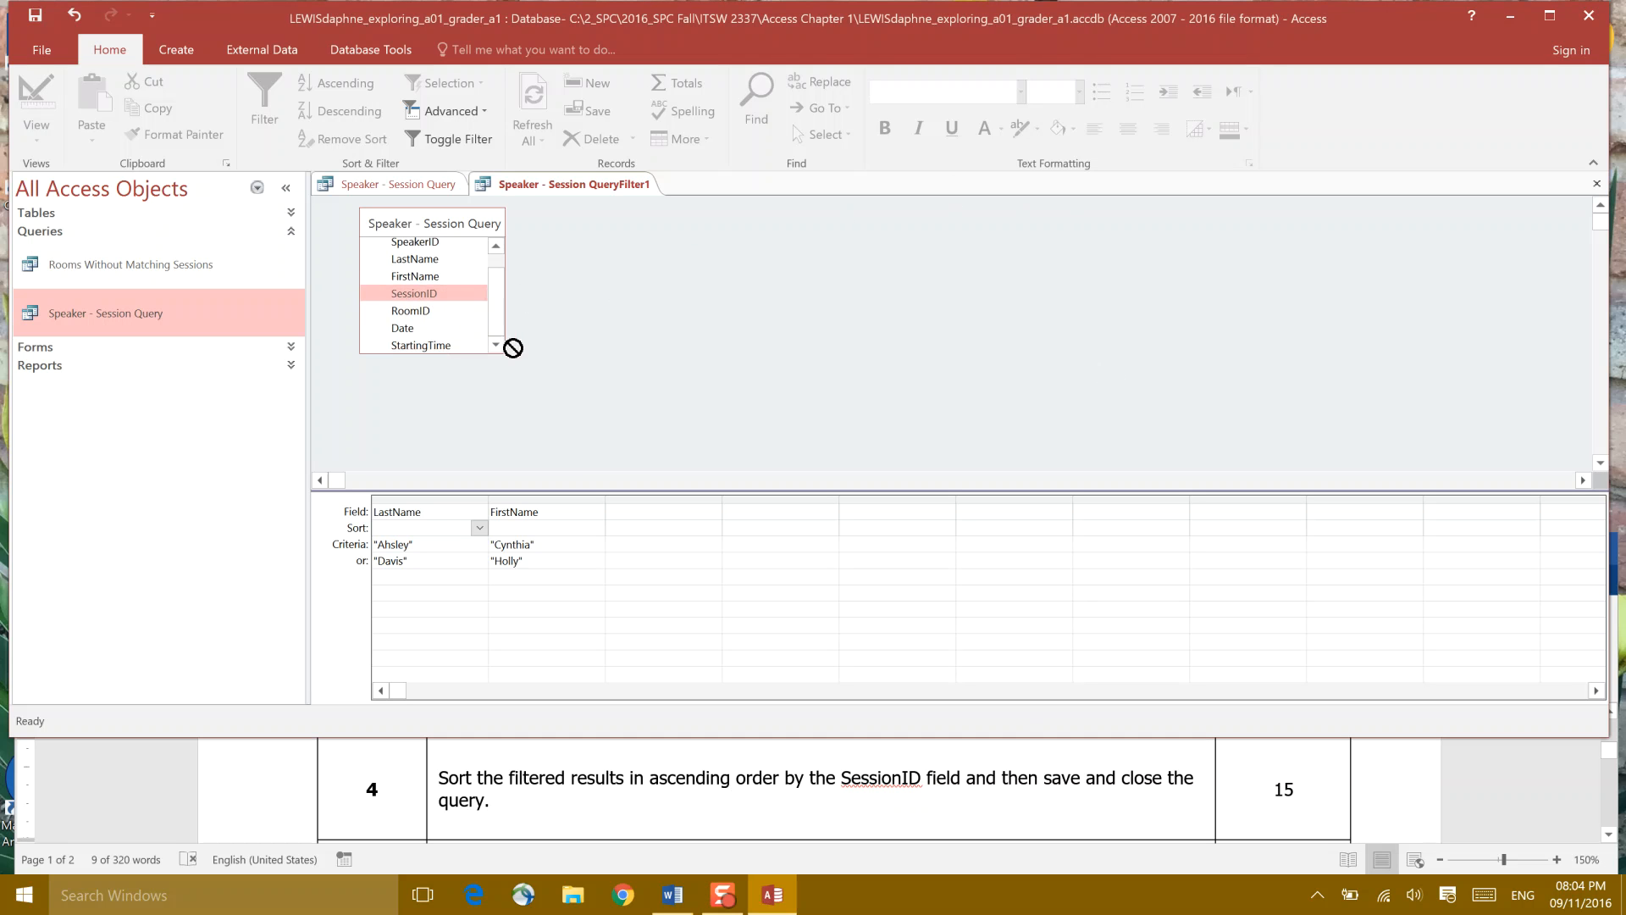
mouse_move(637, 526)
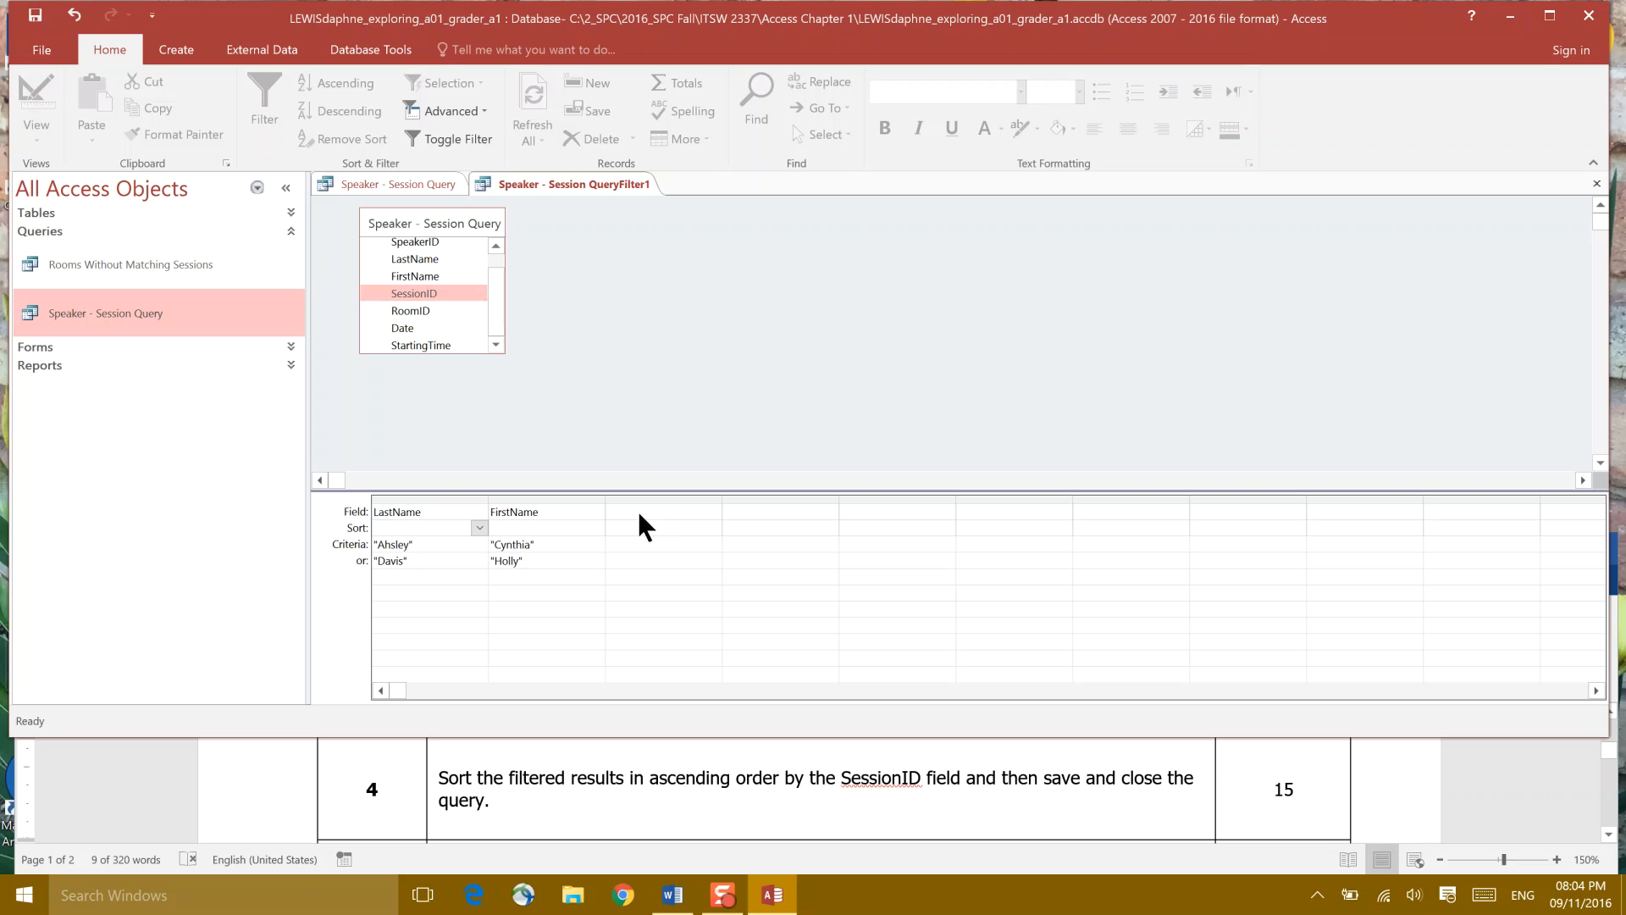
- Add SessionID as the third filter grid column with an Ascending sort
left_click(643, 512)
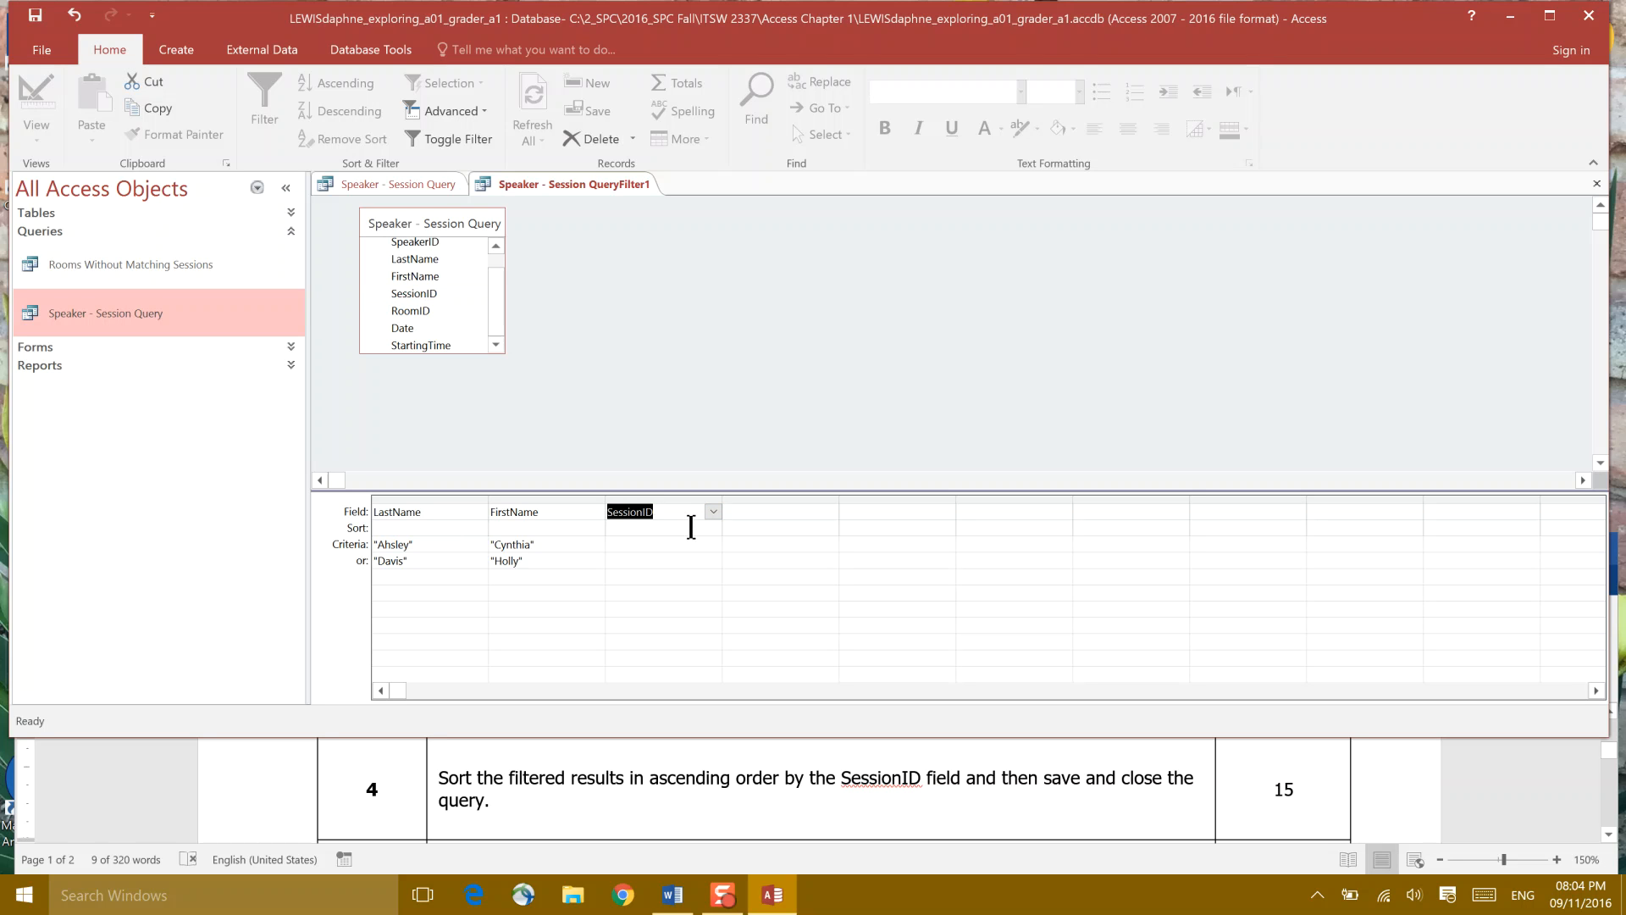
left_click(665, 528)
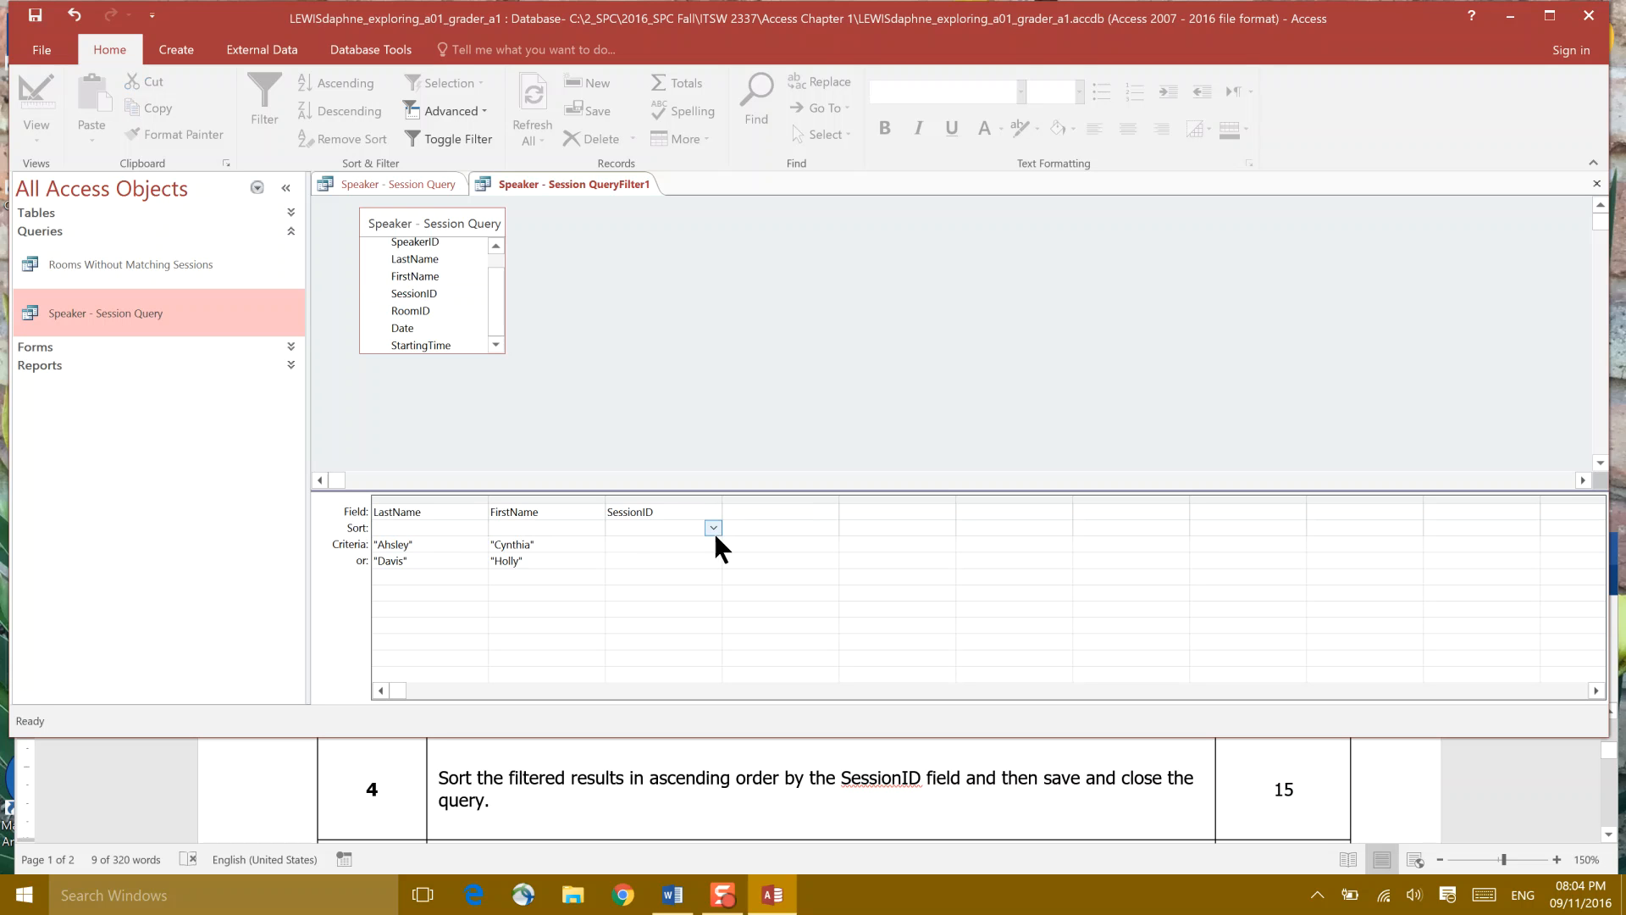
left_click(713, 527)
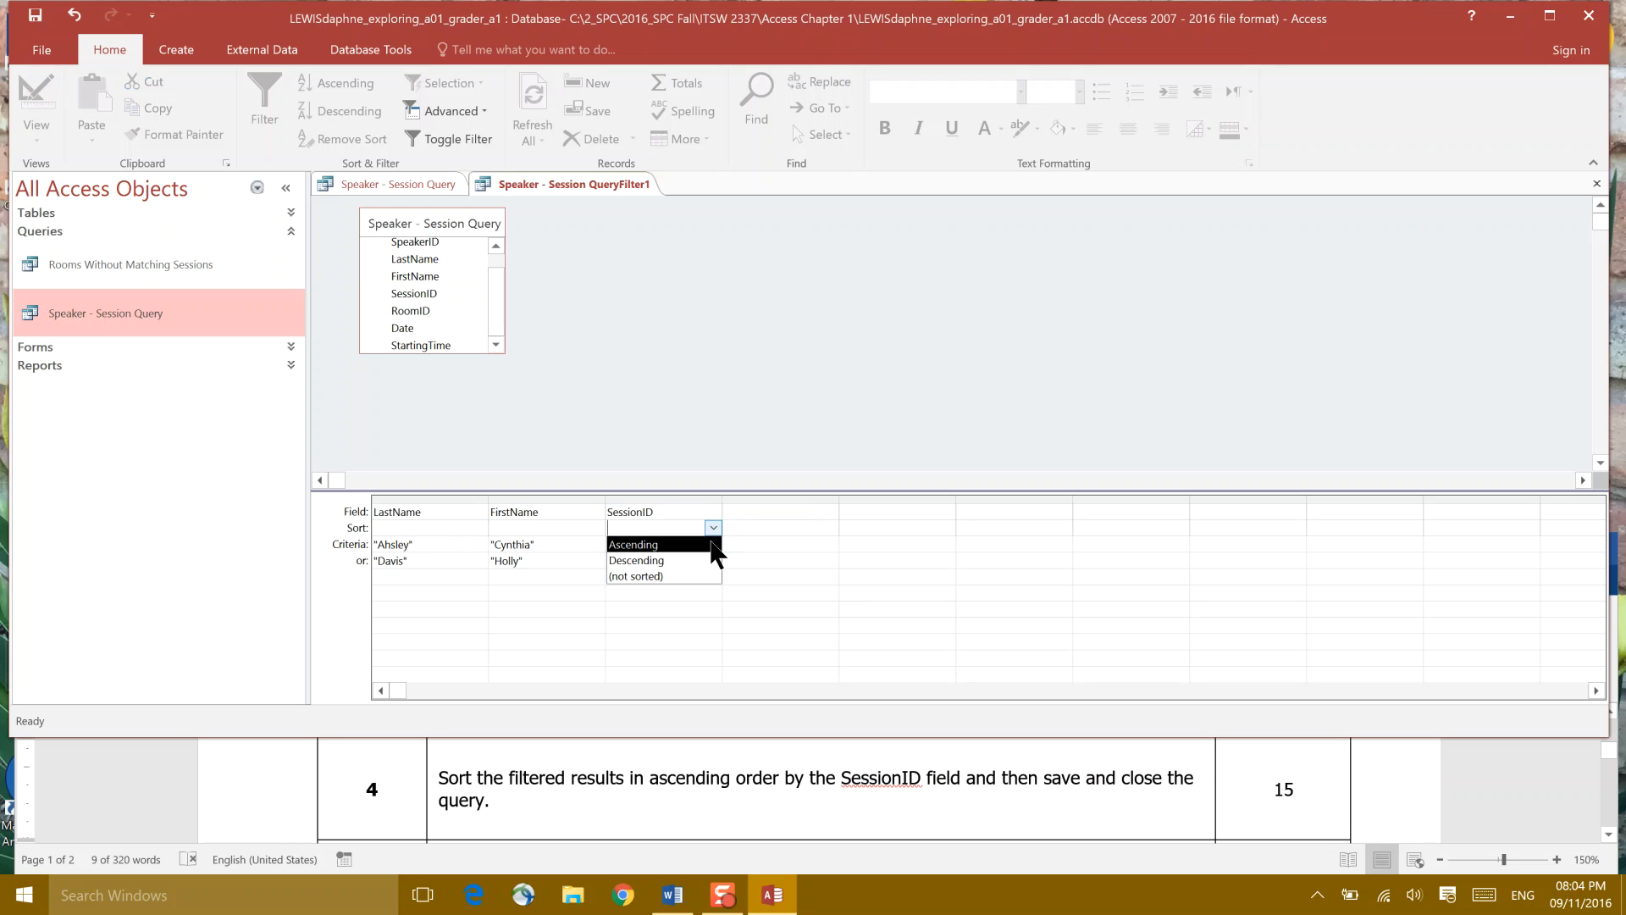
left_click(633, 544)
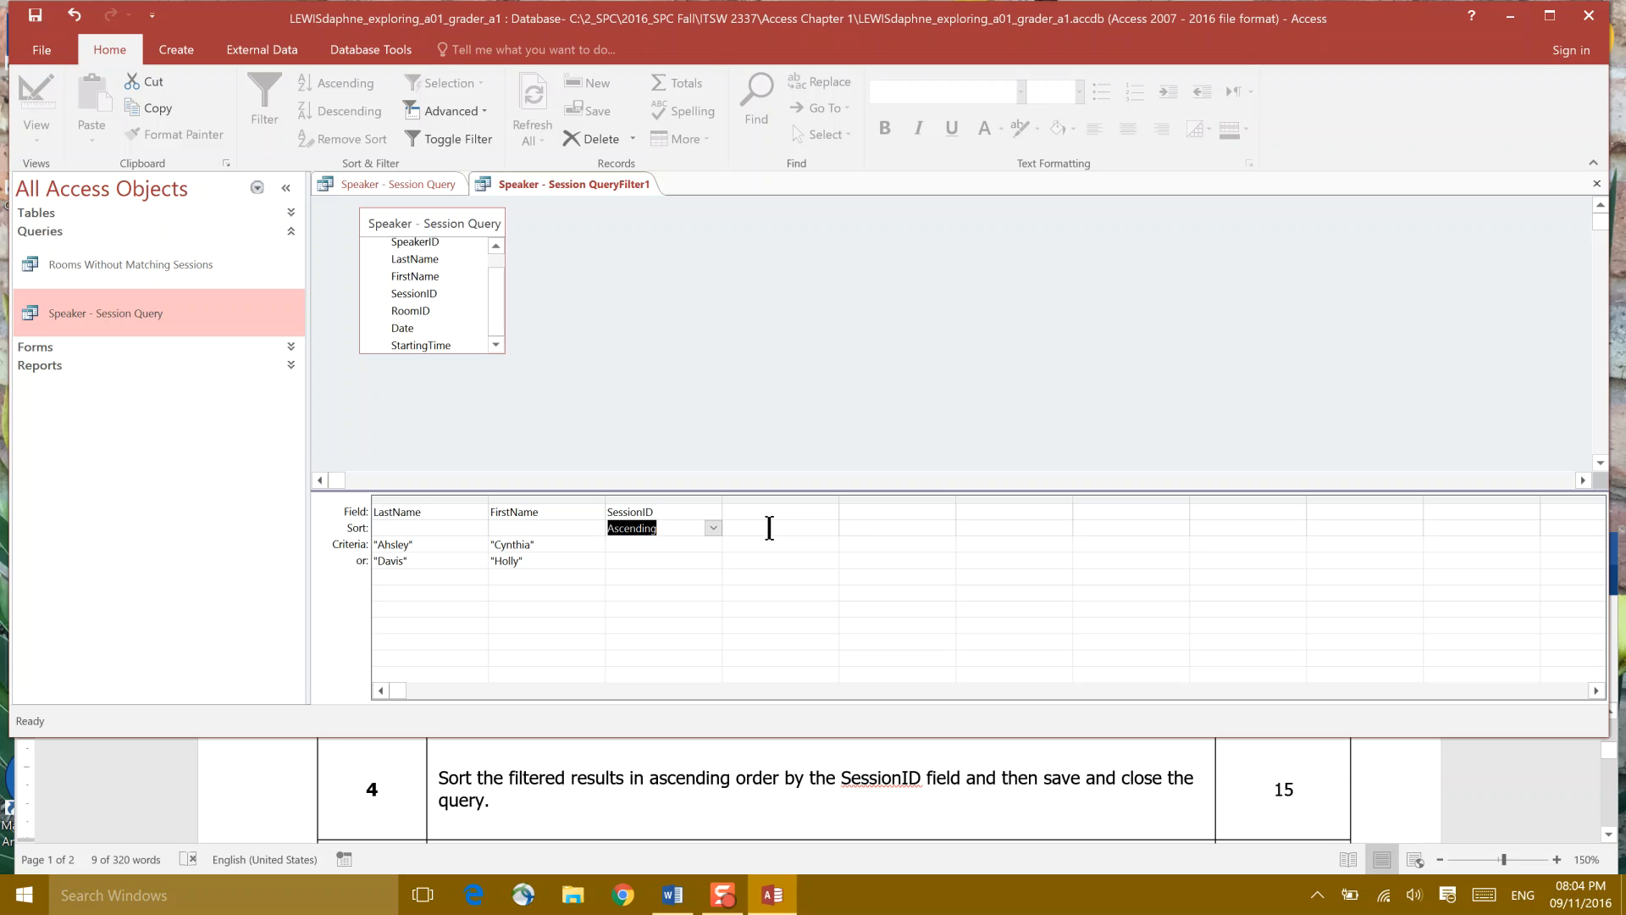
mouse_move(847, 780)
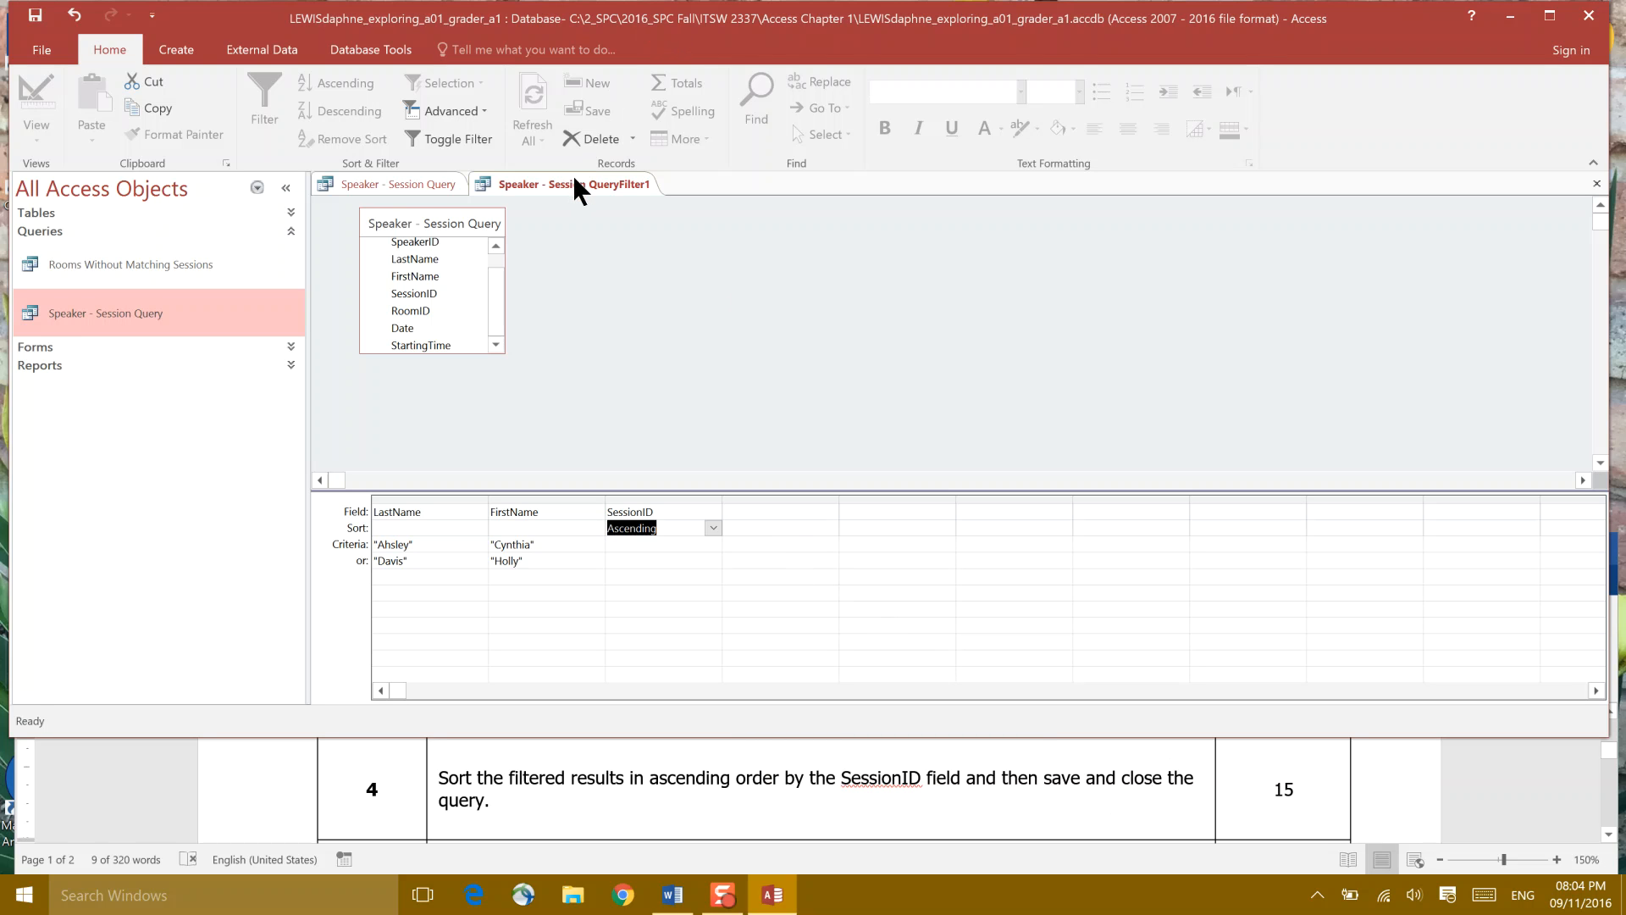
right_click(565, 184)
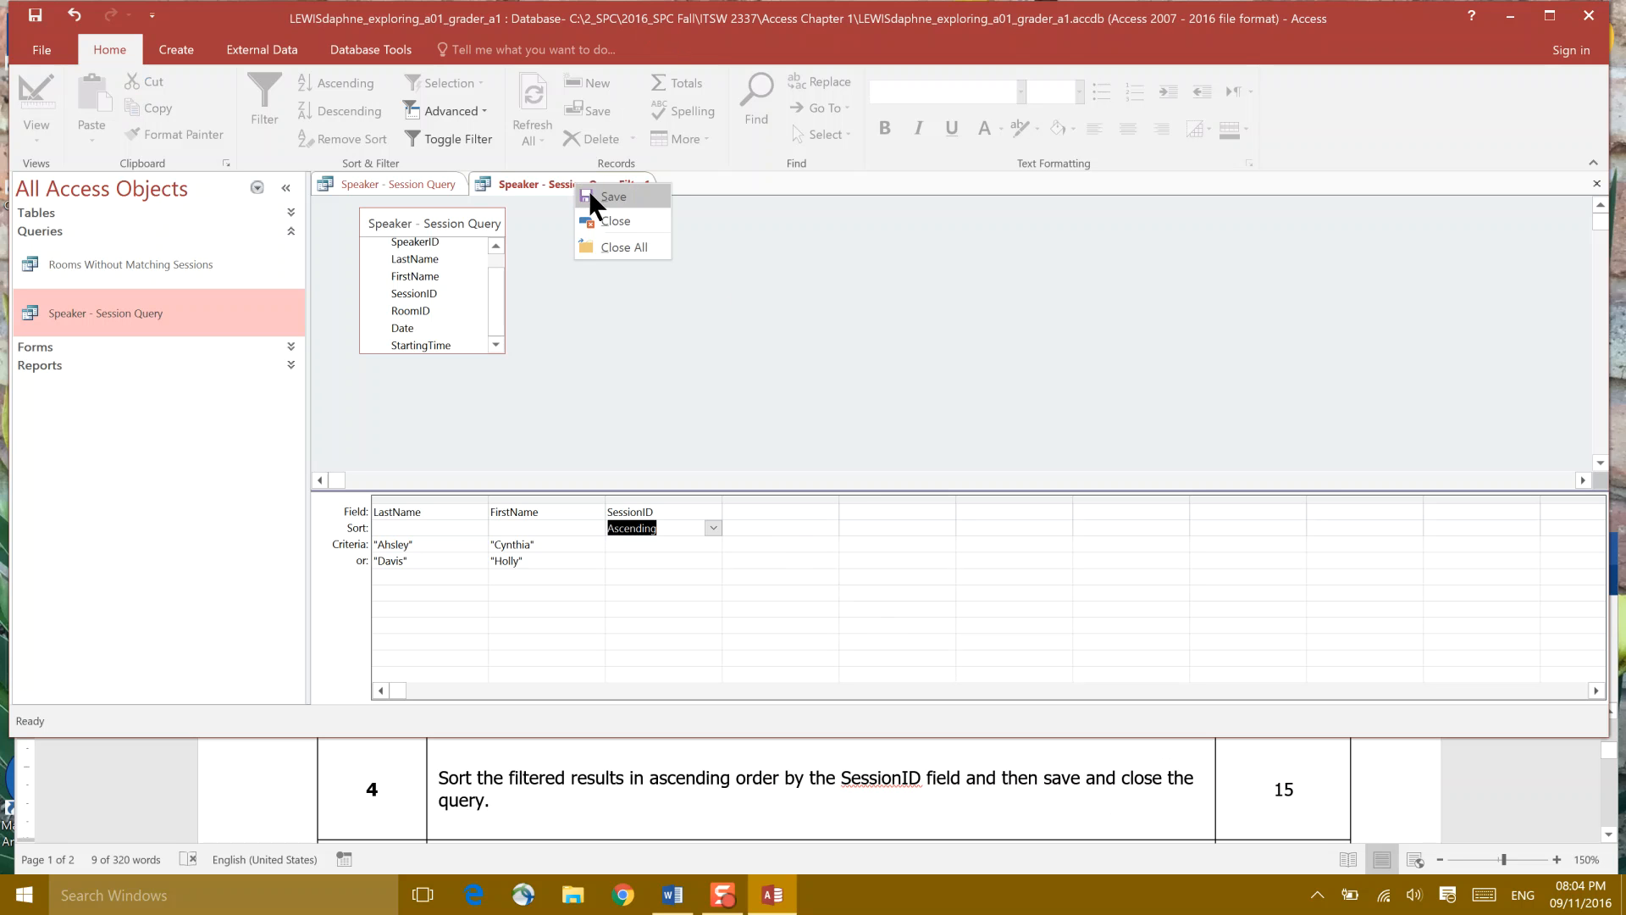
left_click(613, 196)
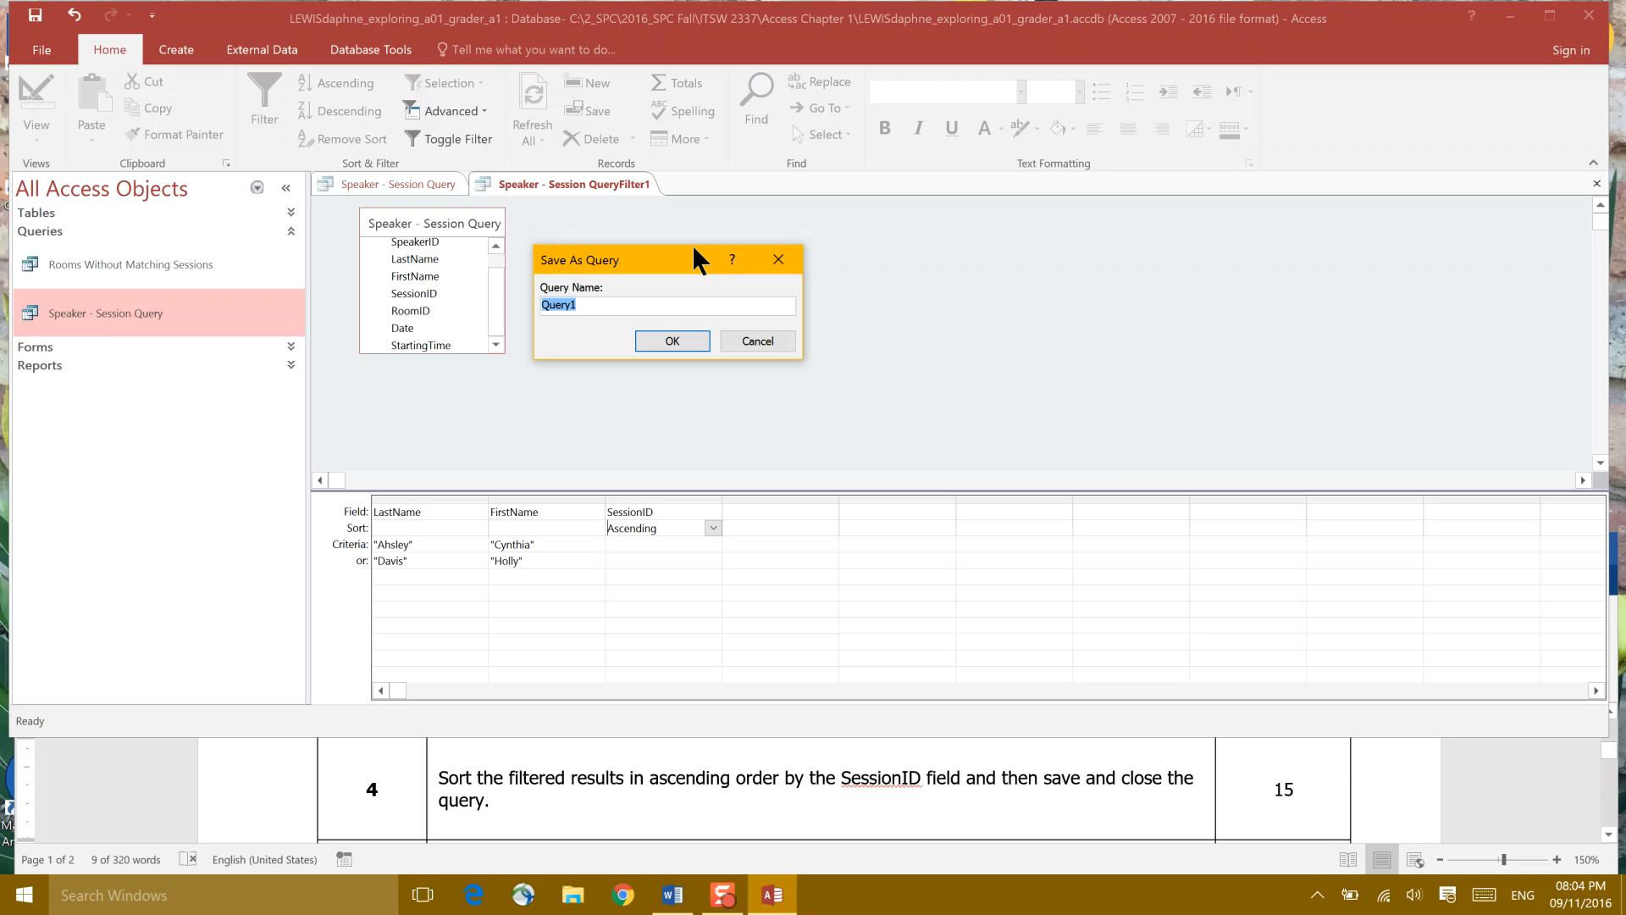
type("Speaker - Session")
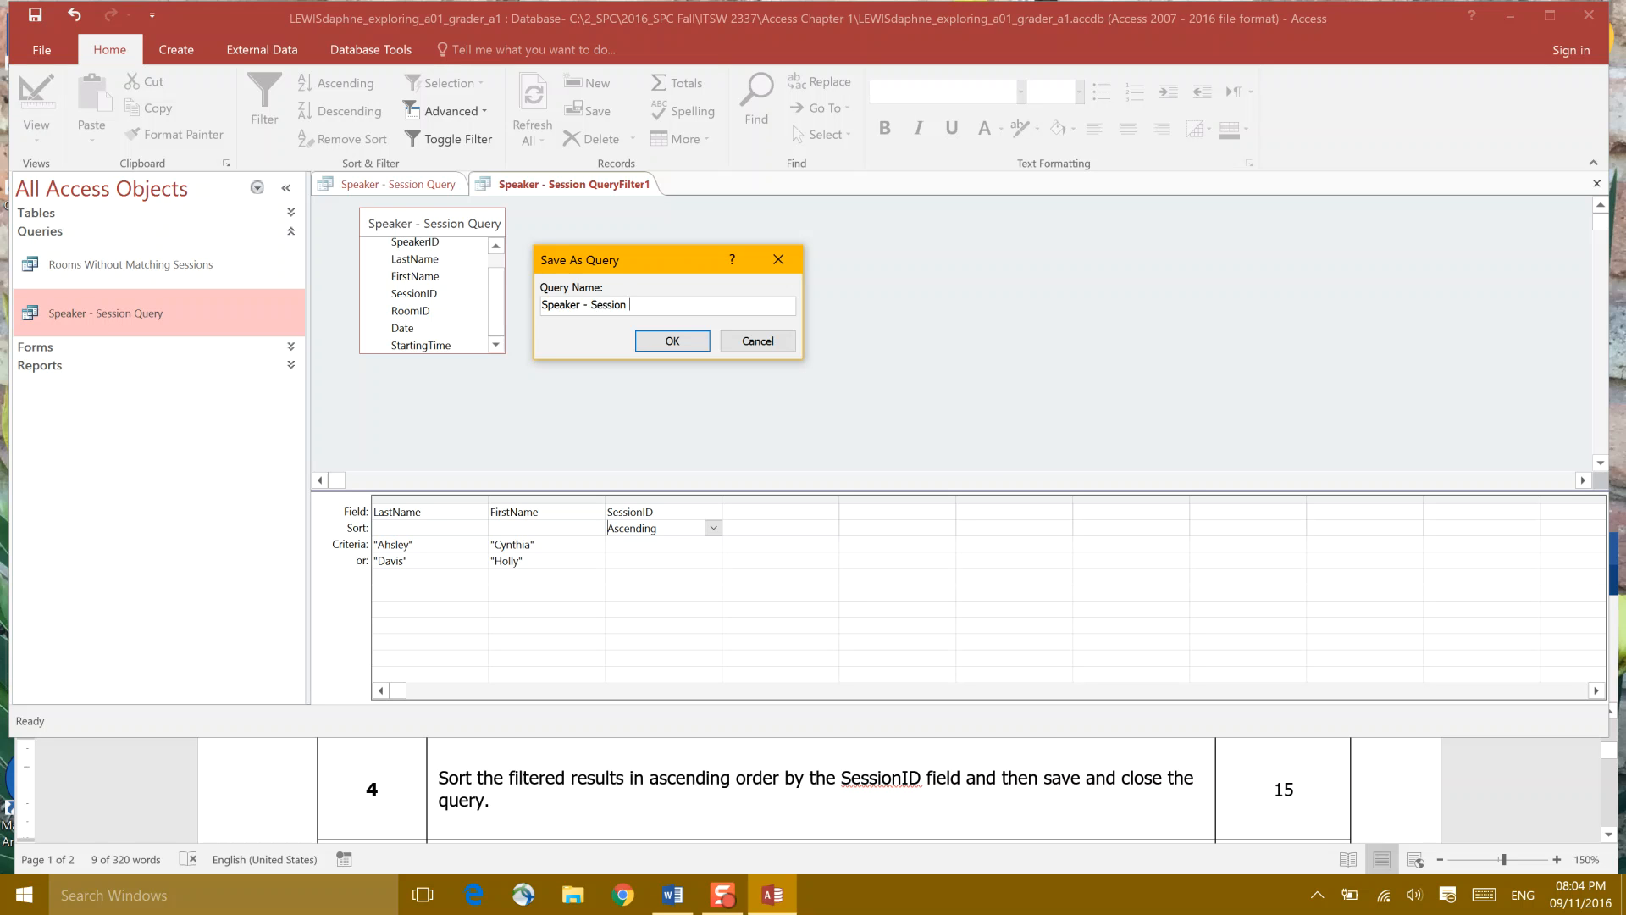
type("D")
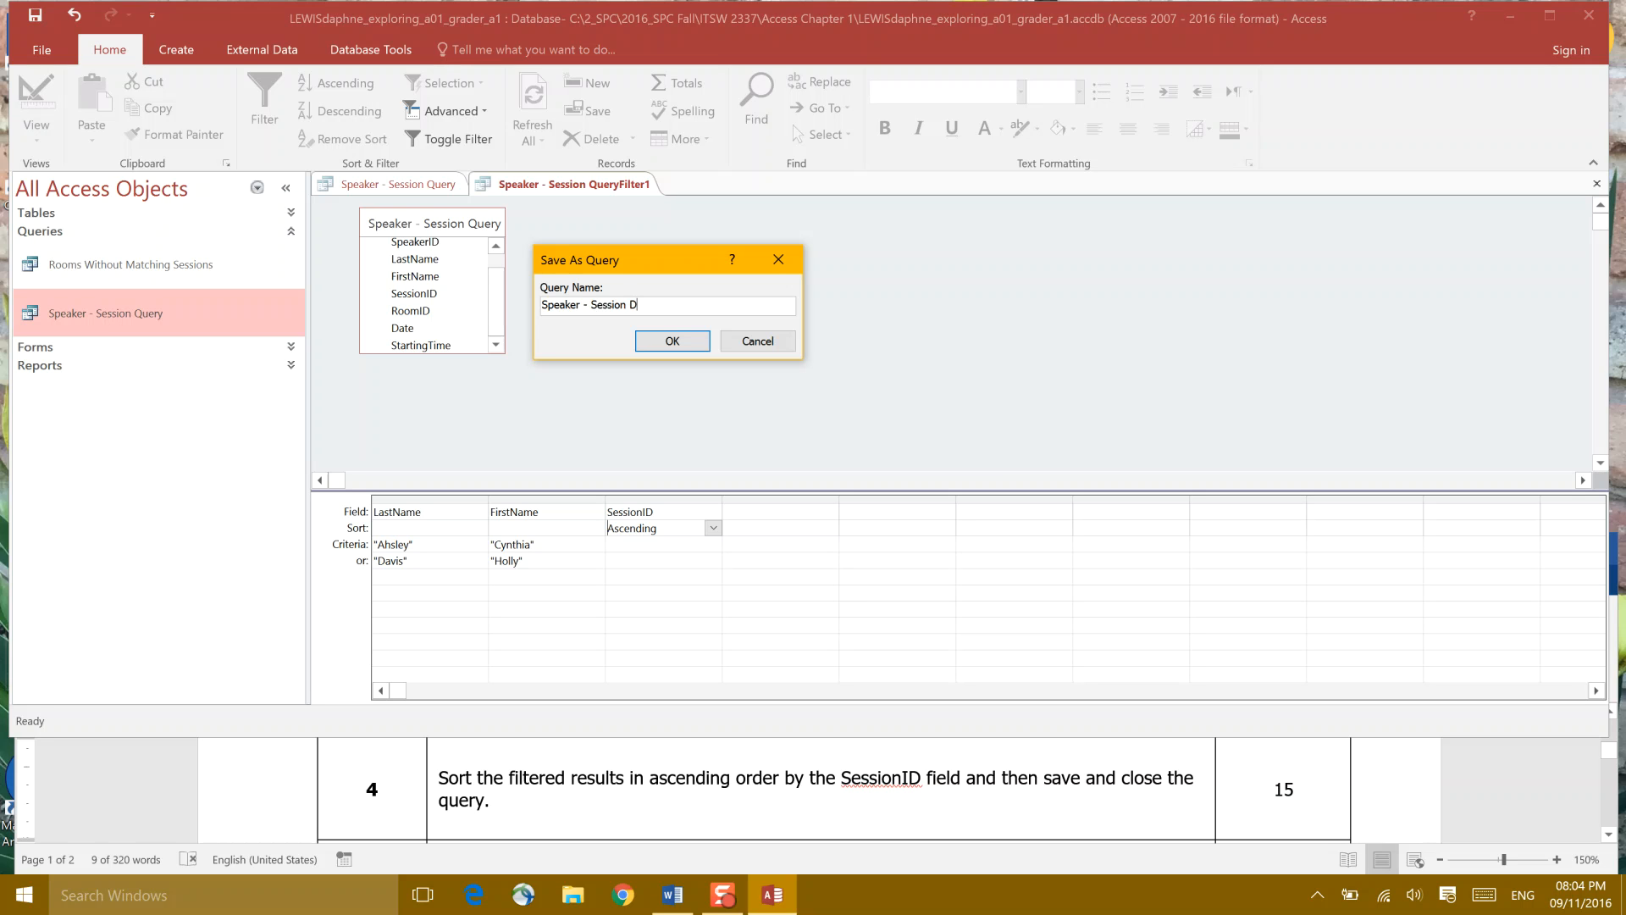
type("avis")
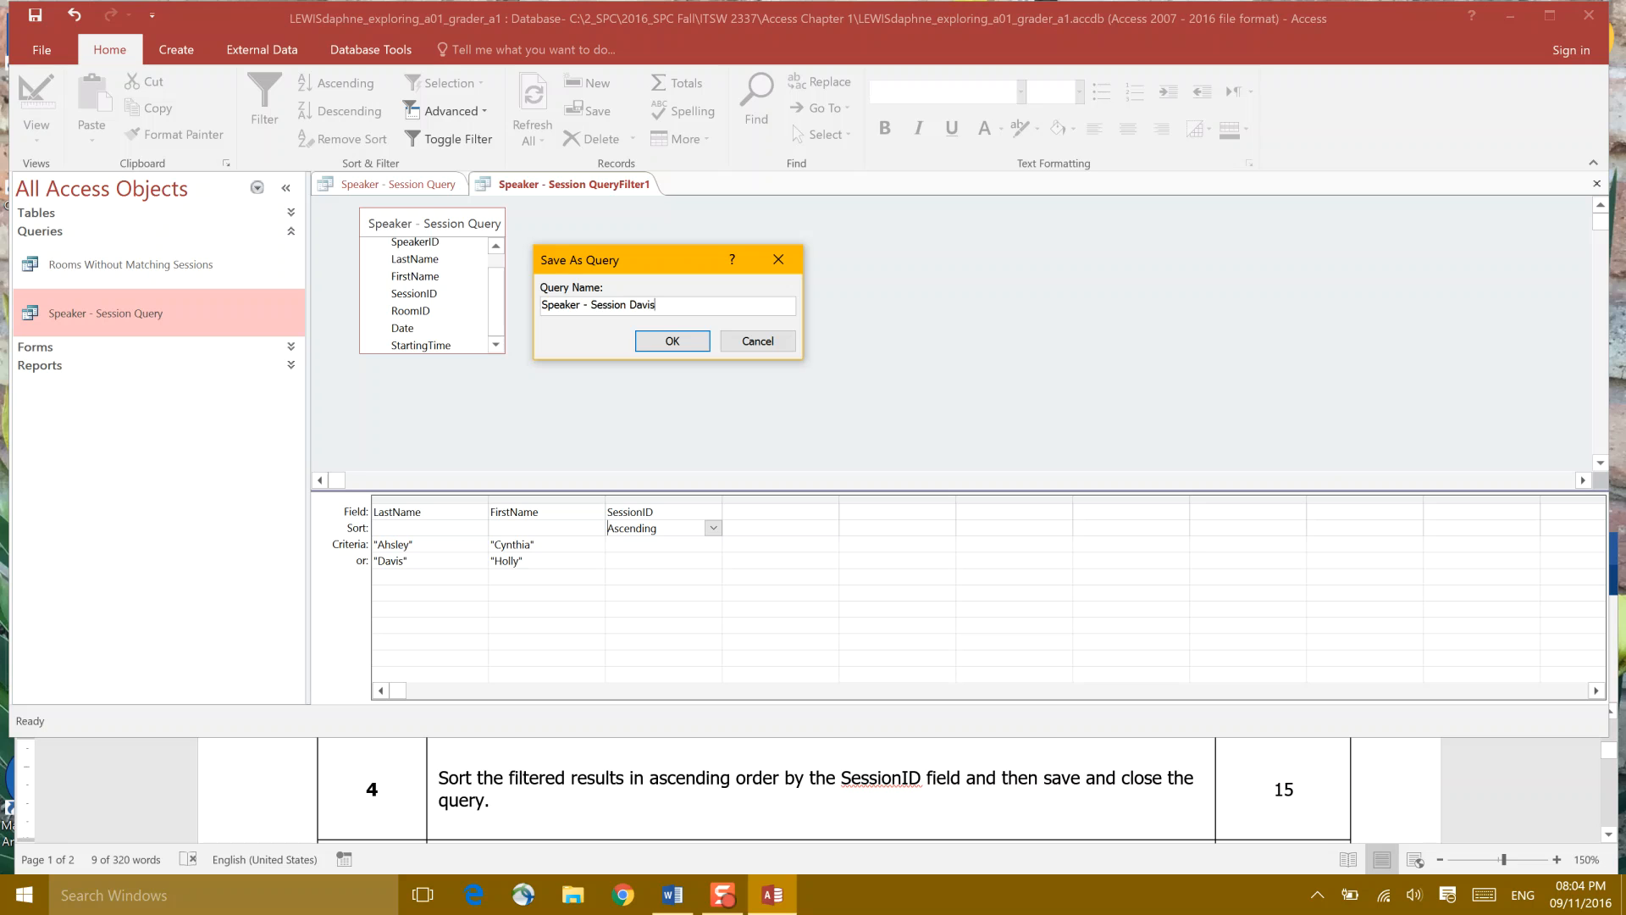
type("_Ah")
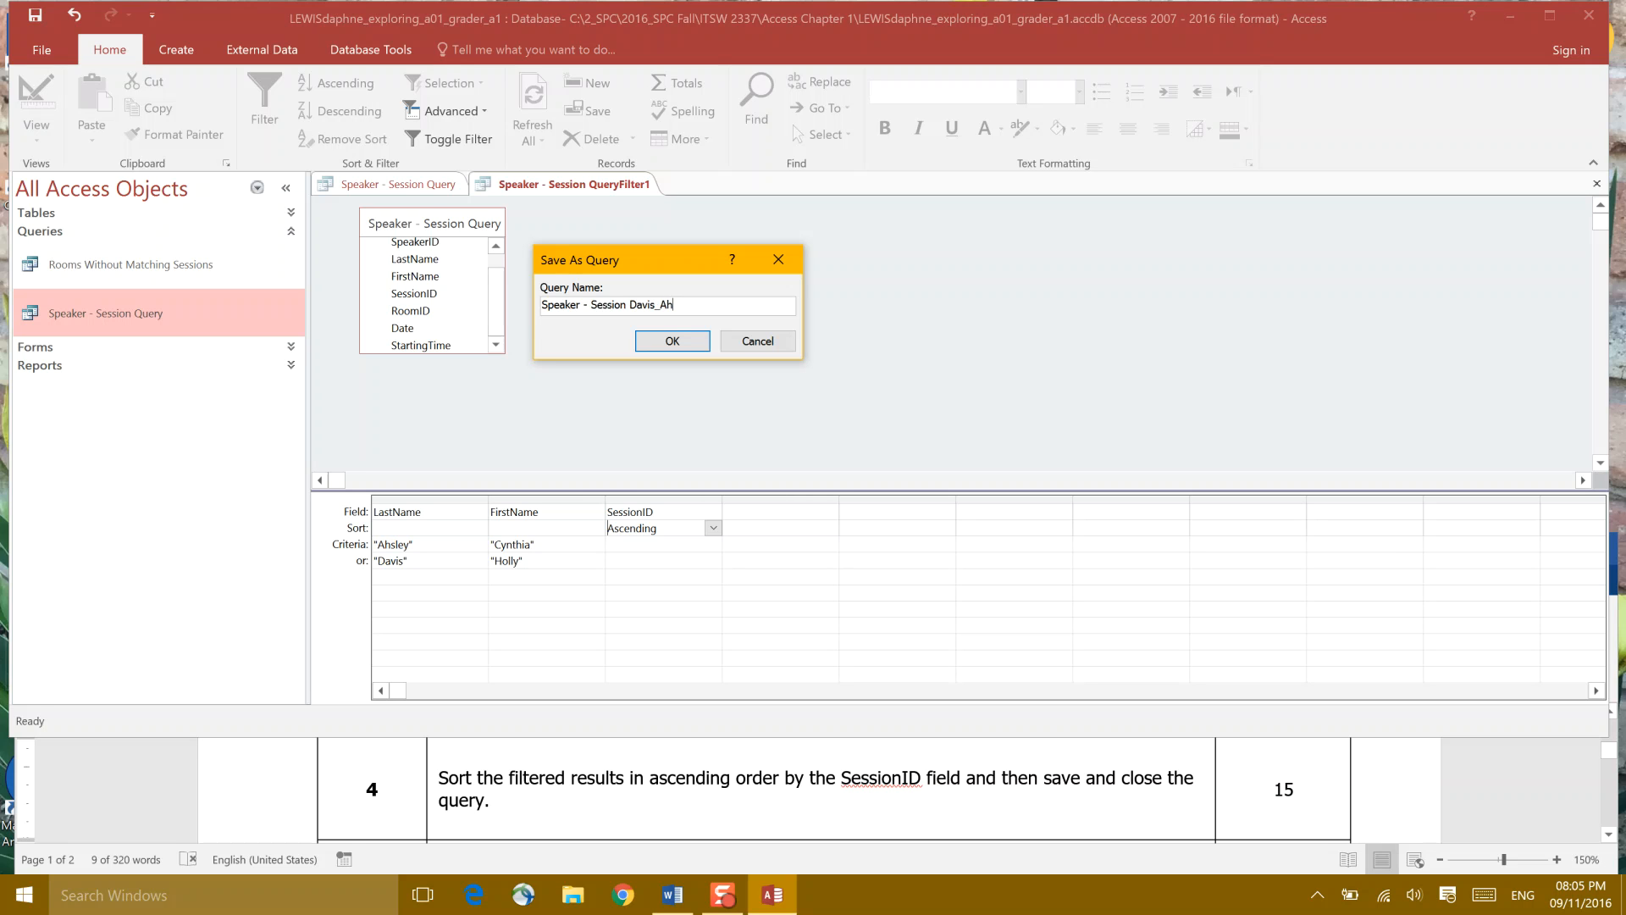
type("s")
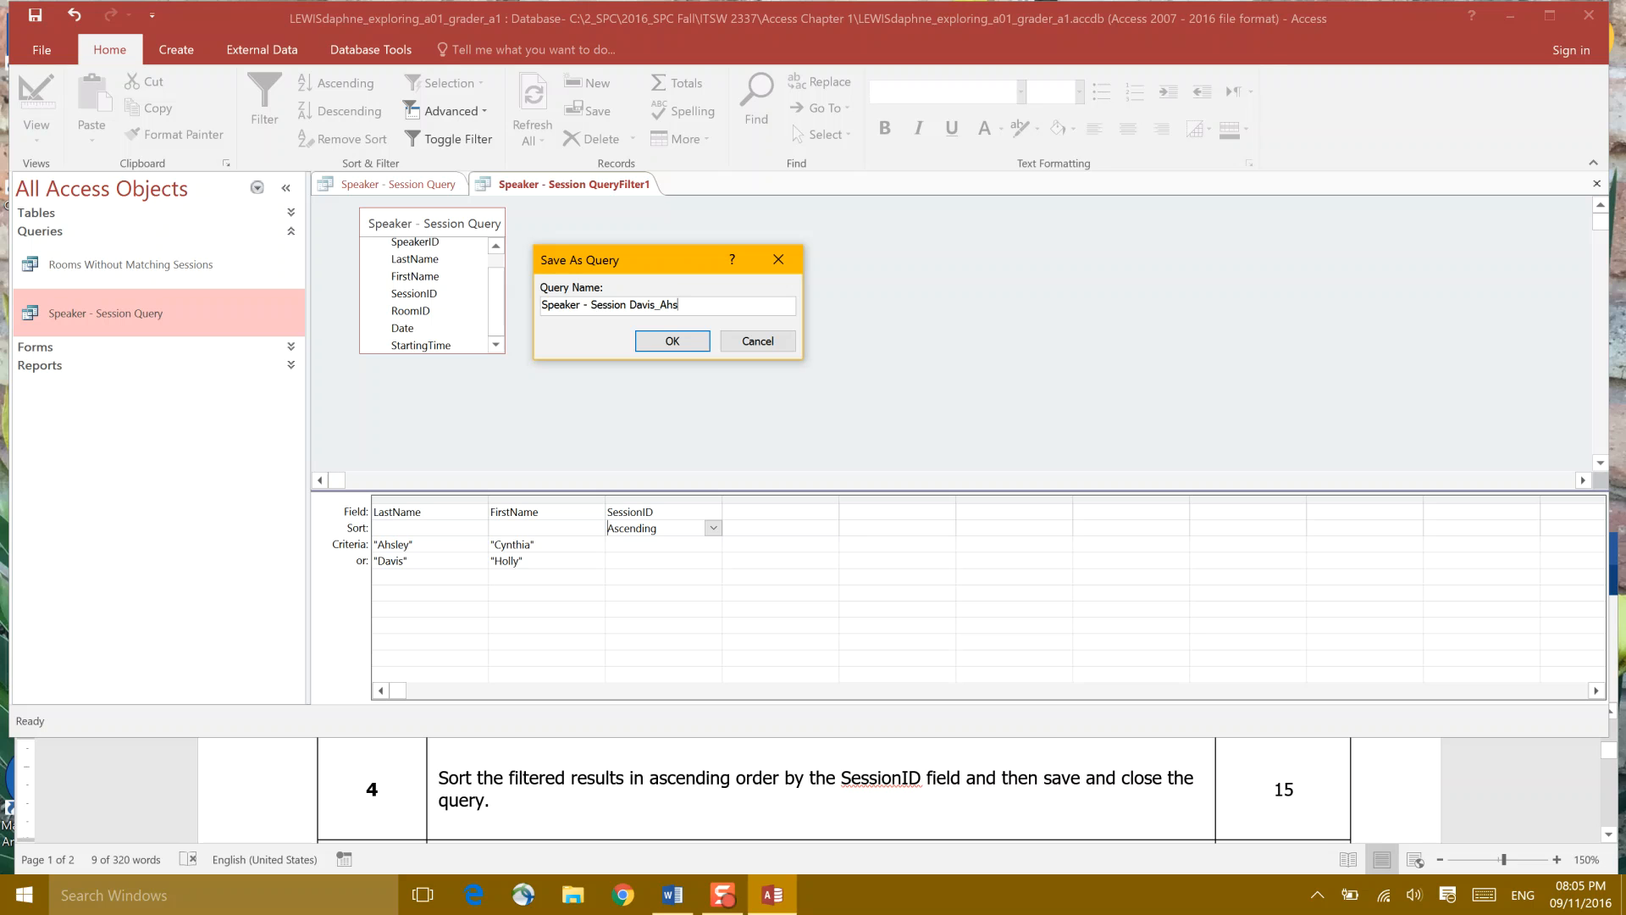
type("ley")
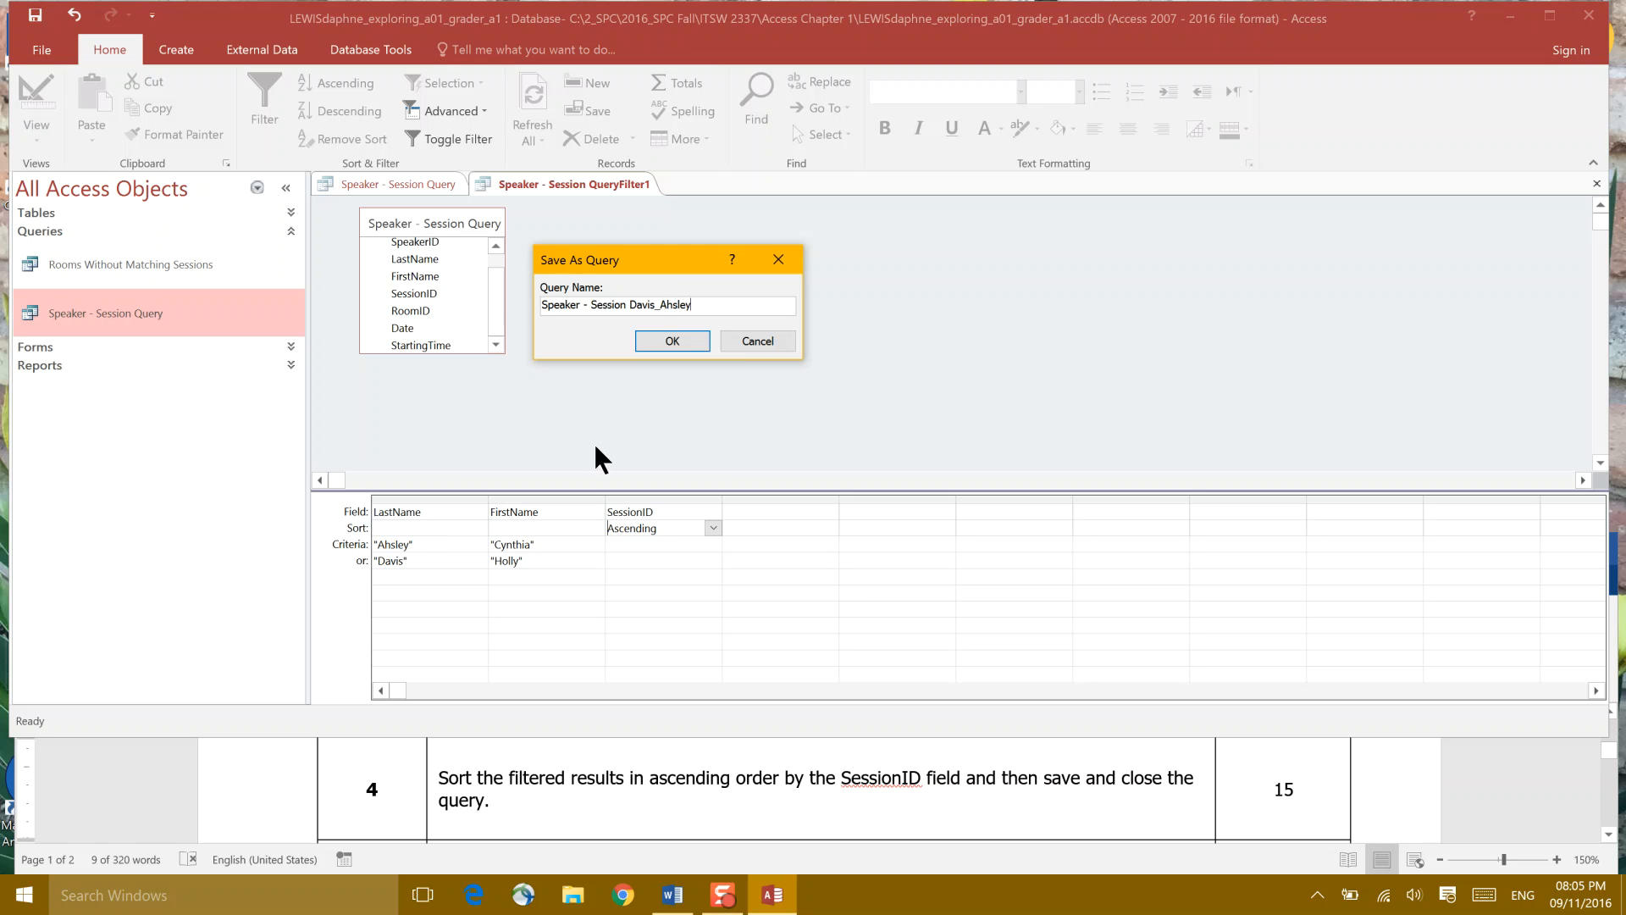
left_click(671, 341)
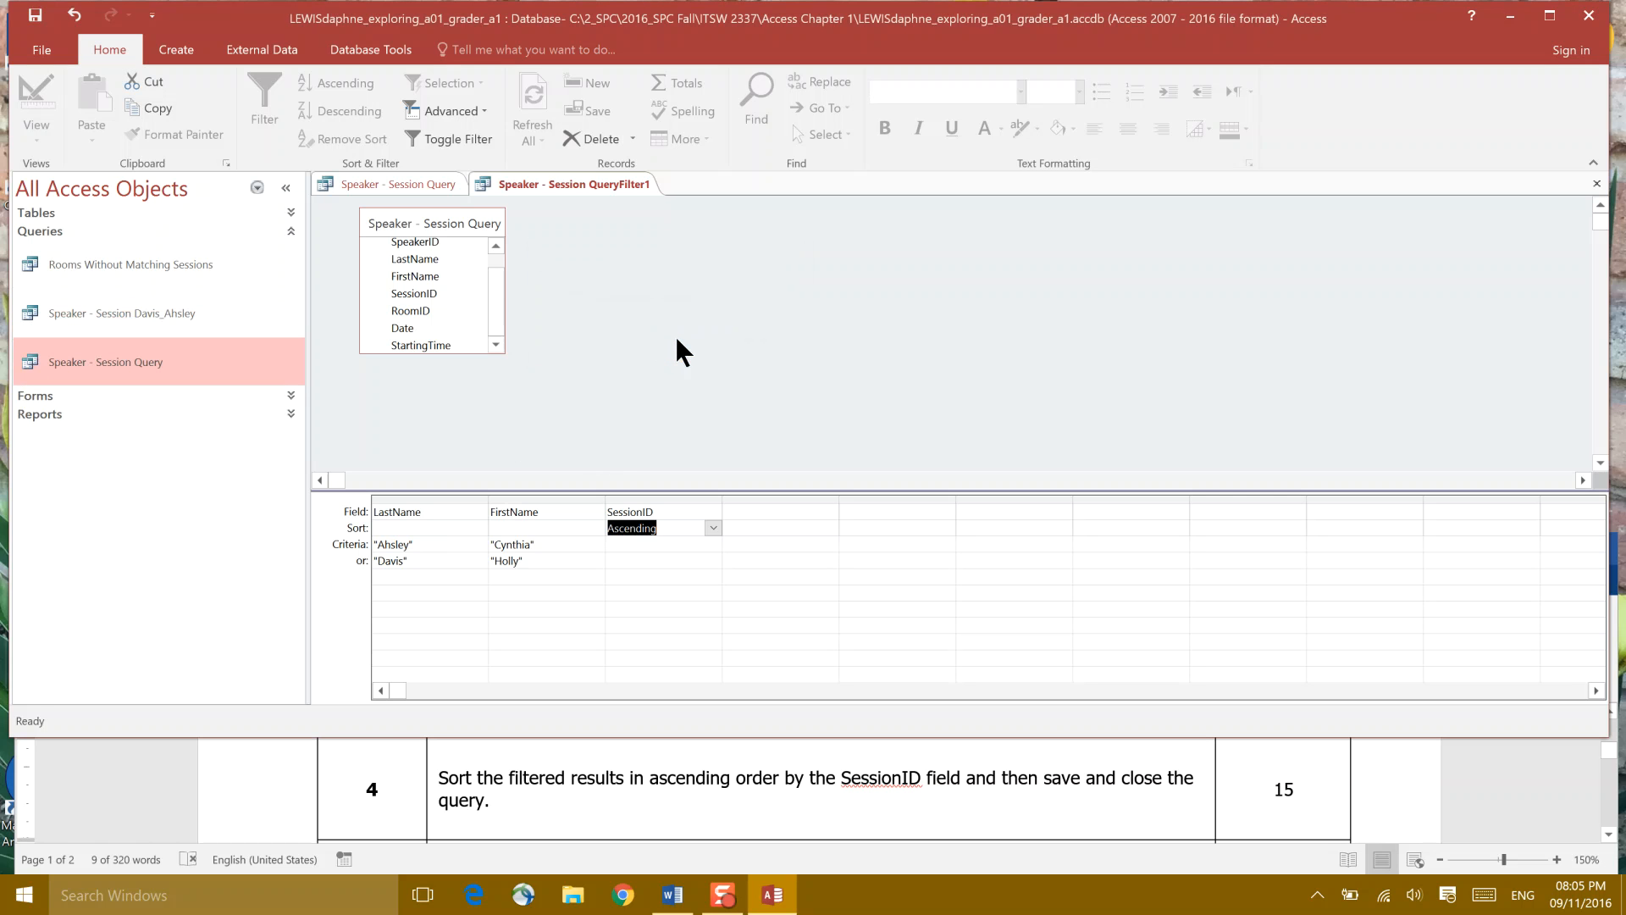
mouse_move(633, 213)
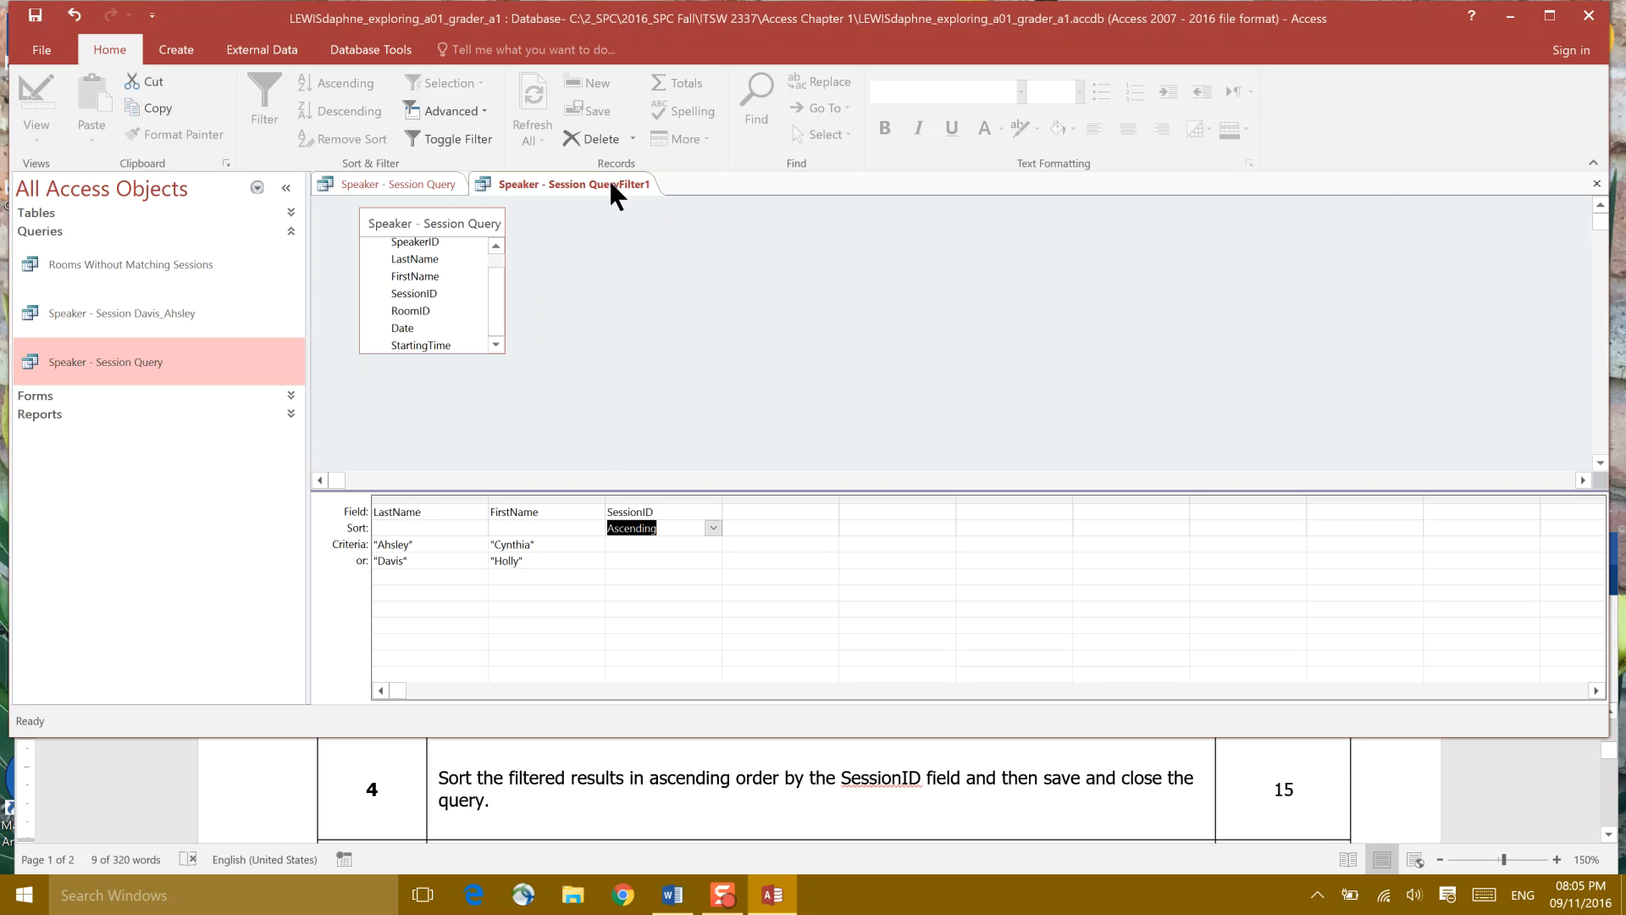
right_click(574, 184)
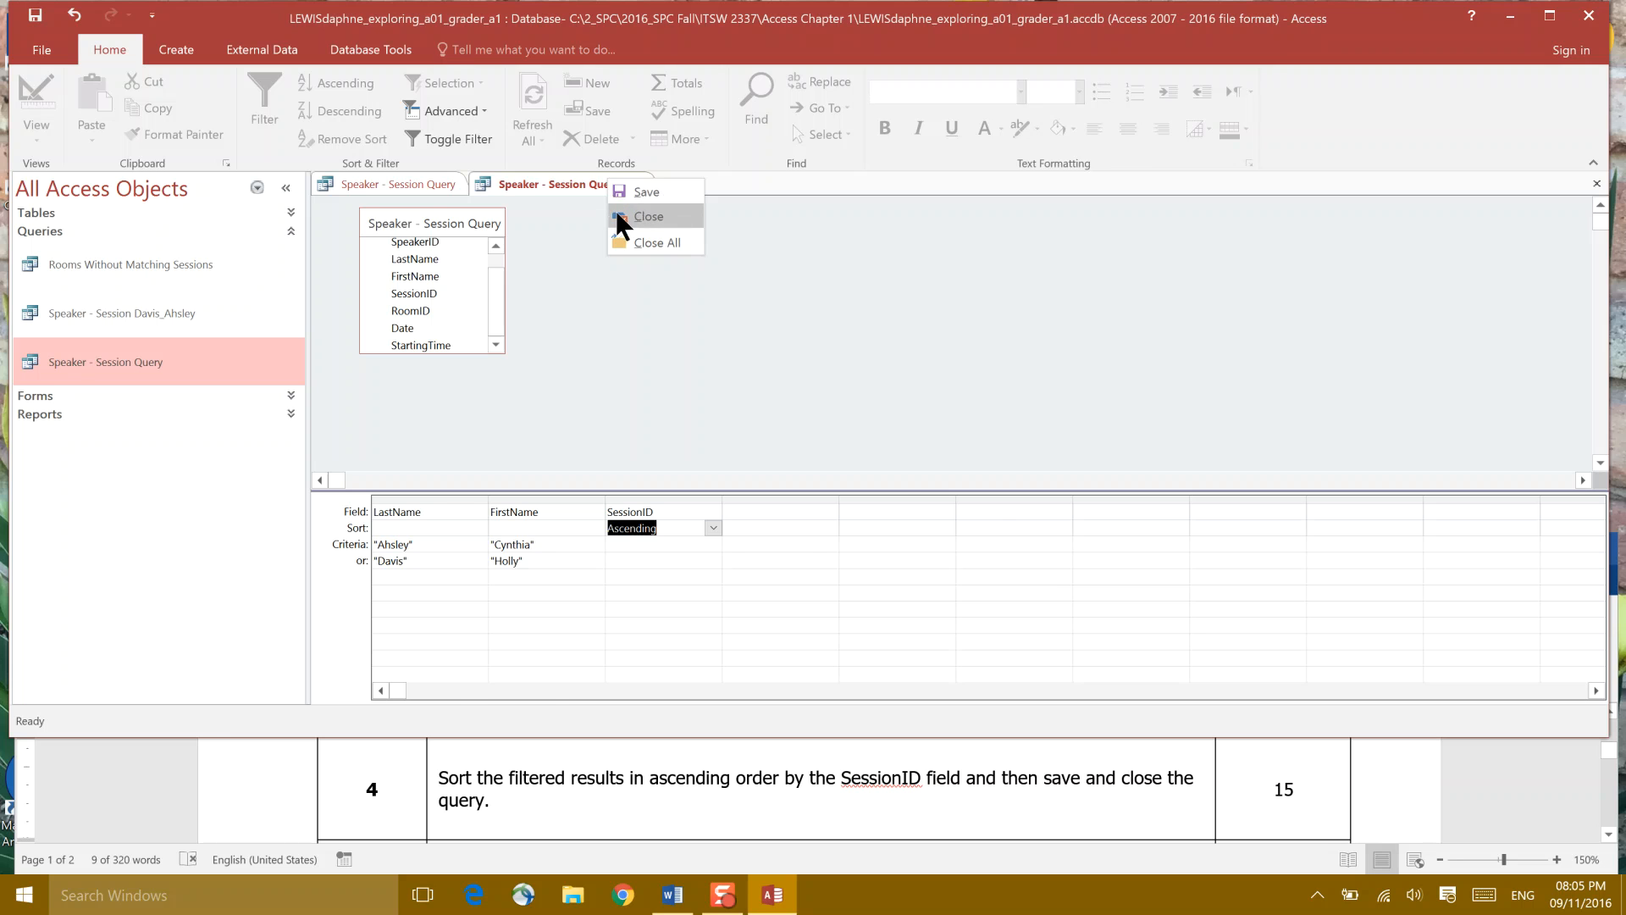